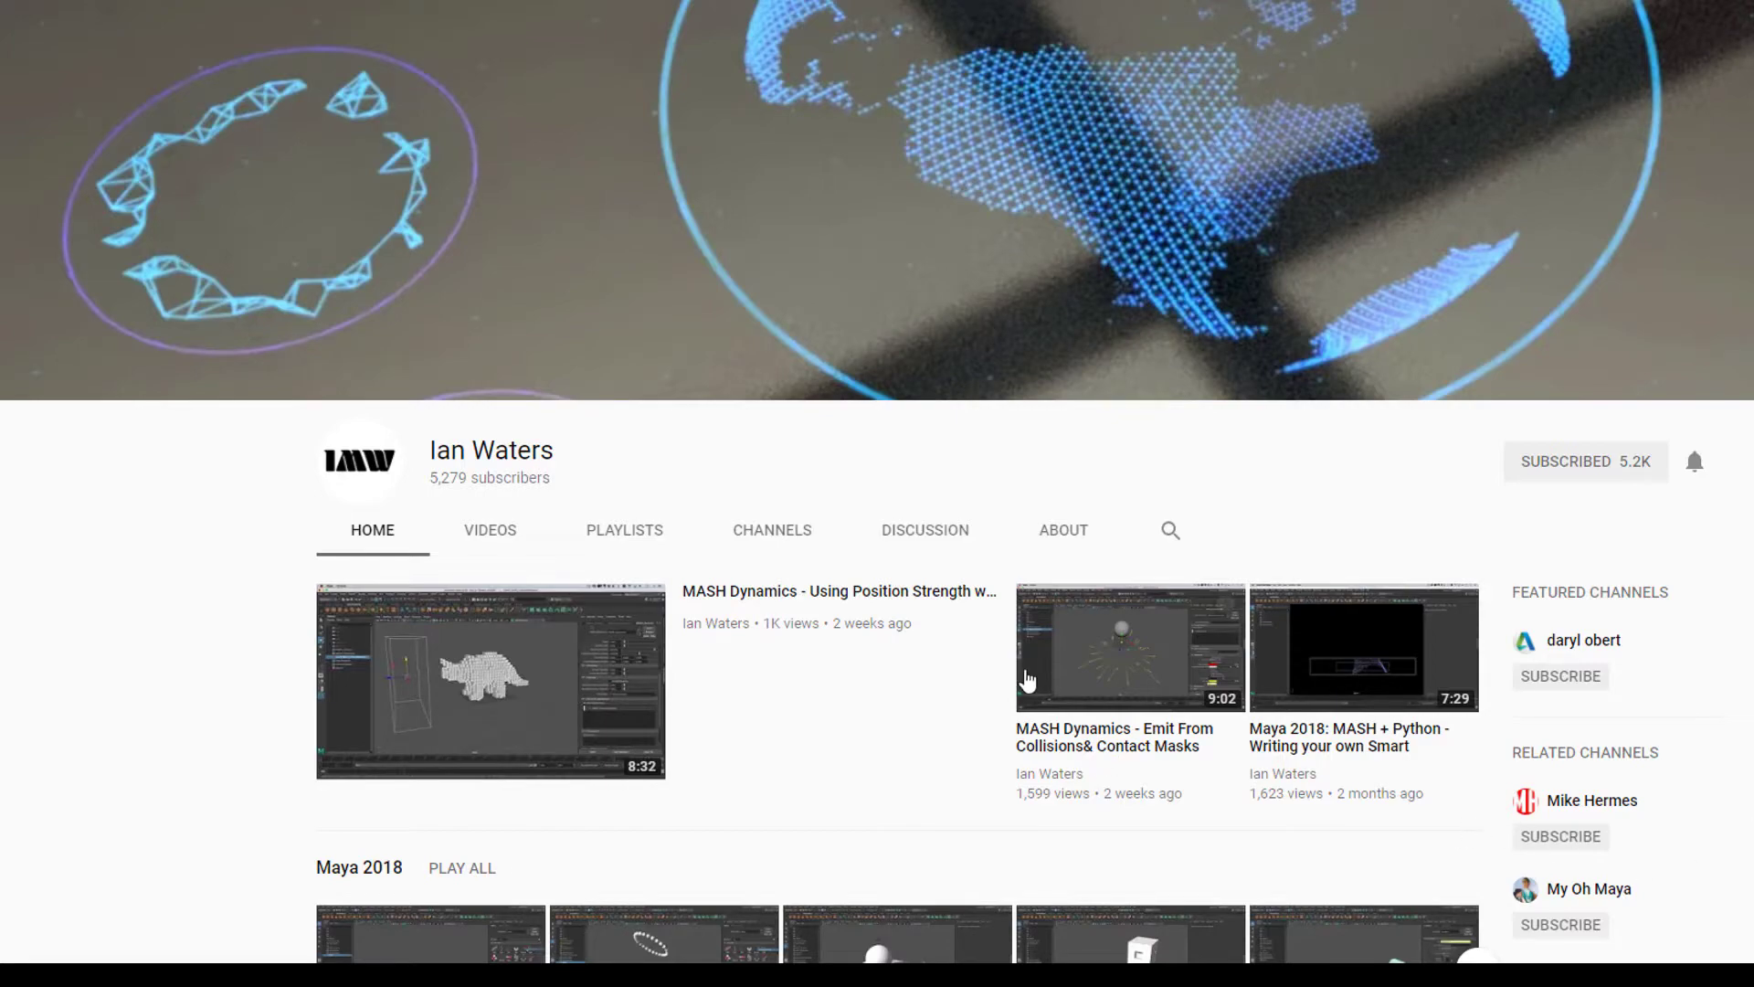
Switch the menu set from Modeling to FX and show the MASH shelf
scroll("down", 3)
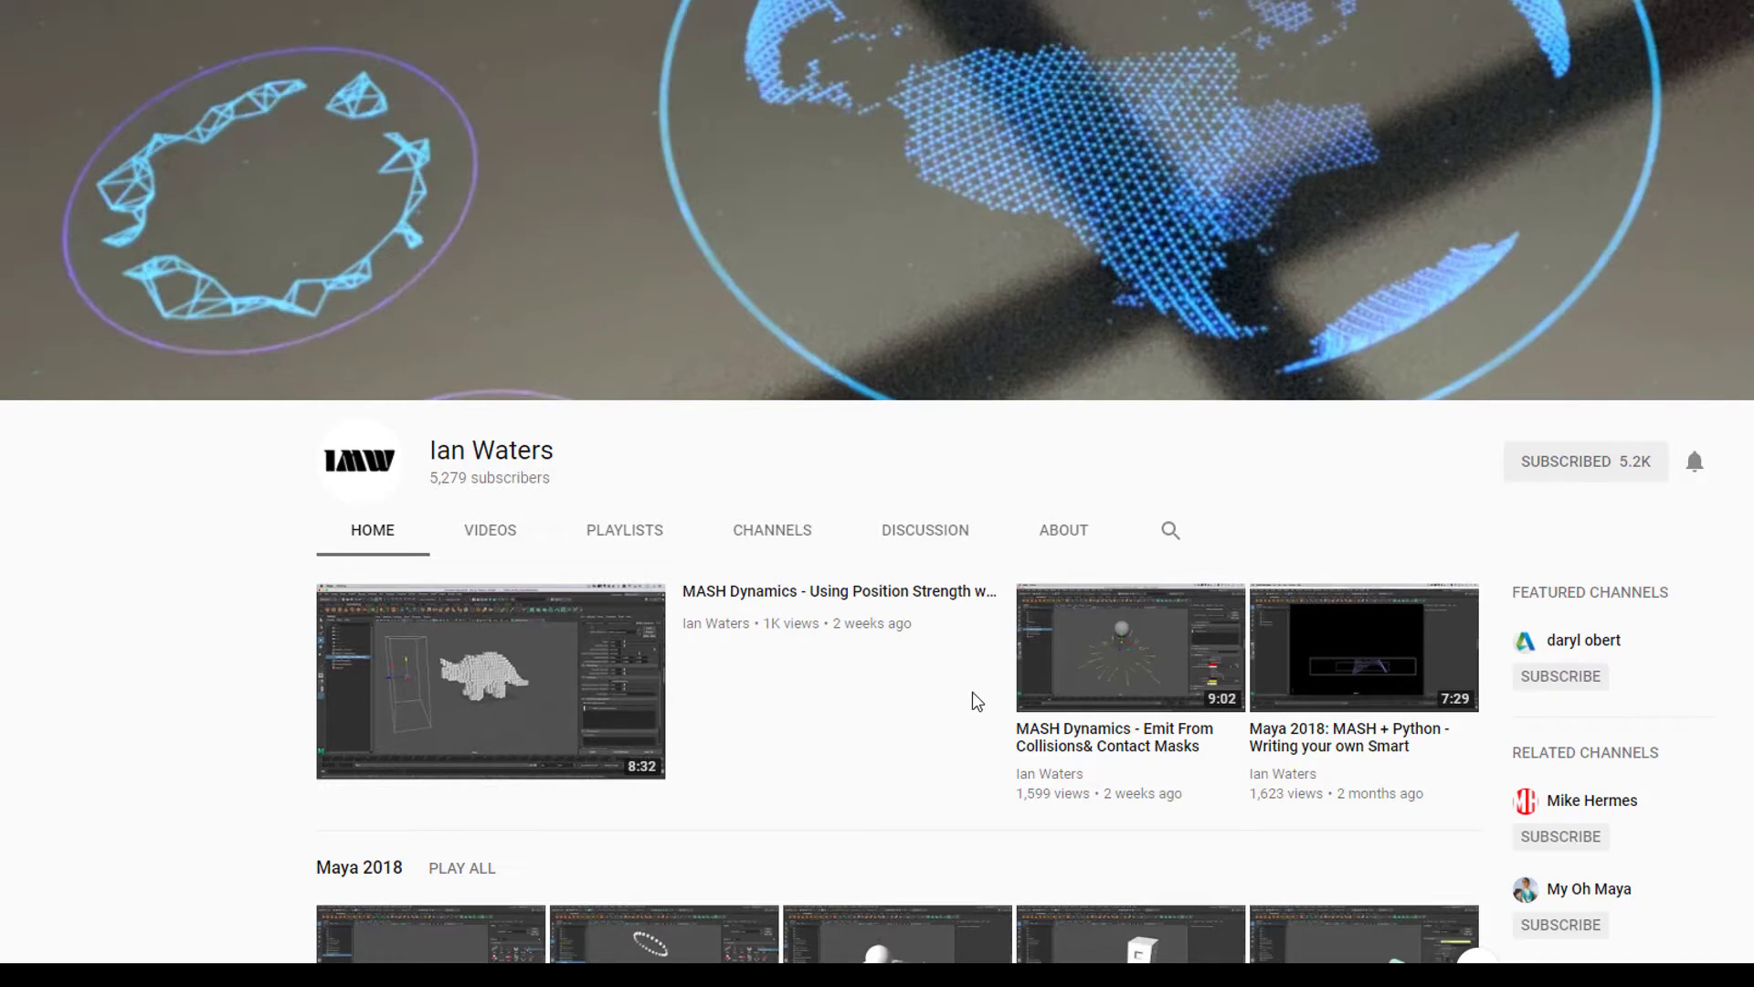
mouse_move(959, 740)
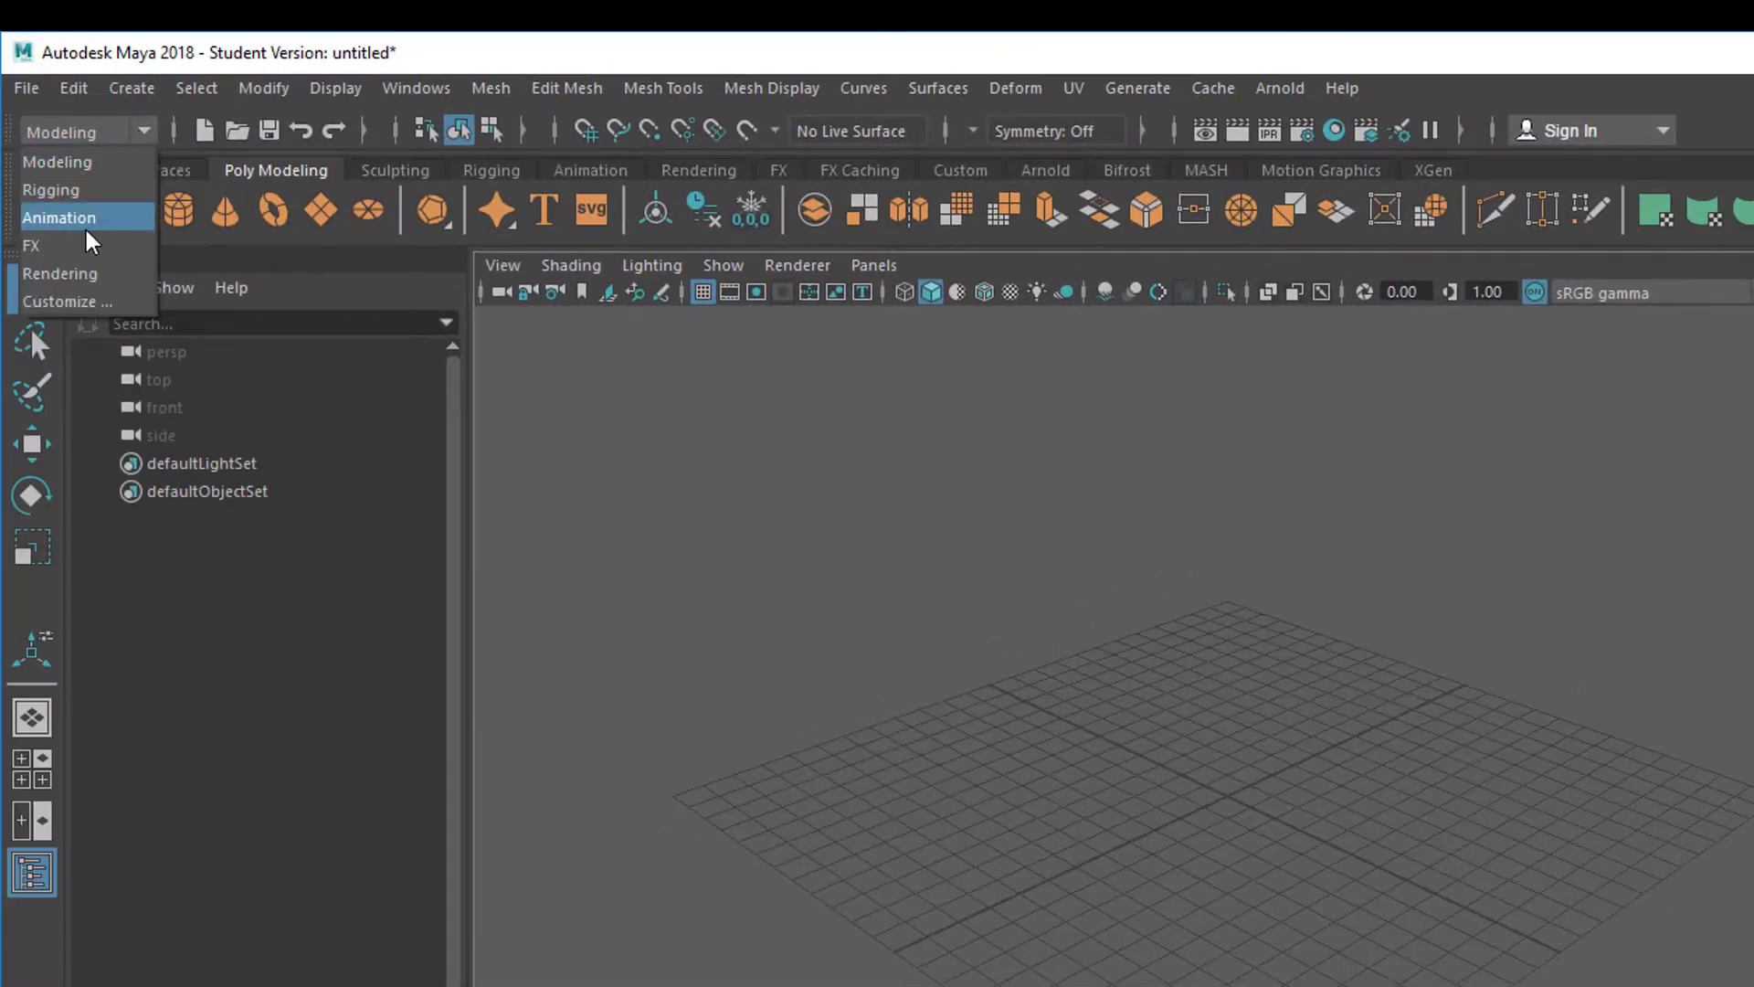
mouse_move(79, 245)
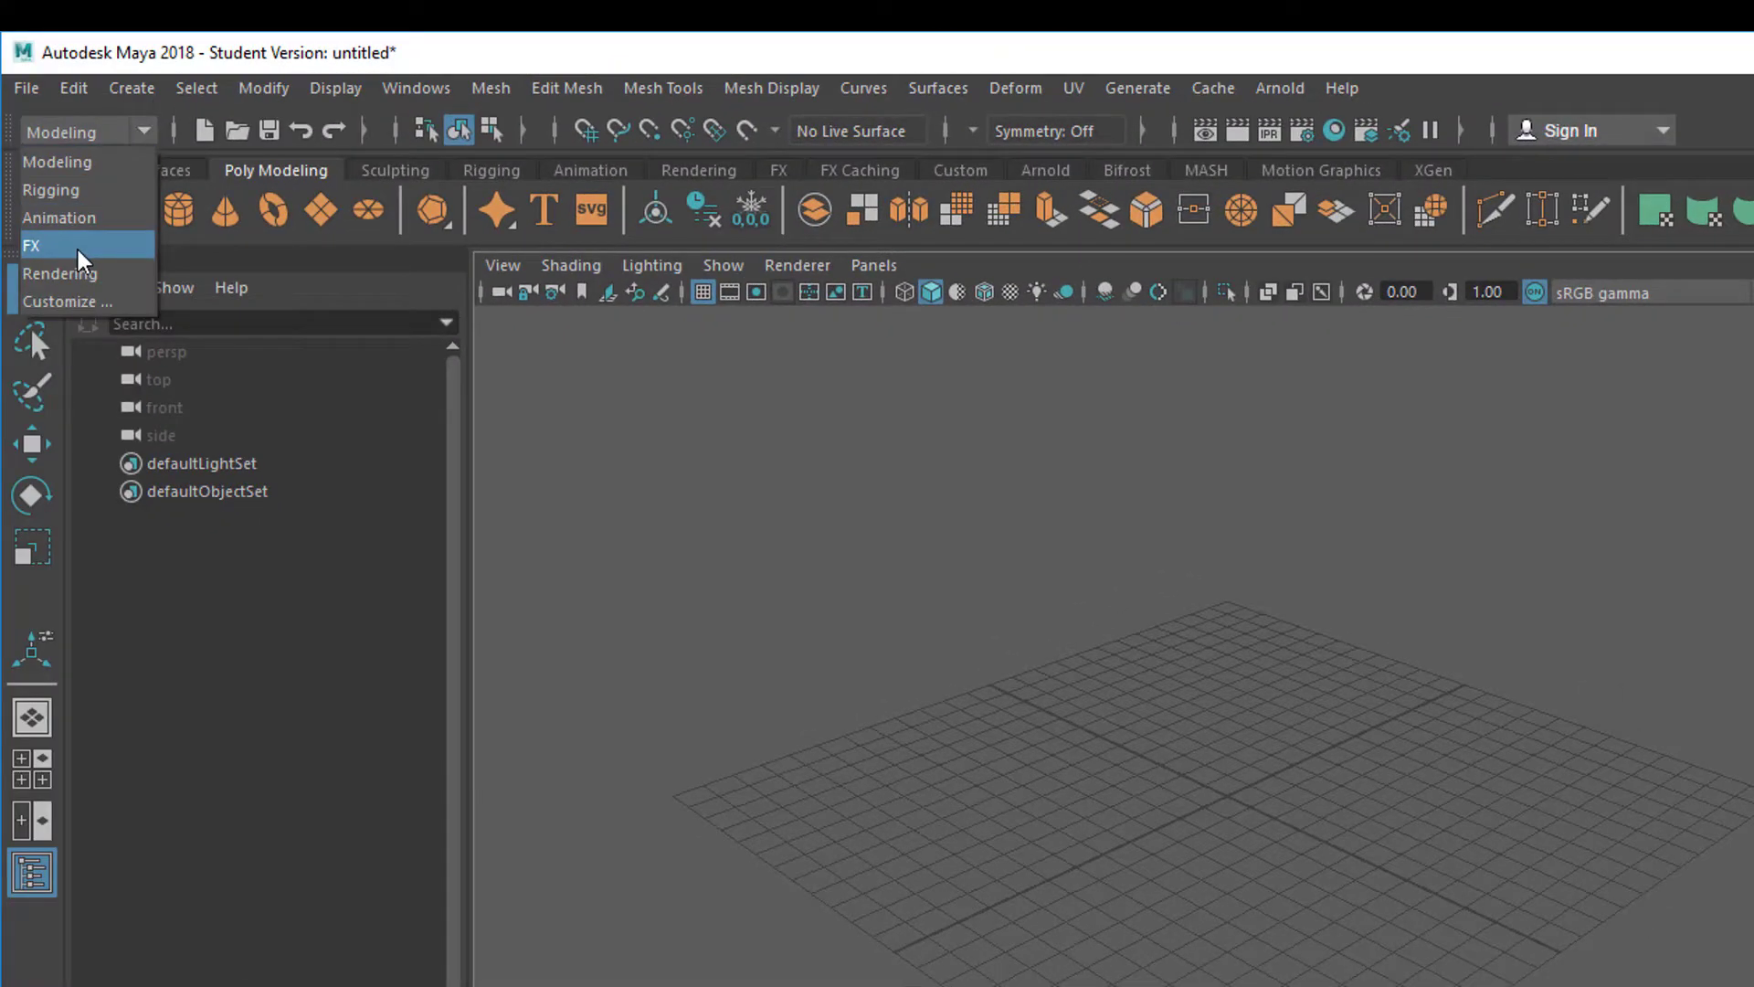
left_click(31, 245)
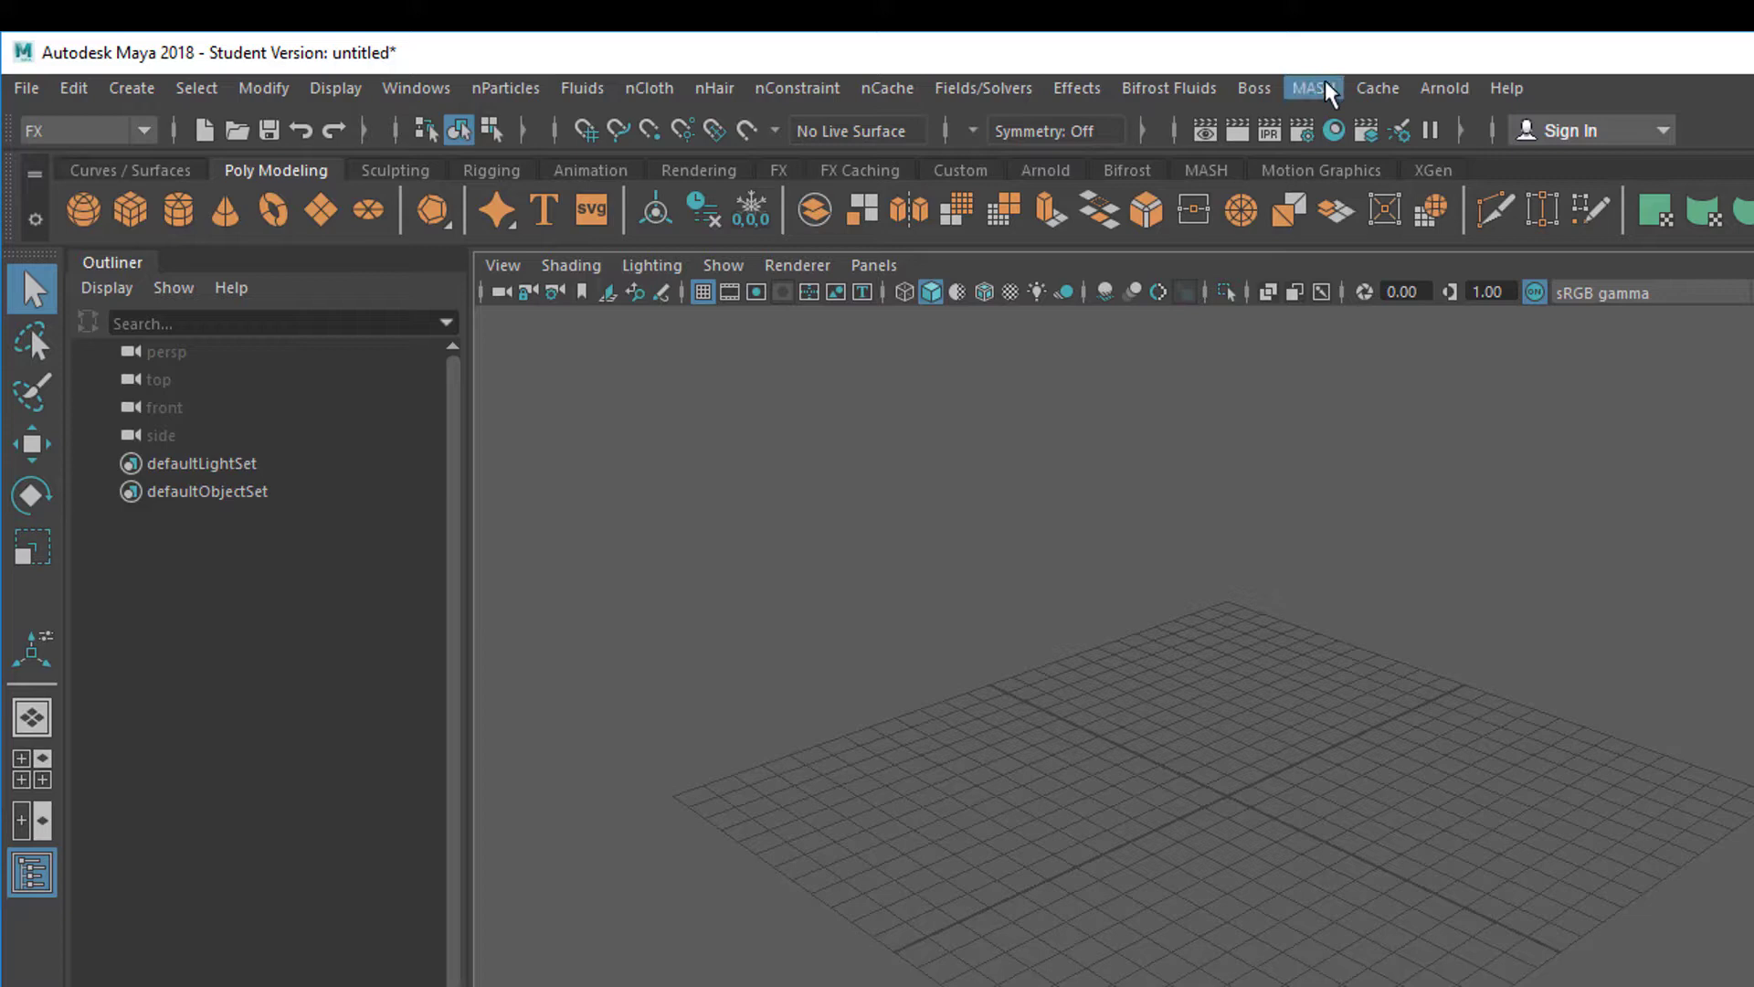
left_click(1312, 87)
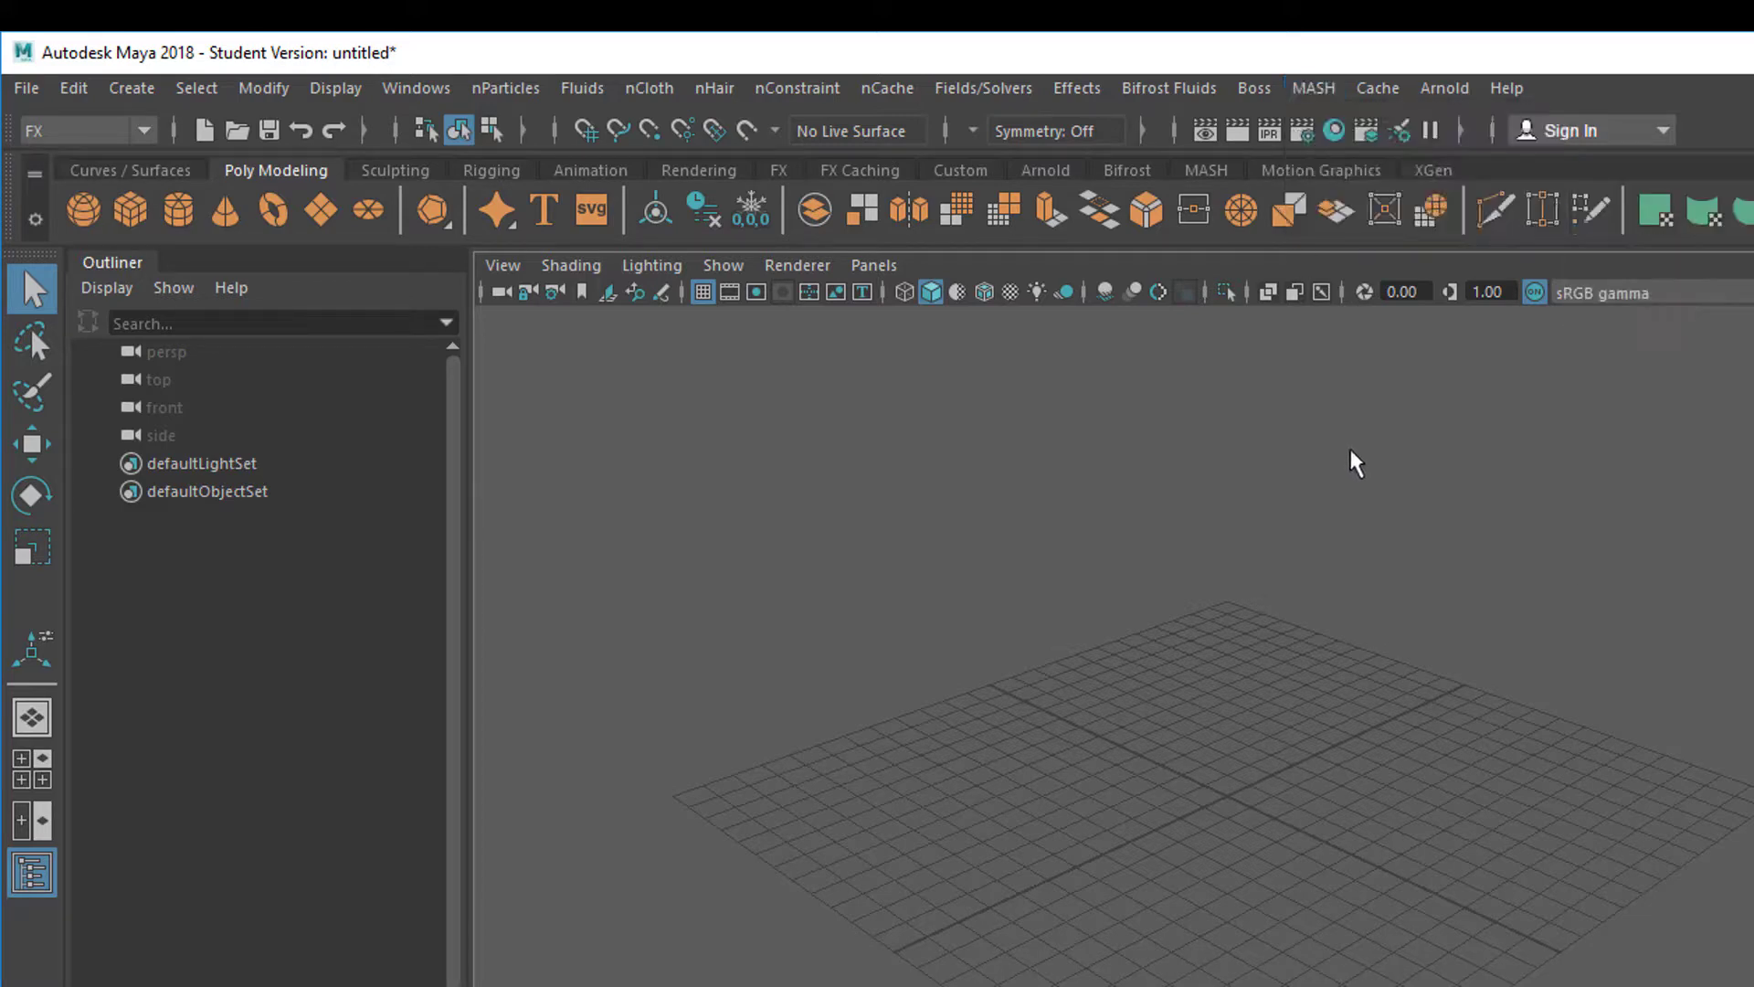
mouse_move(1213, 180)
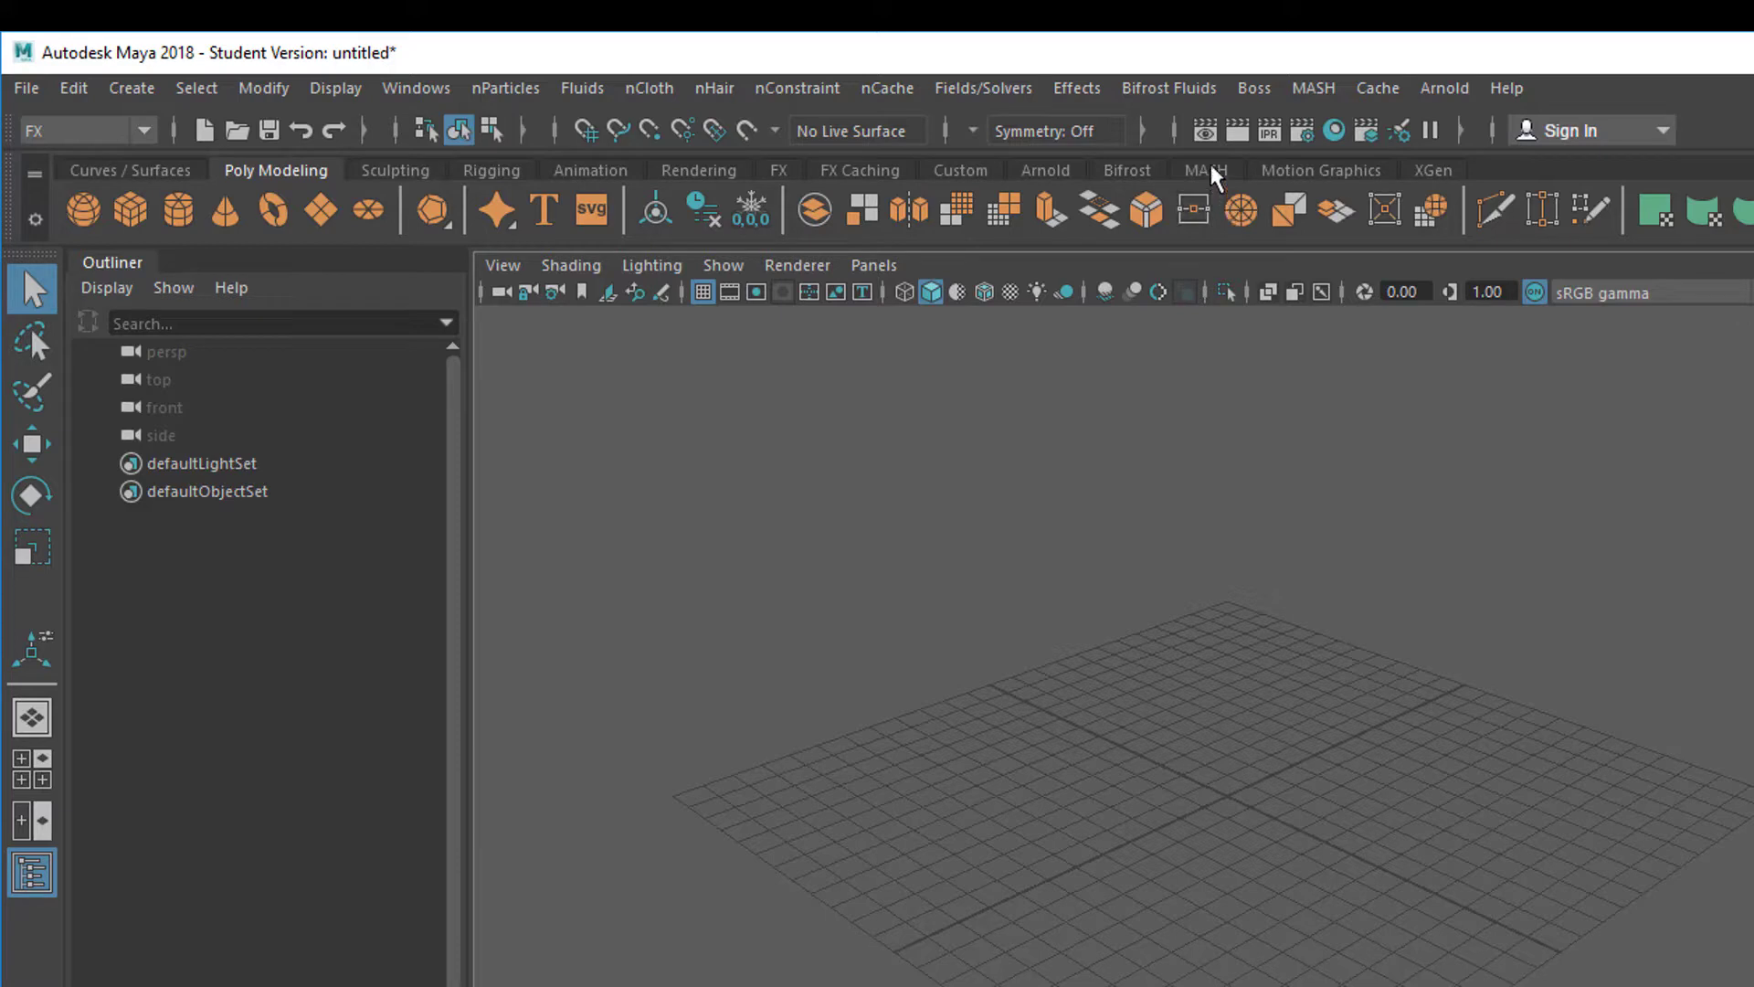
left_click(1202, 170)
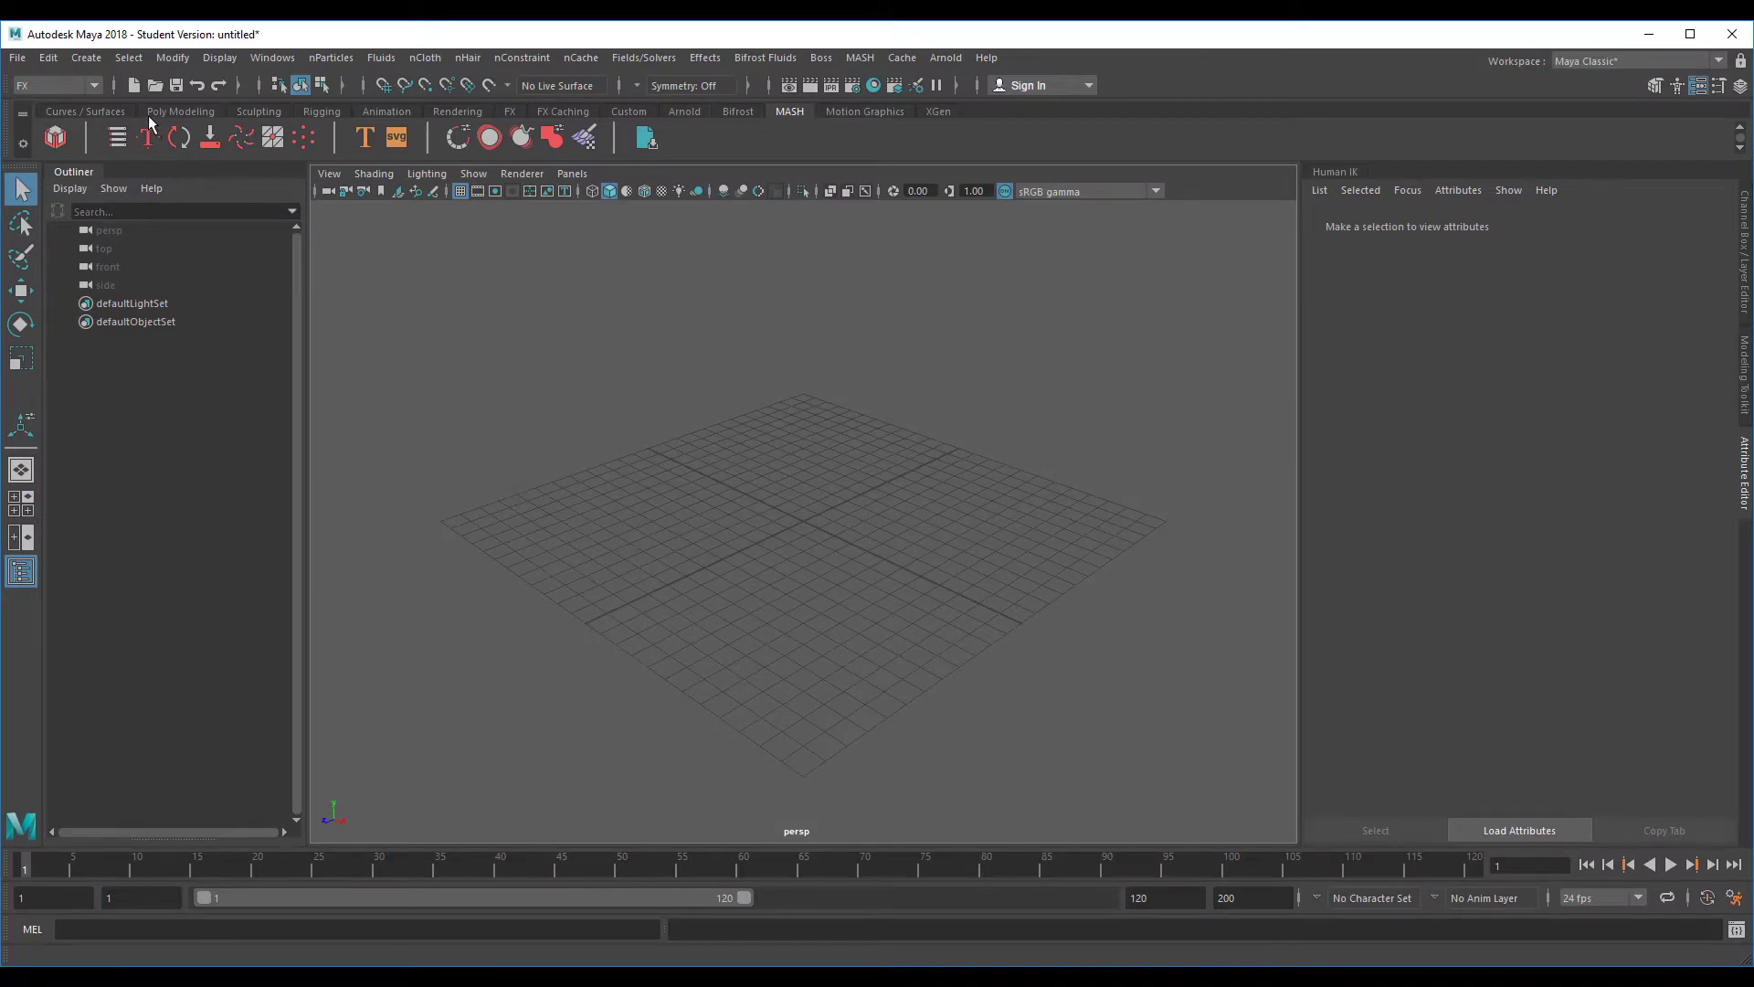
Create a polygon cube, pCube1, at the grid origin from the Poly Modeling shelf
left_click(181, 111)
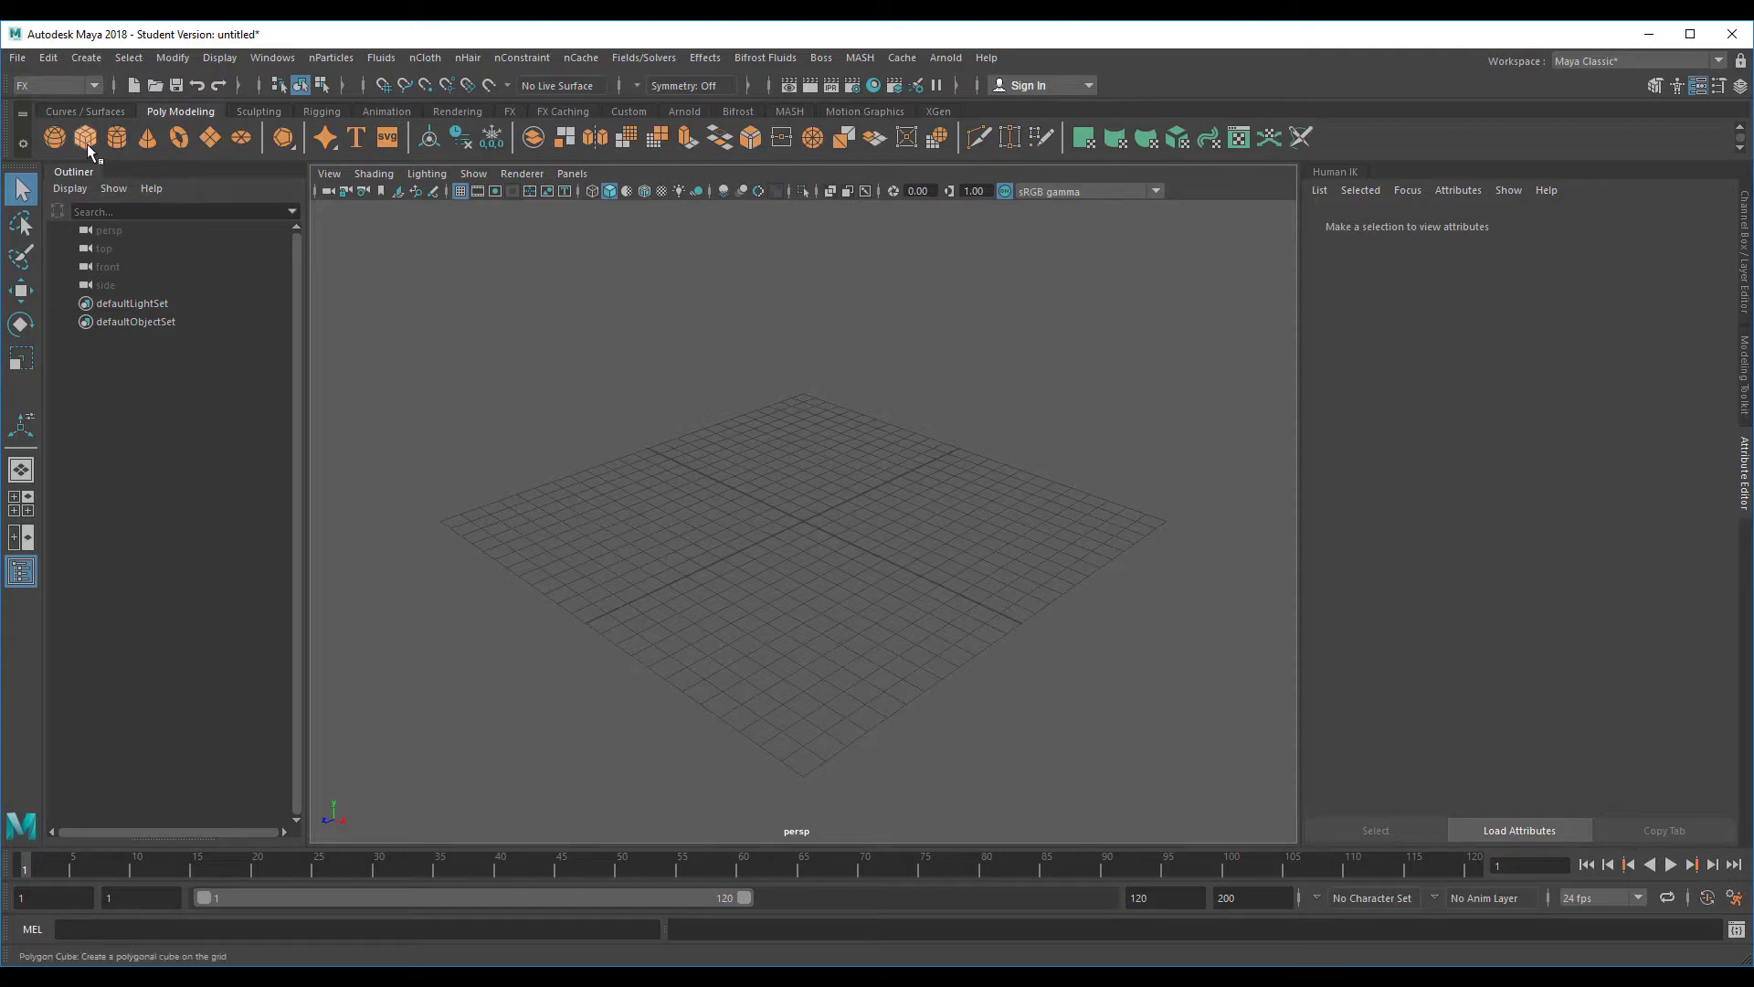
mouse_move(89, 152)
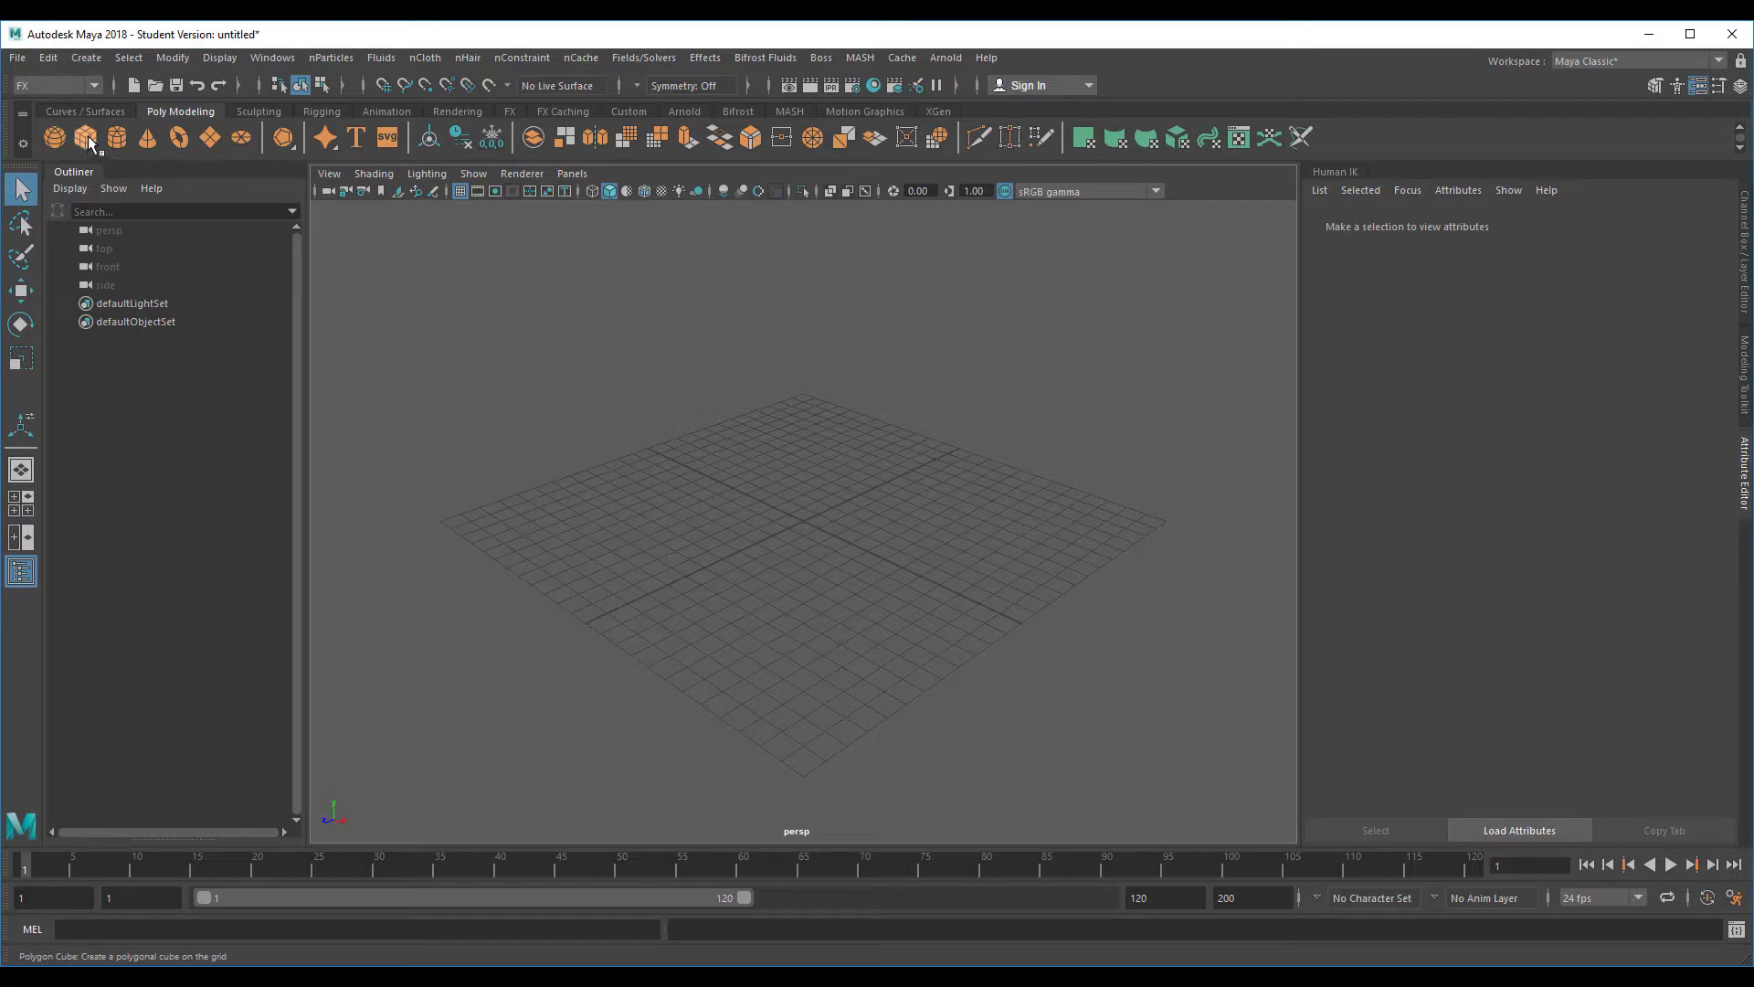
mouse_move(93, 142)
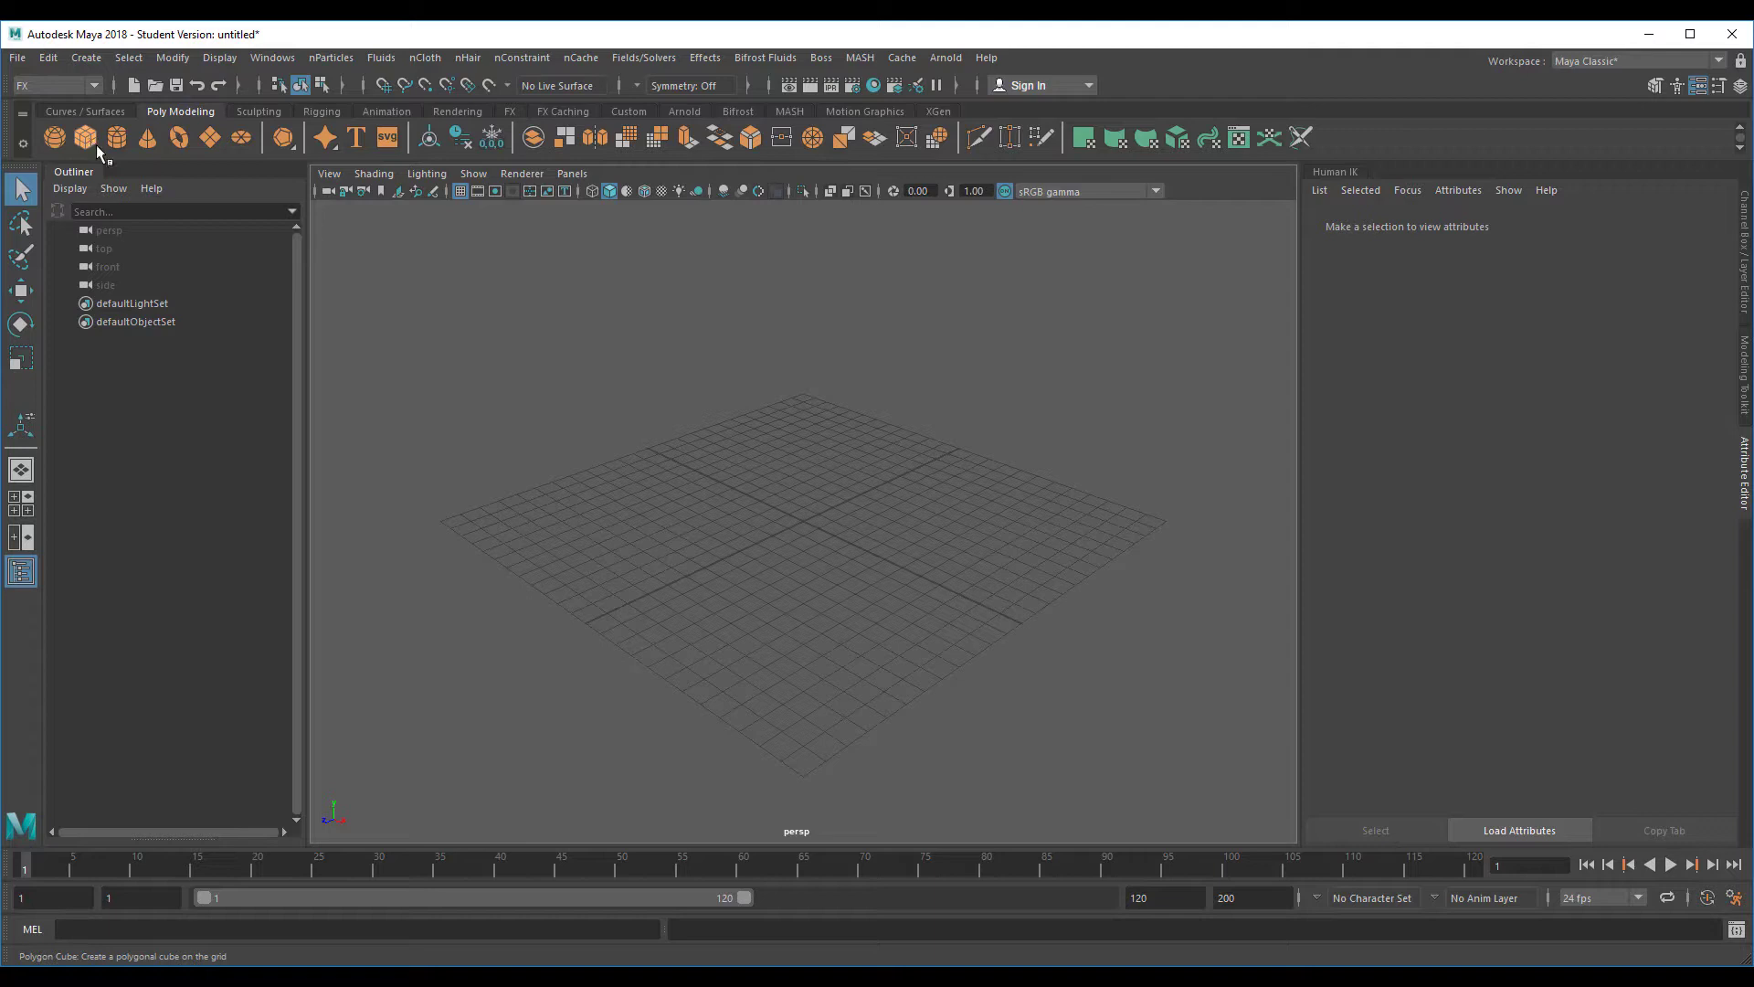
left_click(55, 137)
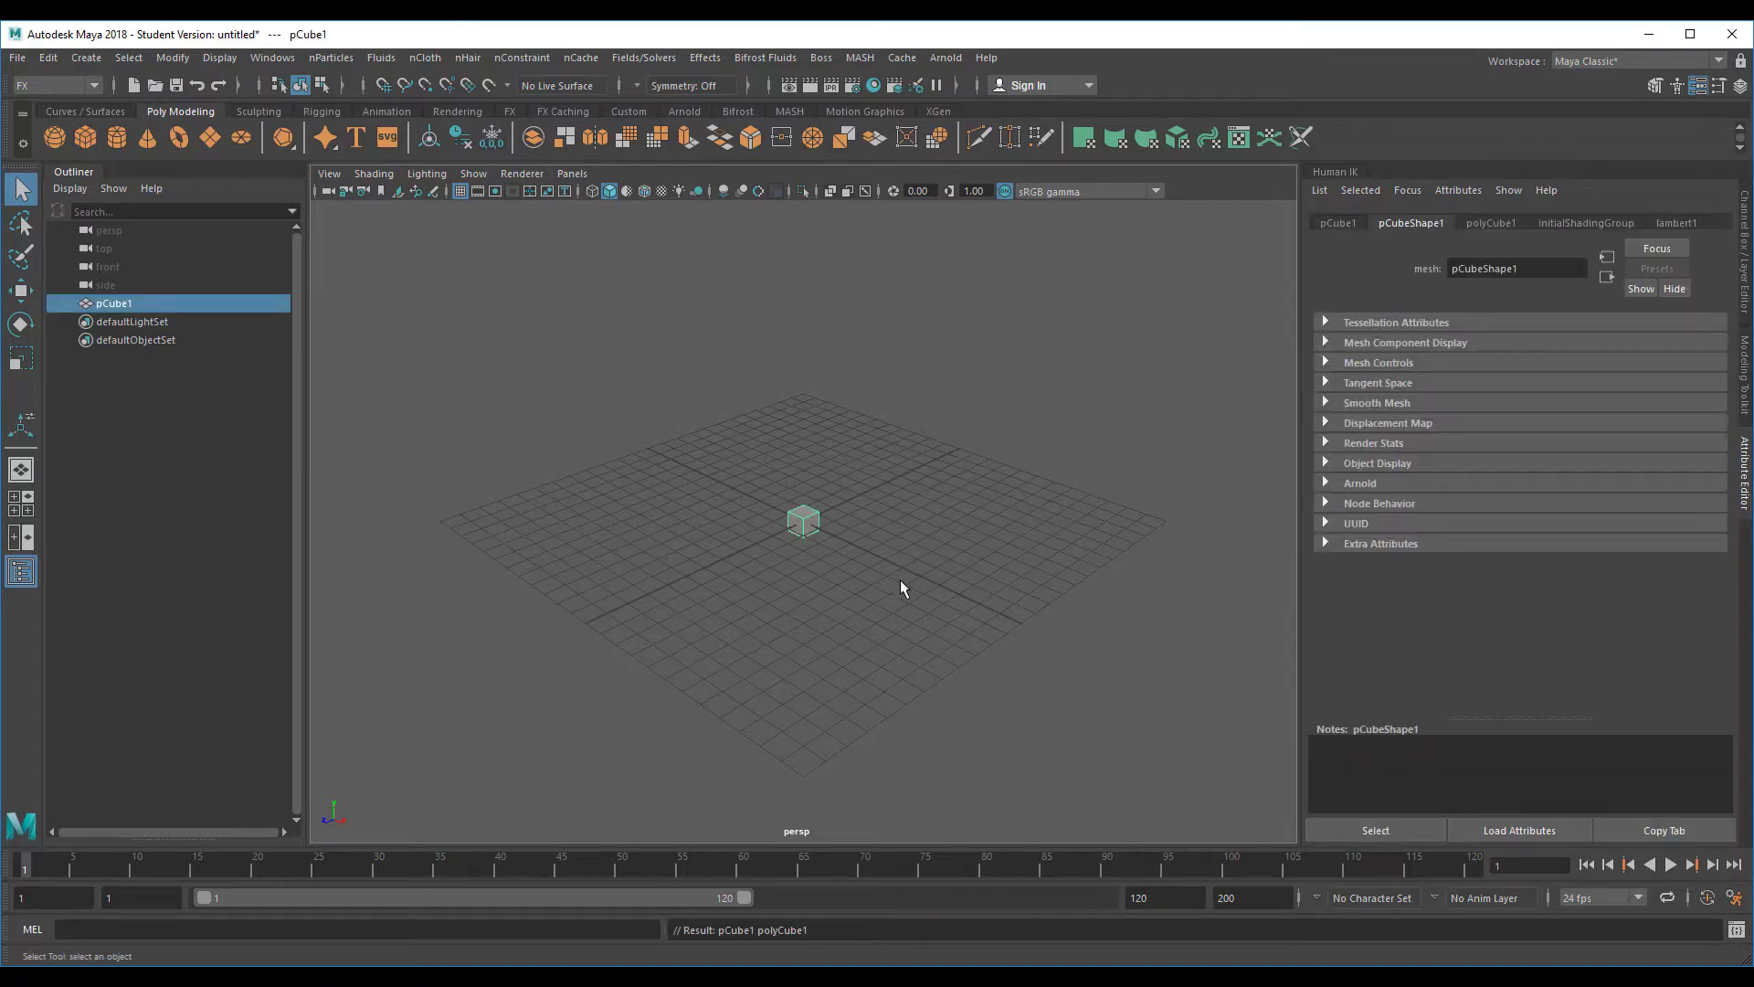
mouse_move(828, 549)
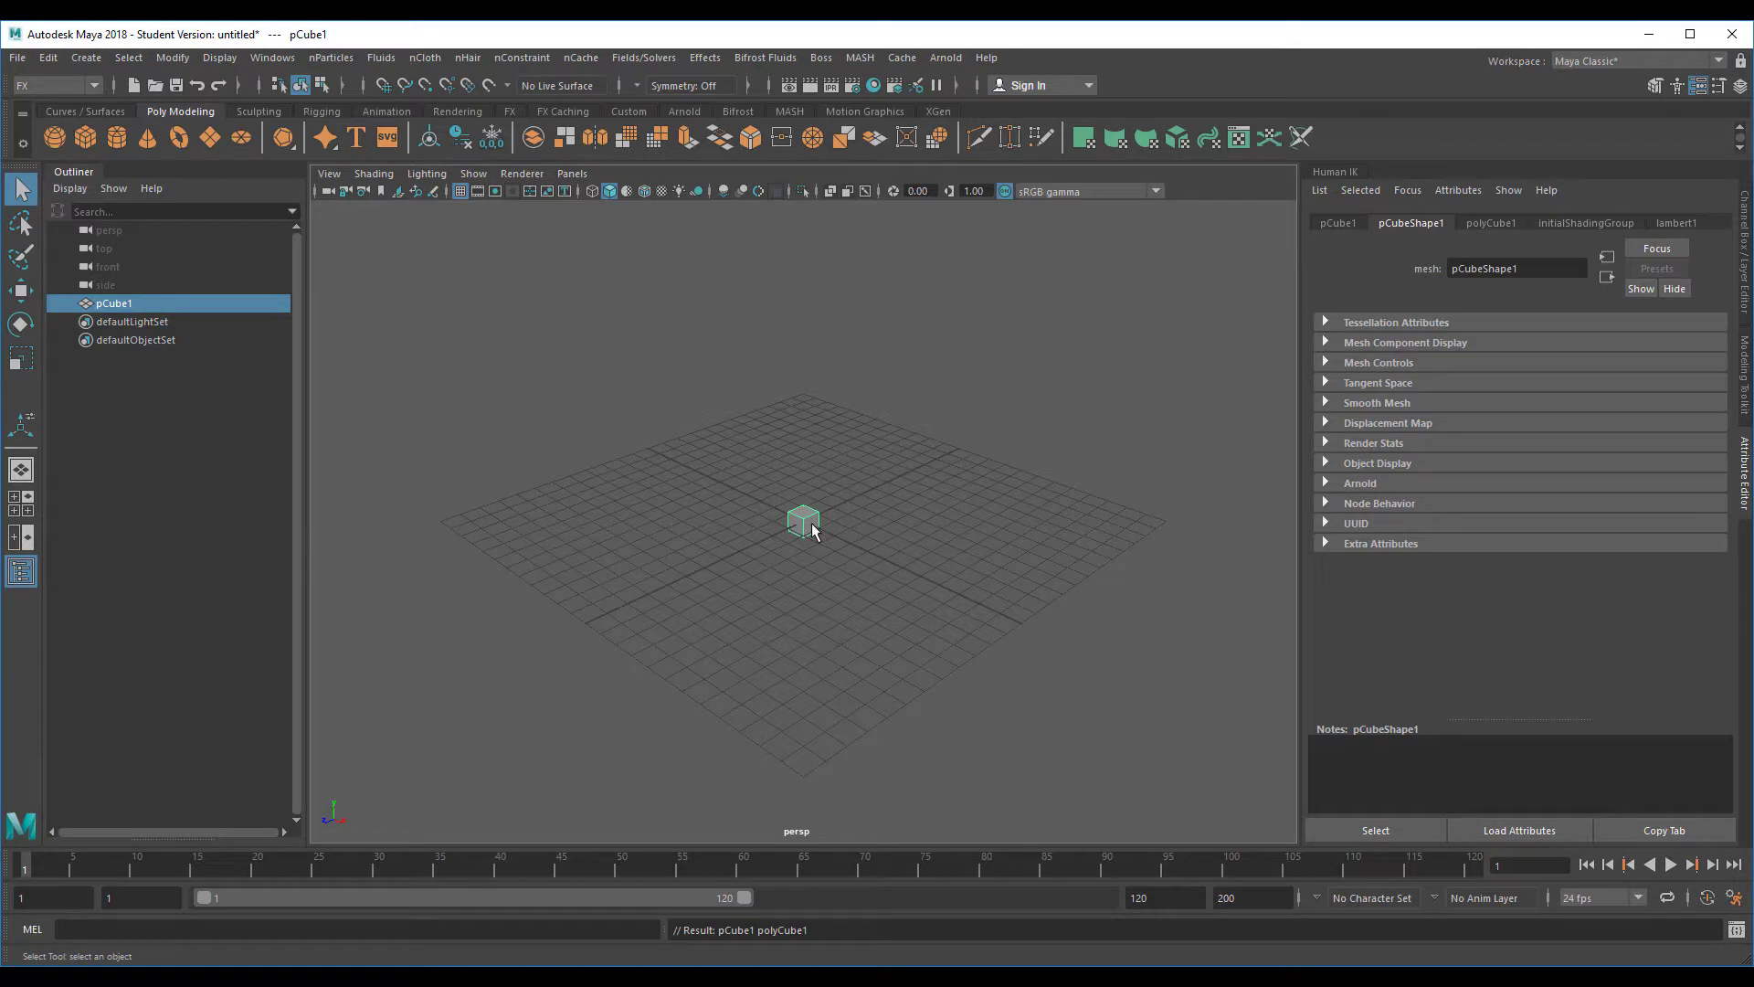
mouse_move(811, 533)
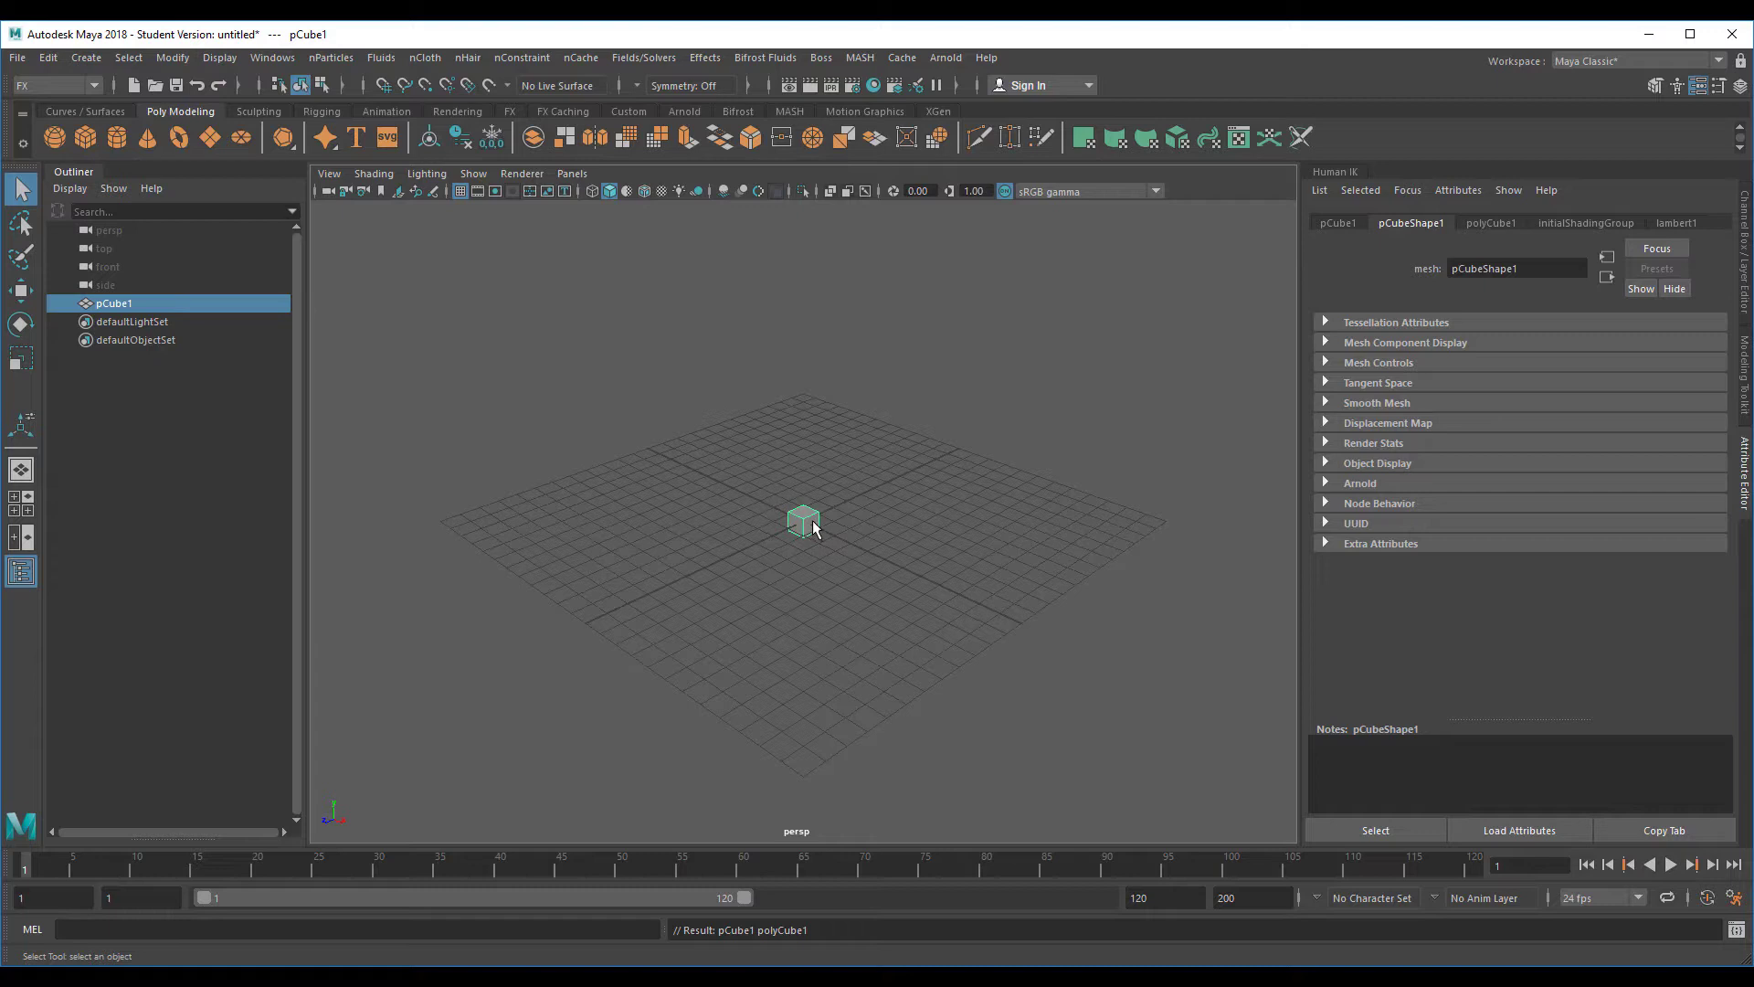
Assign a new yellow Arnold aiStandardSurface material to the cube and reselect it
right_click(802, 521)
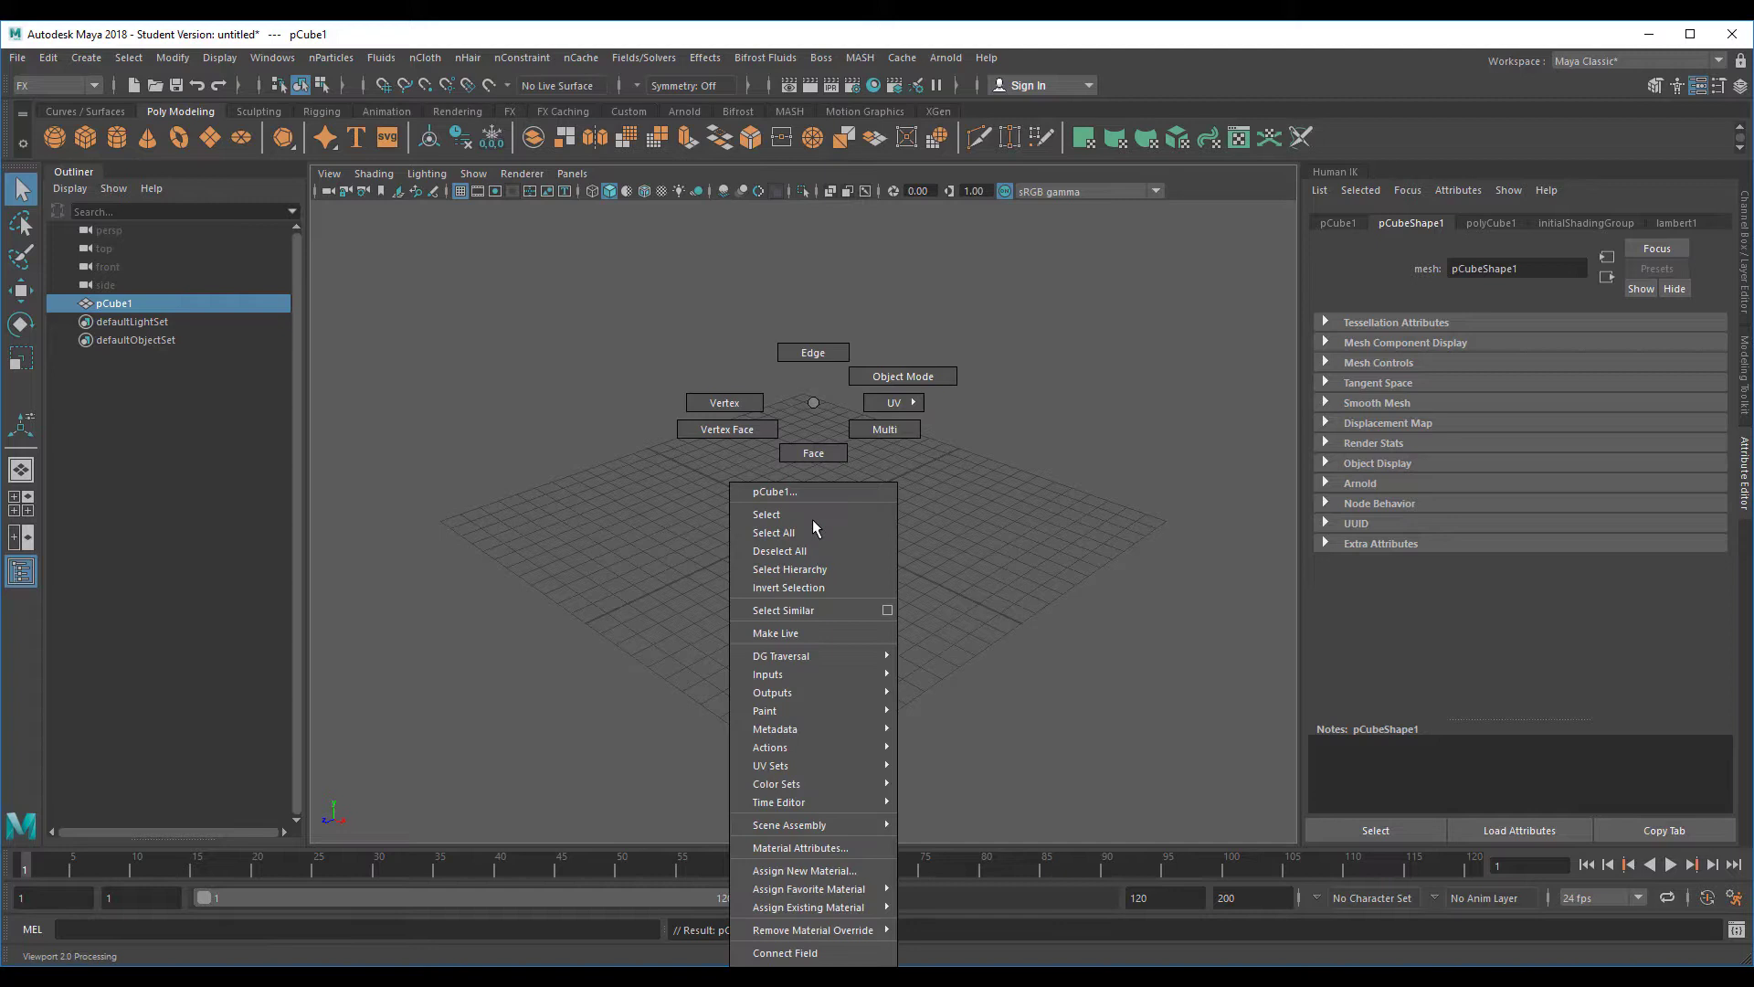
mouse_move(804, 869)
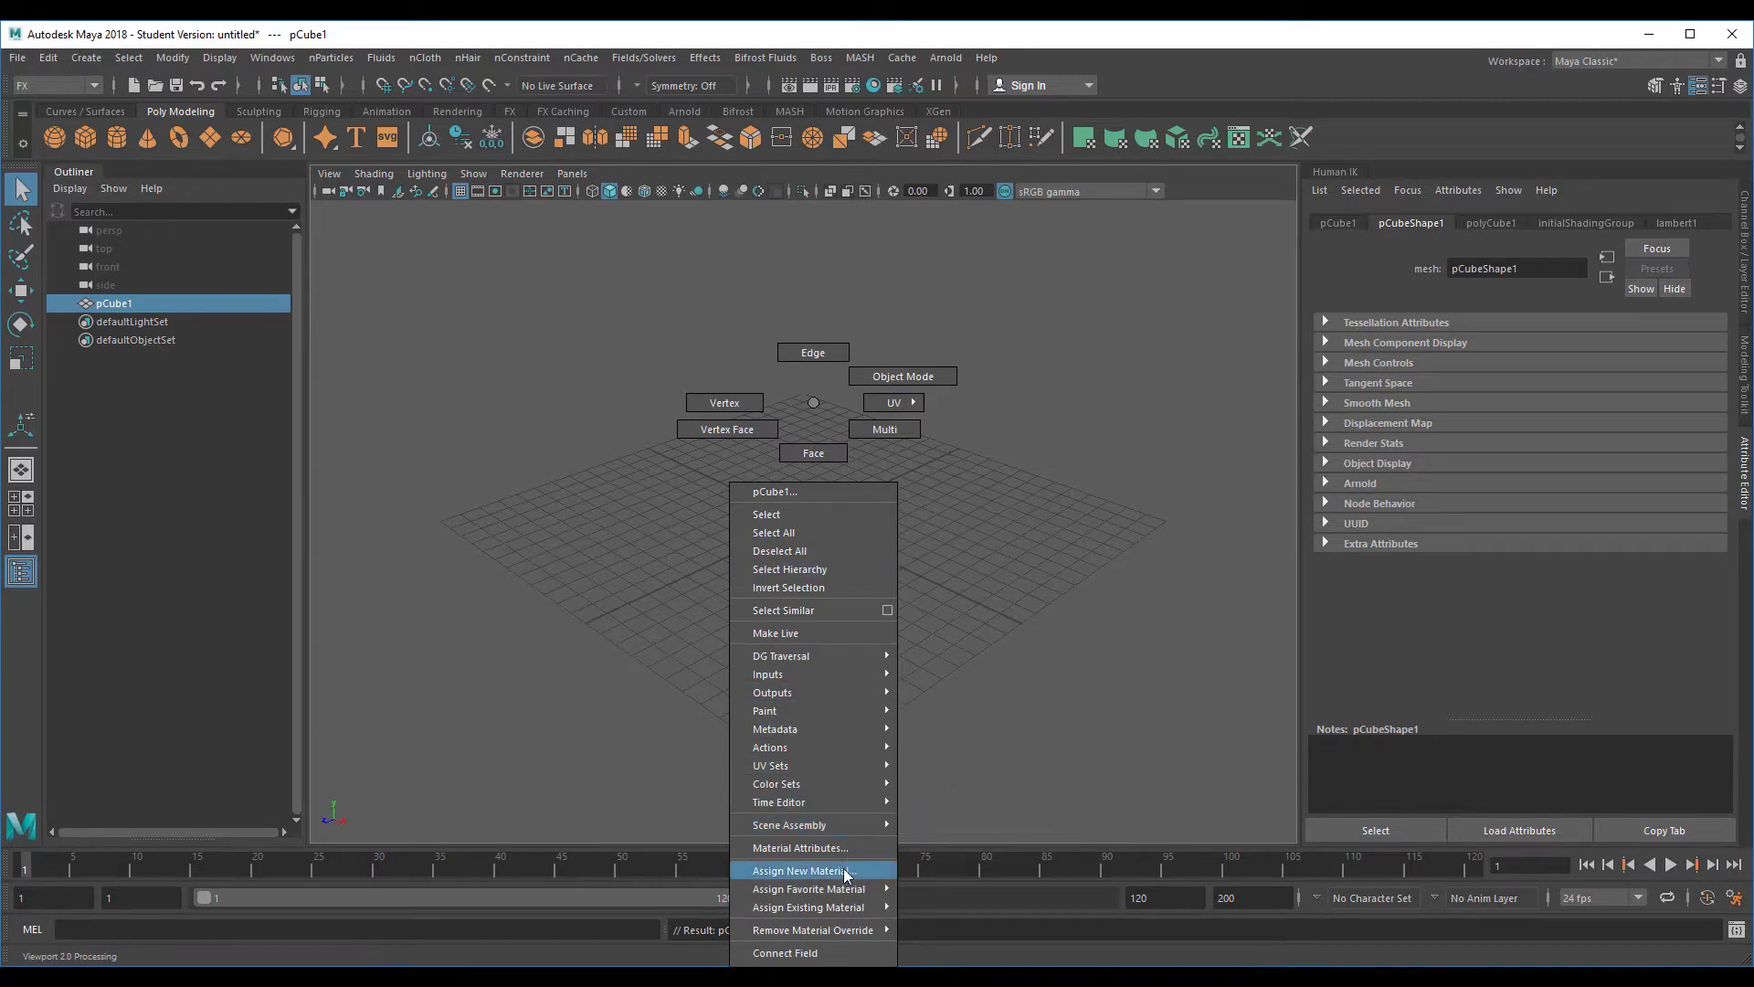
left_click(800, 869)
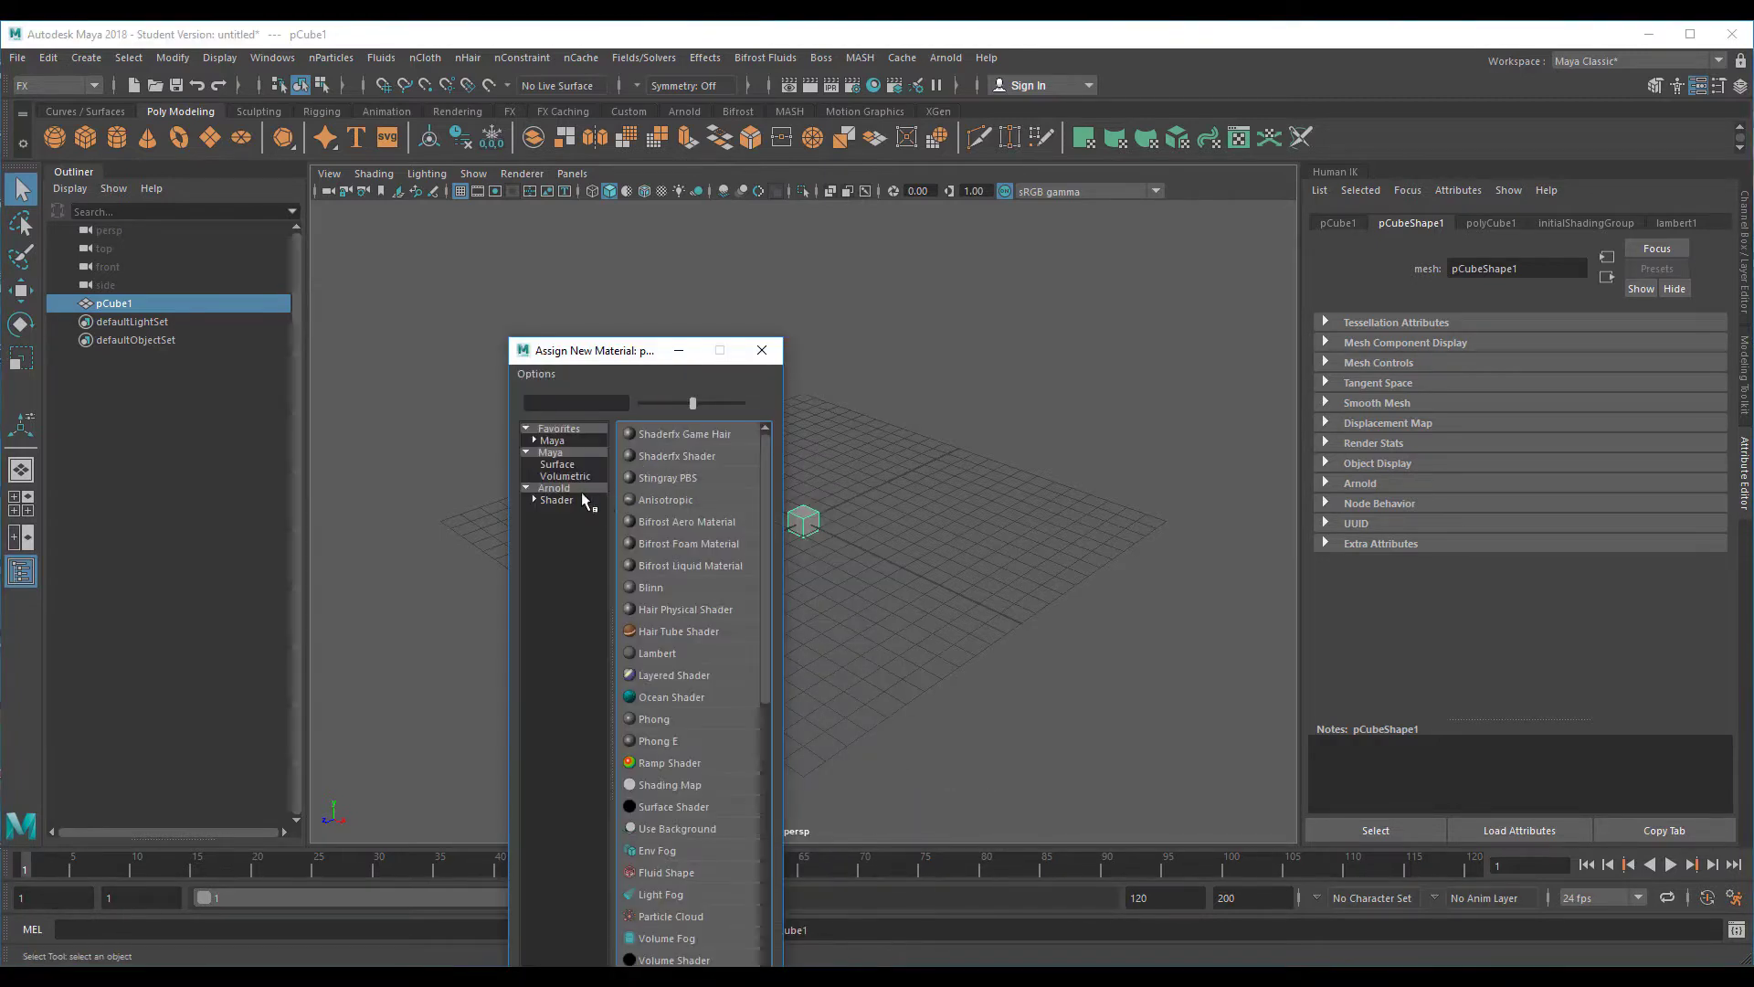
left_click(554, 488)
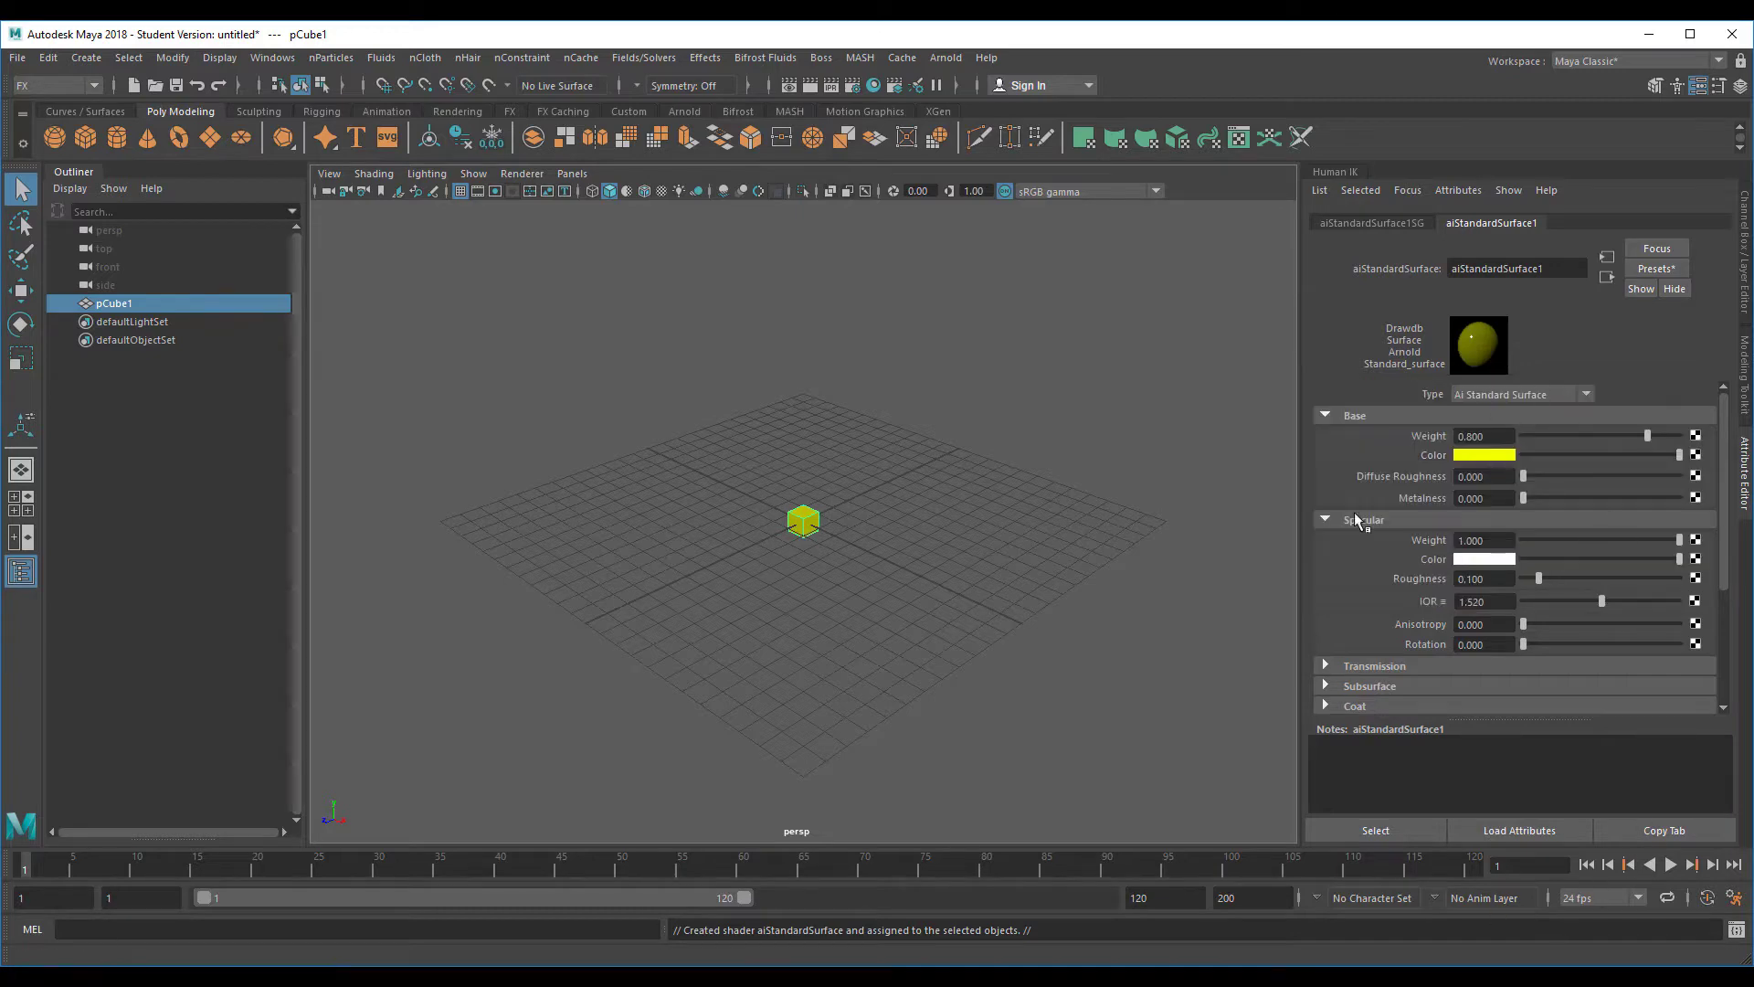
left_click(1007, 671)
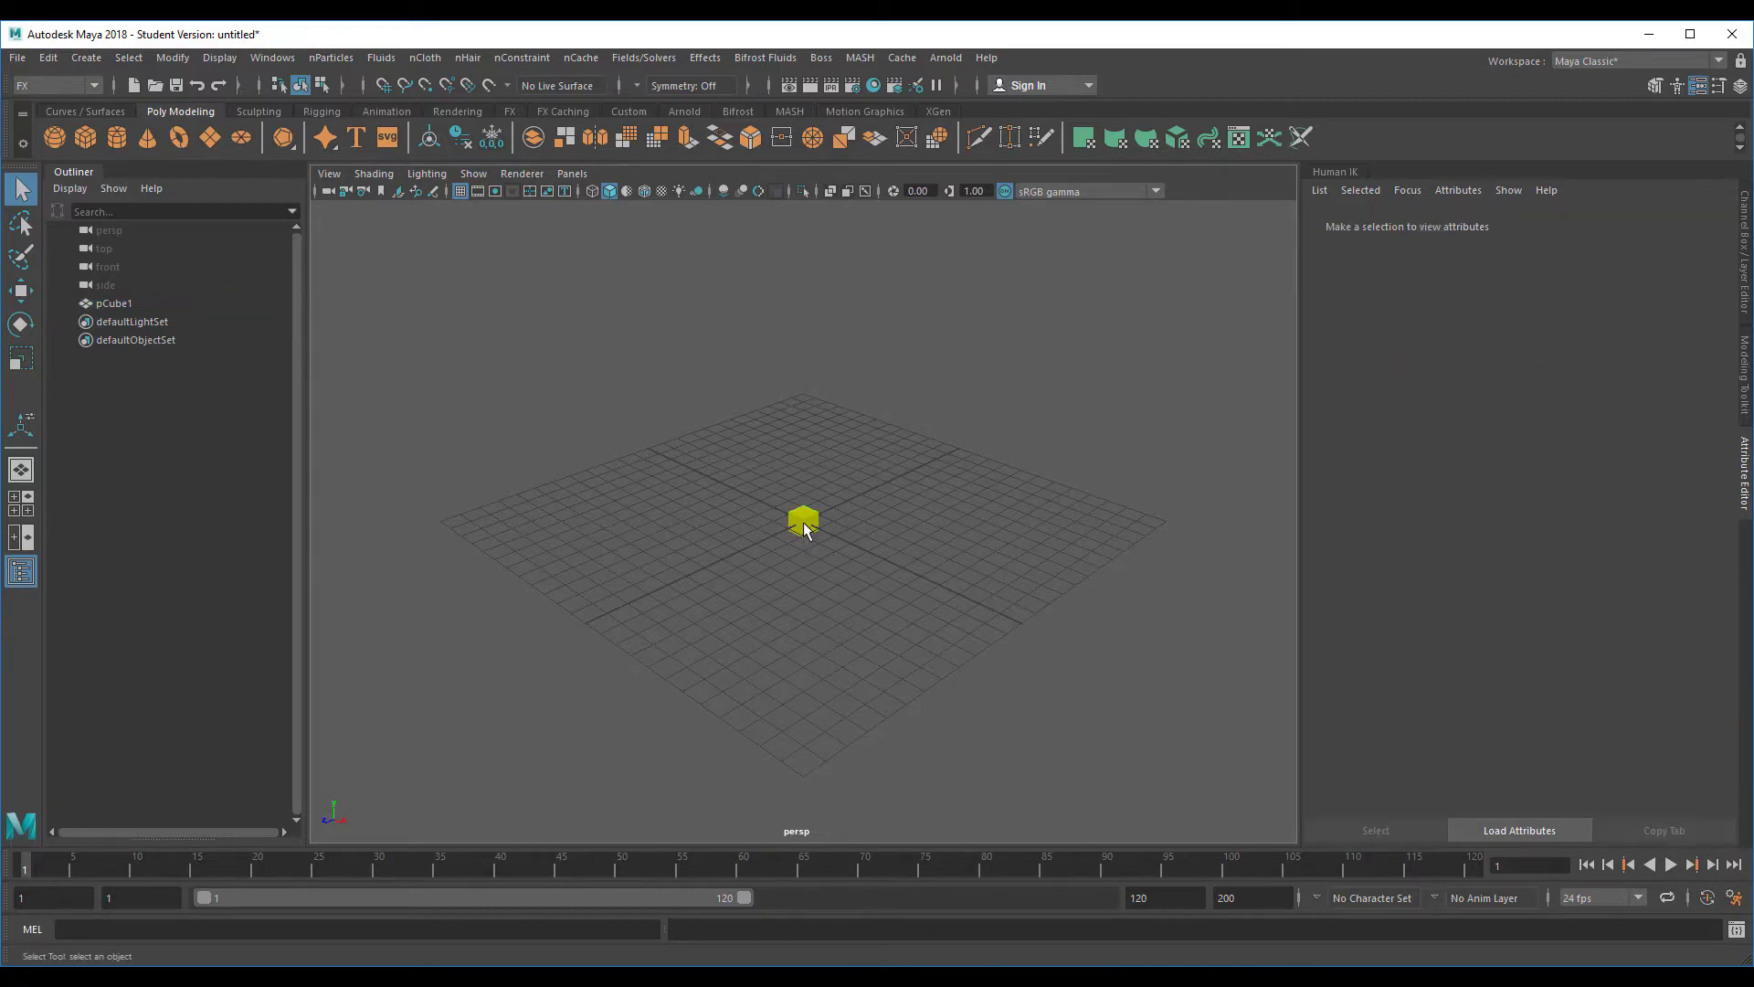
left_click(804, 522)
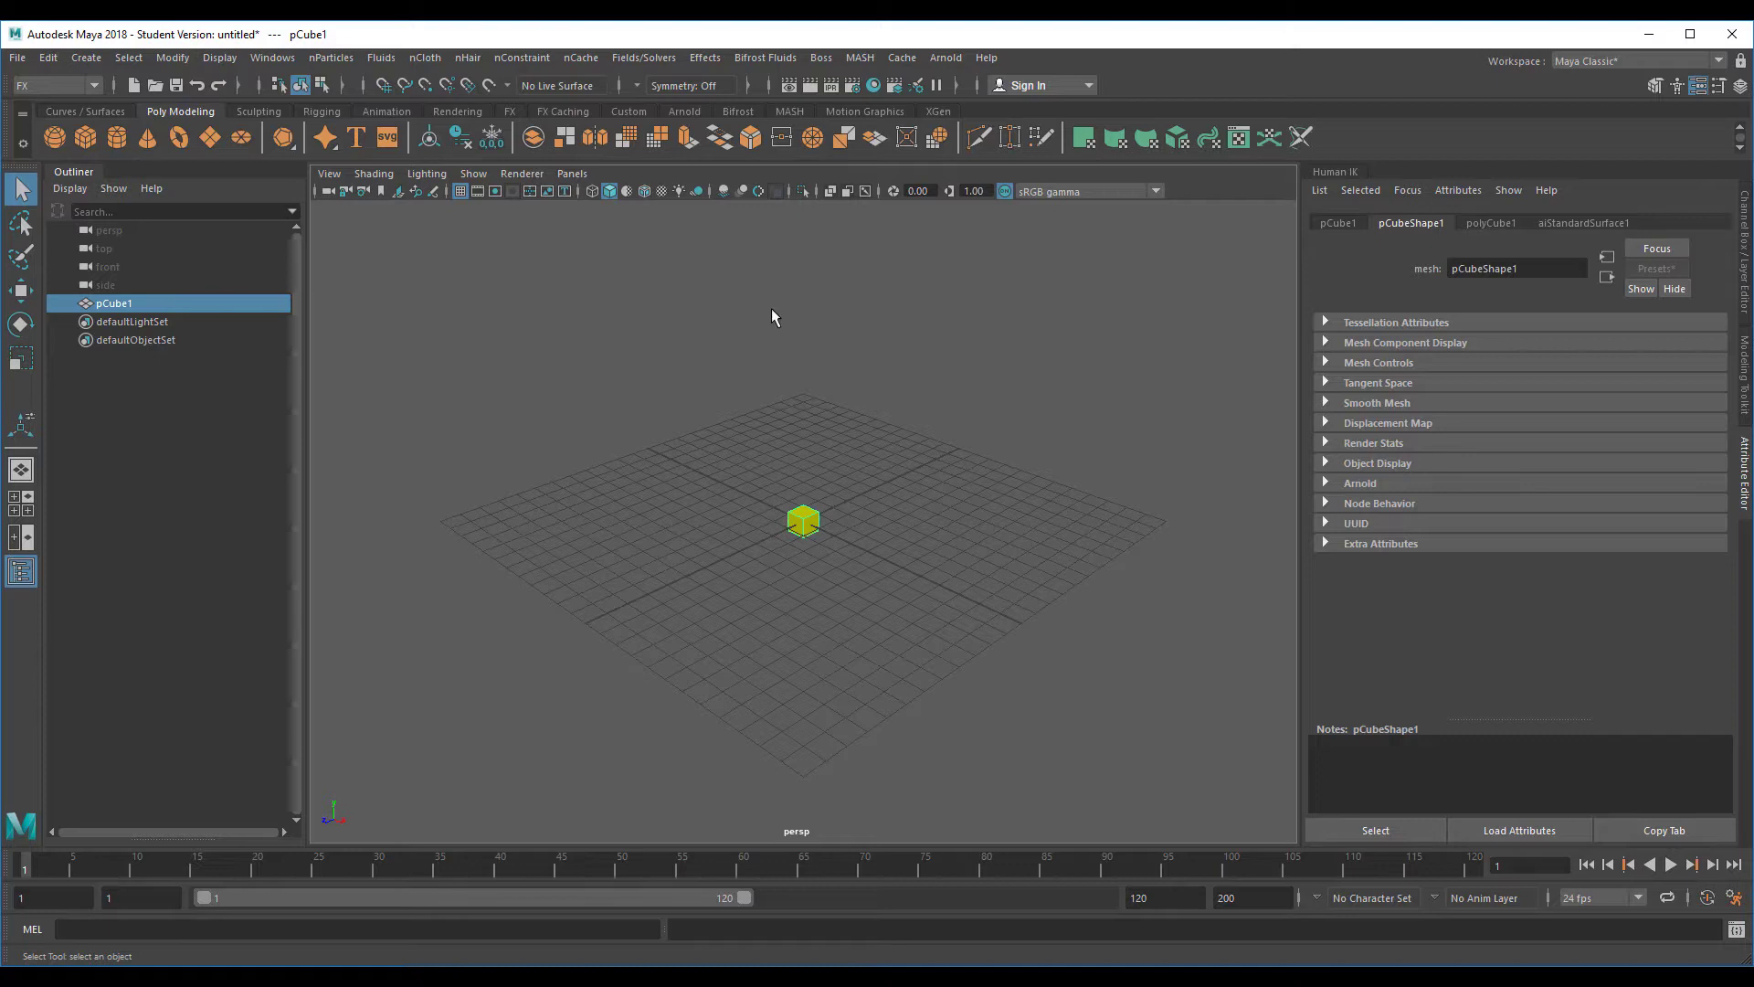
Create a MASH network, MASH1, from pCube1 laying out ten yellow cubes in a row
left_click(789, 111)
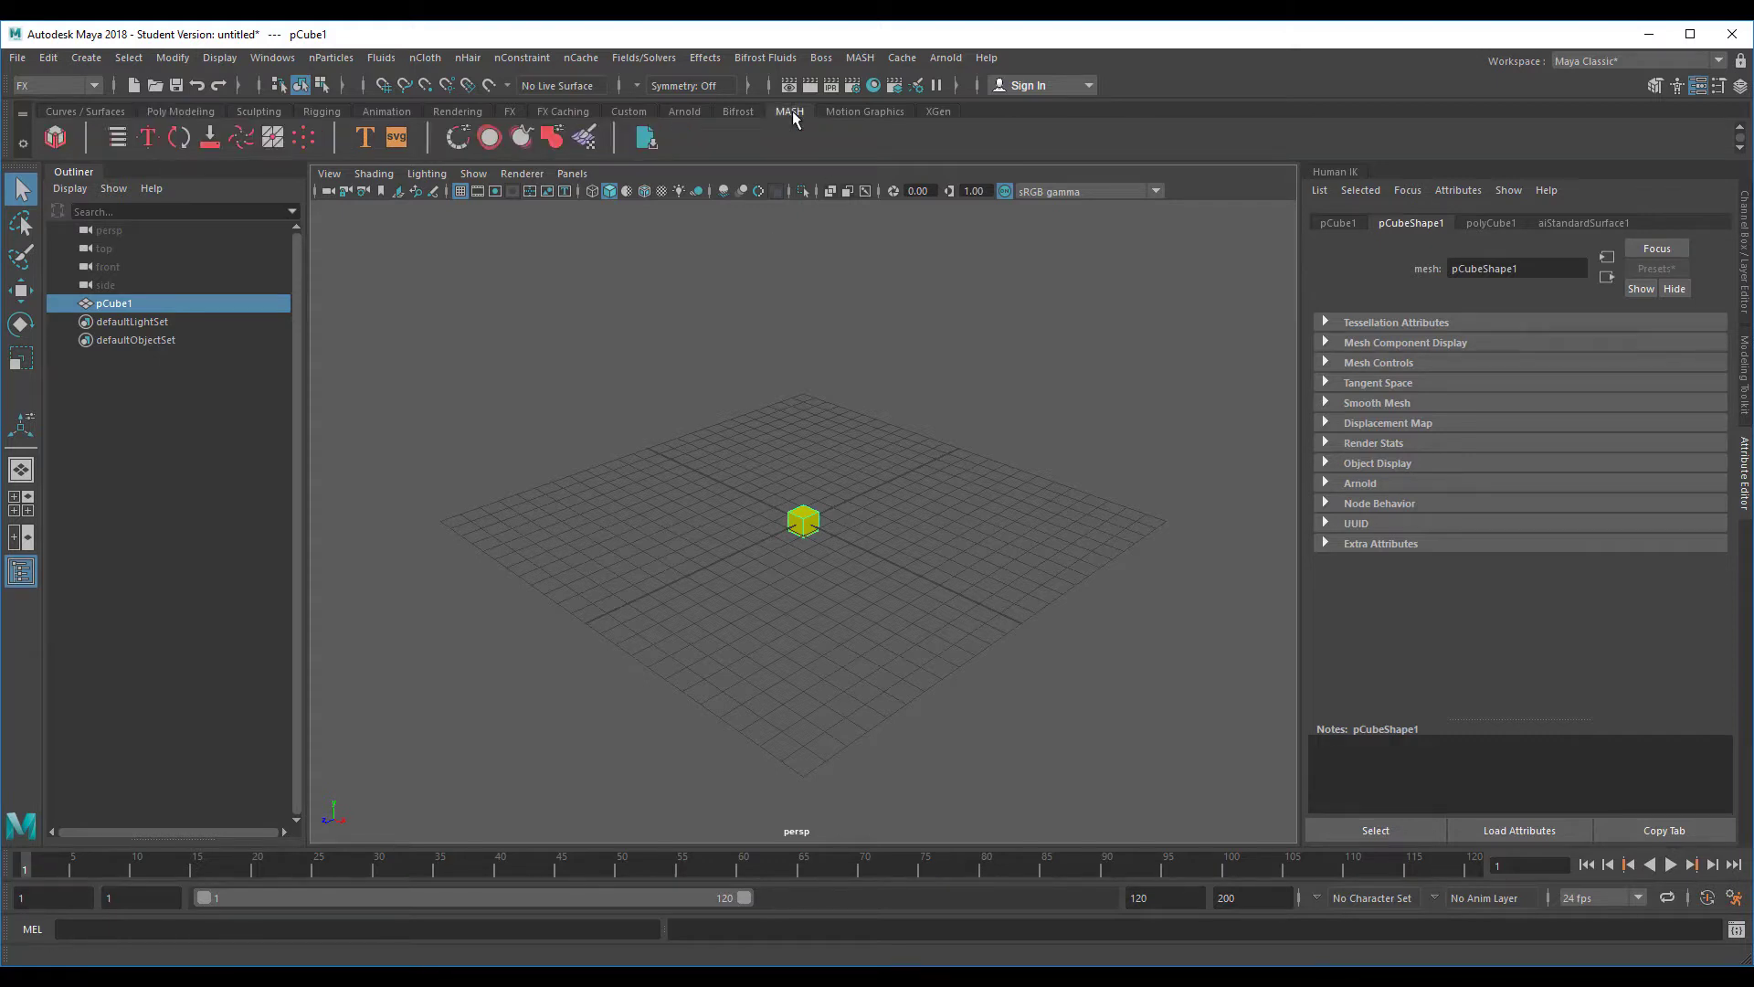
left_click(53, 137)
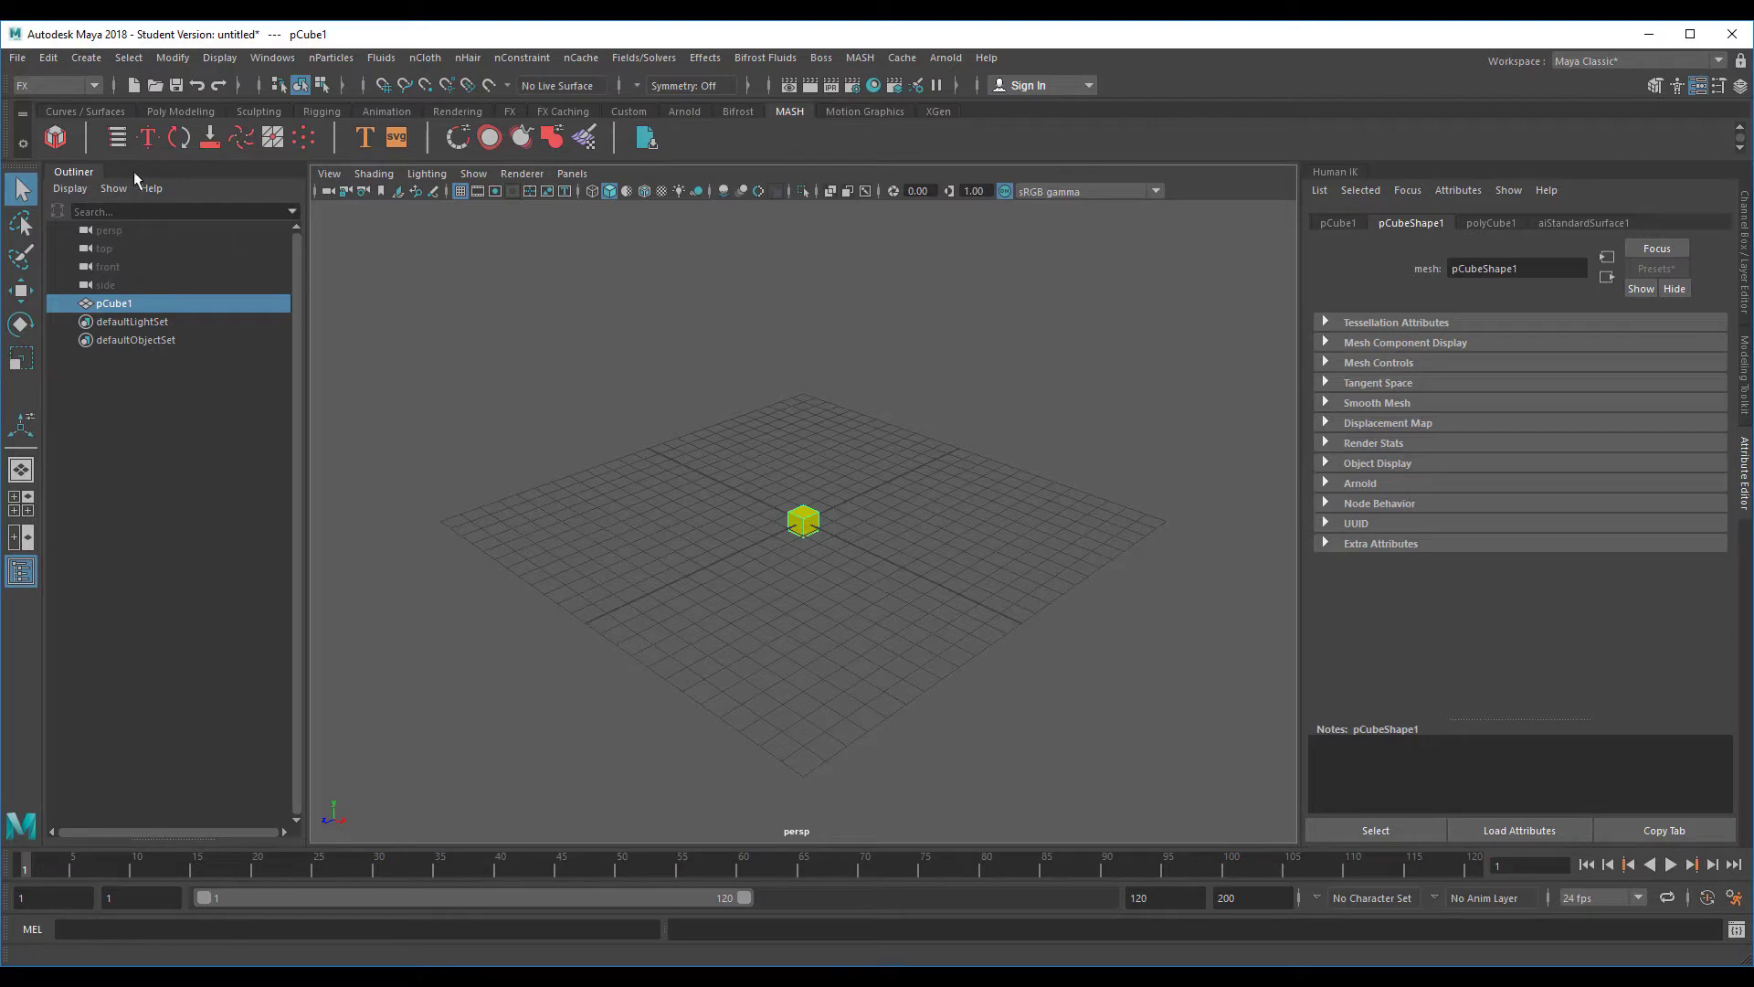
left_click(55, 137)
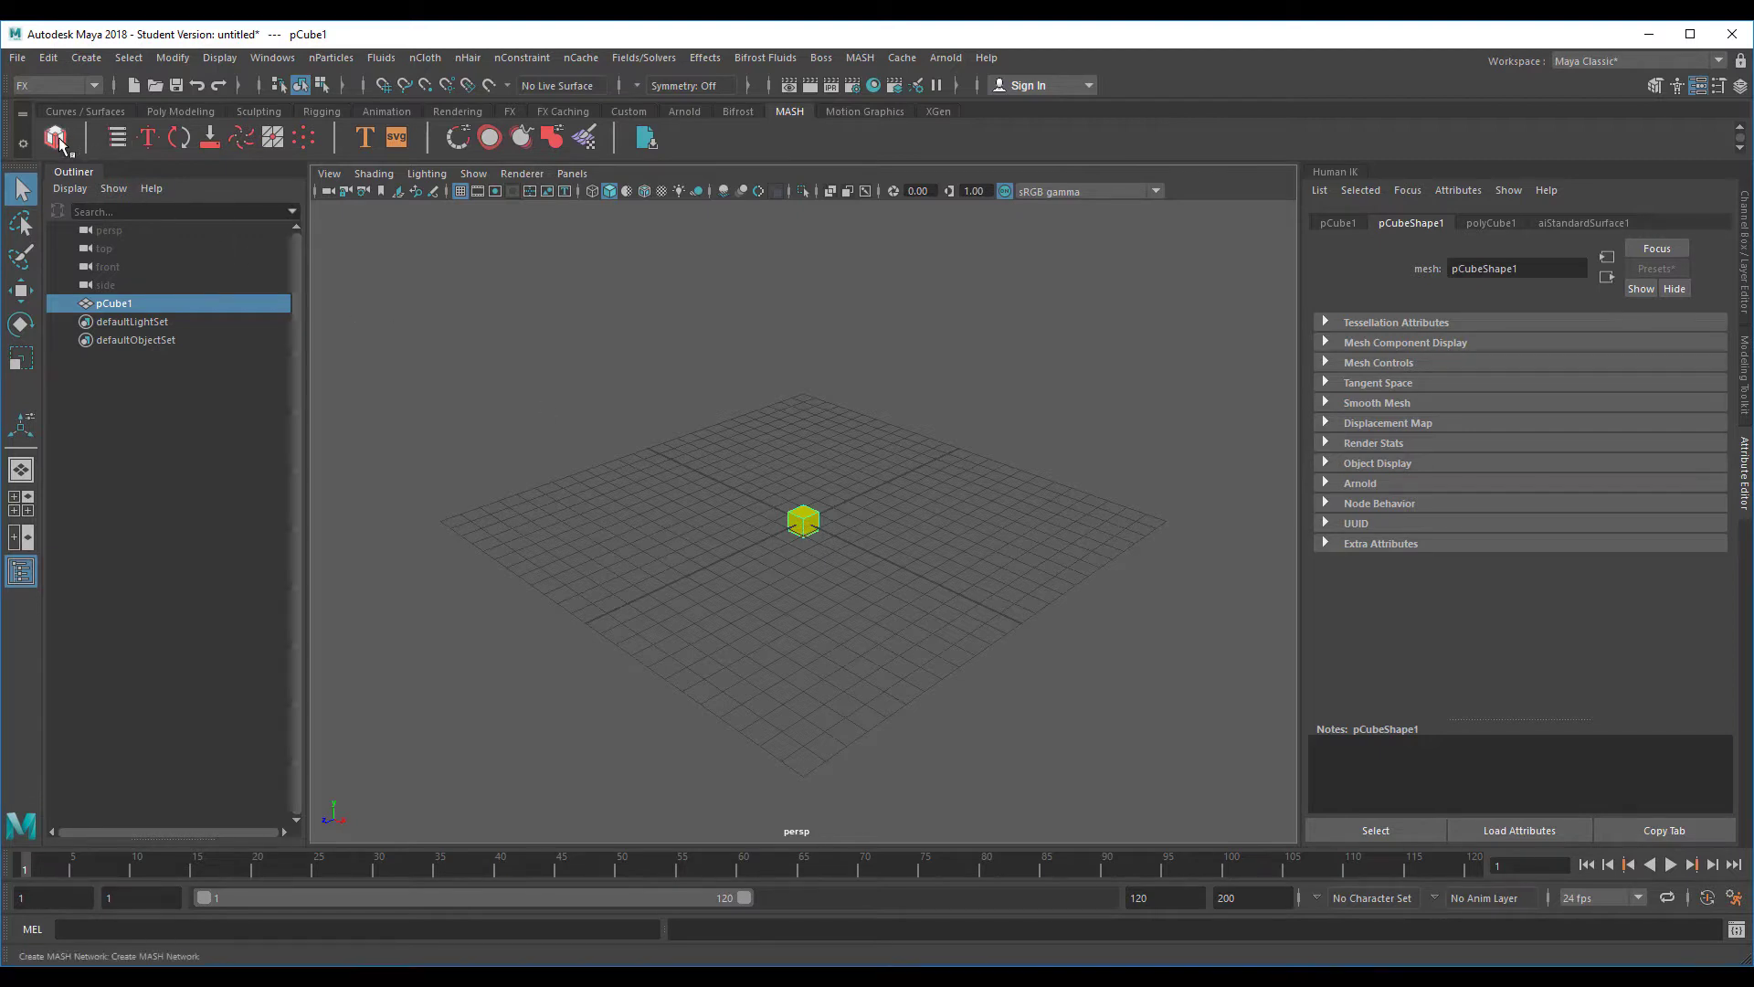
left_click(55, 137)
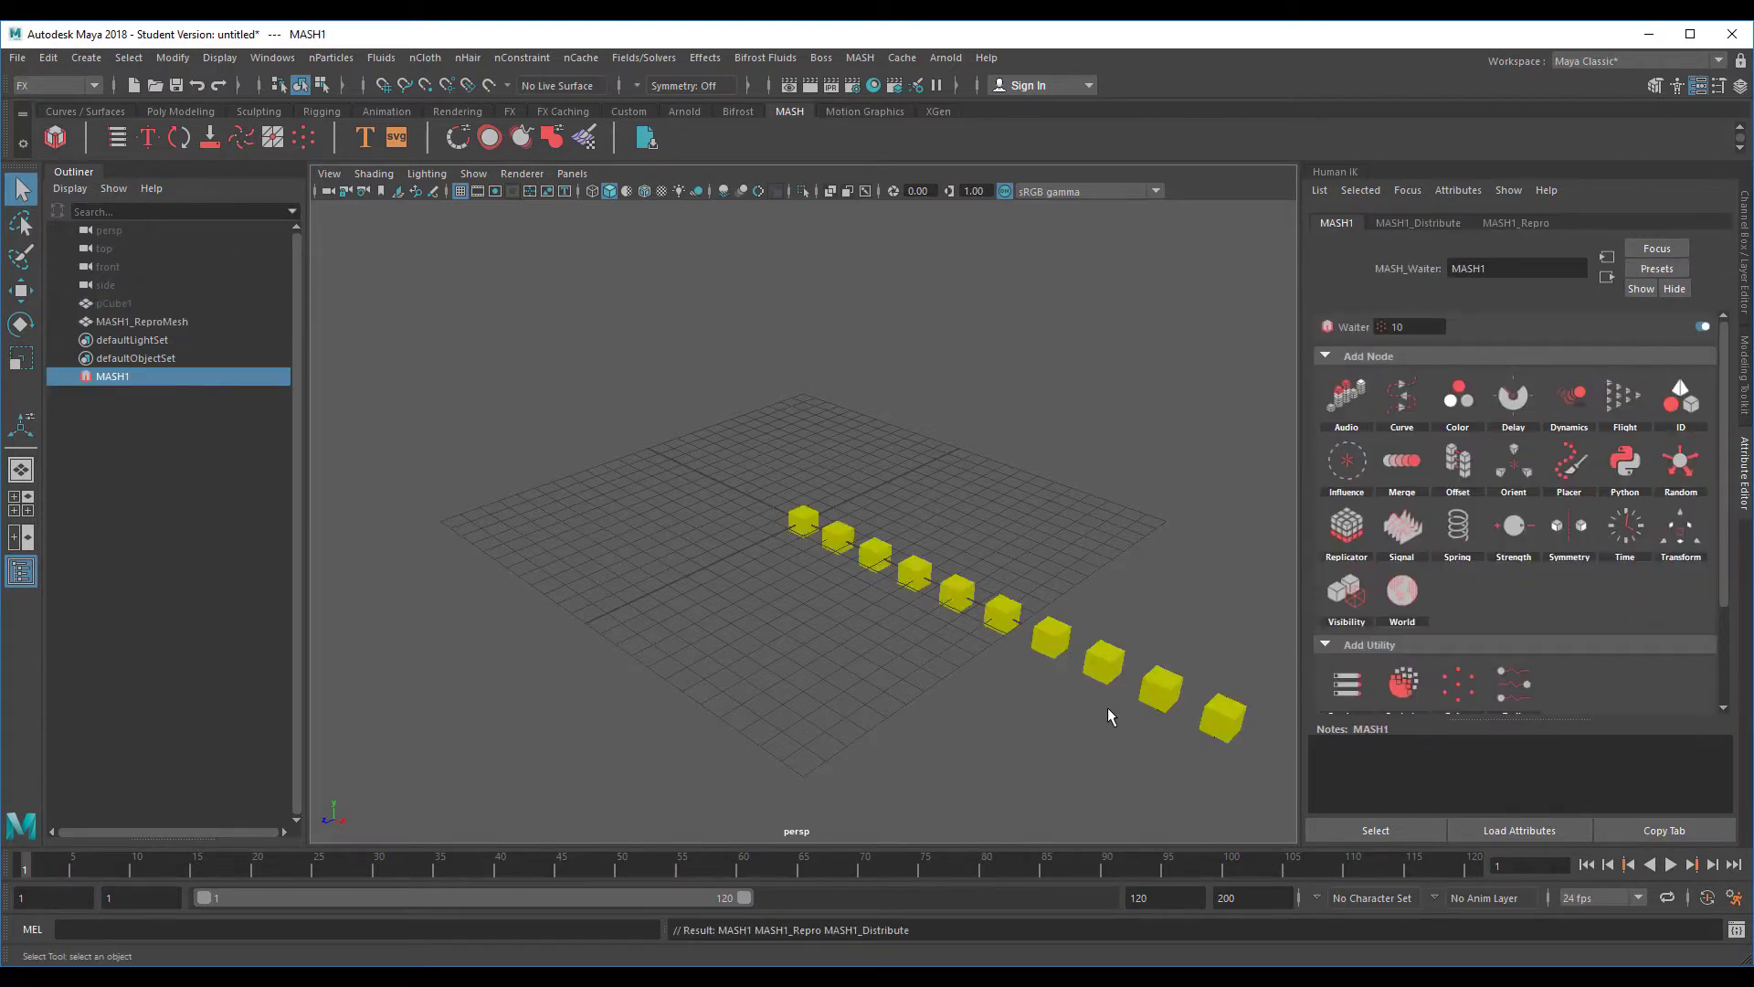
mouse_move(939, 654)
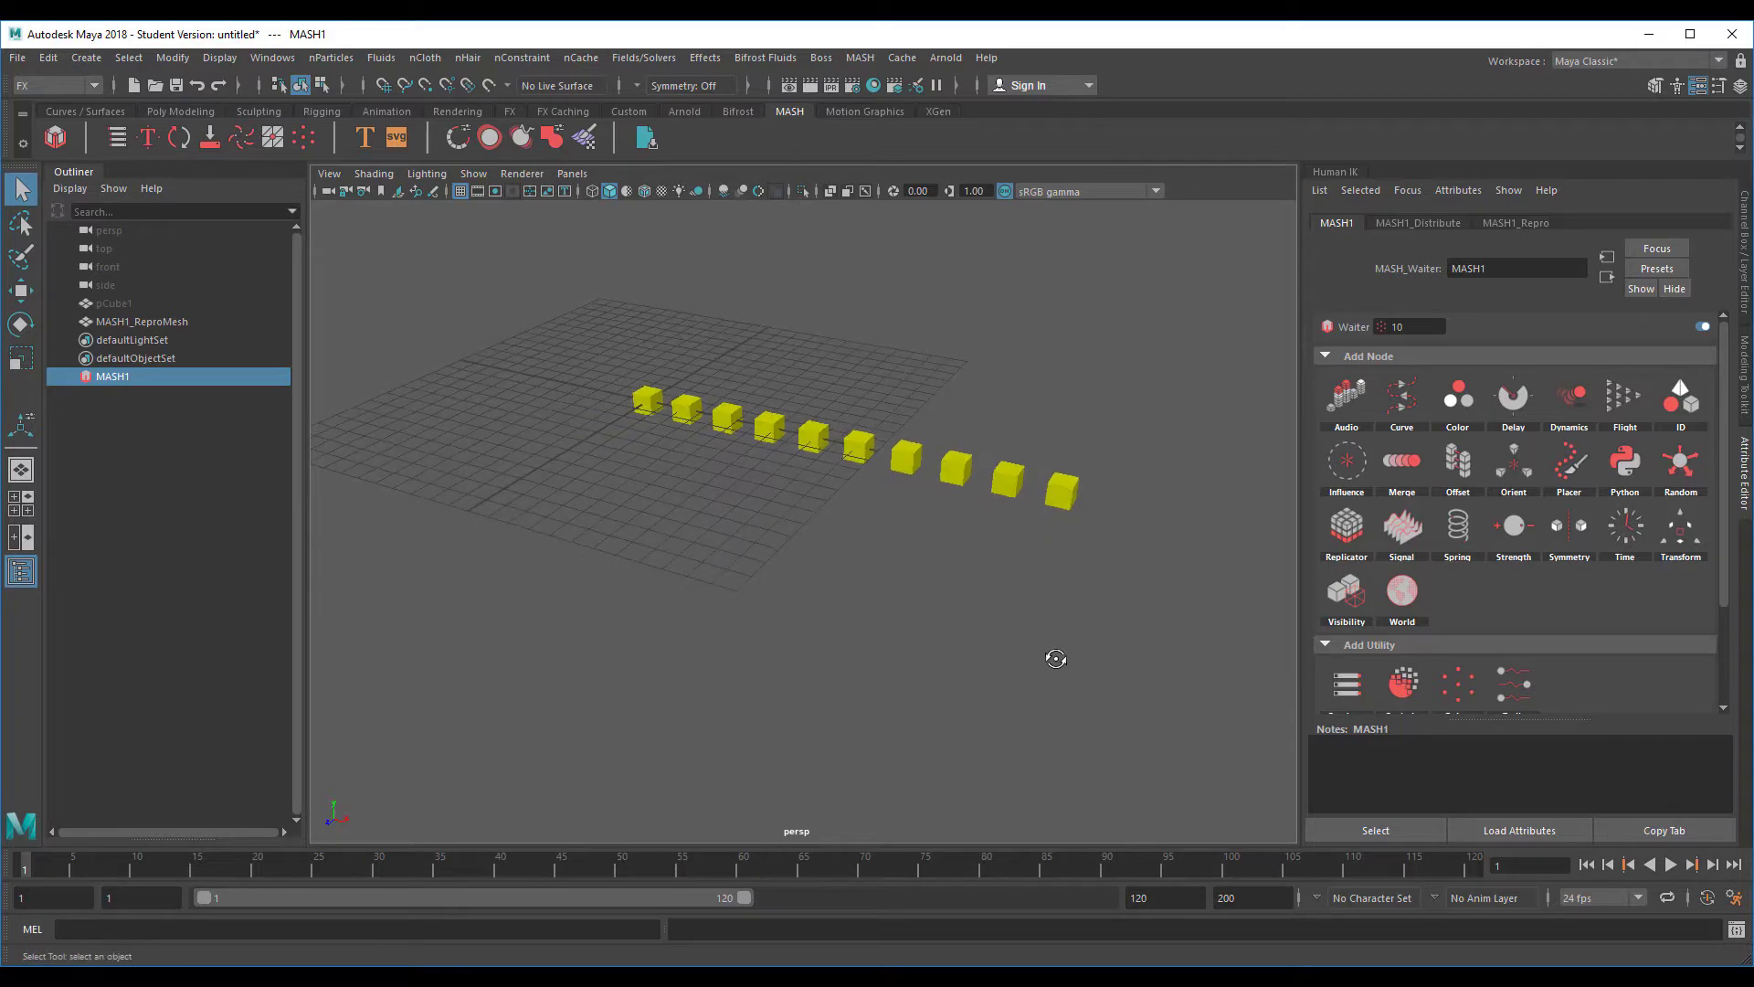
mouse_move(1064, 668)
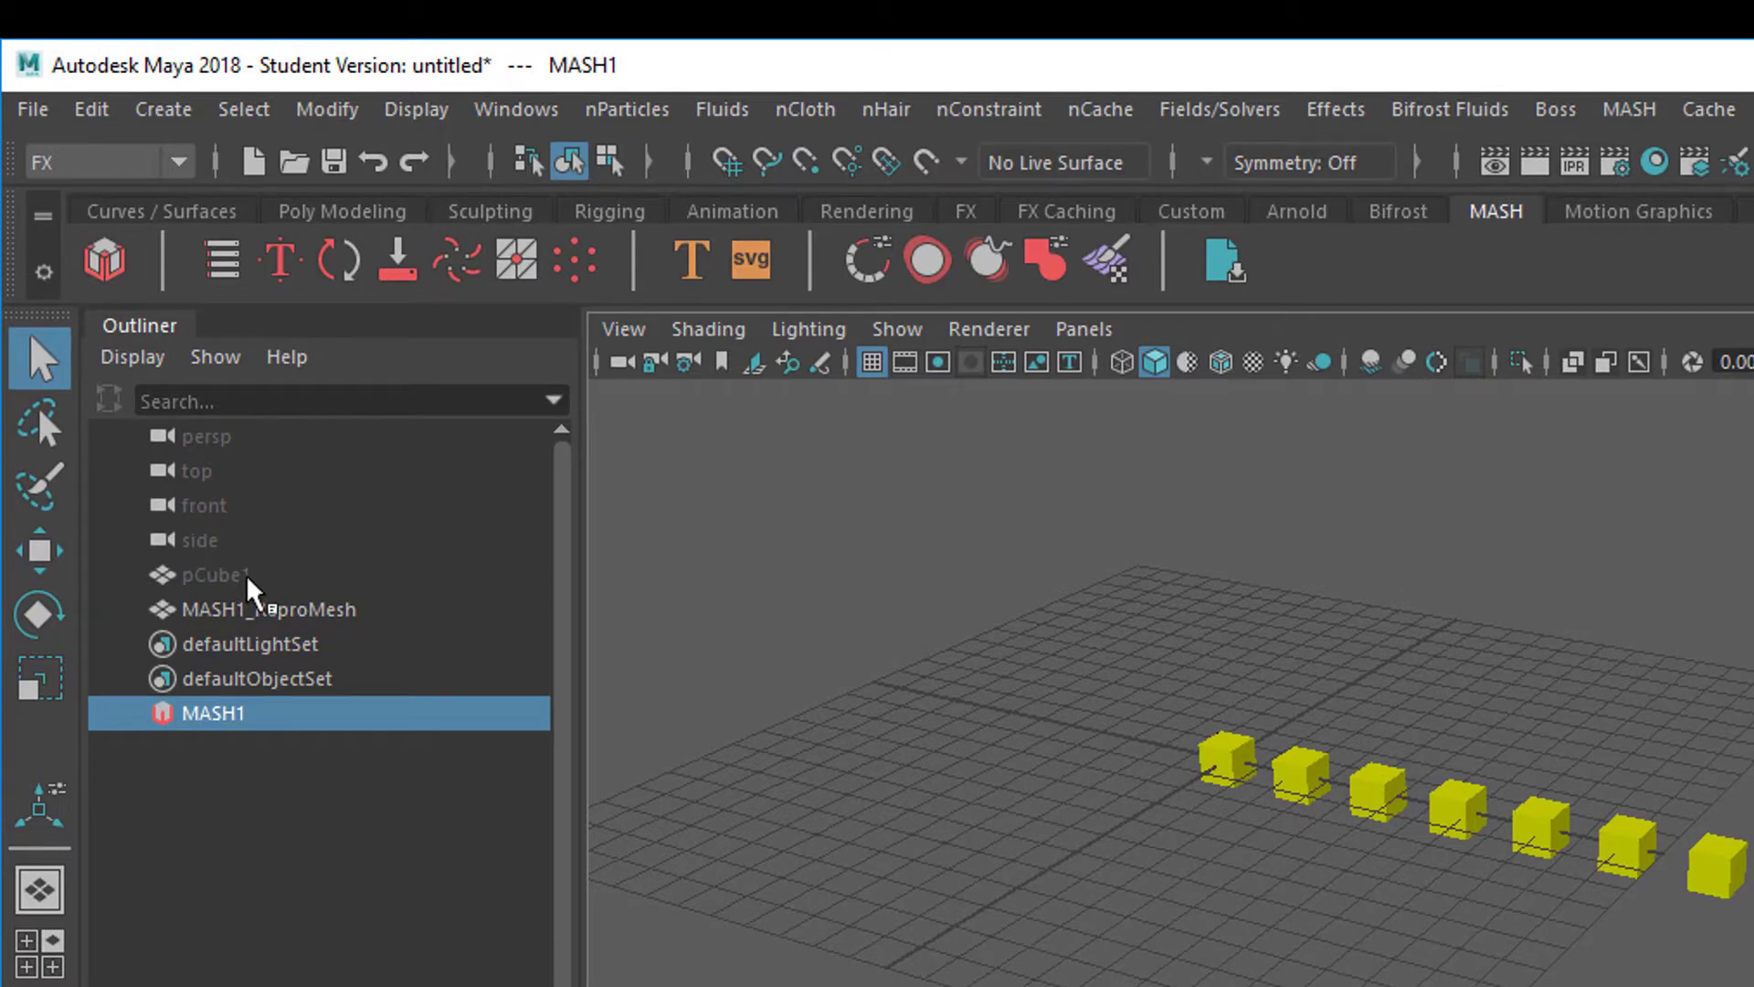
Select the hidden original pCube1 and load MASH1's Waiter with its Distribute and Repro nodes
left_click(212, 573)
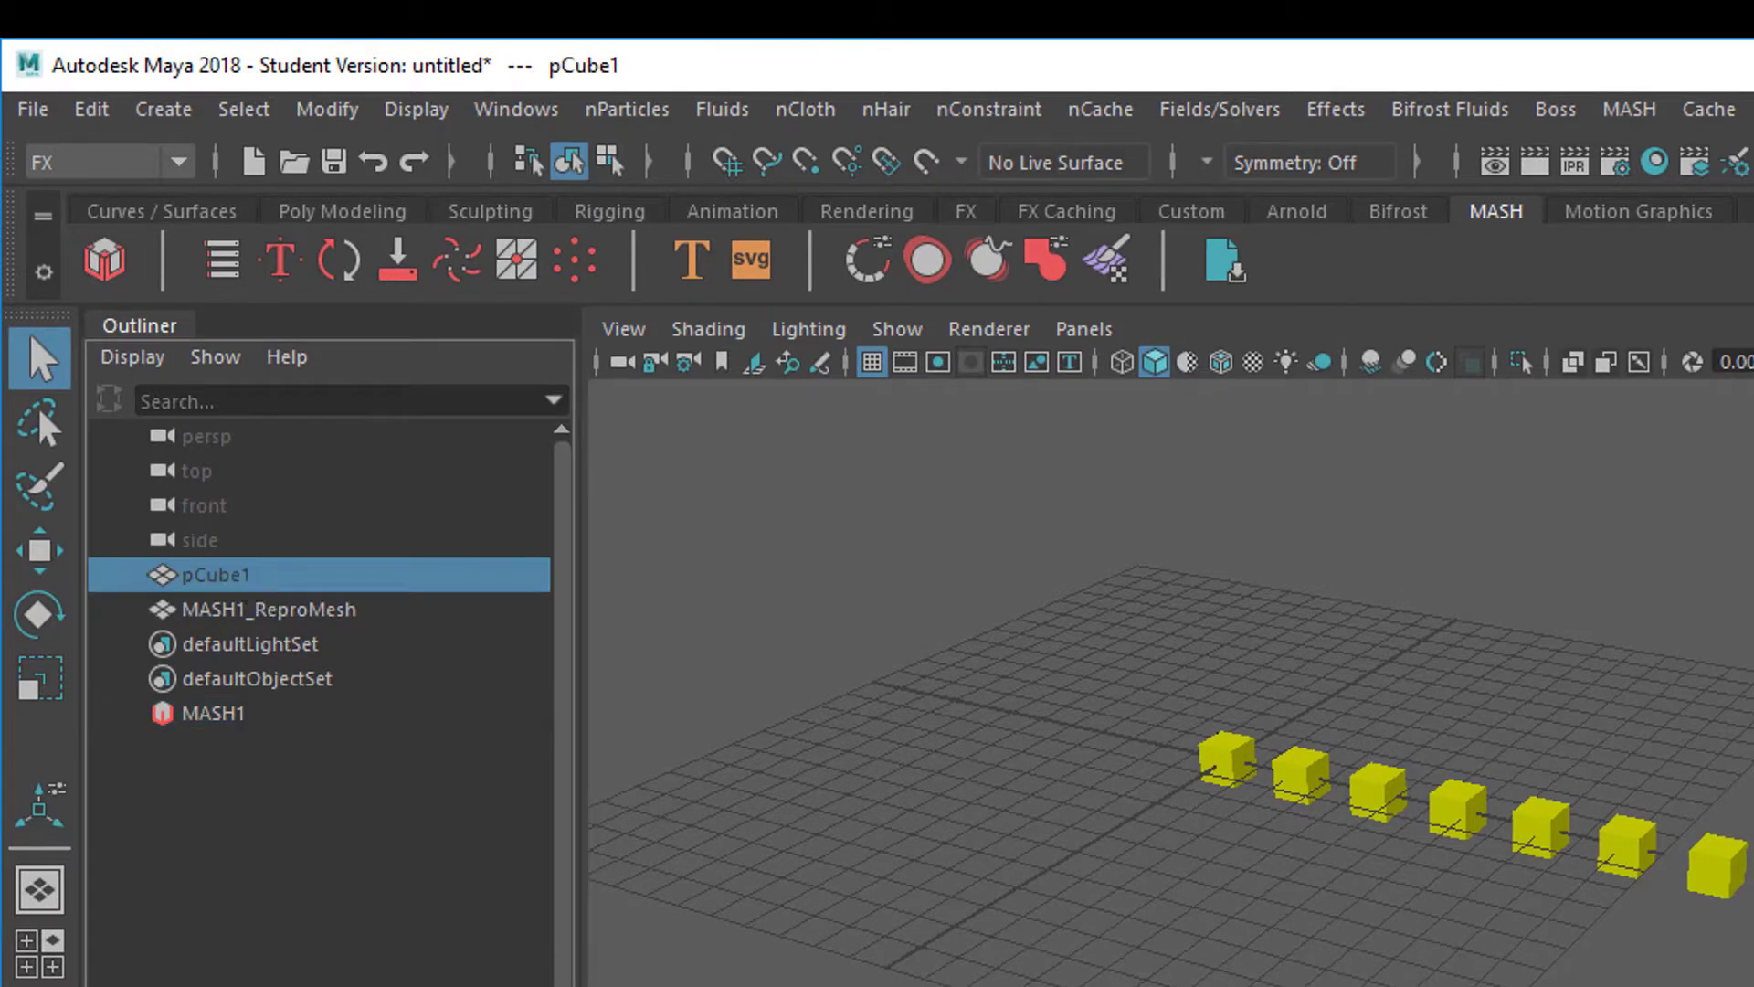
left_click(40, 680)
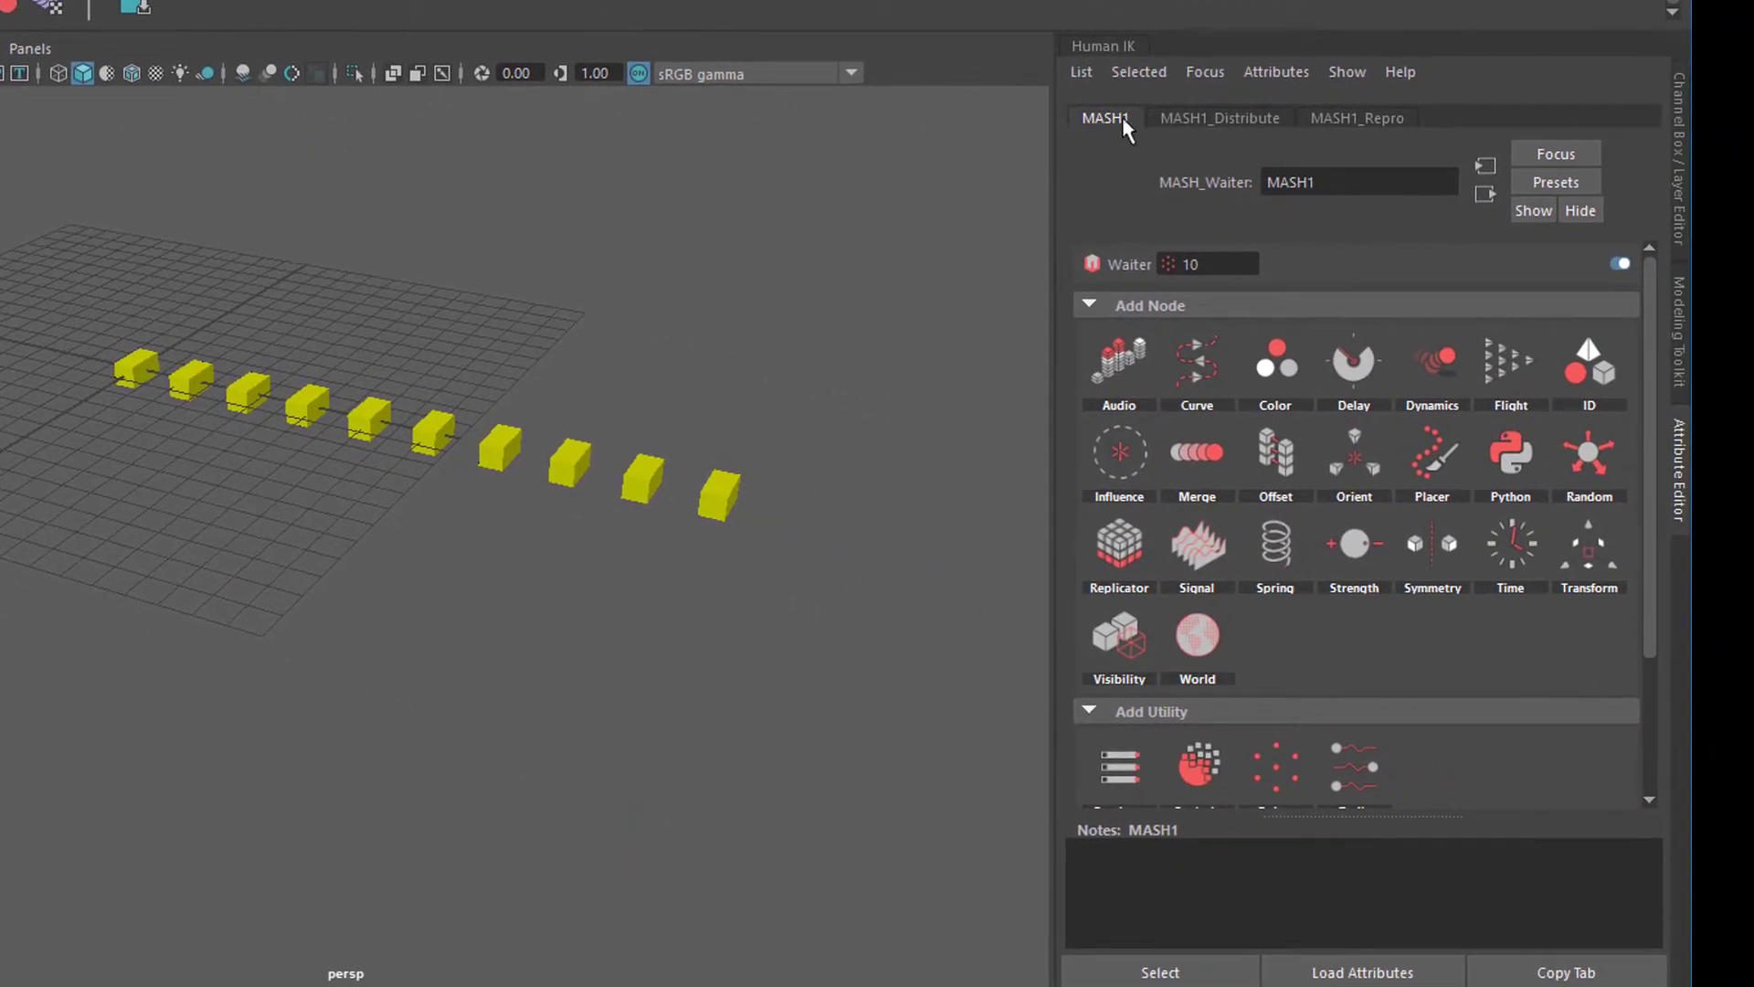
Set MASH1_Distribute to a Grid layout of 6 across, 5 high and 4 deep
left_click(1219, 117)
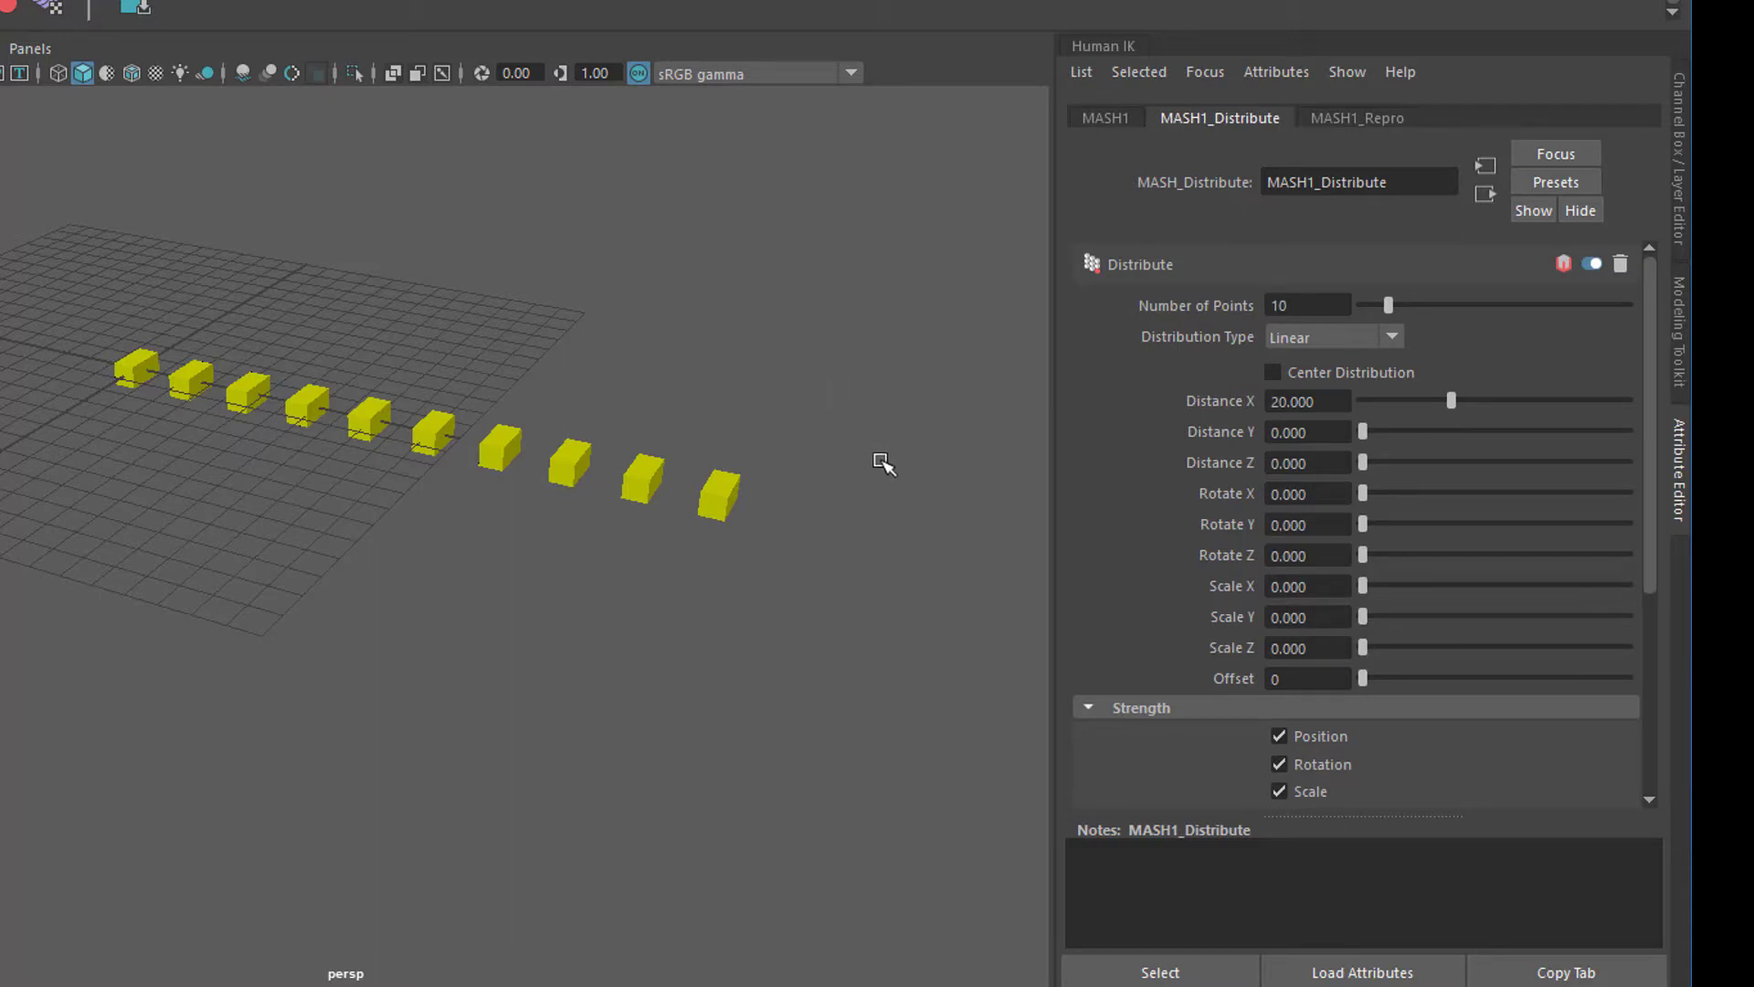
mouse_move(1390, 341)
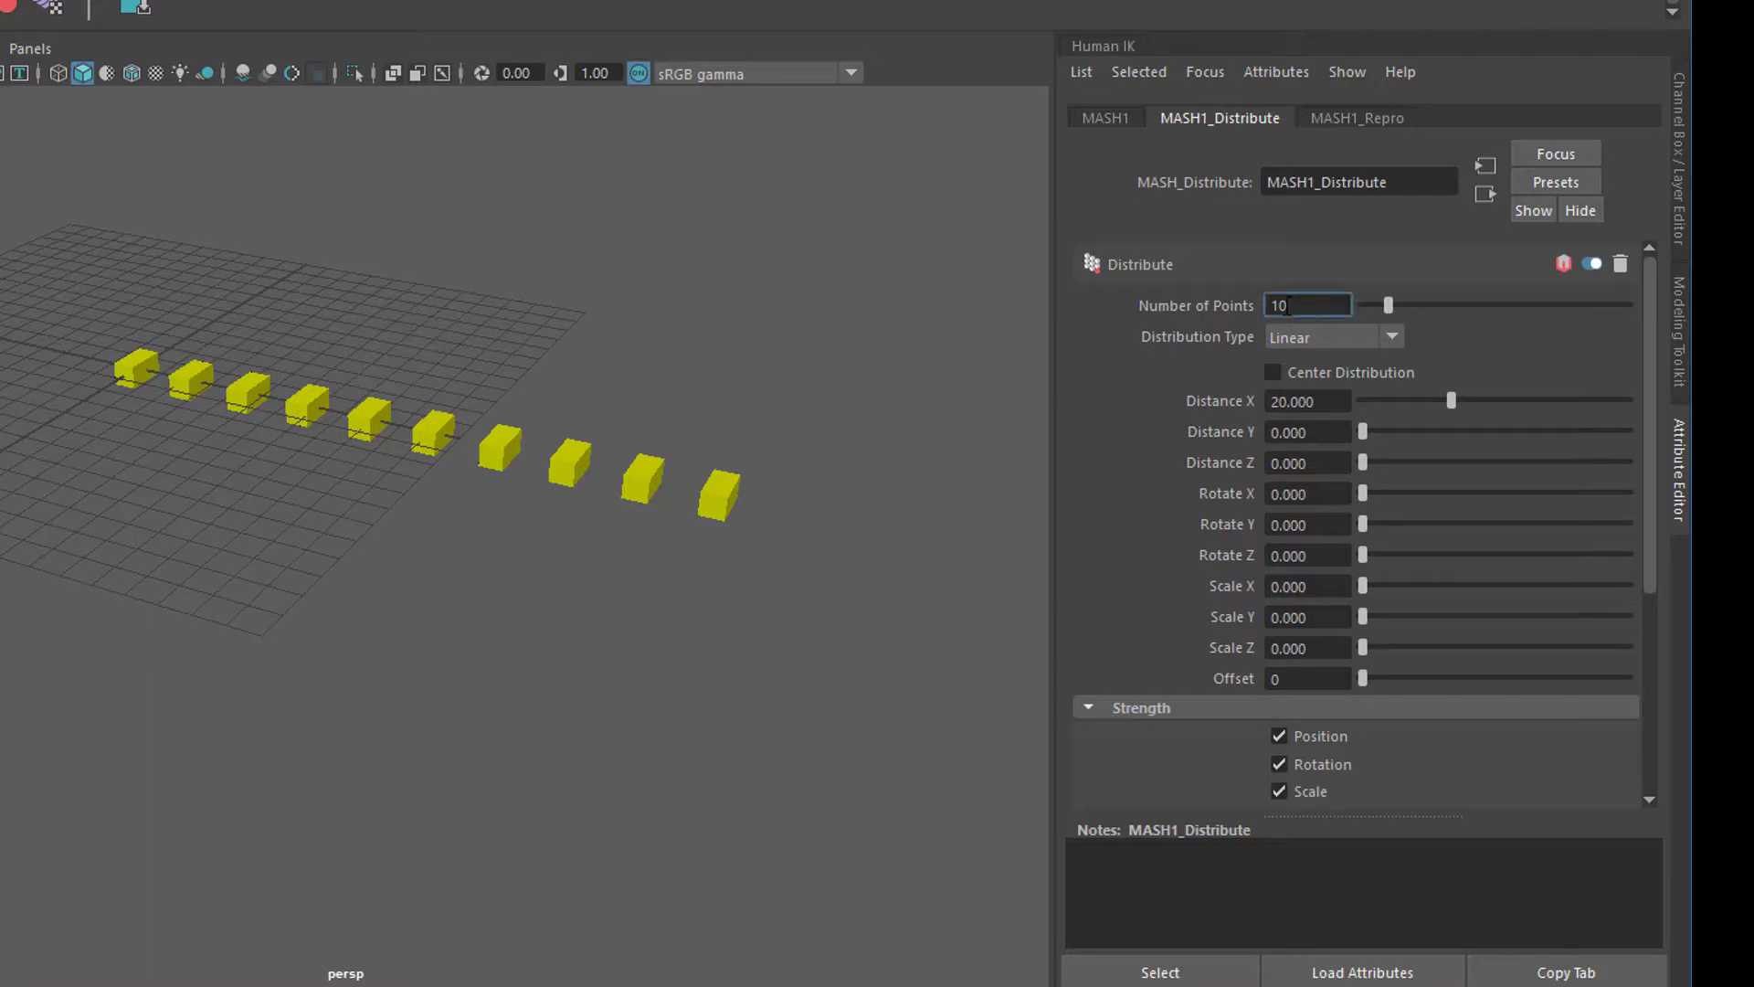
double_click(1307, 305)
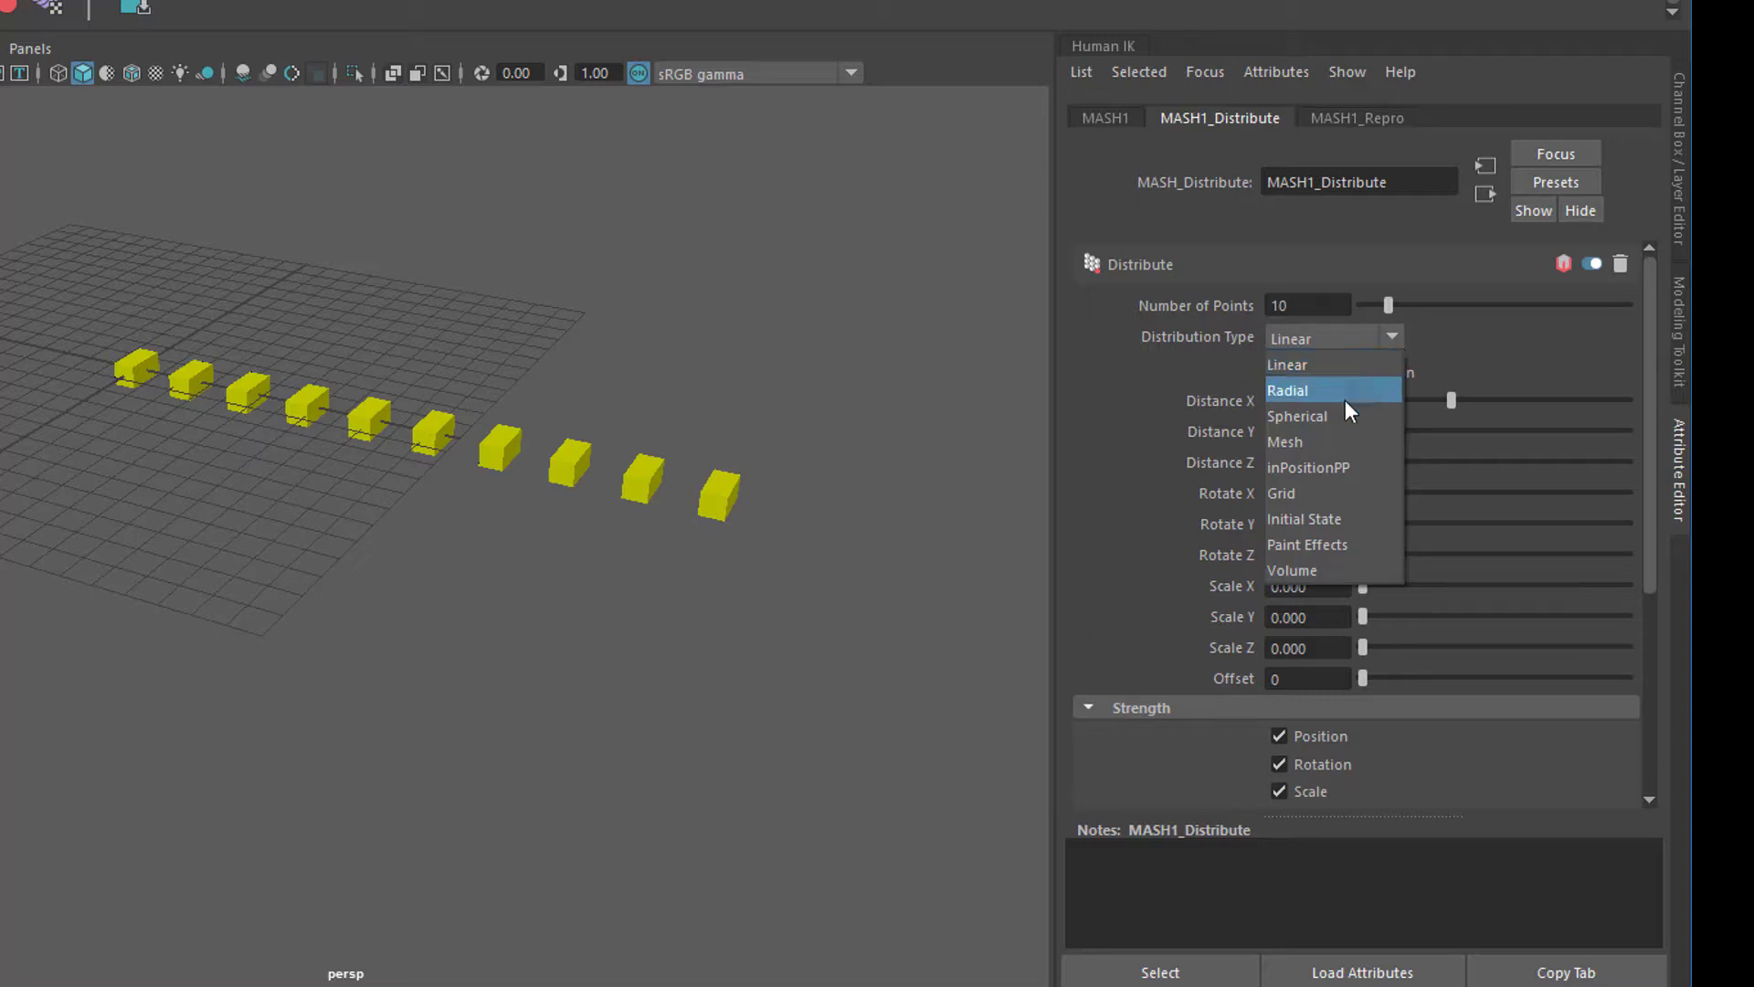
mouse_move(1319, 570)
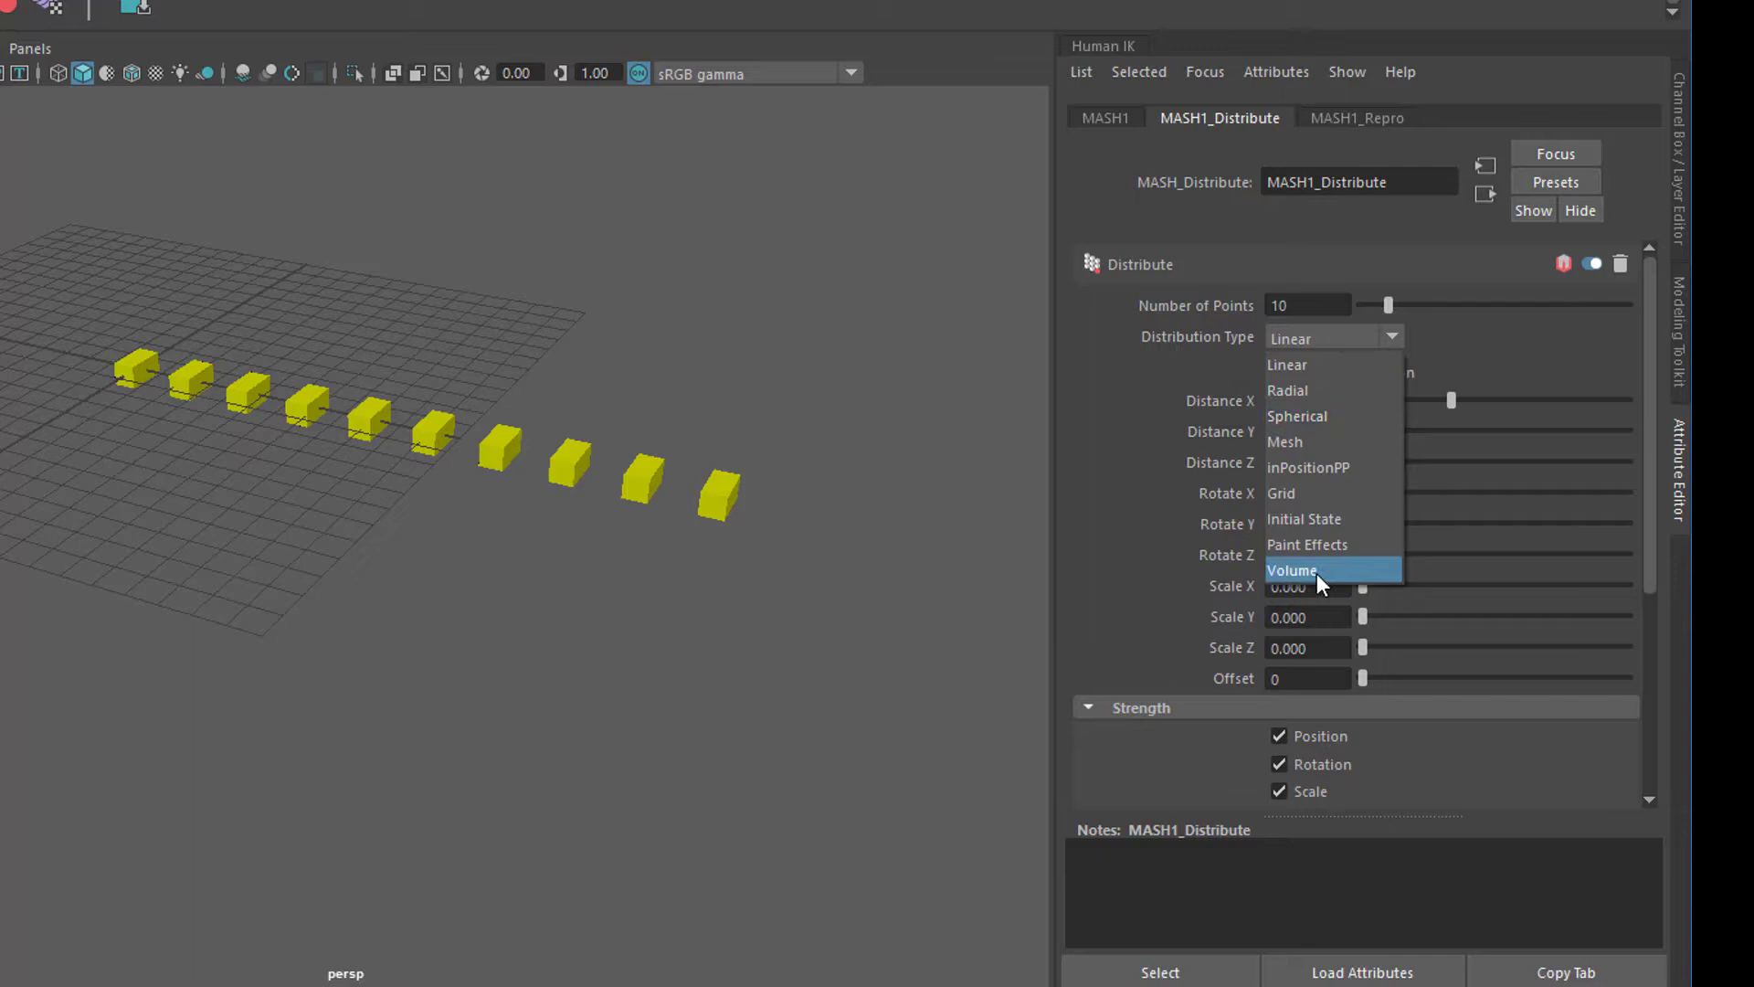
left_click(1283, 494)
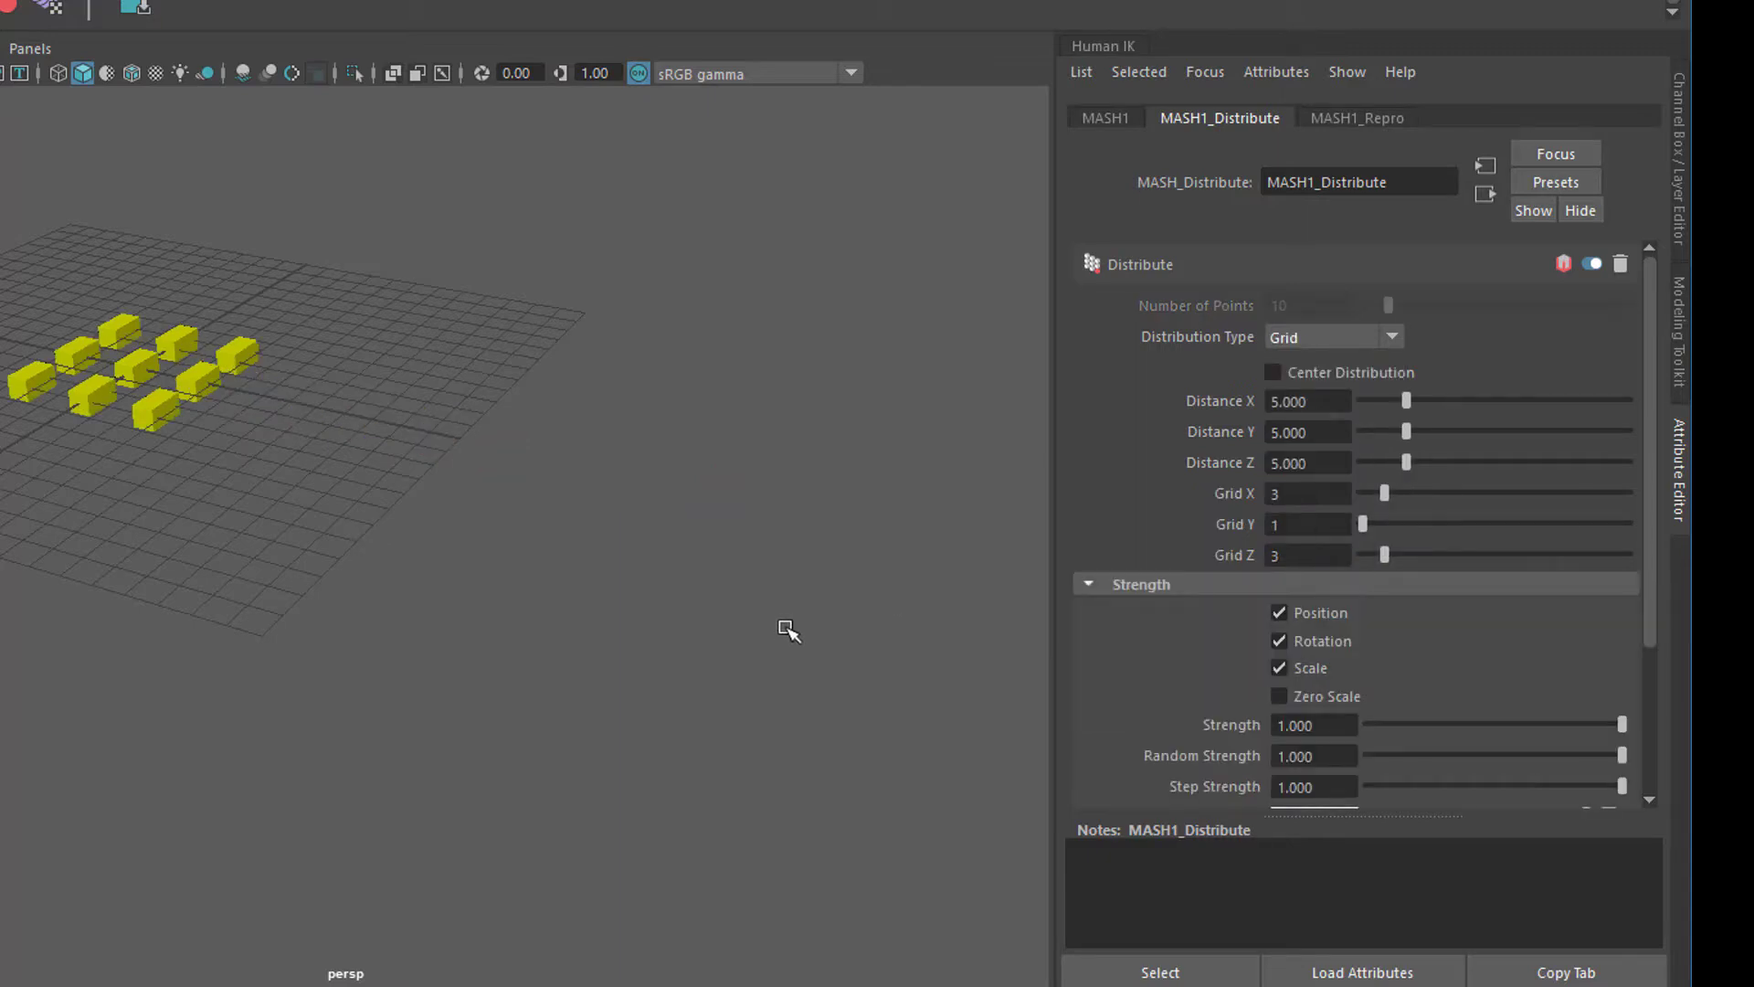
mouse_move(526, 634)
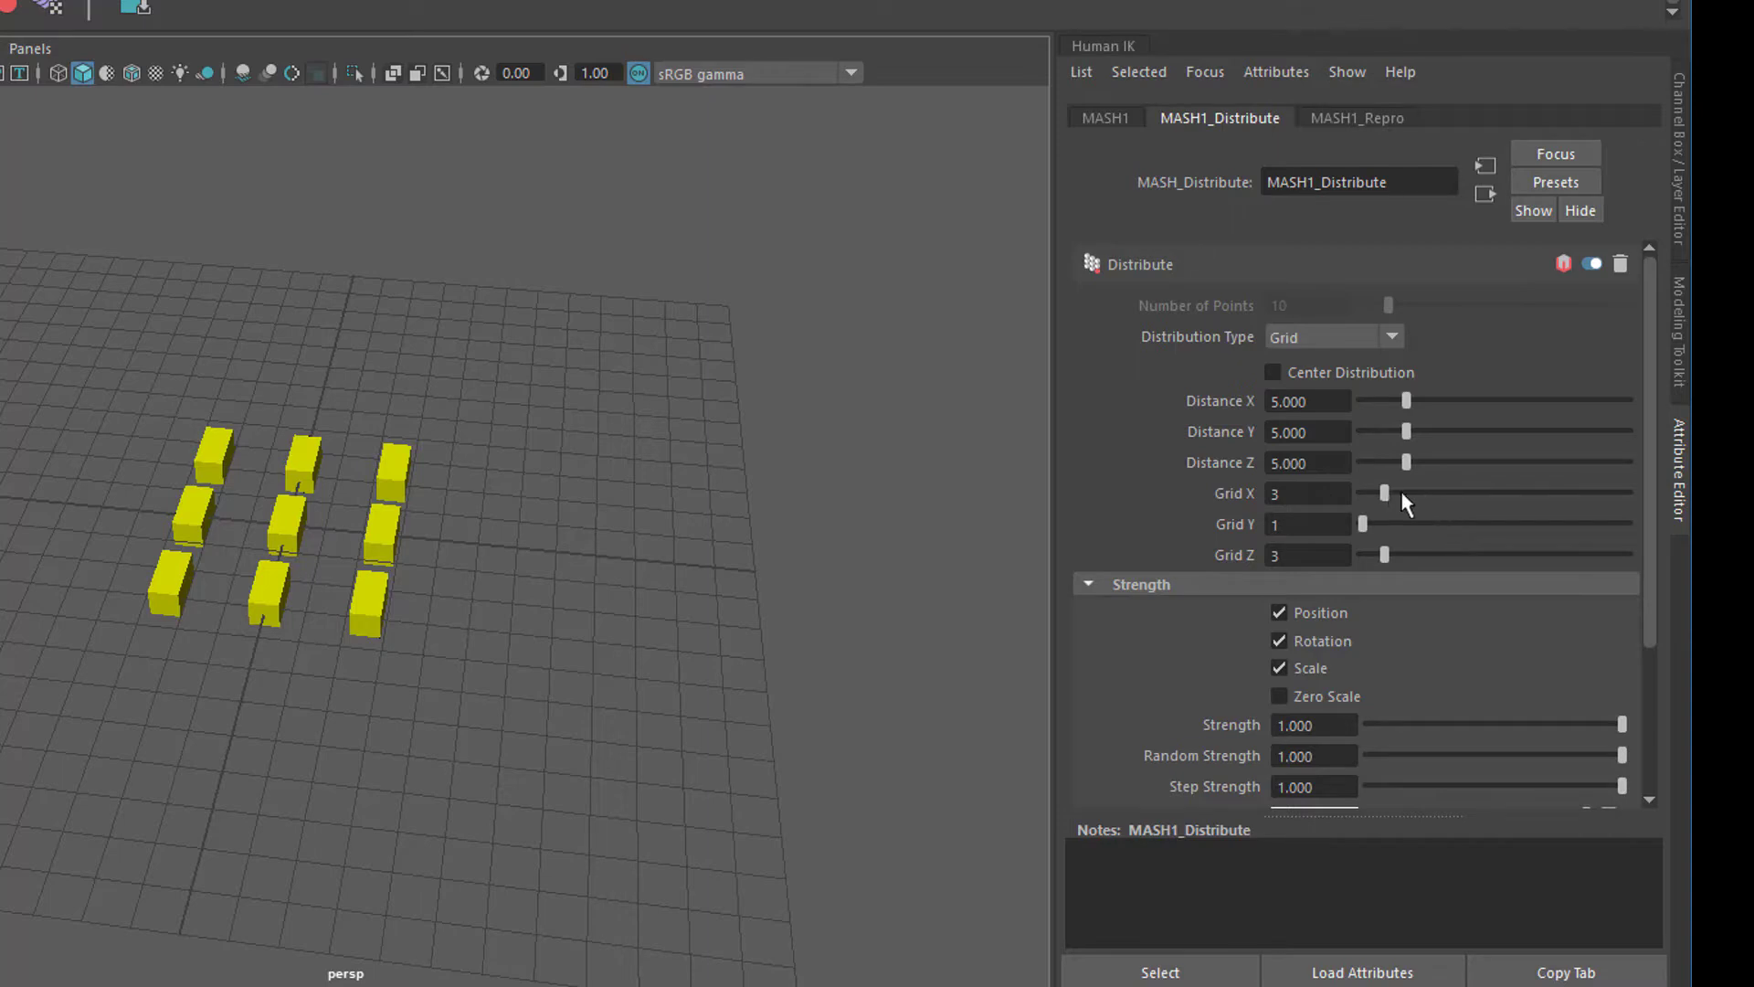
left_click_drag(1385, 491, 1418, 491)
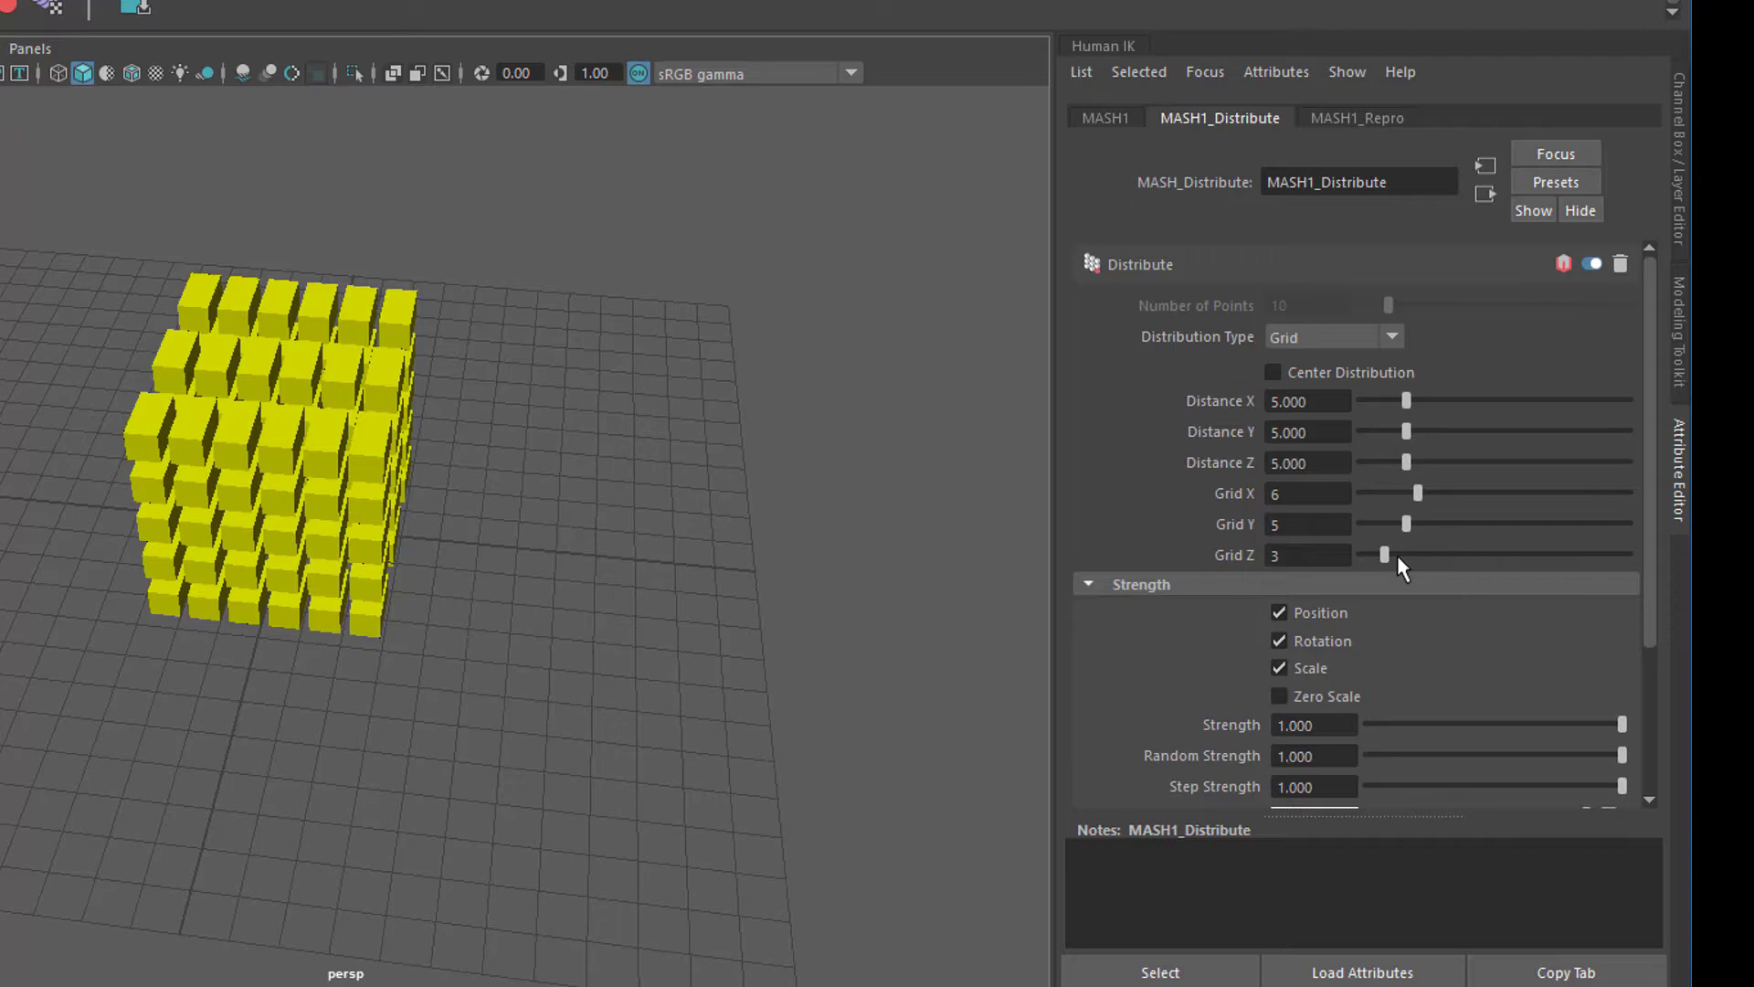
left_click_drag(1383, 553, 1407, 553)
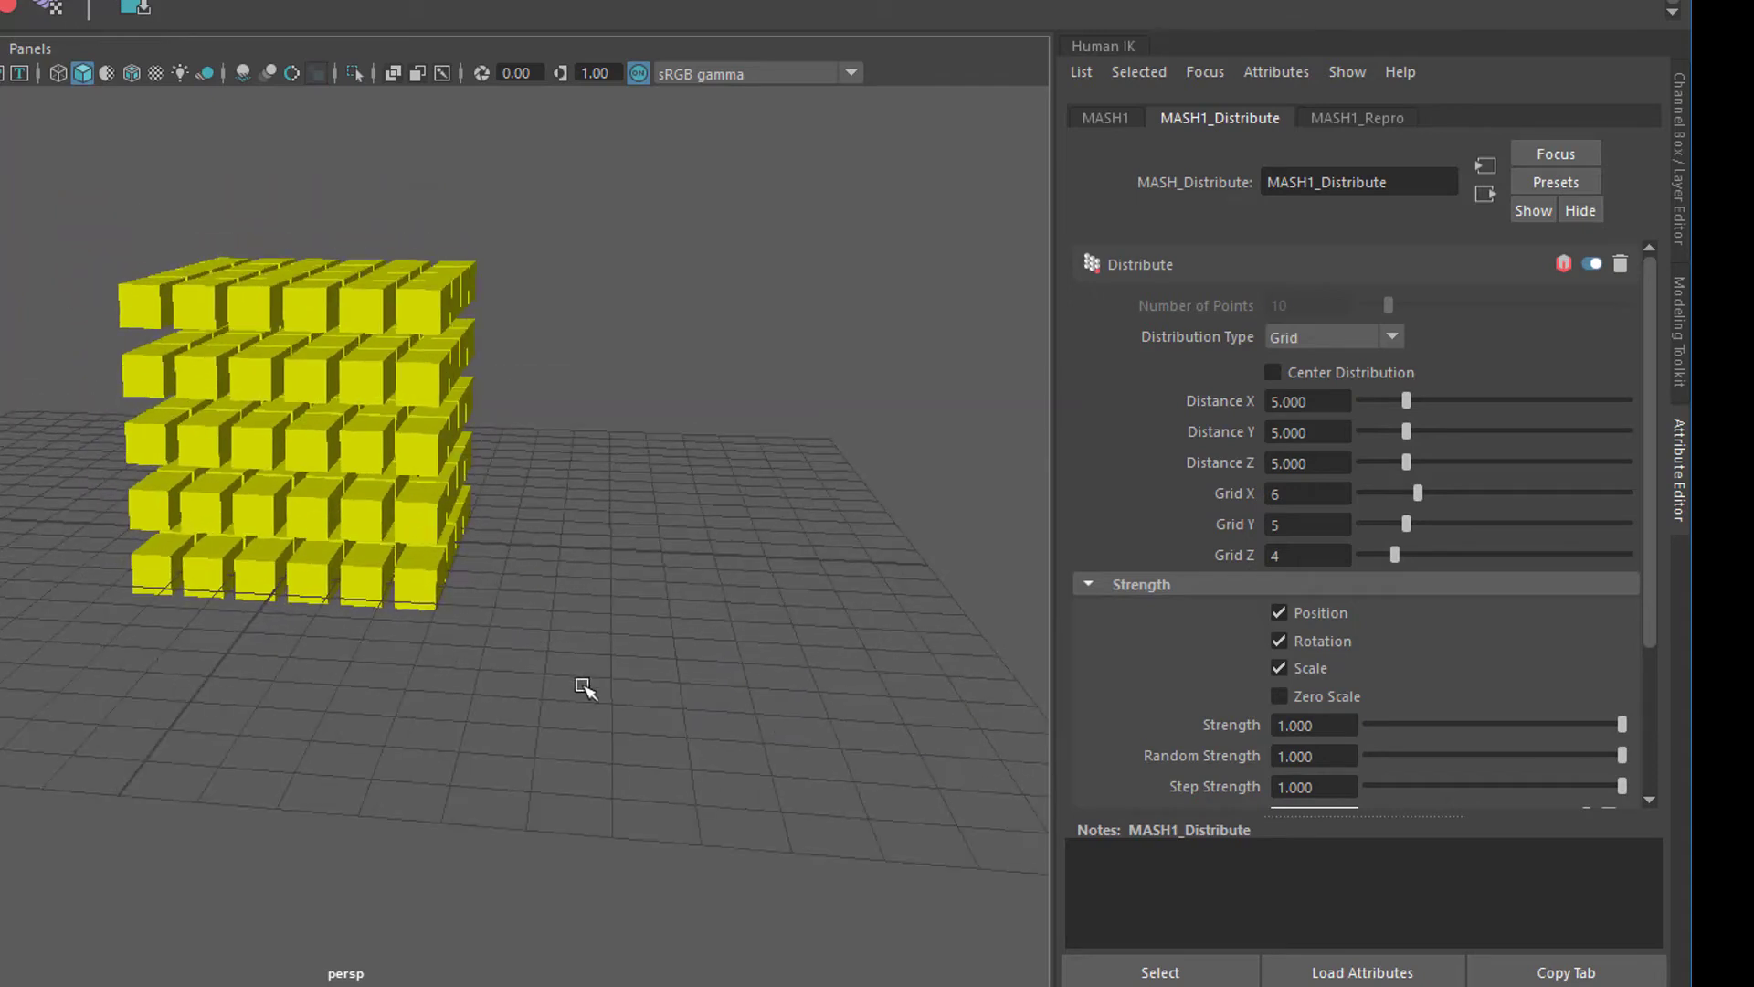
mouse_move(605, 587)
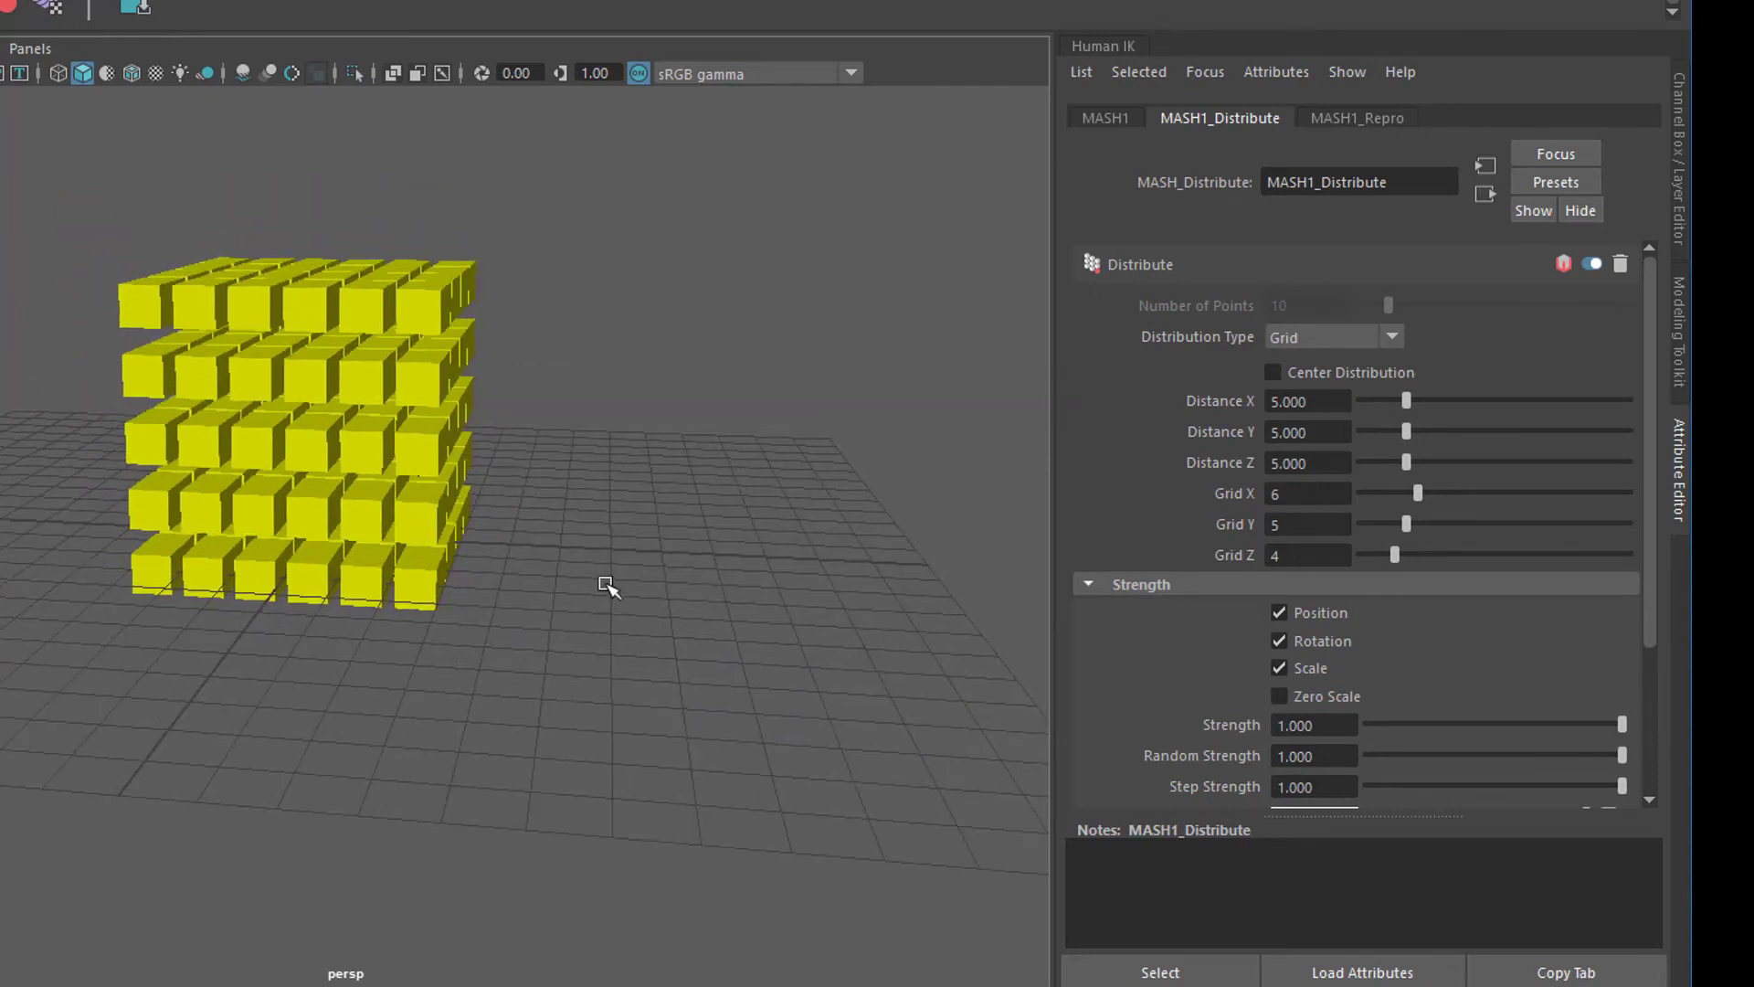
mouse_move(629, 563)
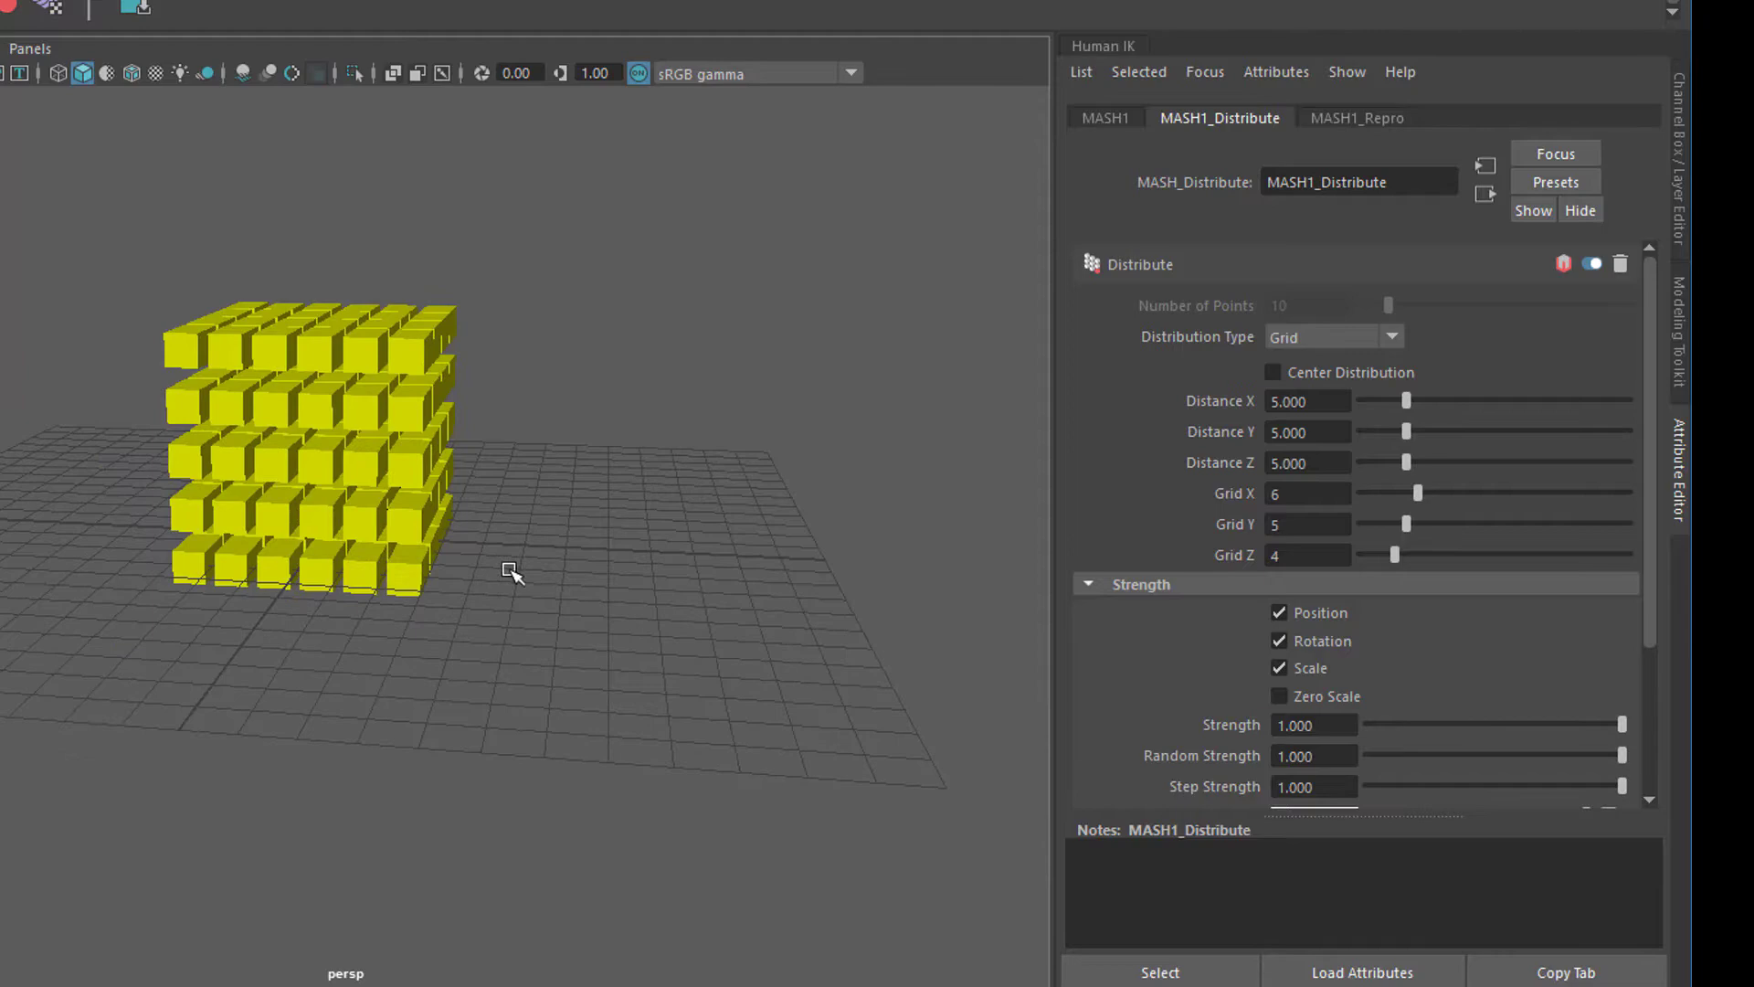
left_click_drag(512, 574, 496, 560)
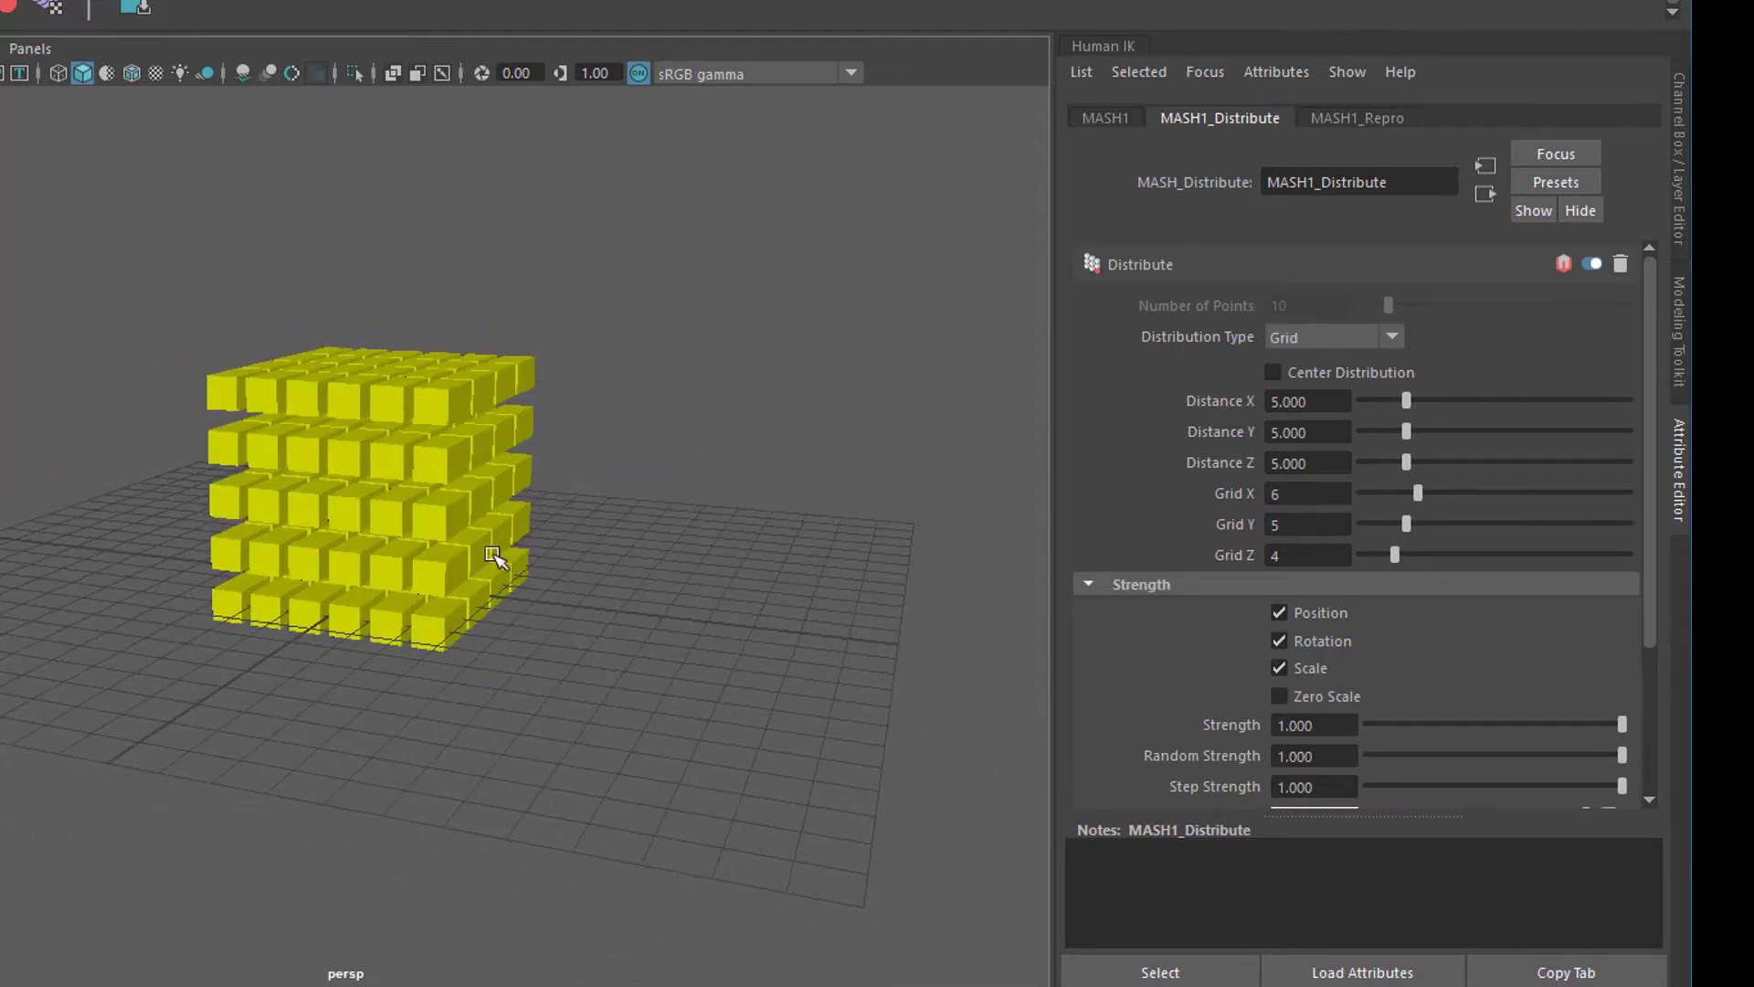
mouse_move(1354, 126)
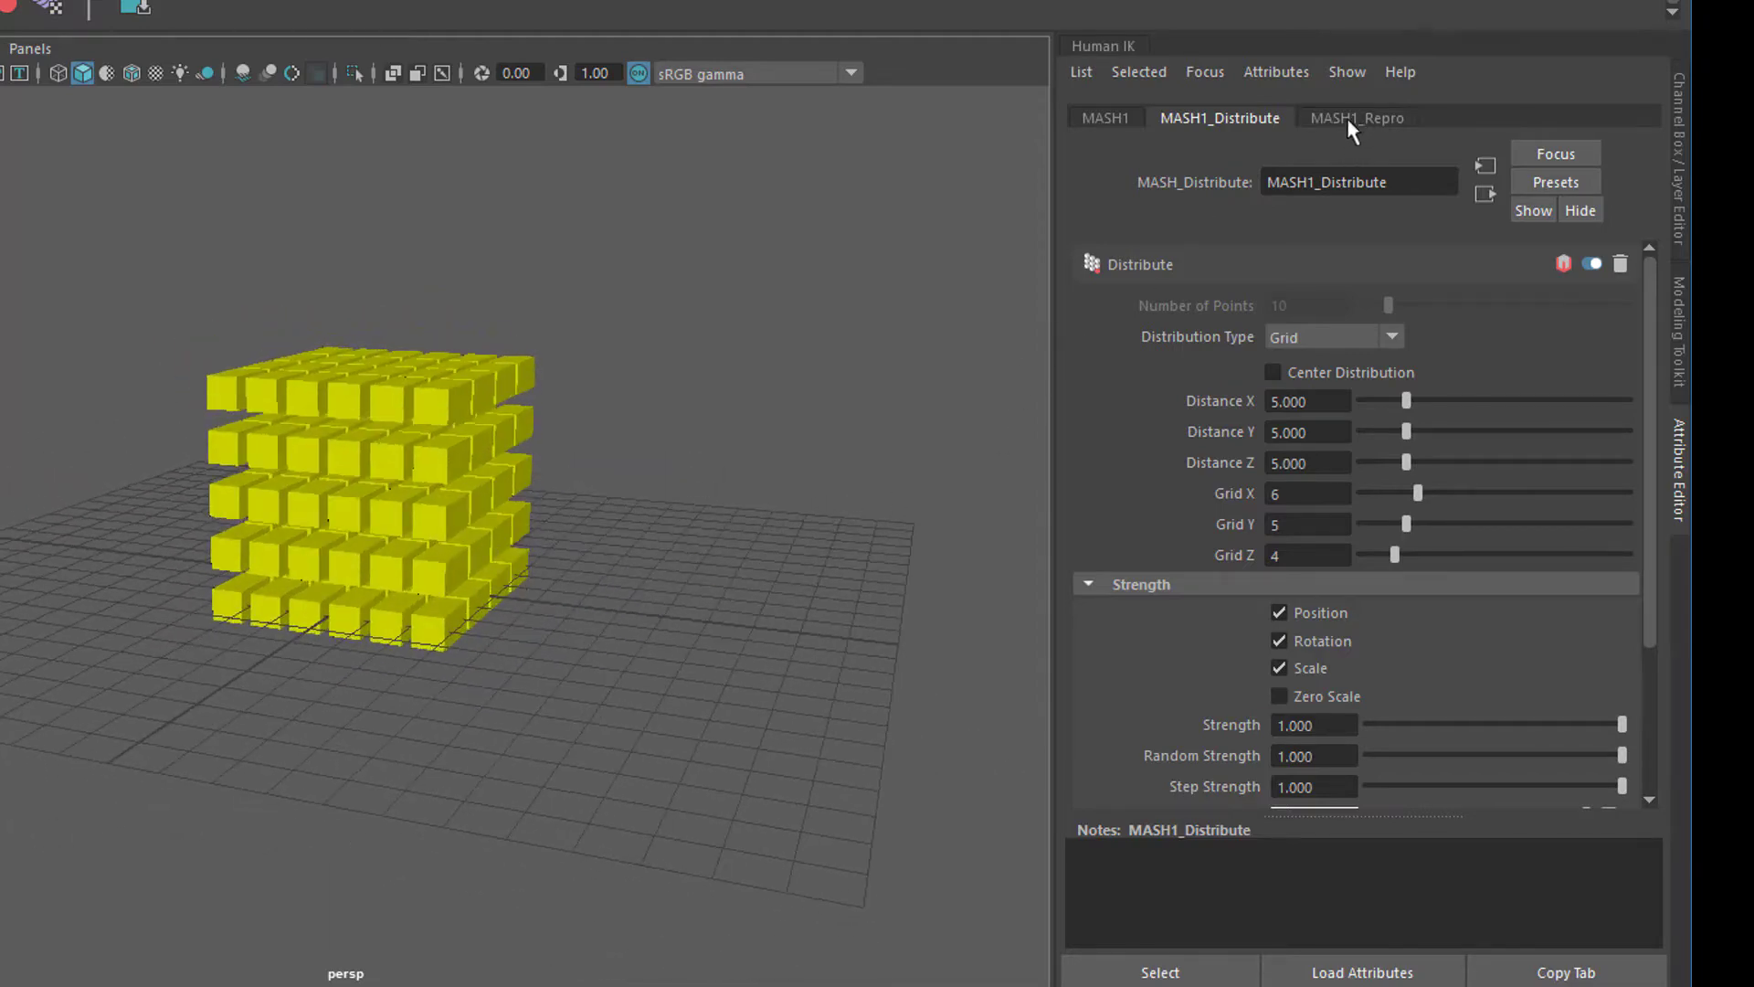
Show MASH1's Waiter settings with the Add Node library
left_click(1105, 117)
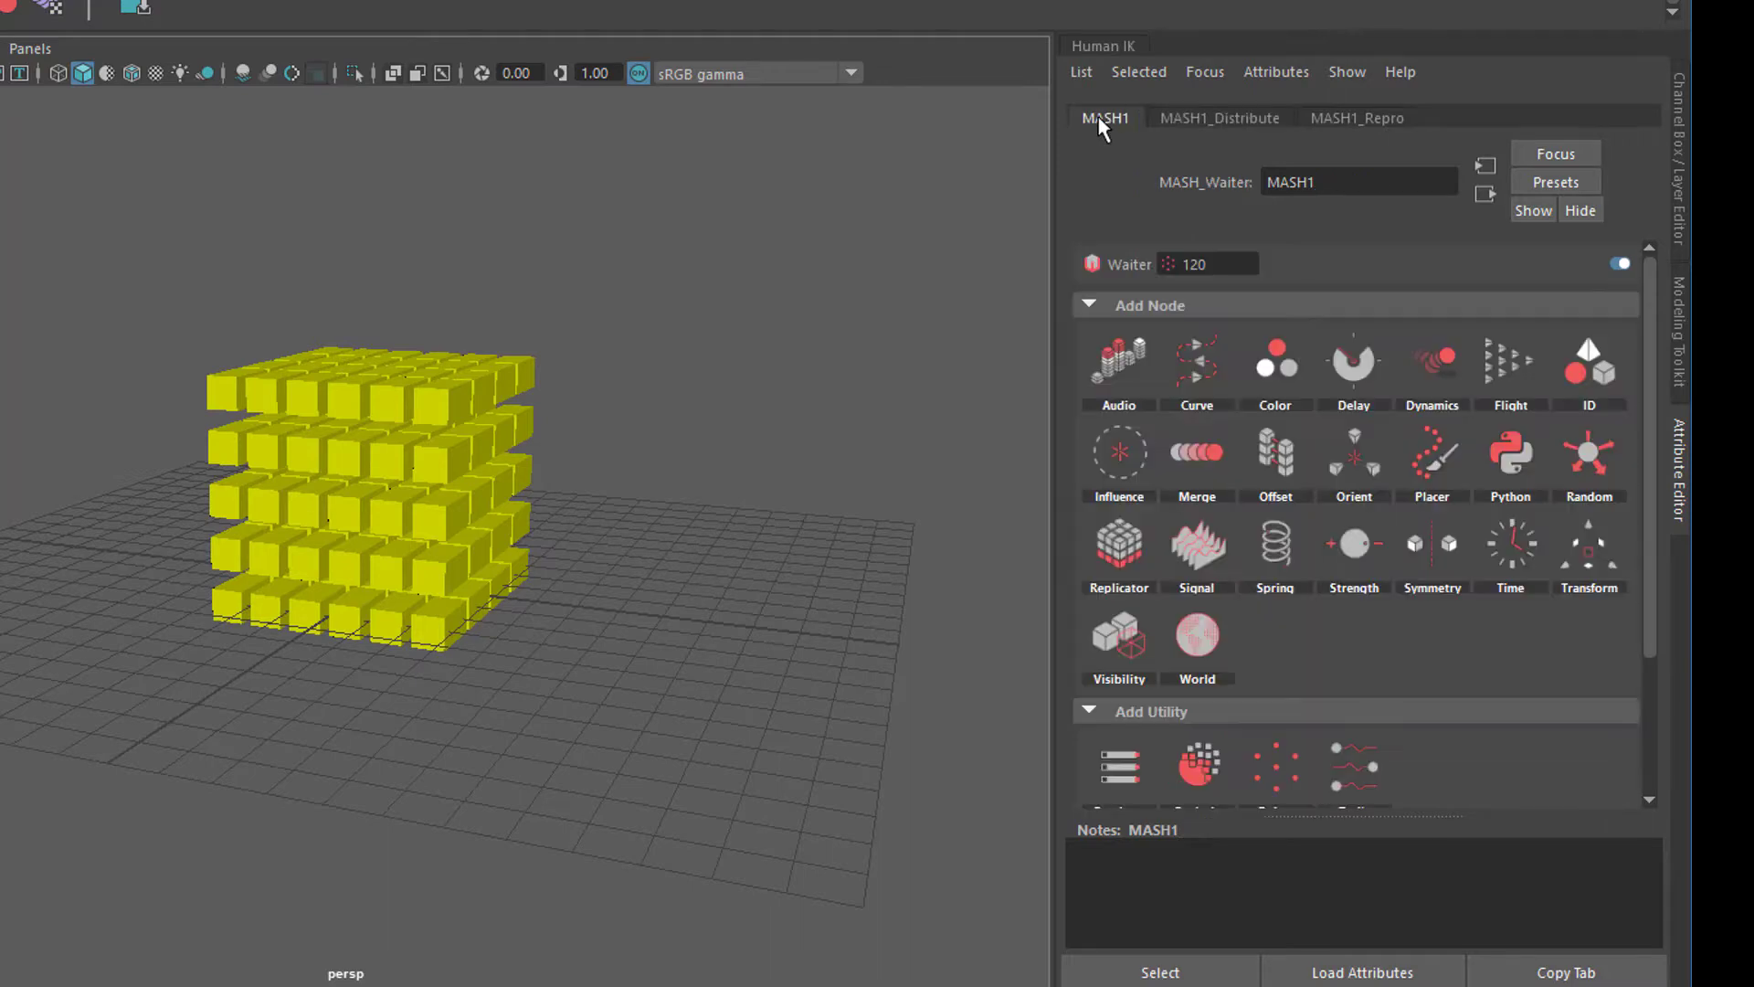
mouse_move(1318, 464)
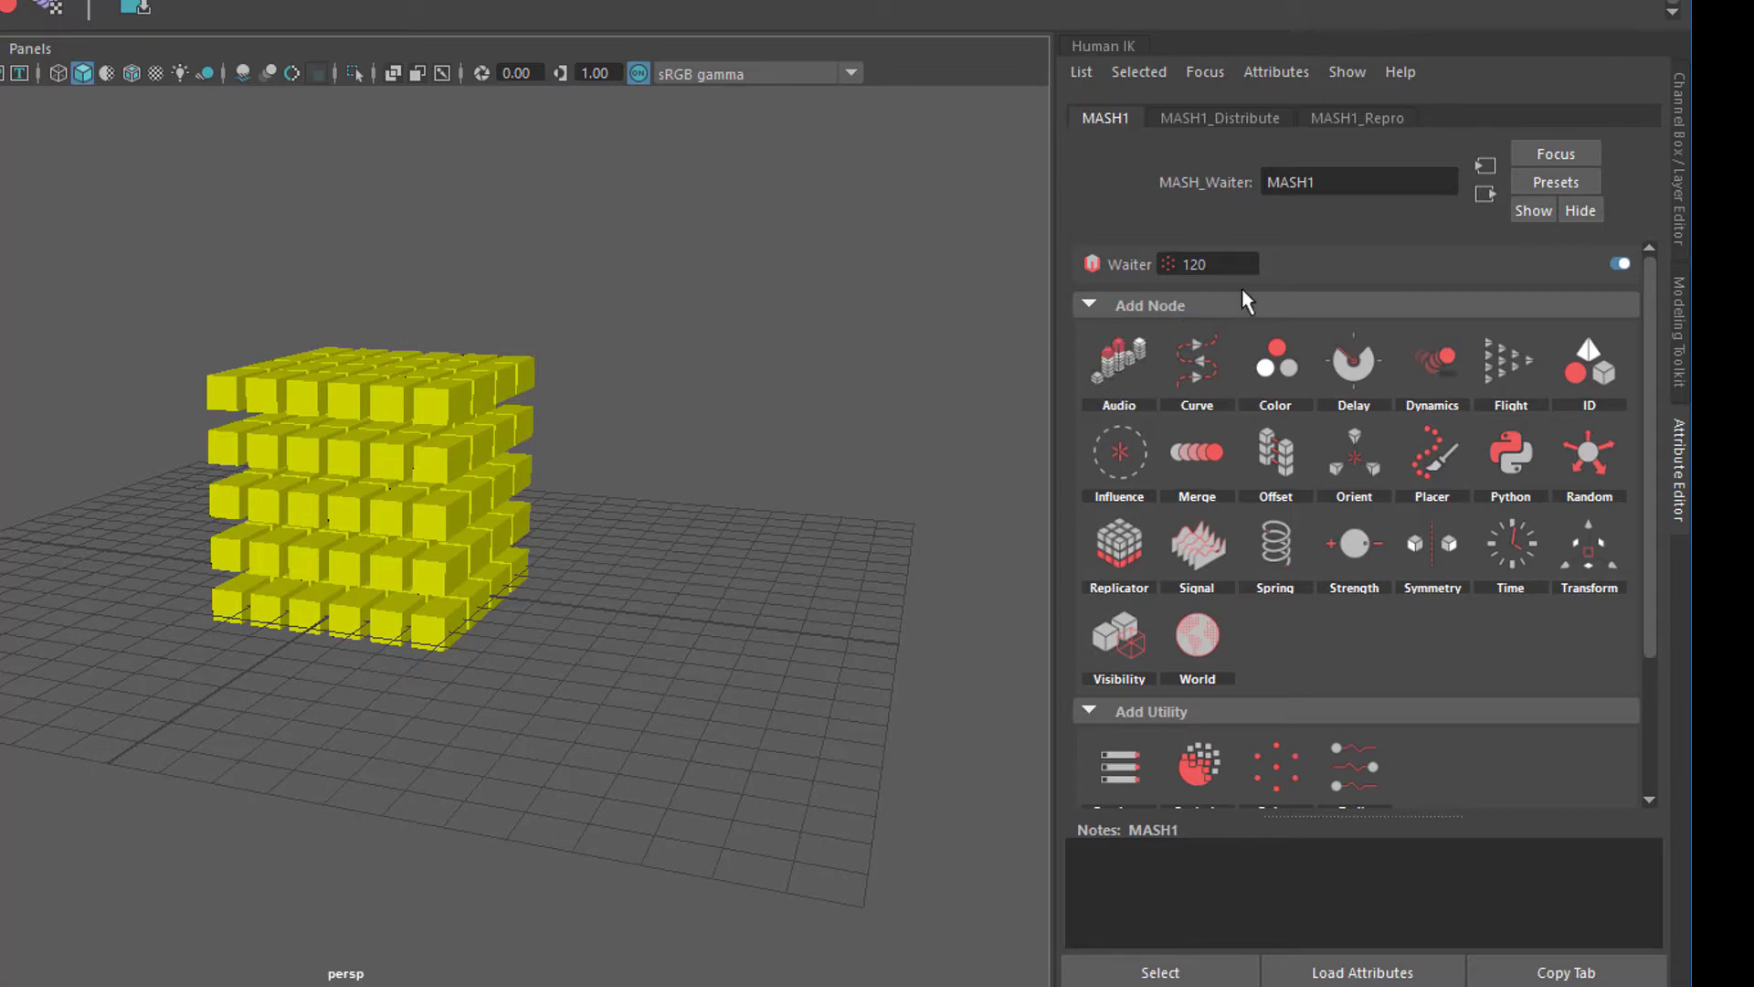
mouse_move(437, 547)
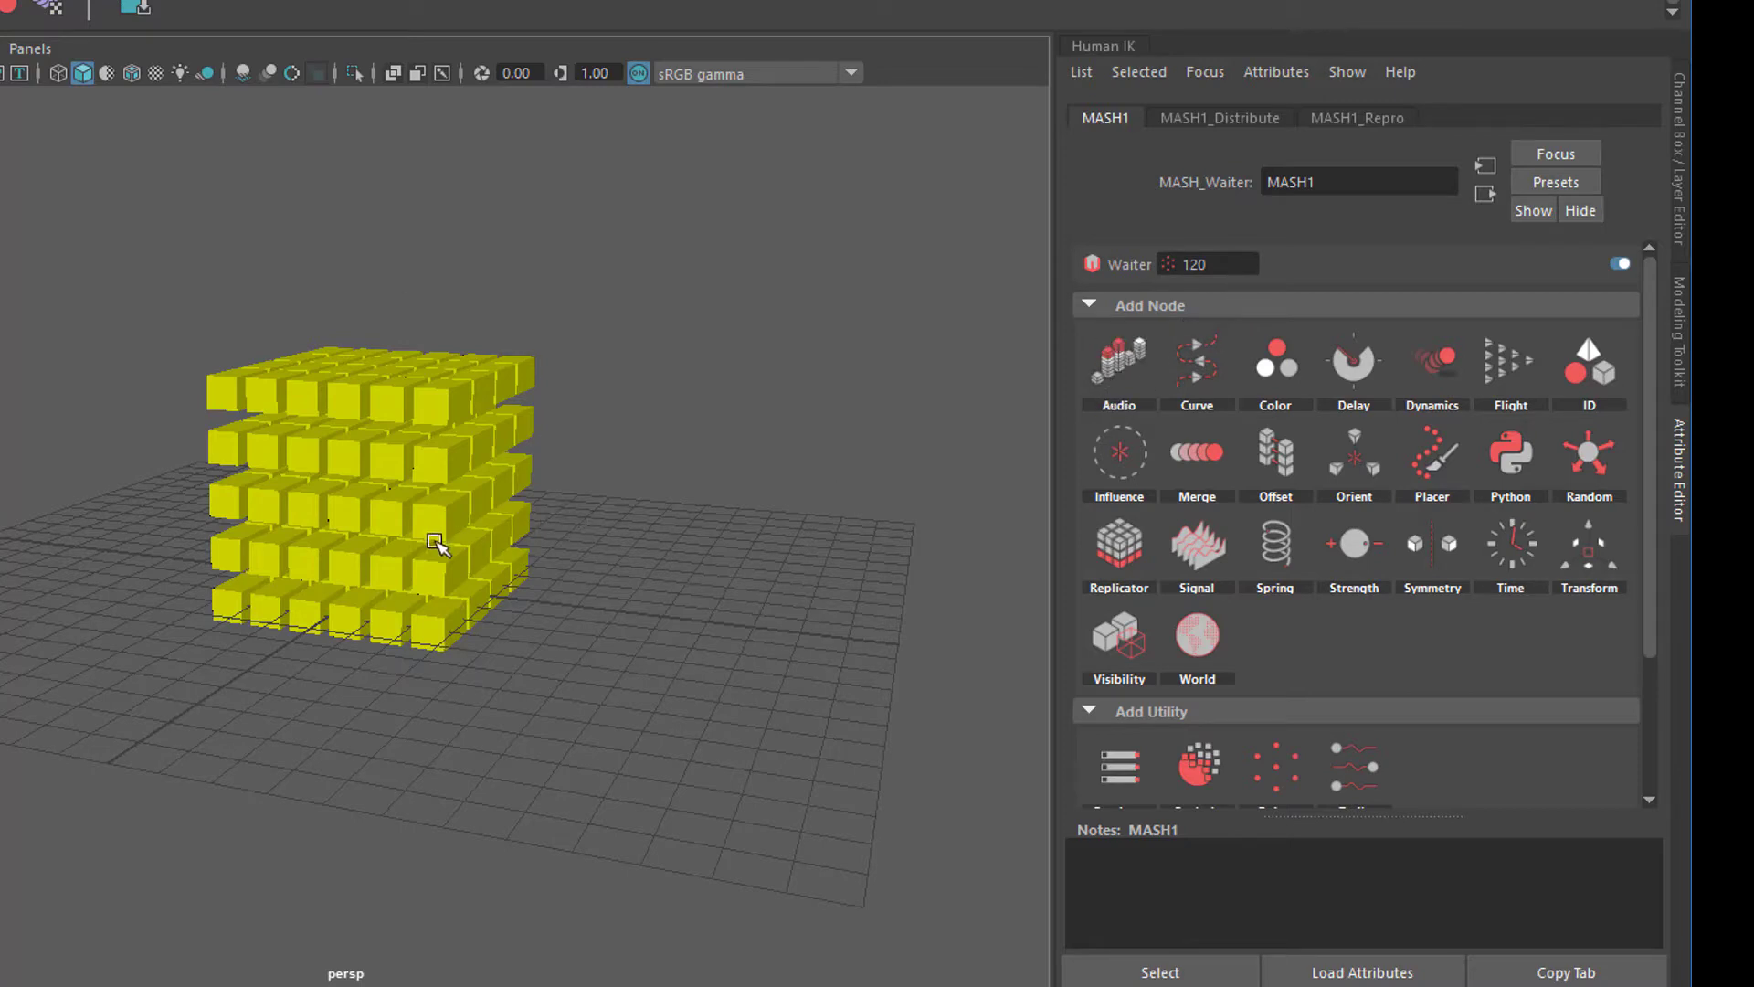
mouse_move(740, 576)
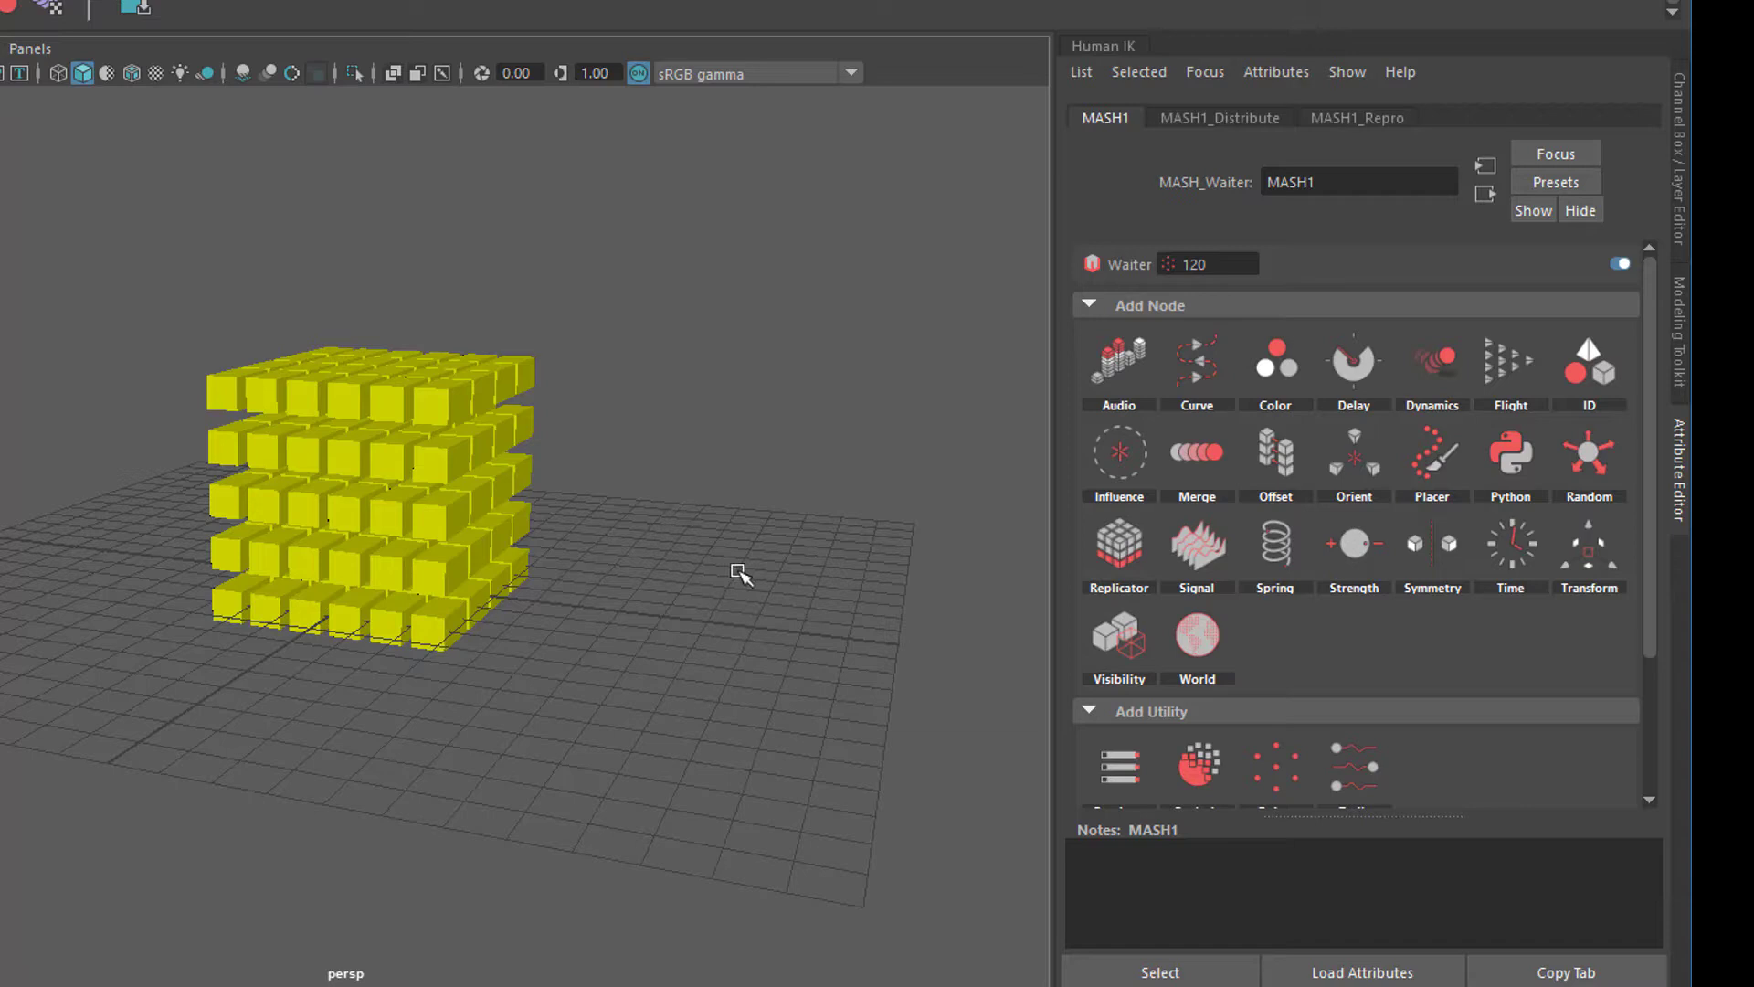
mouse_move(1584, 576)
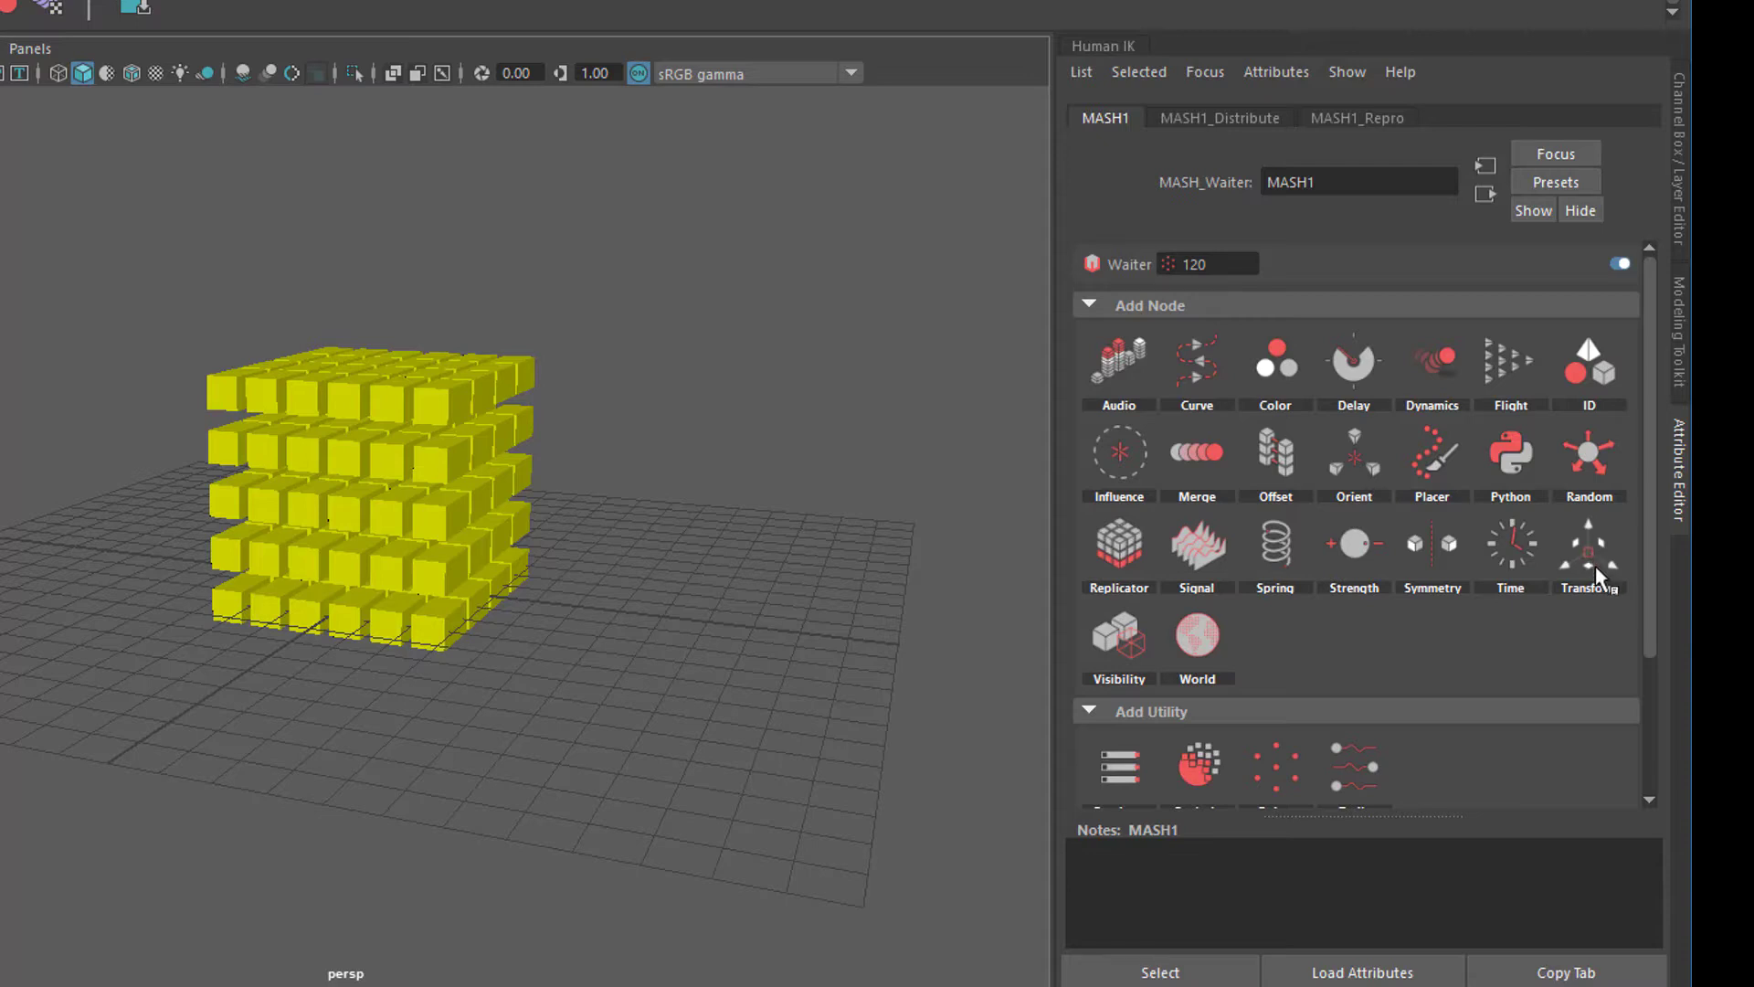
mouse_move(1587, 548)
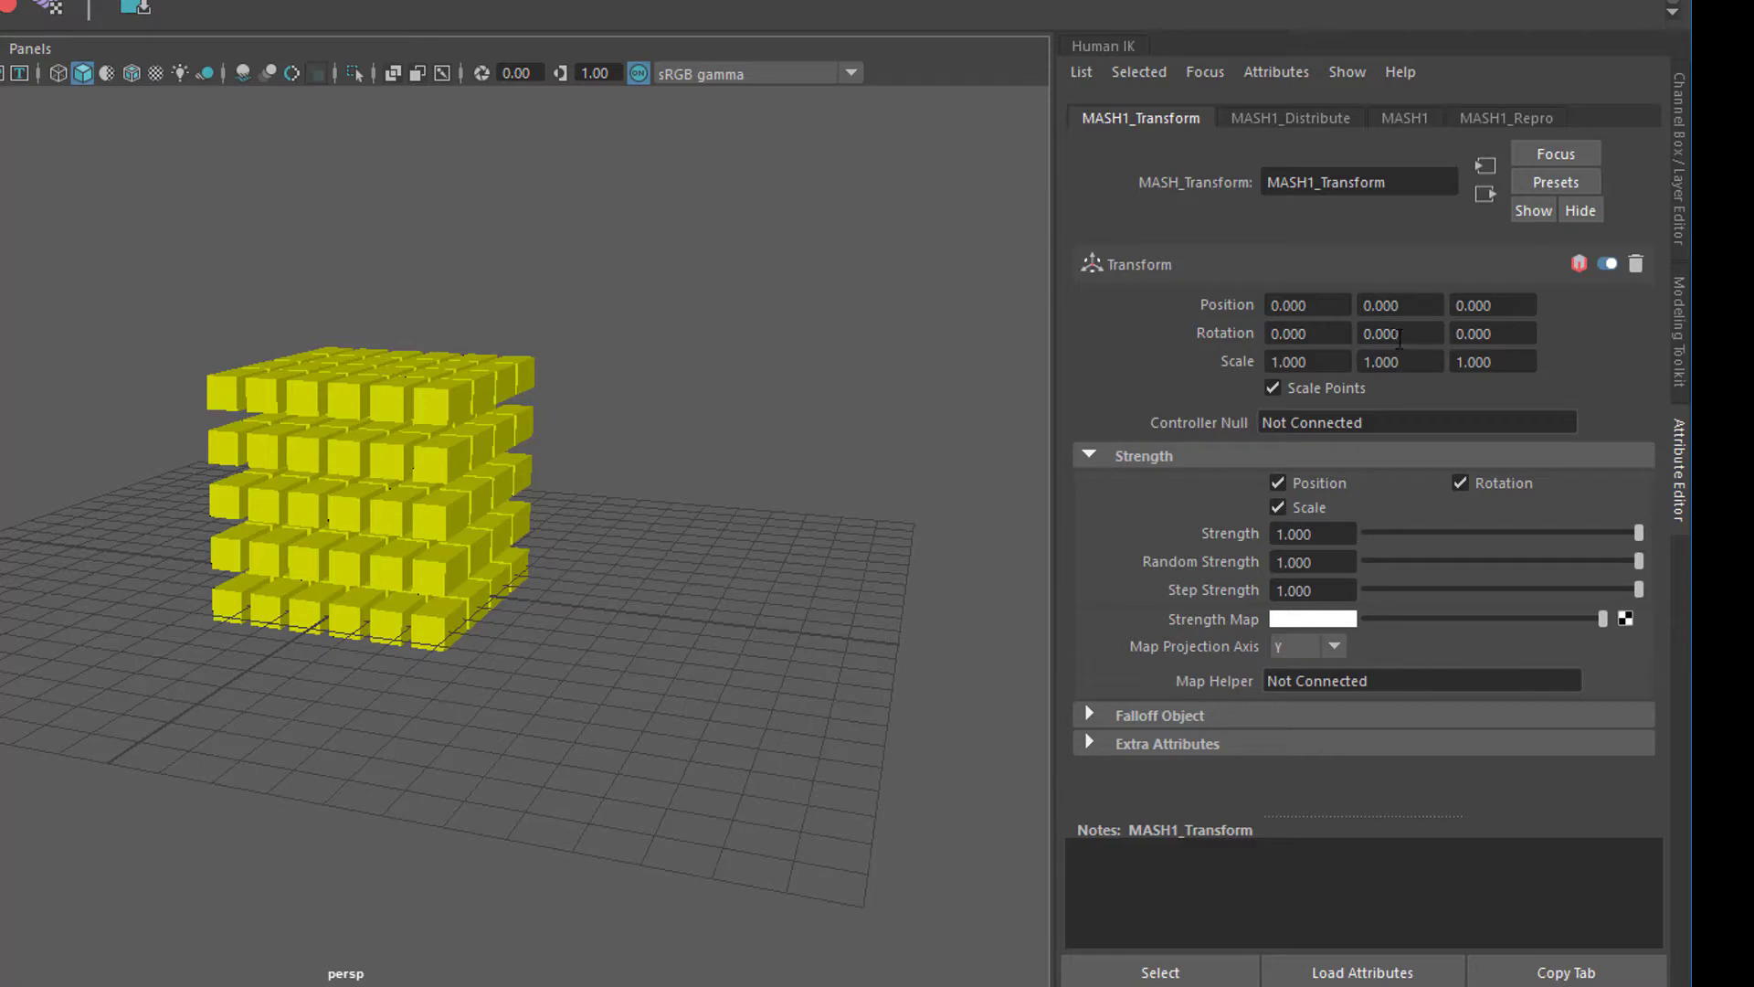
Add a Transform node offsetting Position Y 4.2 and rotating 1.4, 4, 1.7, checking the Repro node
left_click(1400, 333)
type("4.000")
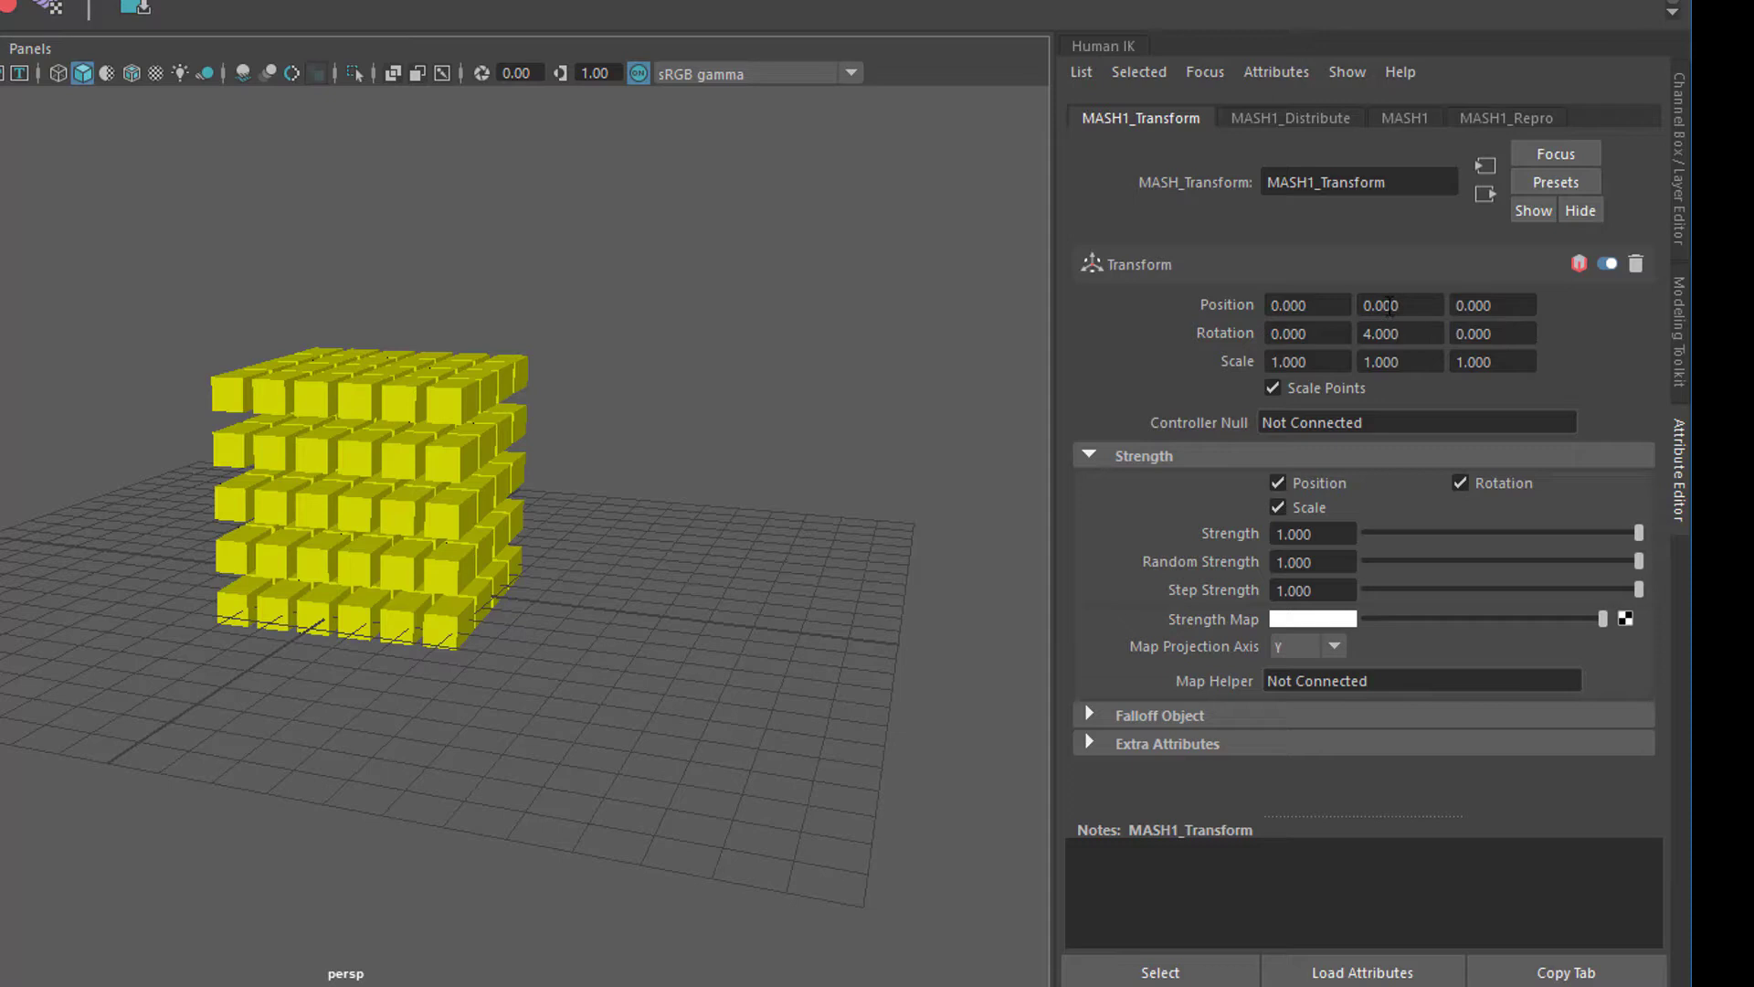
type("2.300")
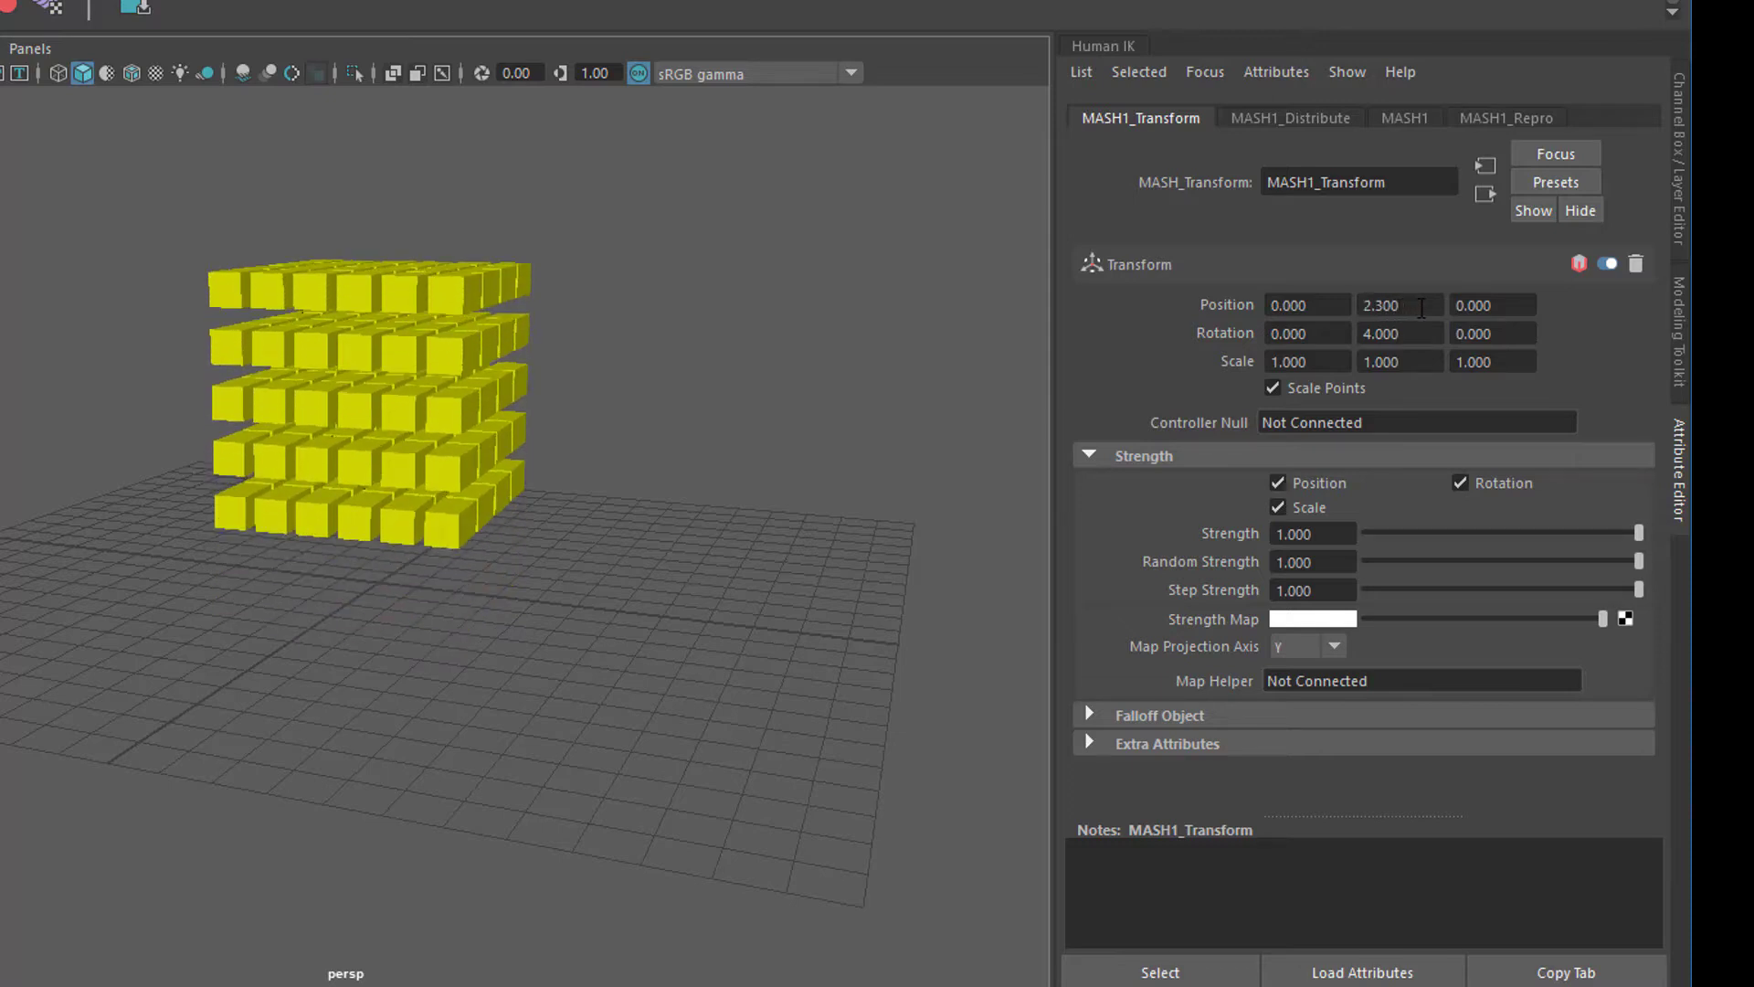
type("5.000")
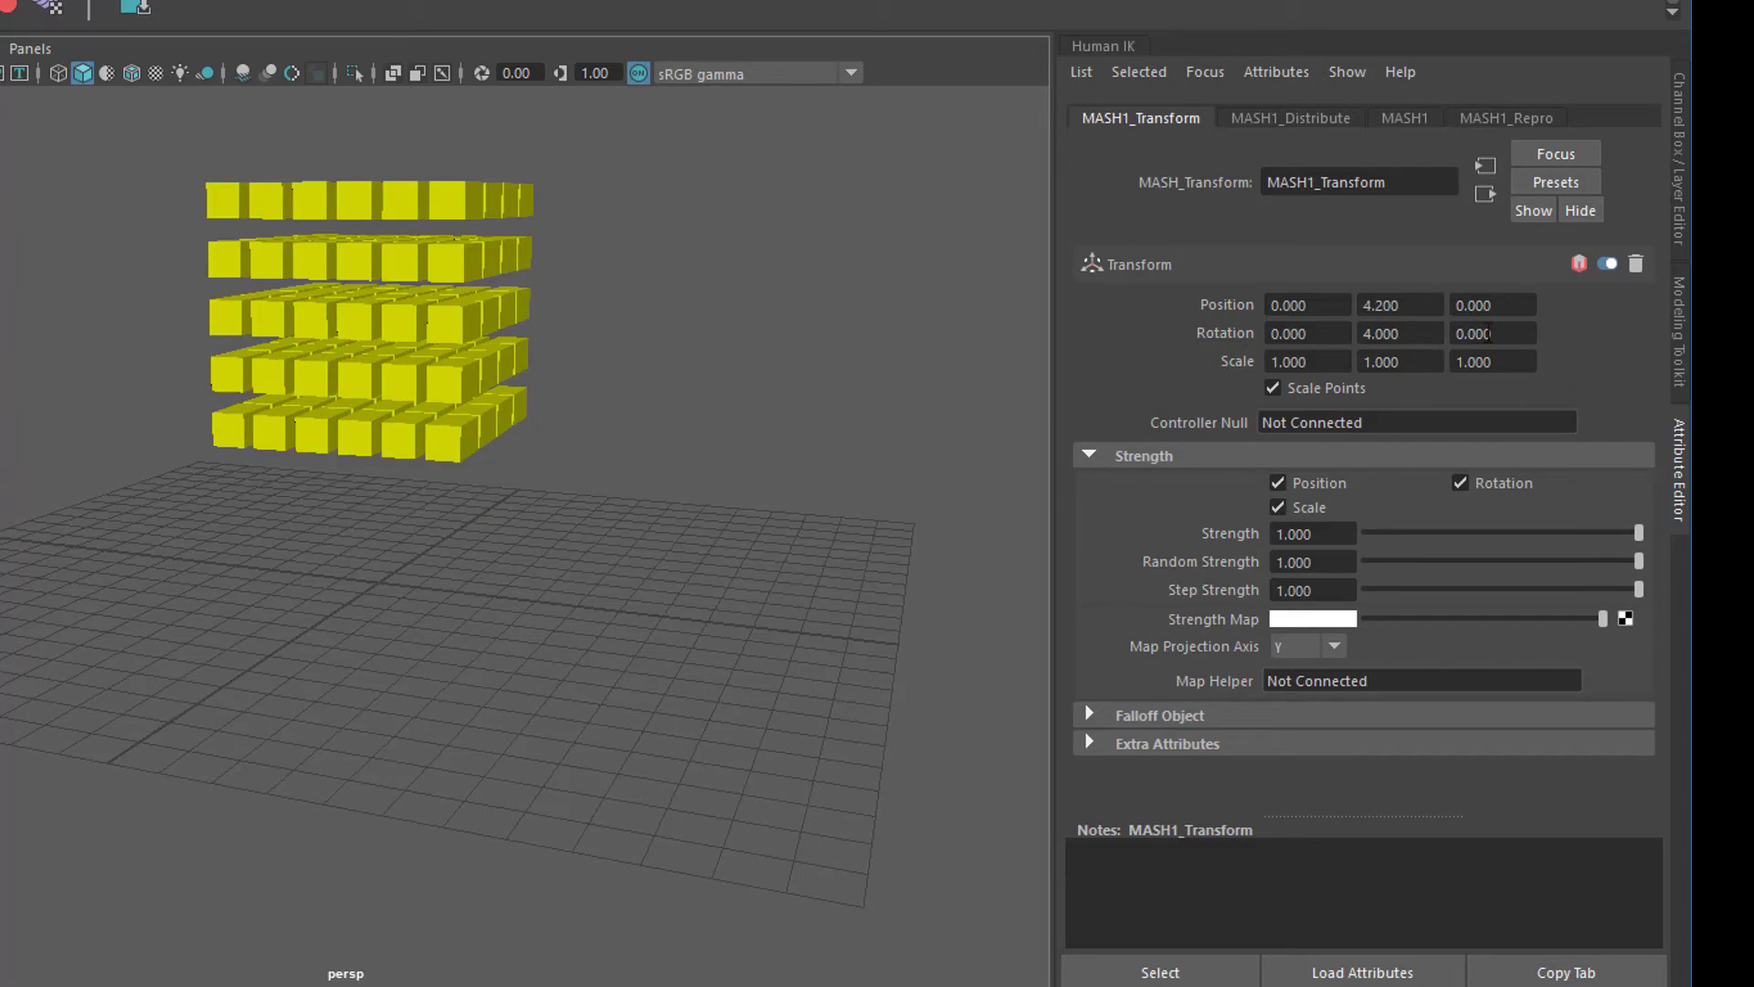
type("1.700")
left_click(1310, 332)
type("1.400")
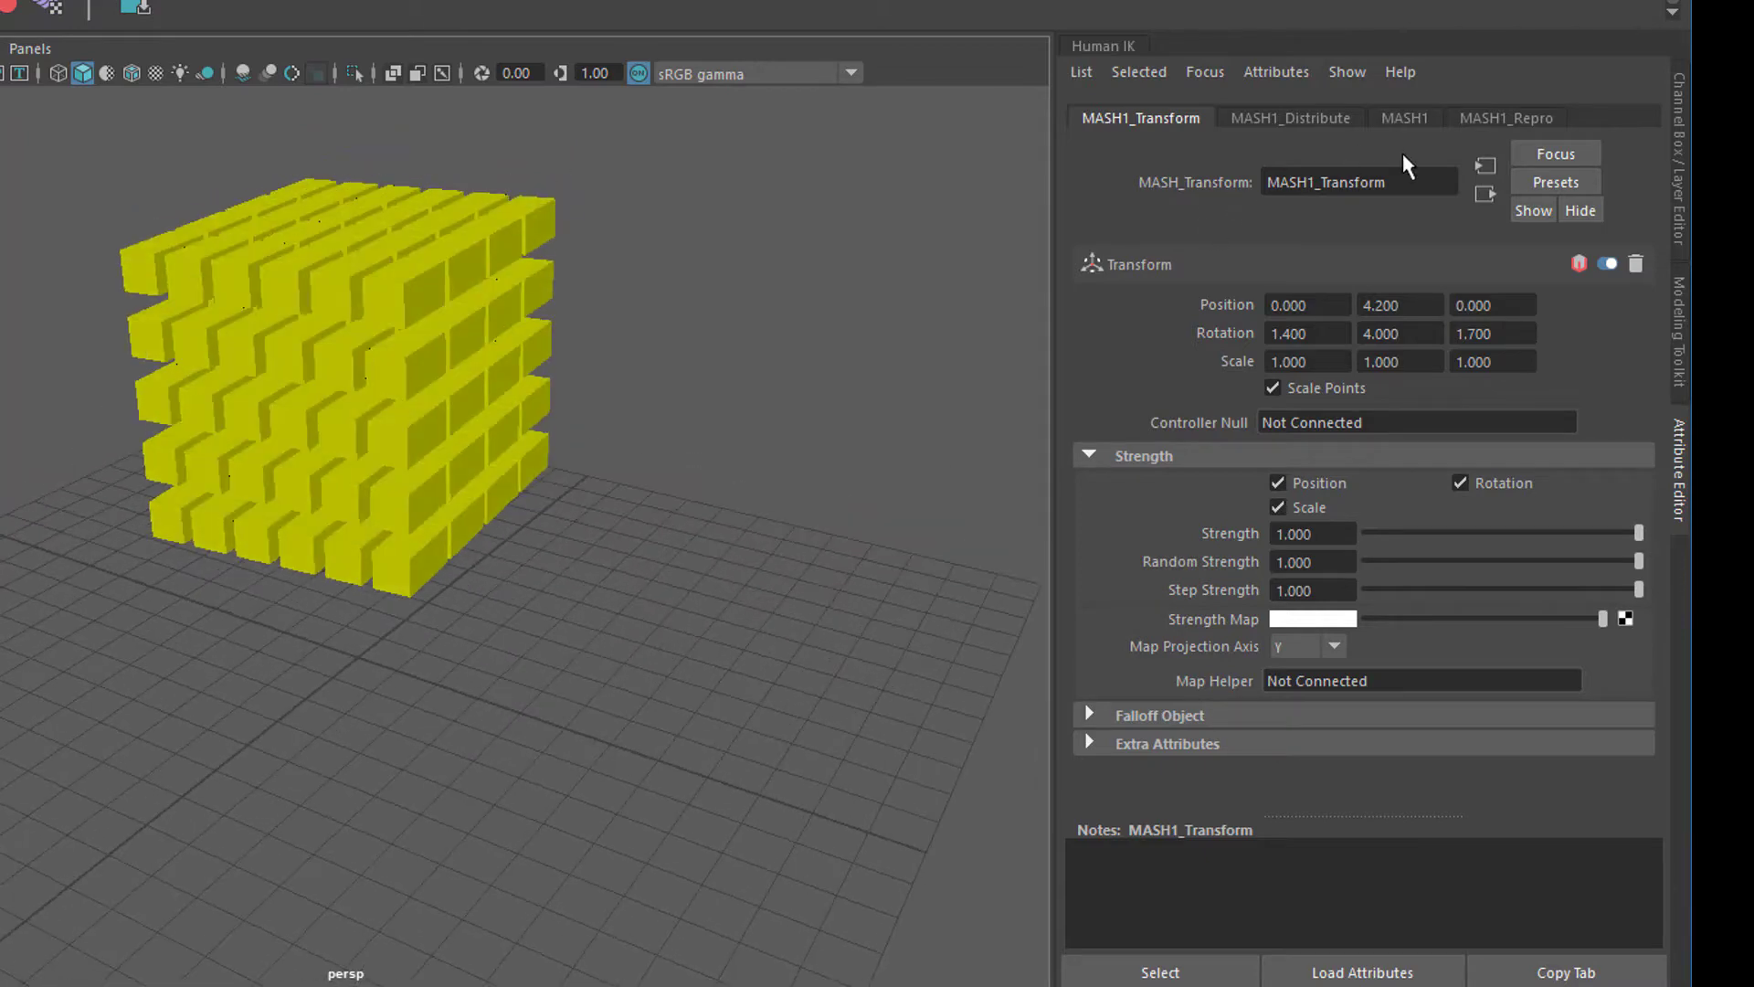
left_click(1506, 117)
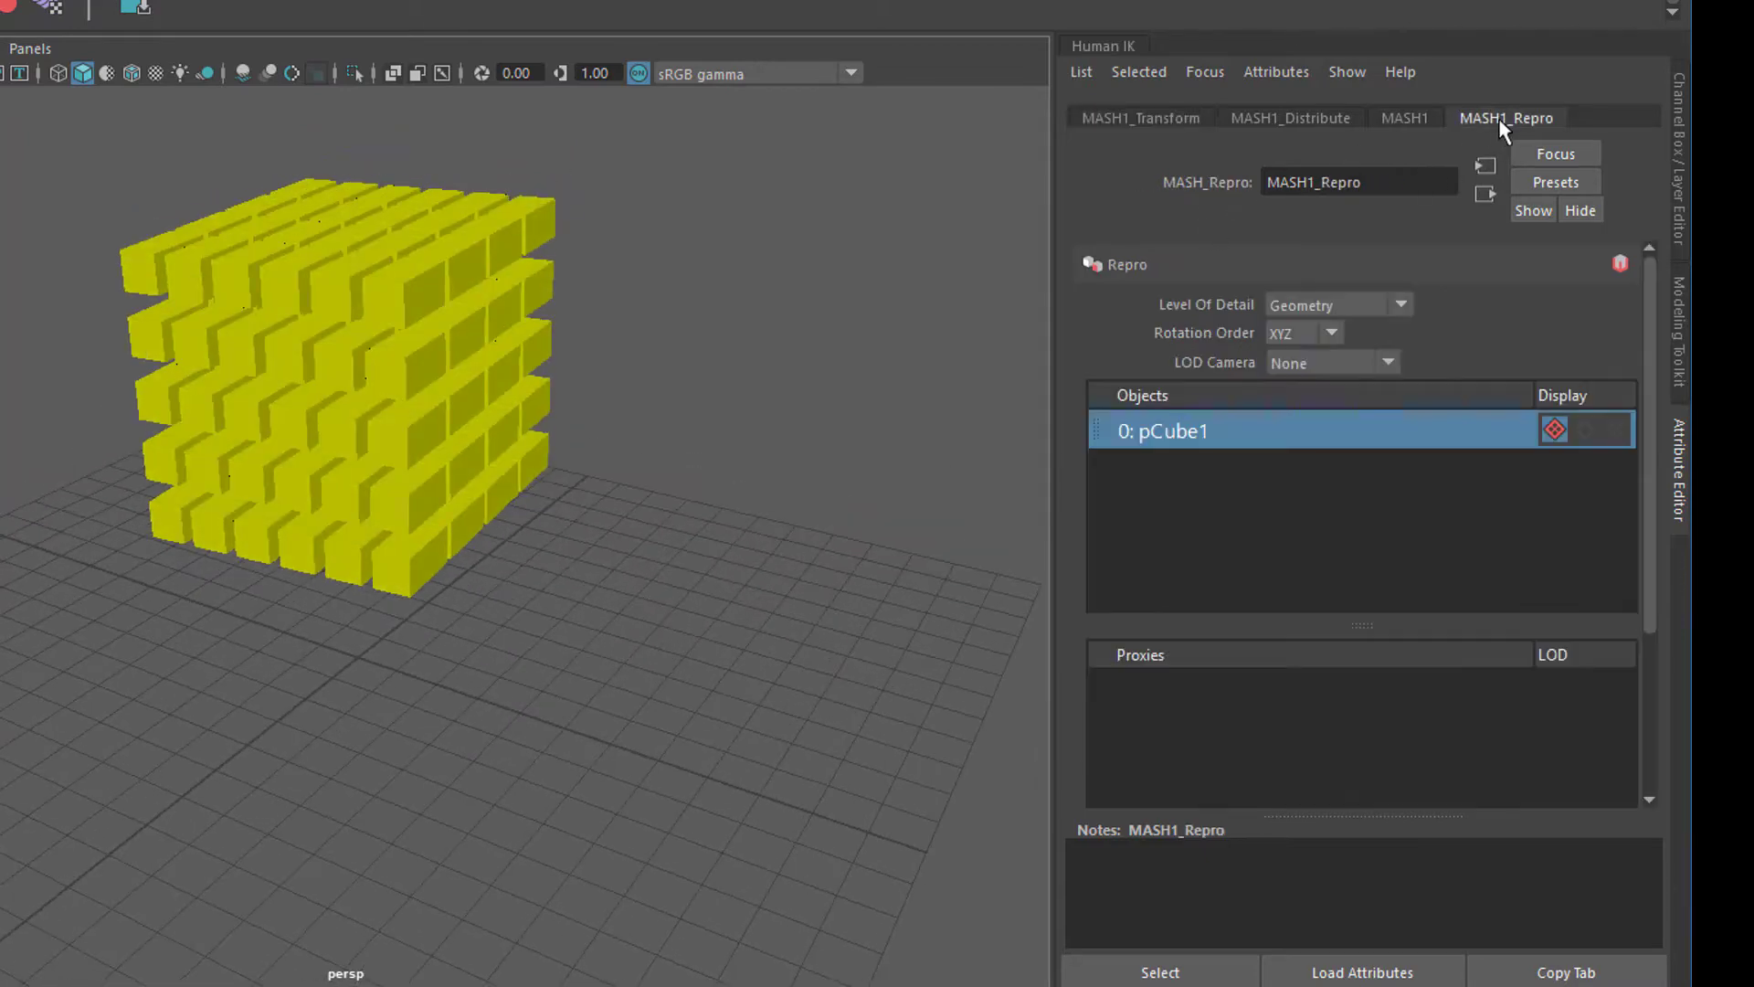
left_click(1141, 117)
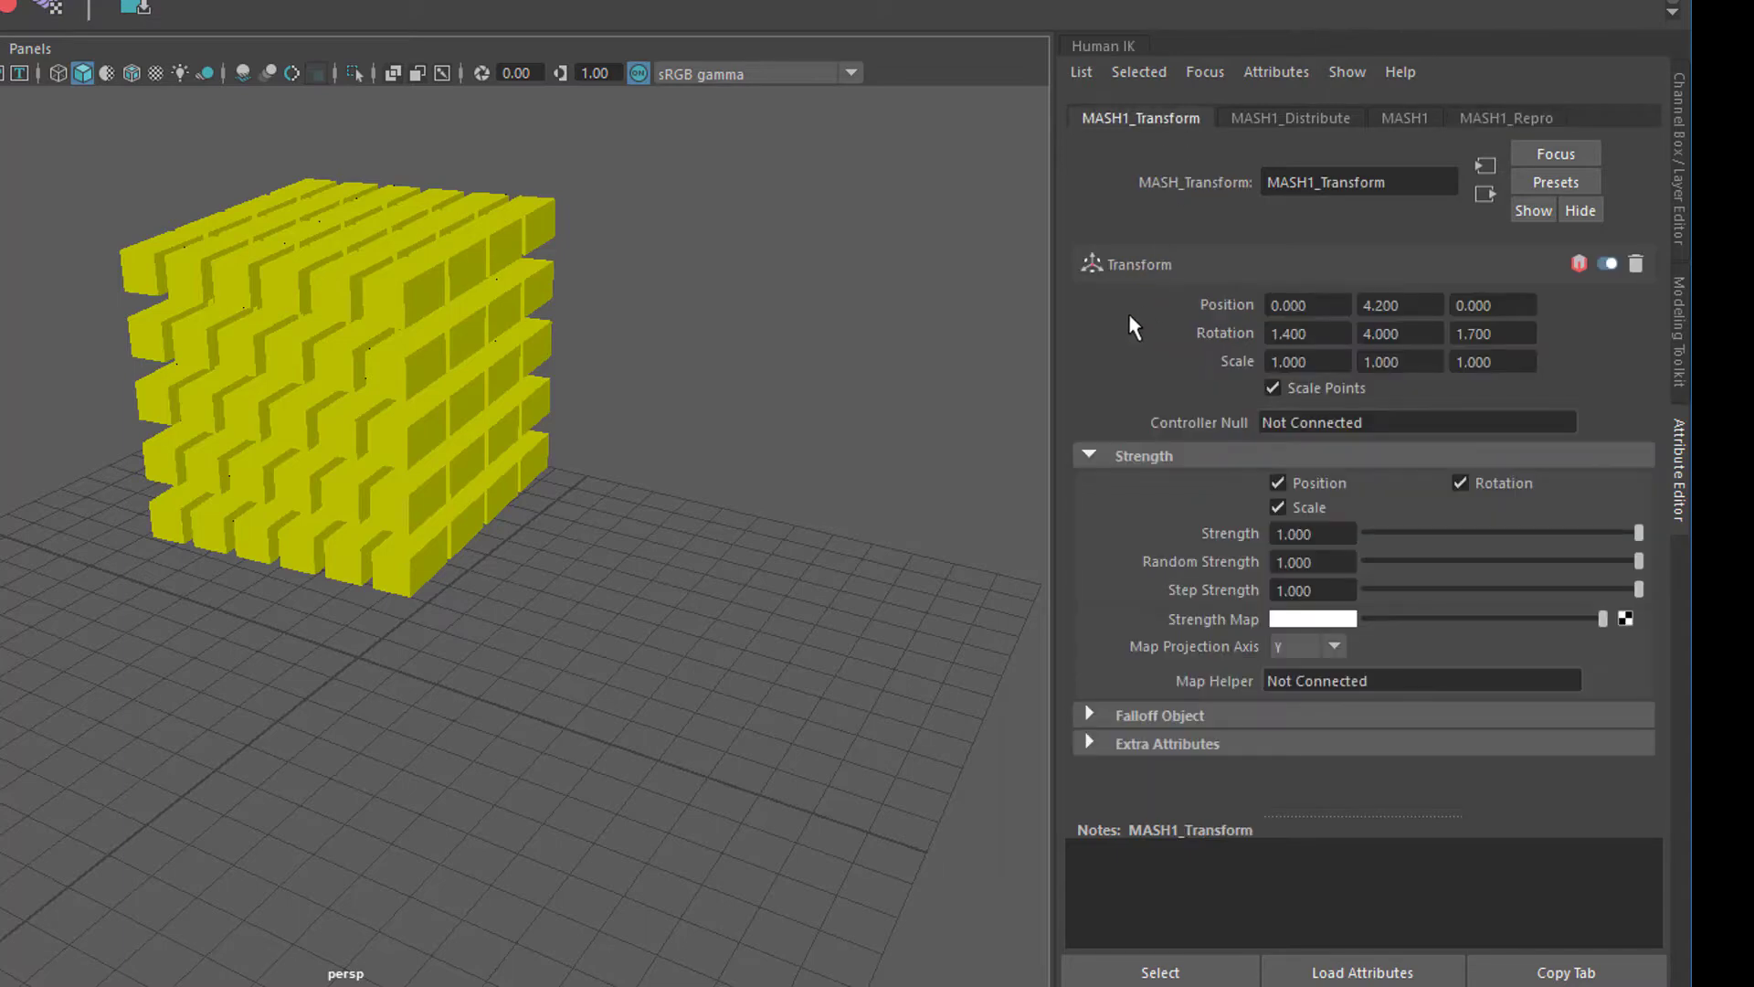
mouse_move(1407, 134)
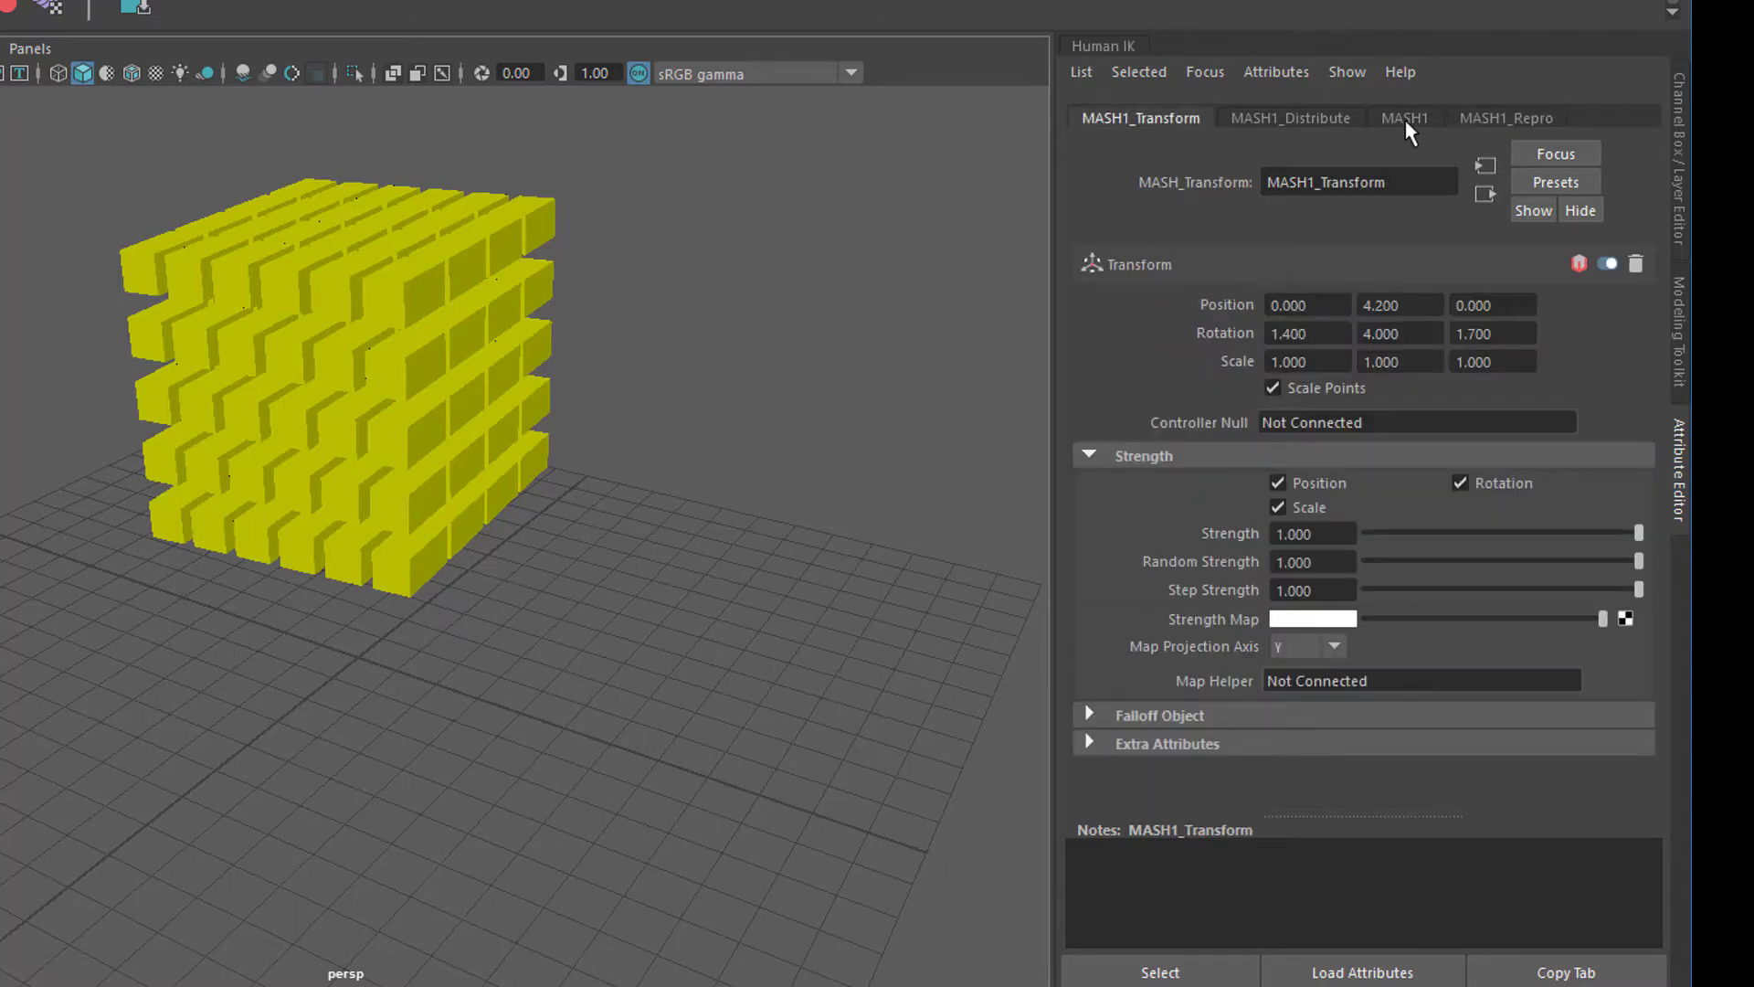
Return to MASH1's Waiter settings with its addable node icons
left_click(1403, 117)
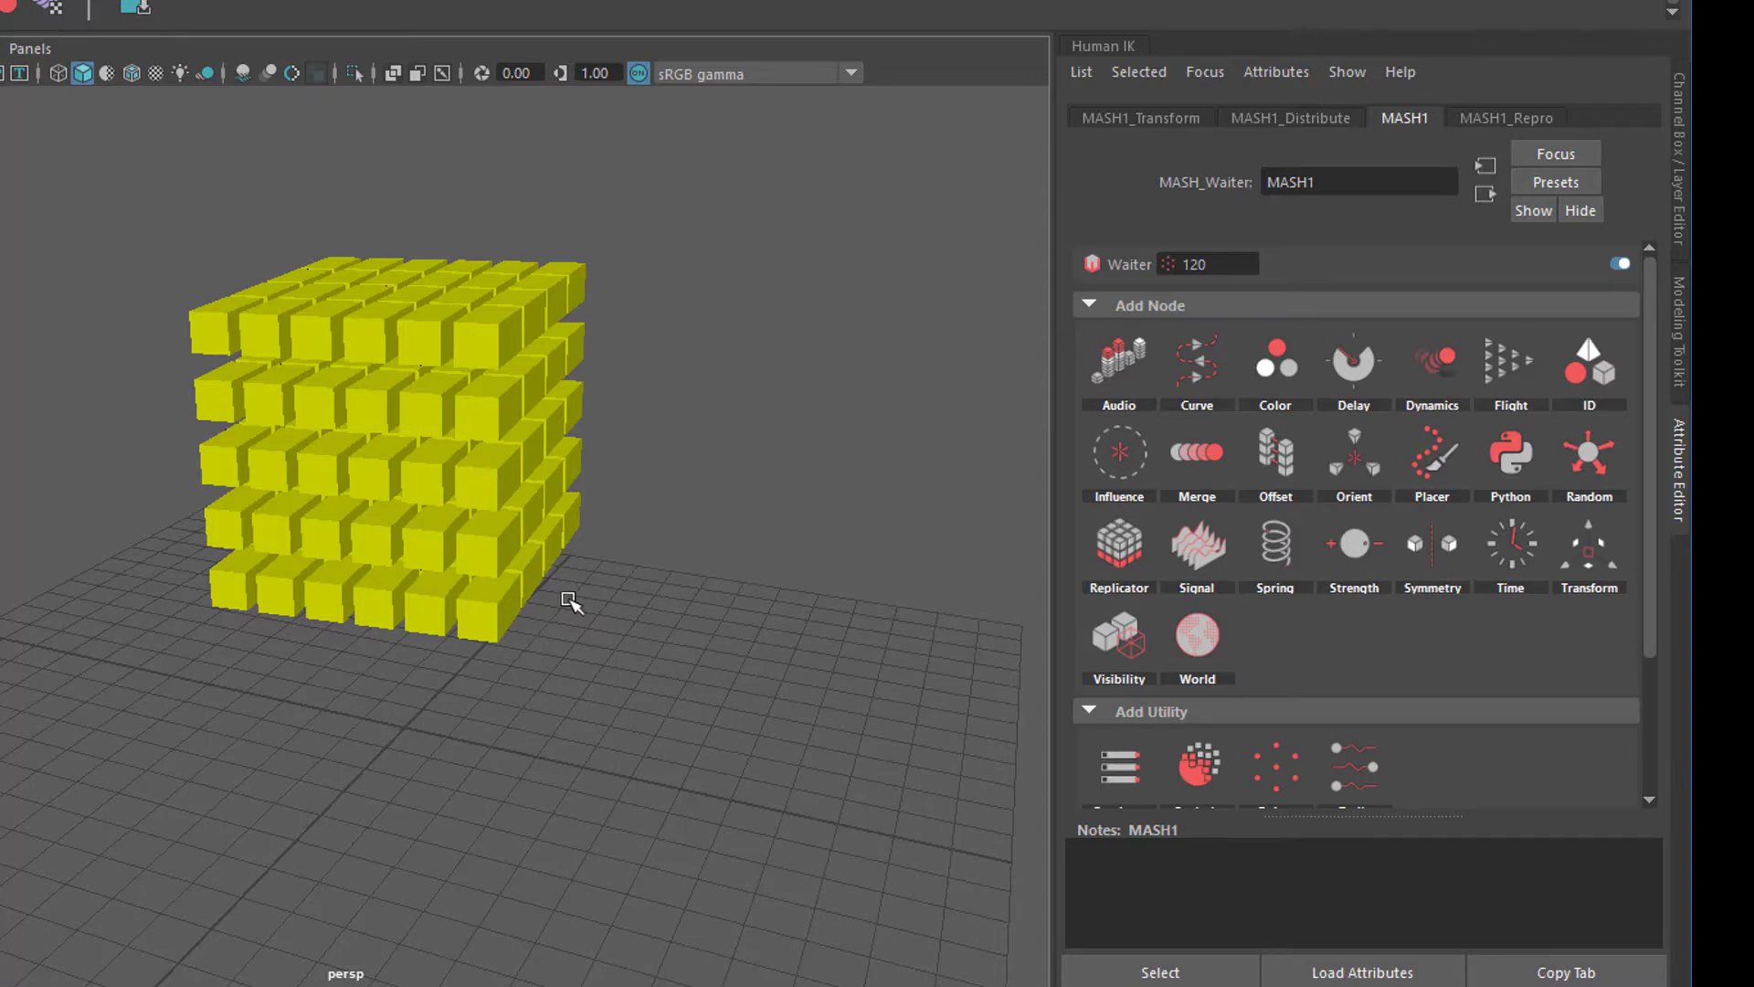
mouse_move(581, 590)
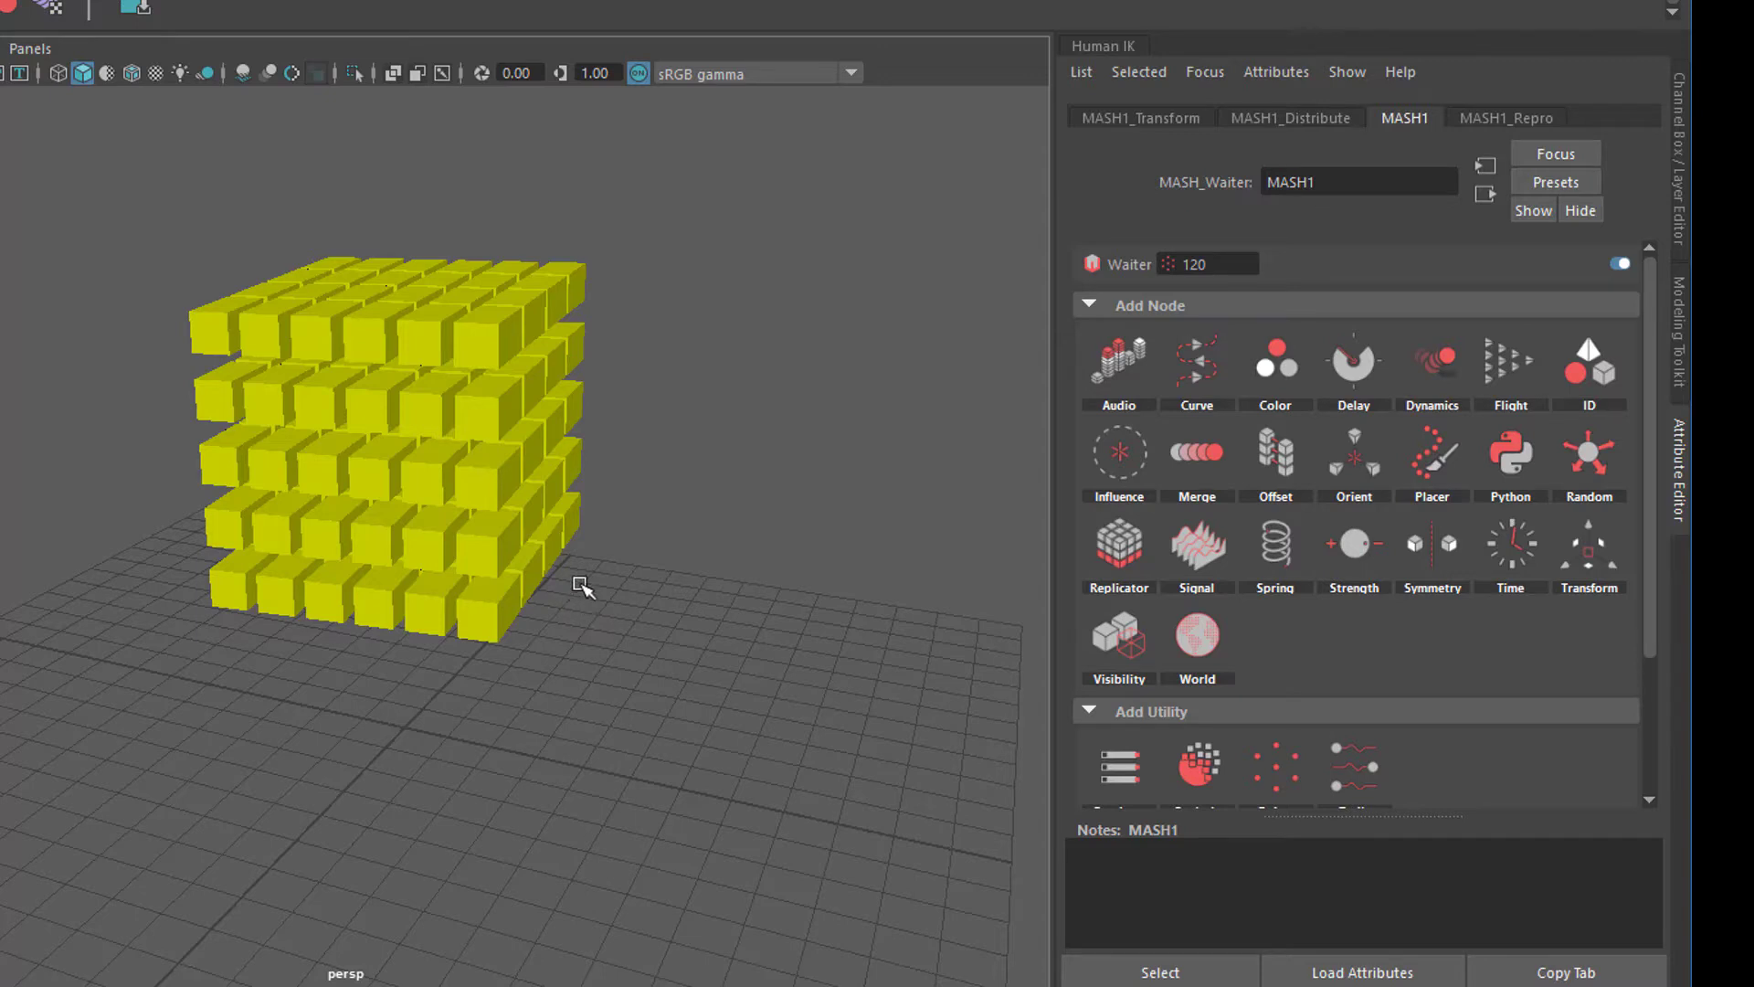
mouse_move(1007, 740)
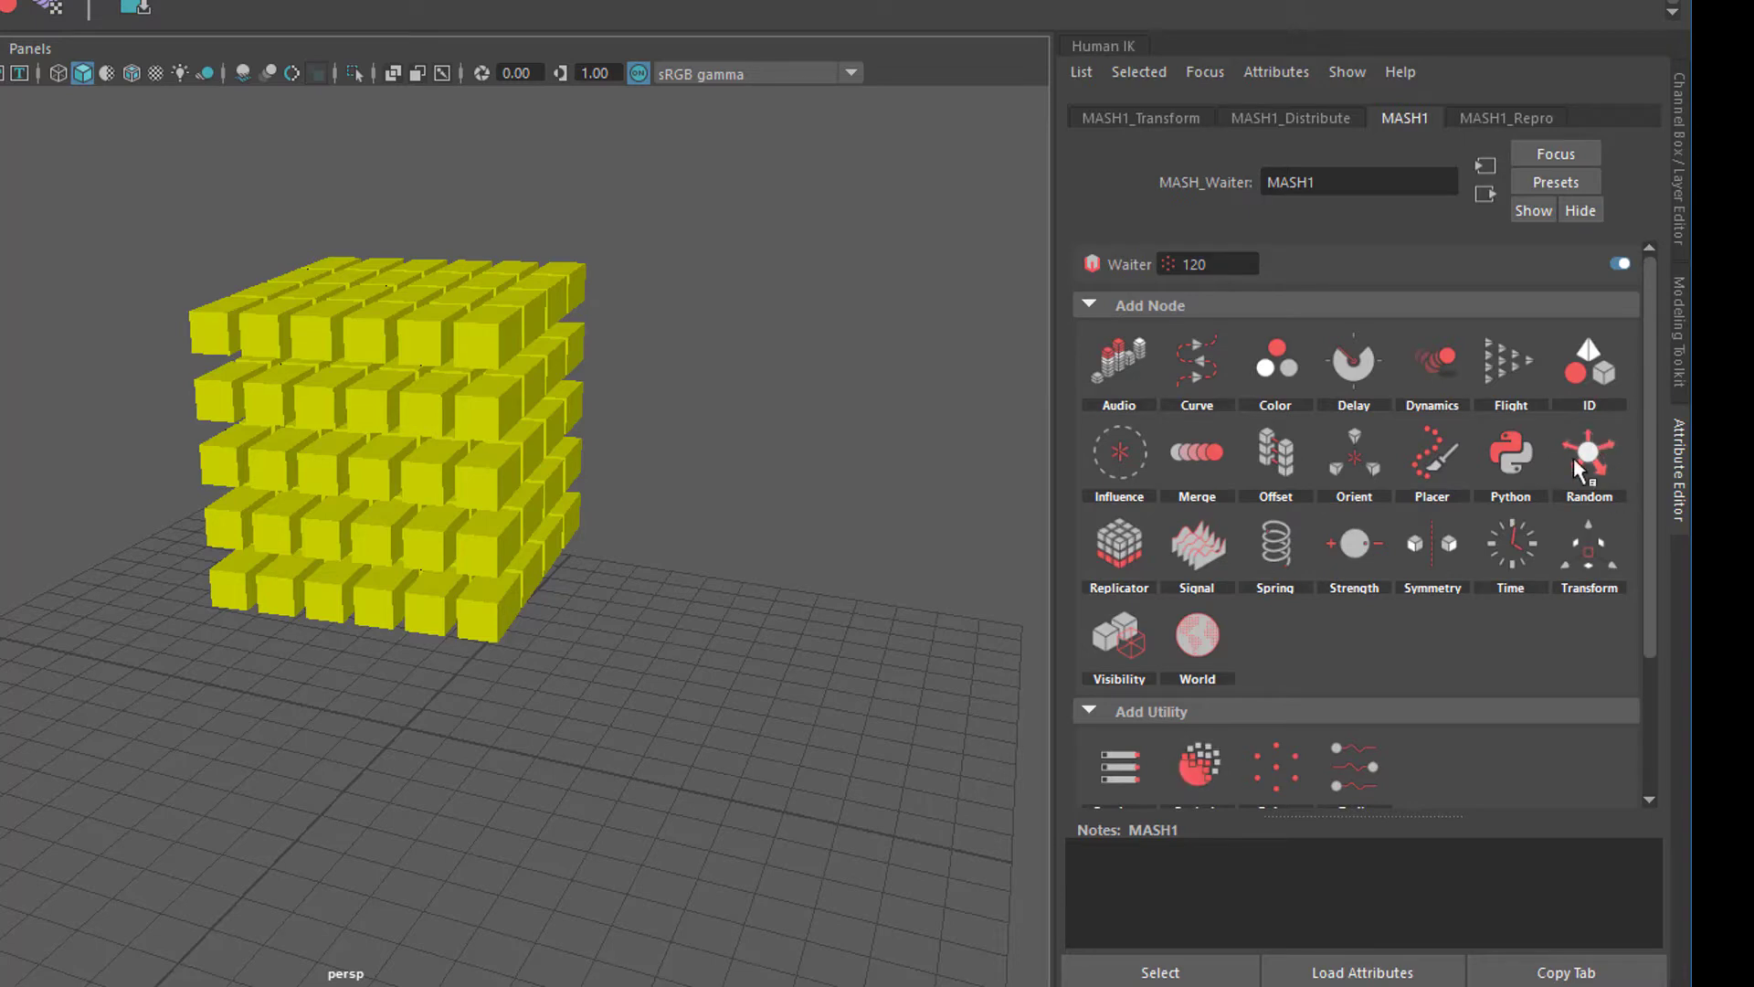
mouse_move(1588, 464)
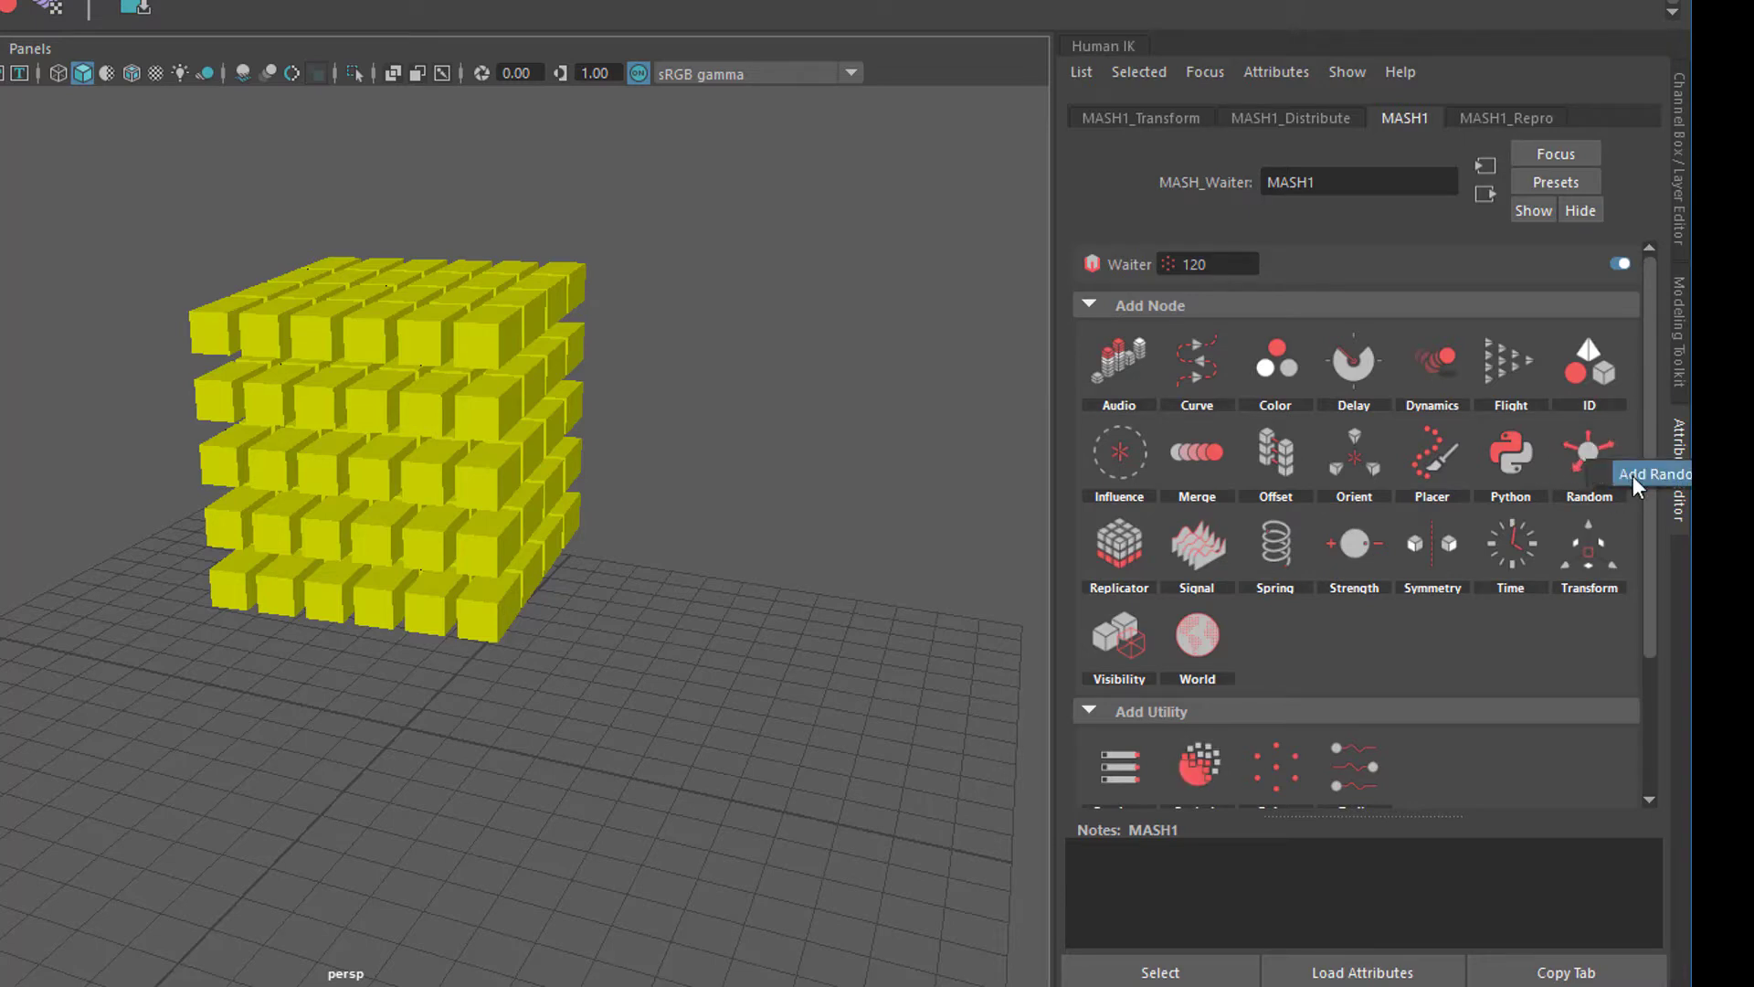
Add a Random node jittering Position X, rotations about 22, 12, 20 and scales 0.6–1.4
left_click(1588, 453)
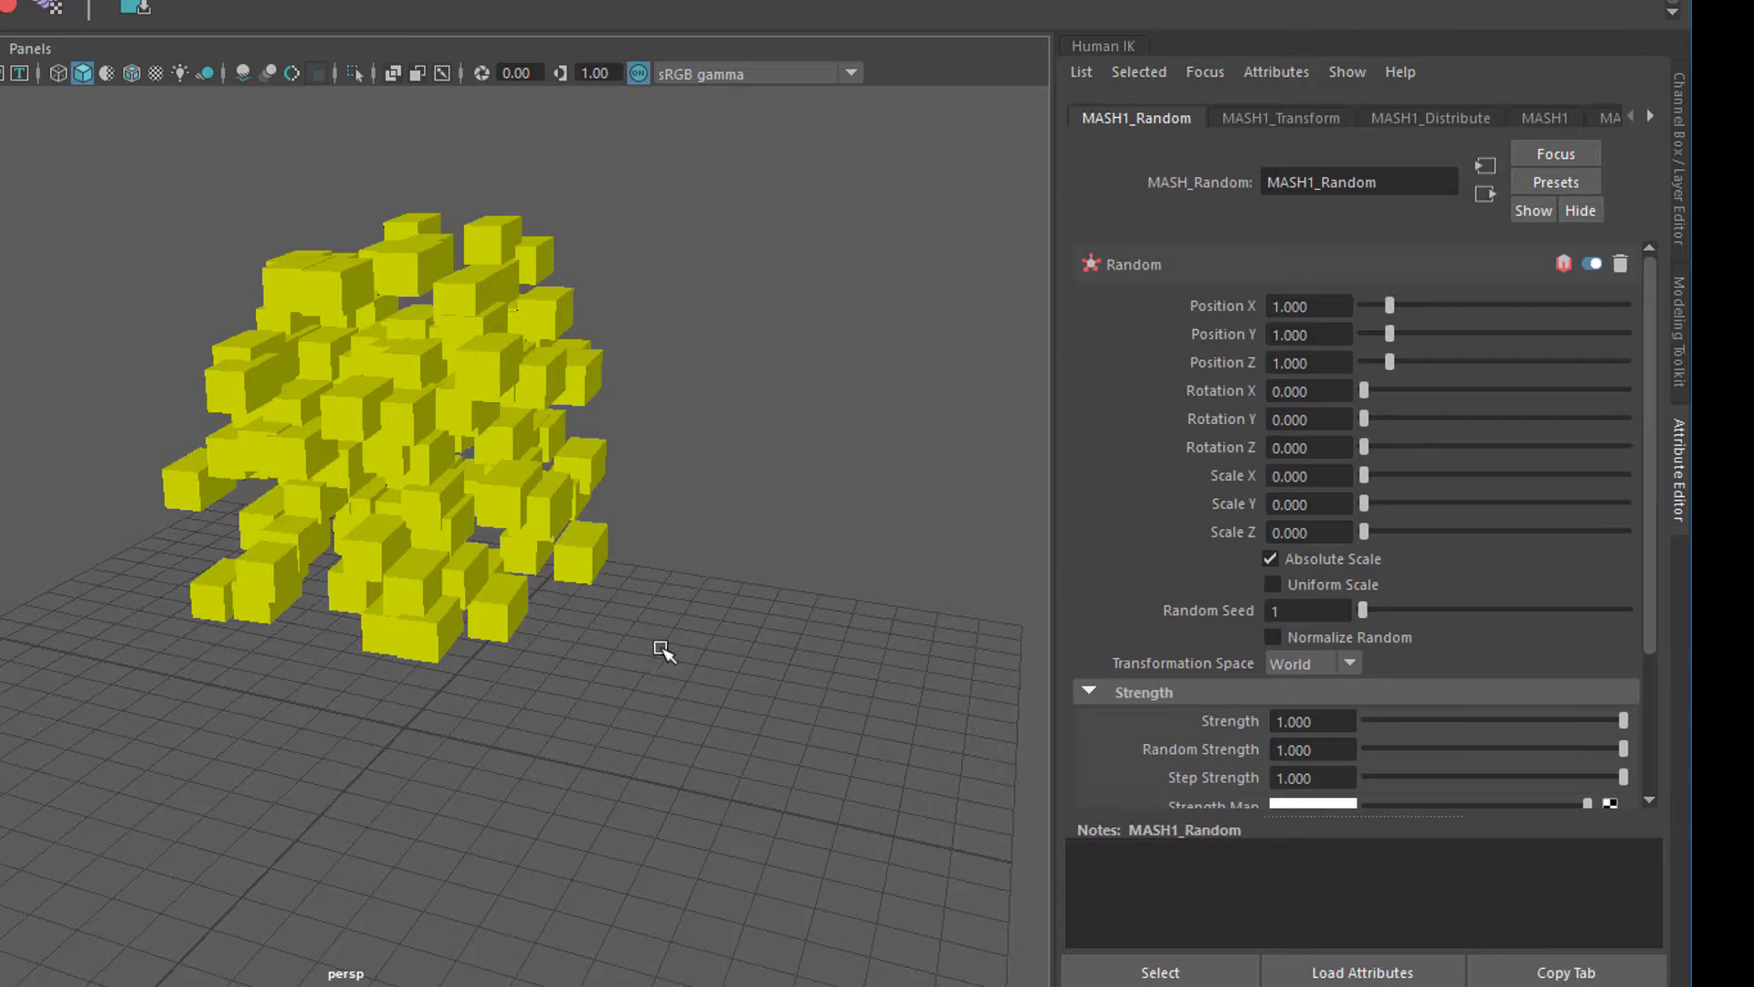
mouse_move(702, 656)
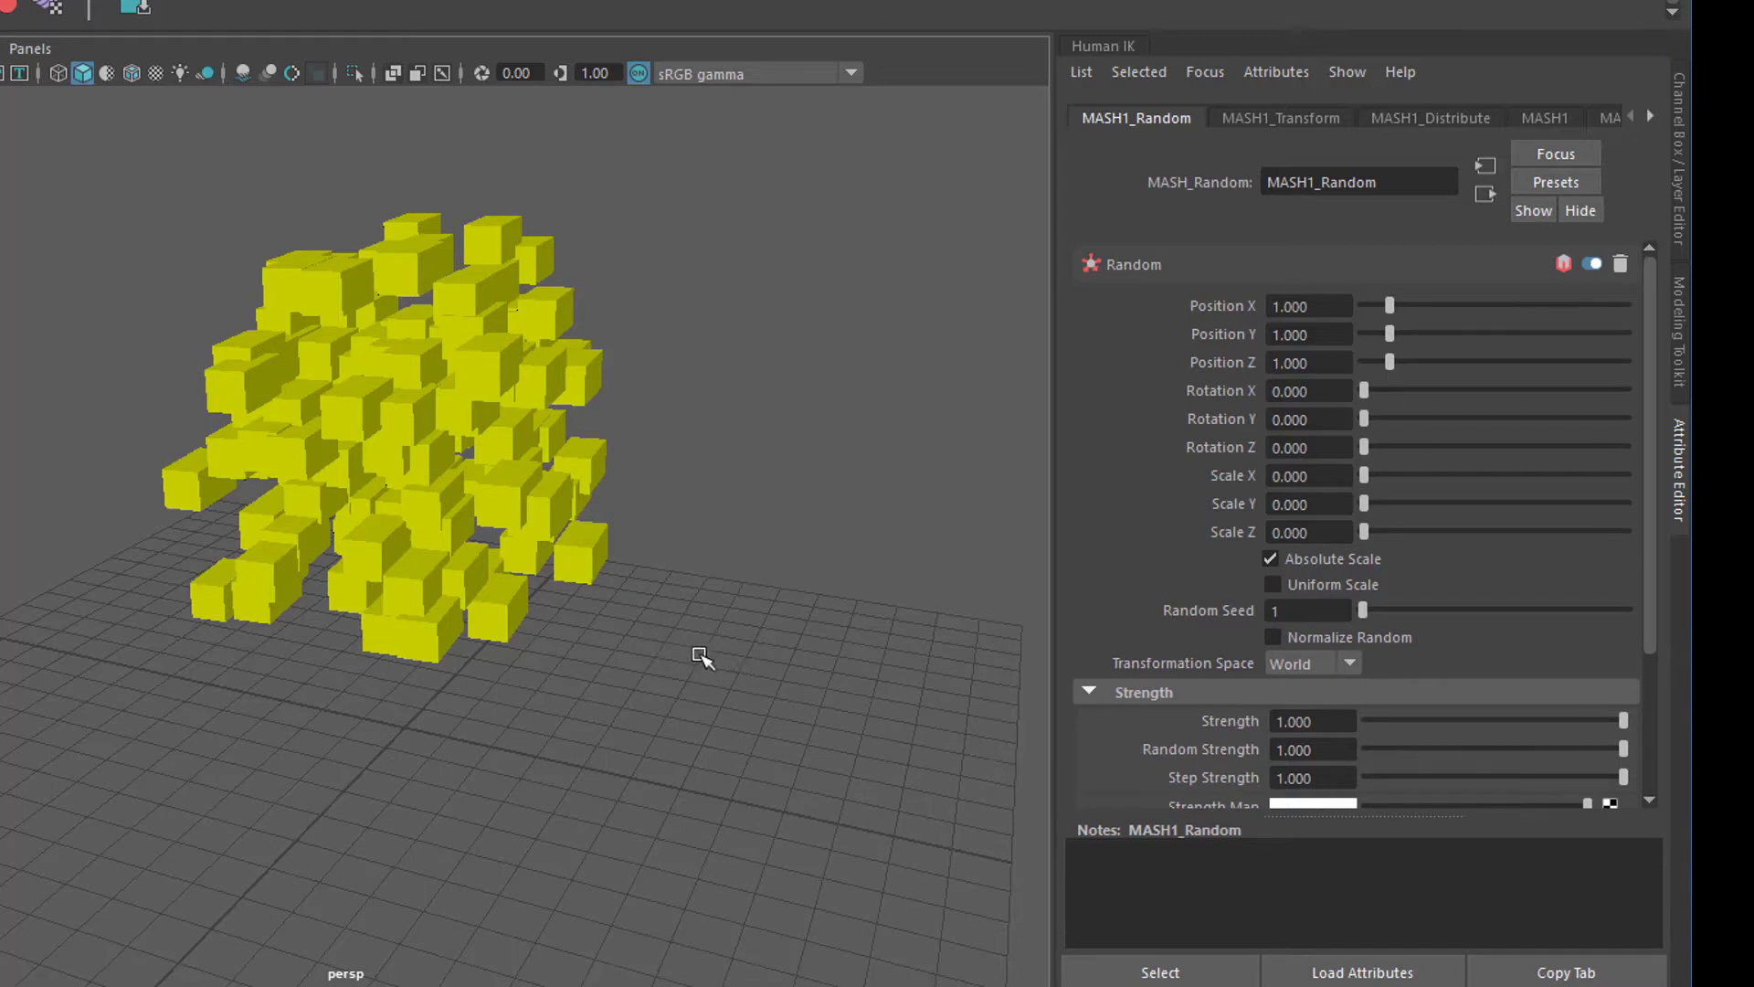
mouse_move(462, 377)
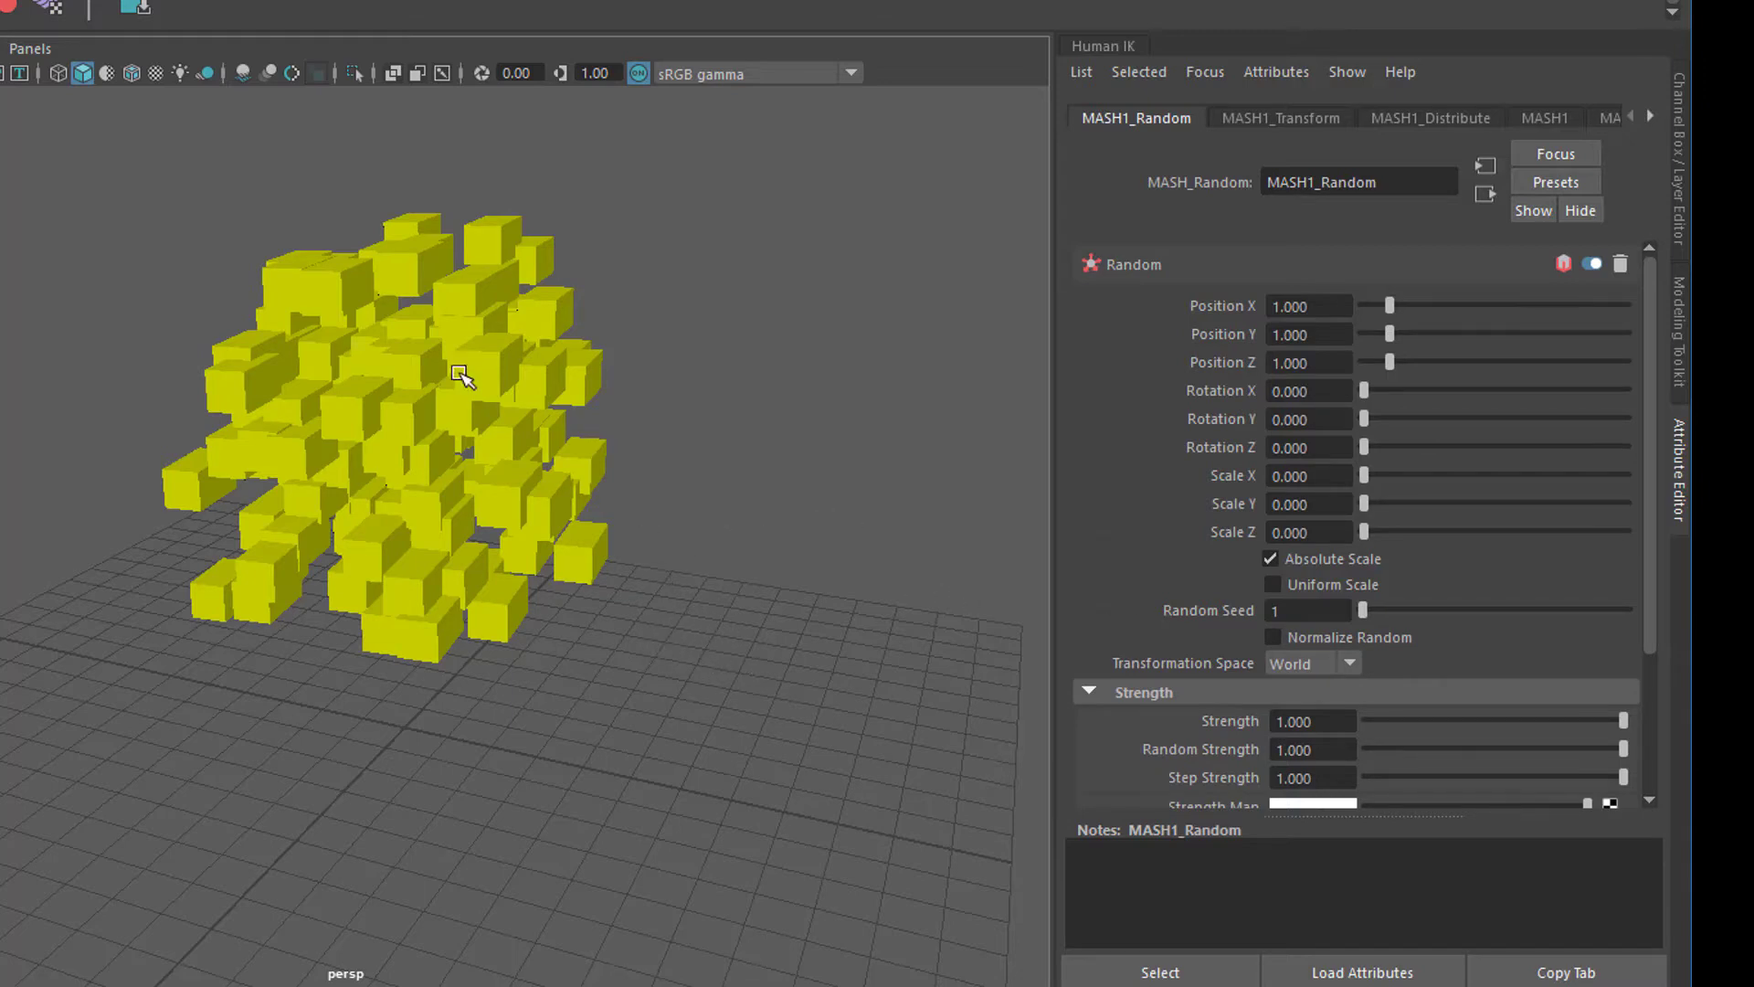
mouse_move(1403, 340)
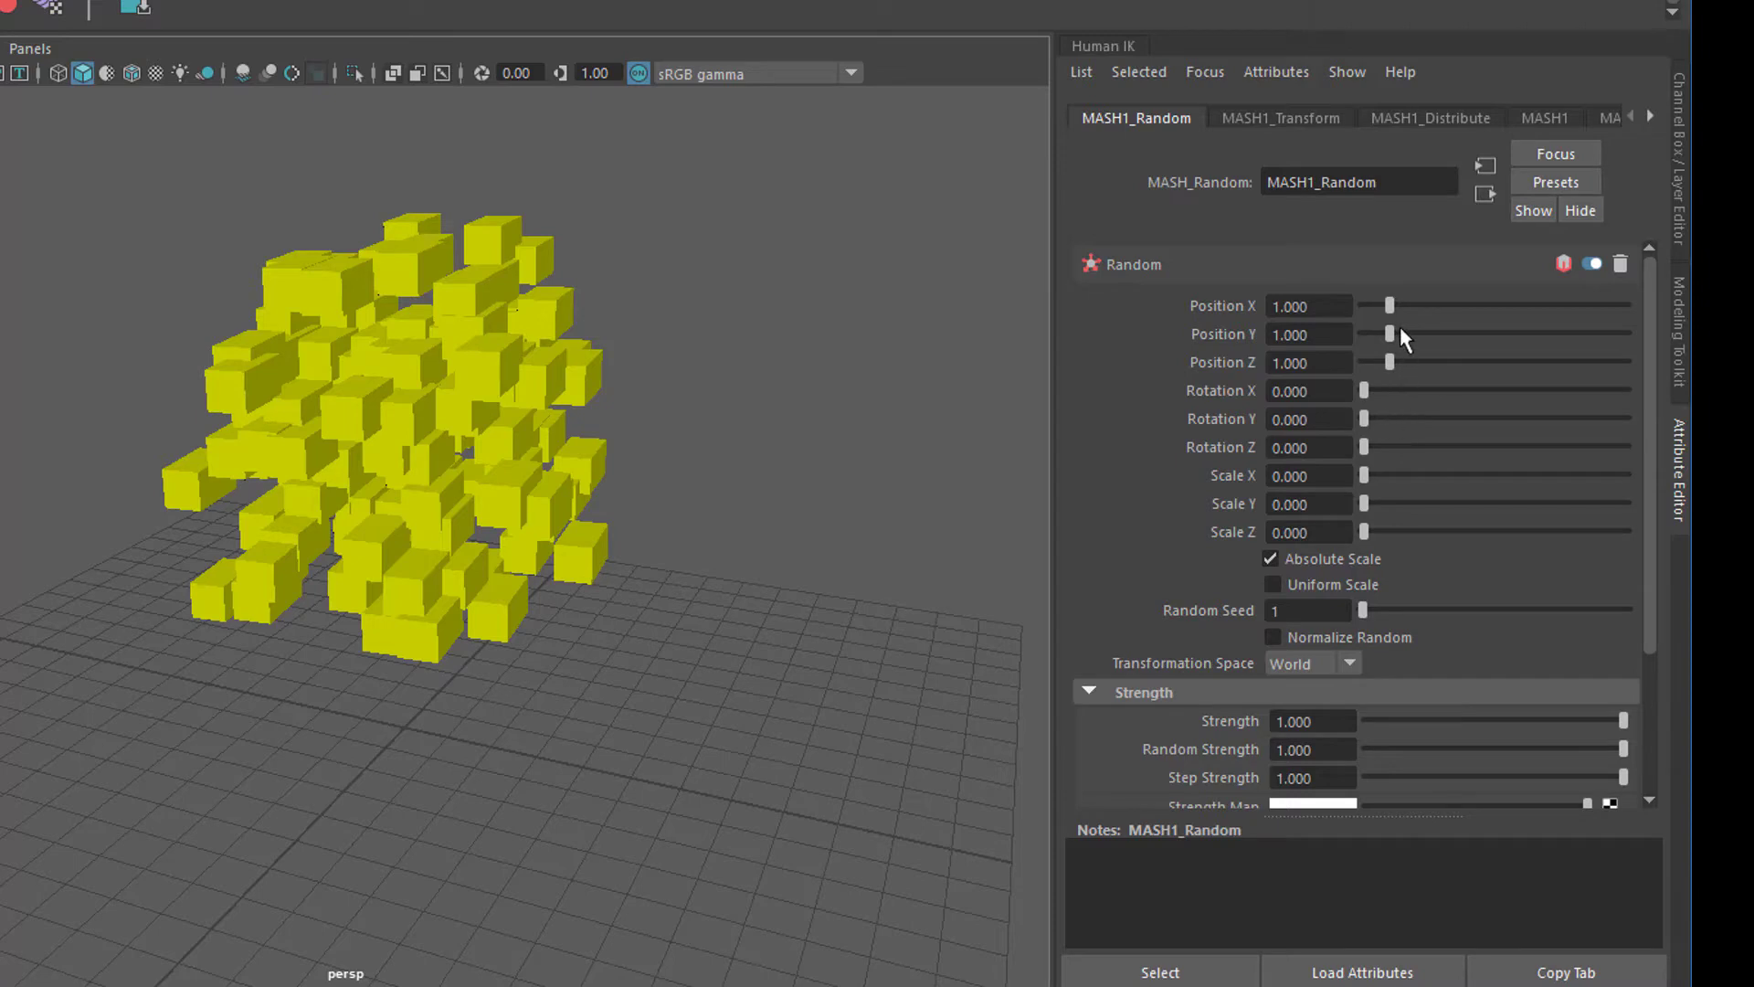
left_click_drag(1390, 305, 1423, 306)
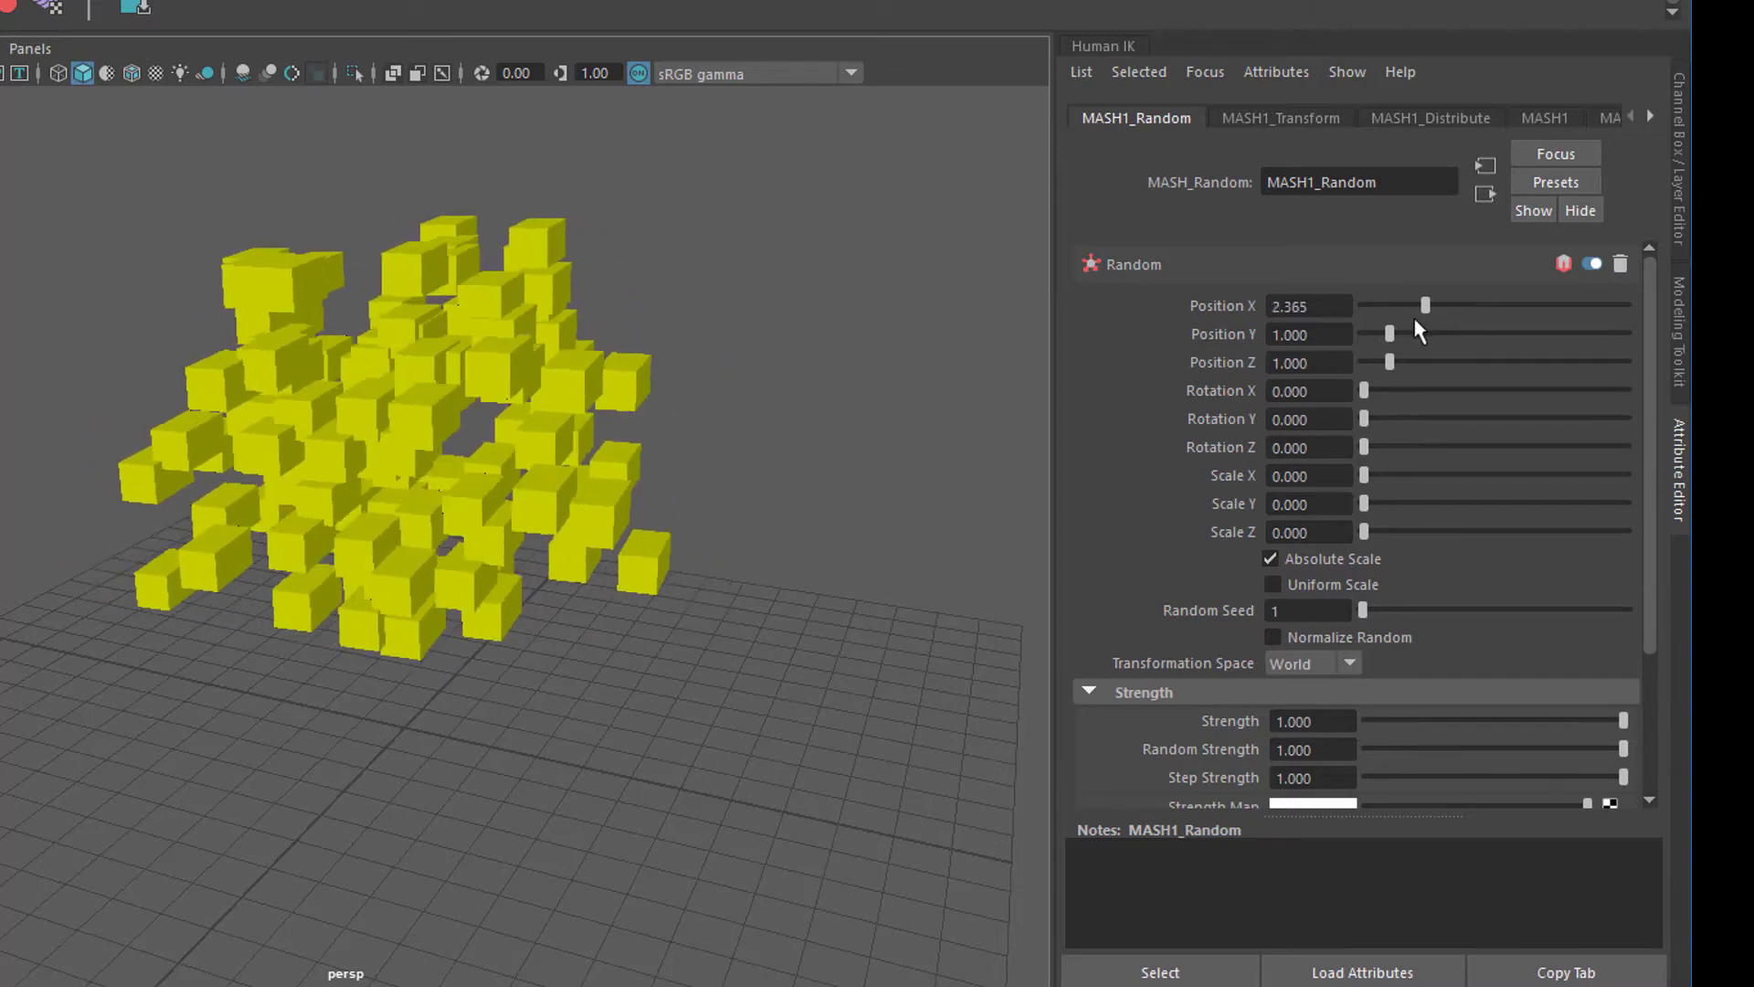
left_click_drag(1363, 391, 1391, 391)
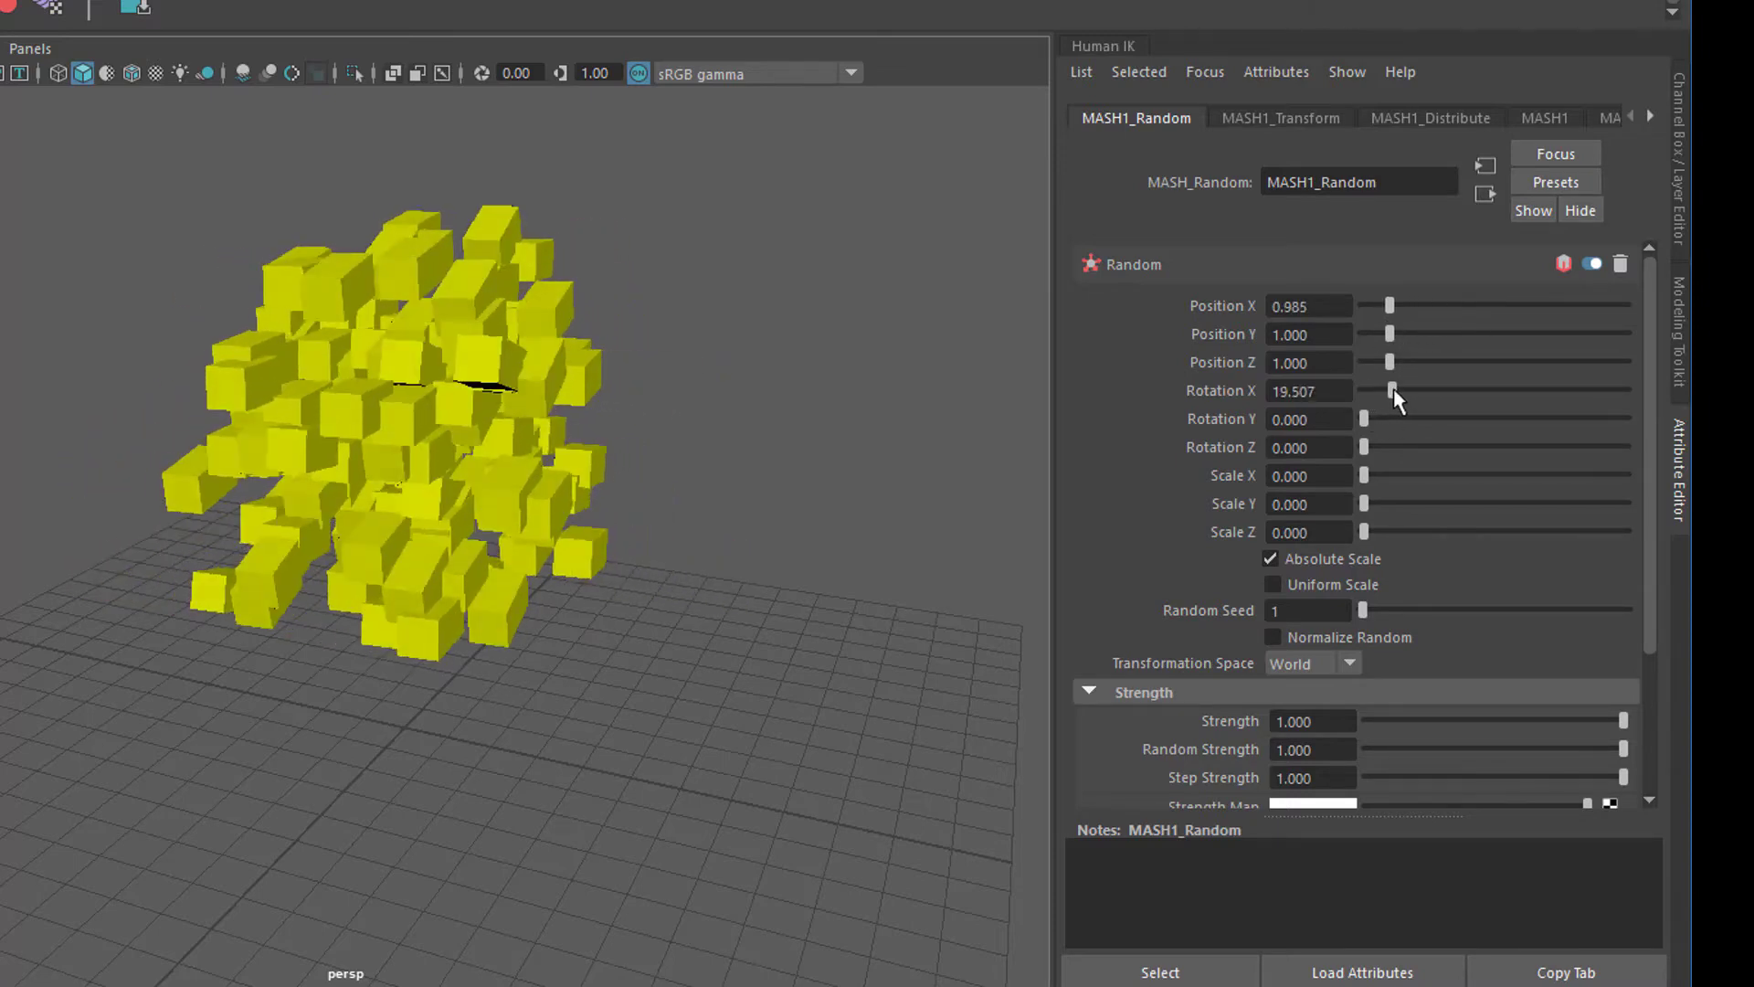
left_click_drag(1392, 391, 1396, 391)
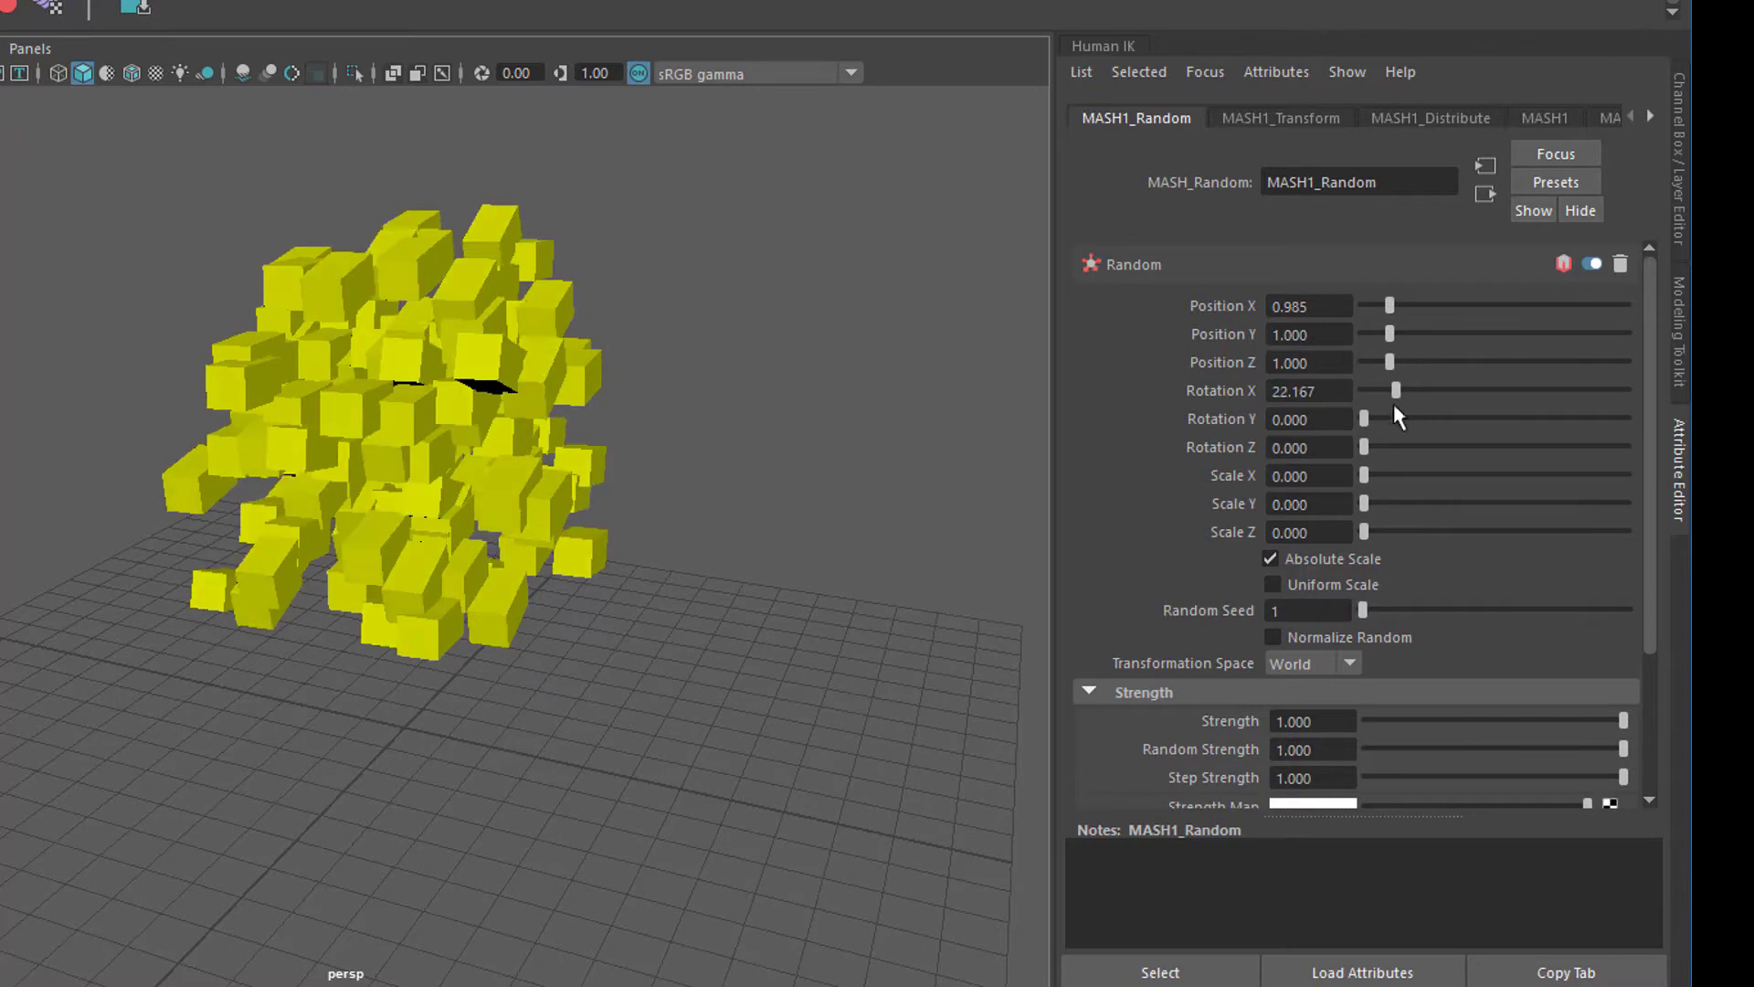
left_click_drag(1363, 418, 1374, 446)
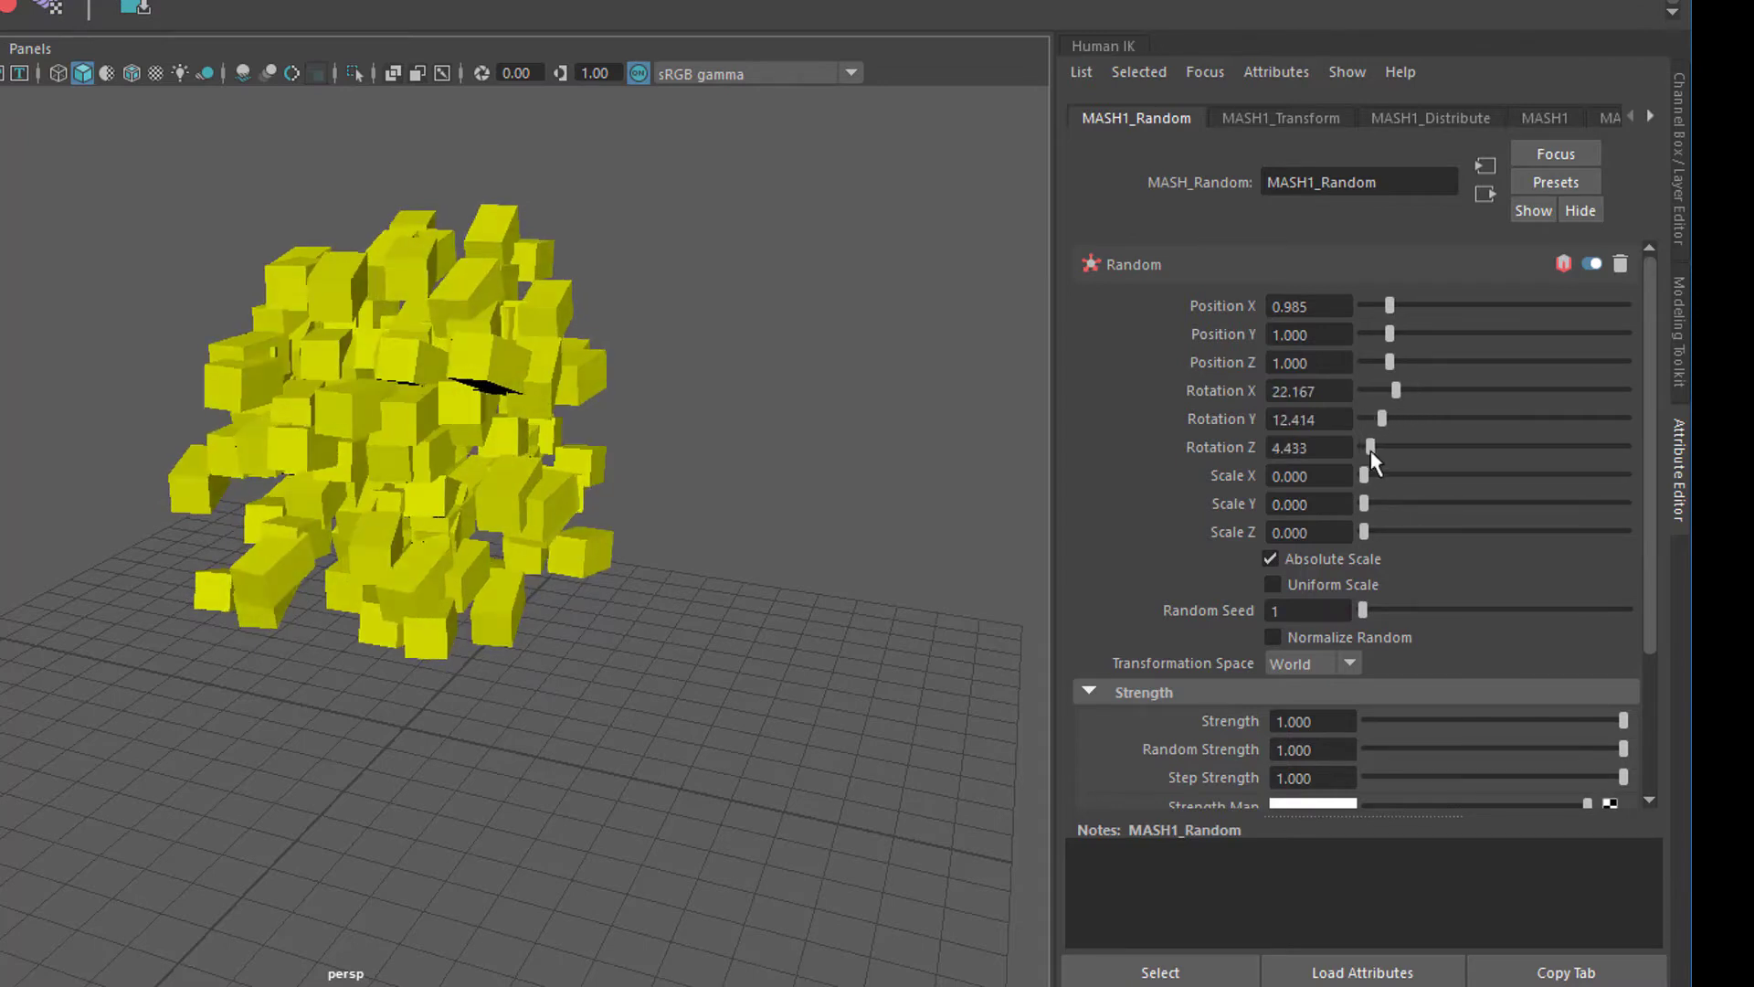
left_click_drag(1363, 447, 1393, 448)
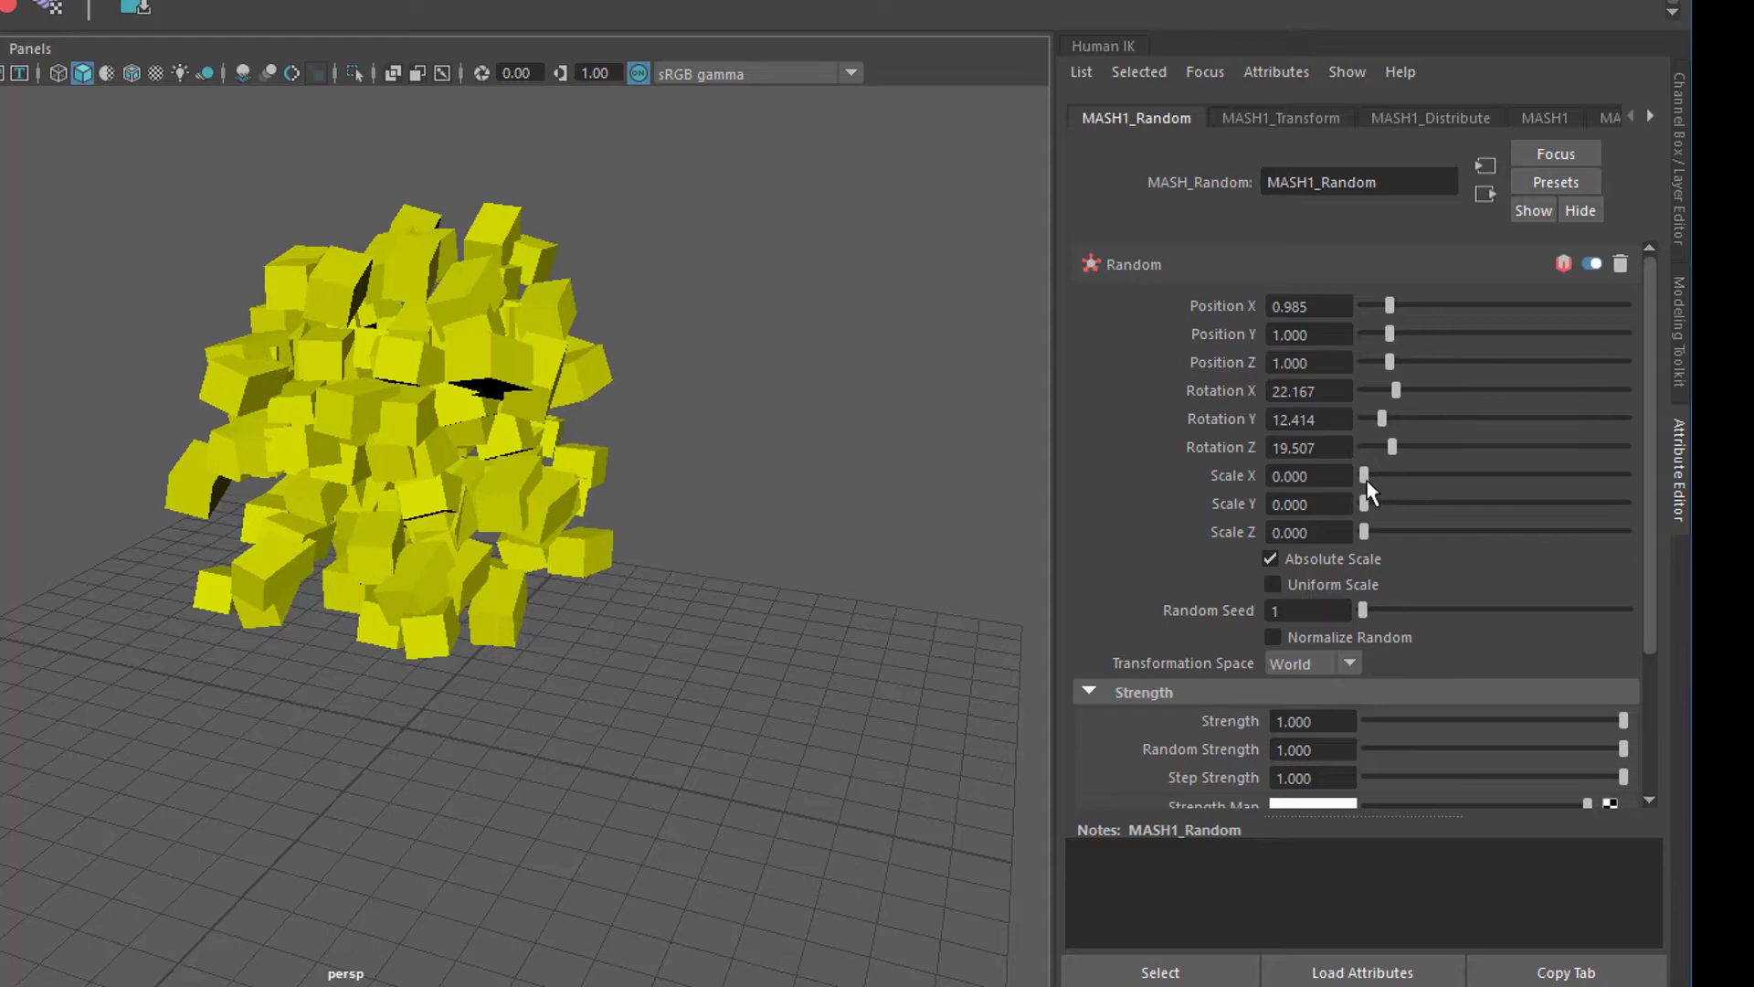
left_click_drag(1363, 475, 1378, 531)
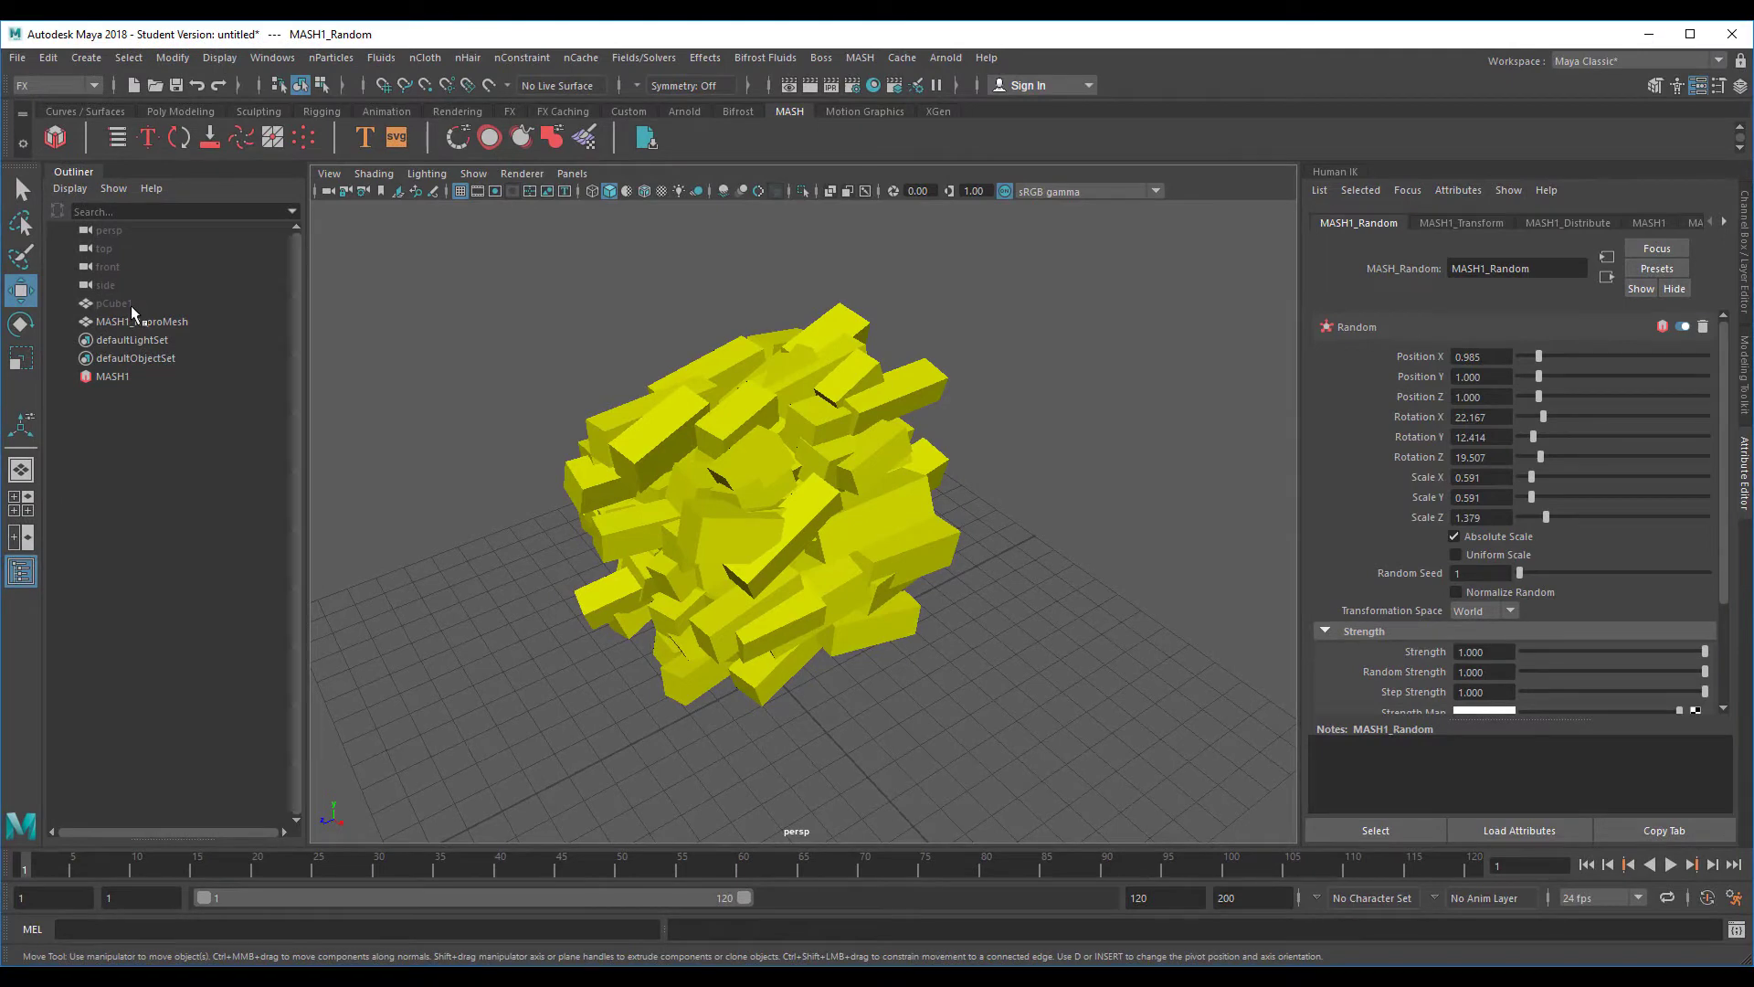
Select the MASH1 network in the Outliner to reach its addable nodes
left_click(111, 303)
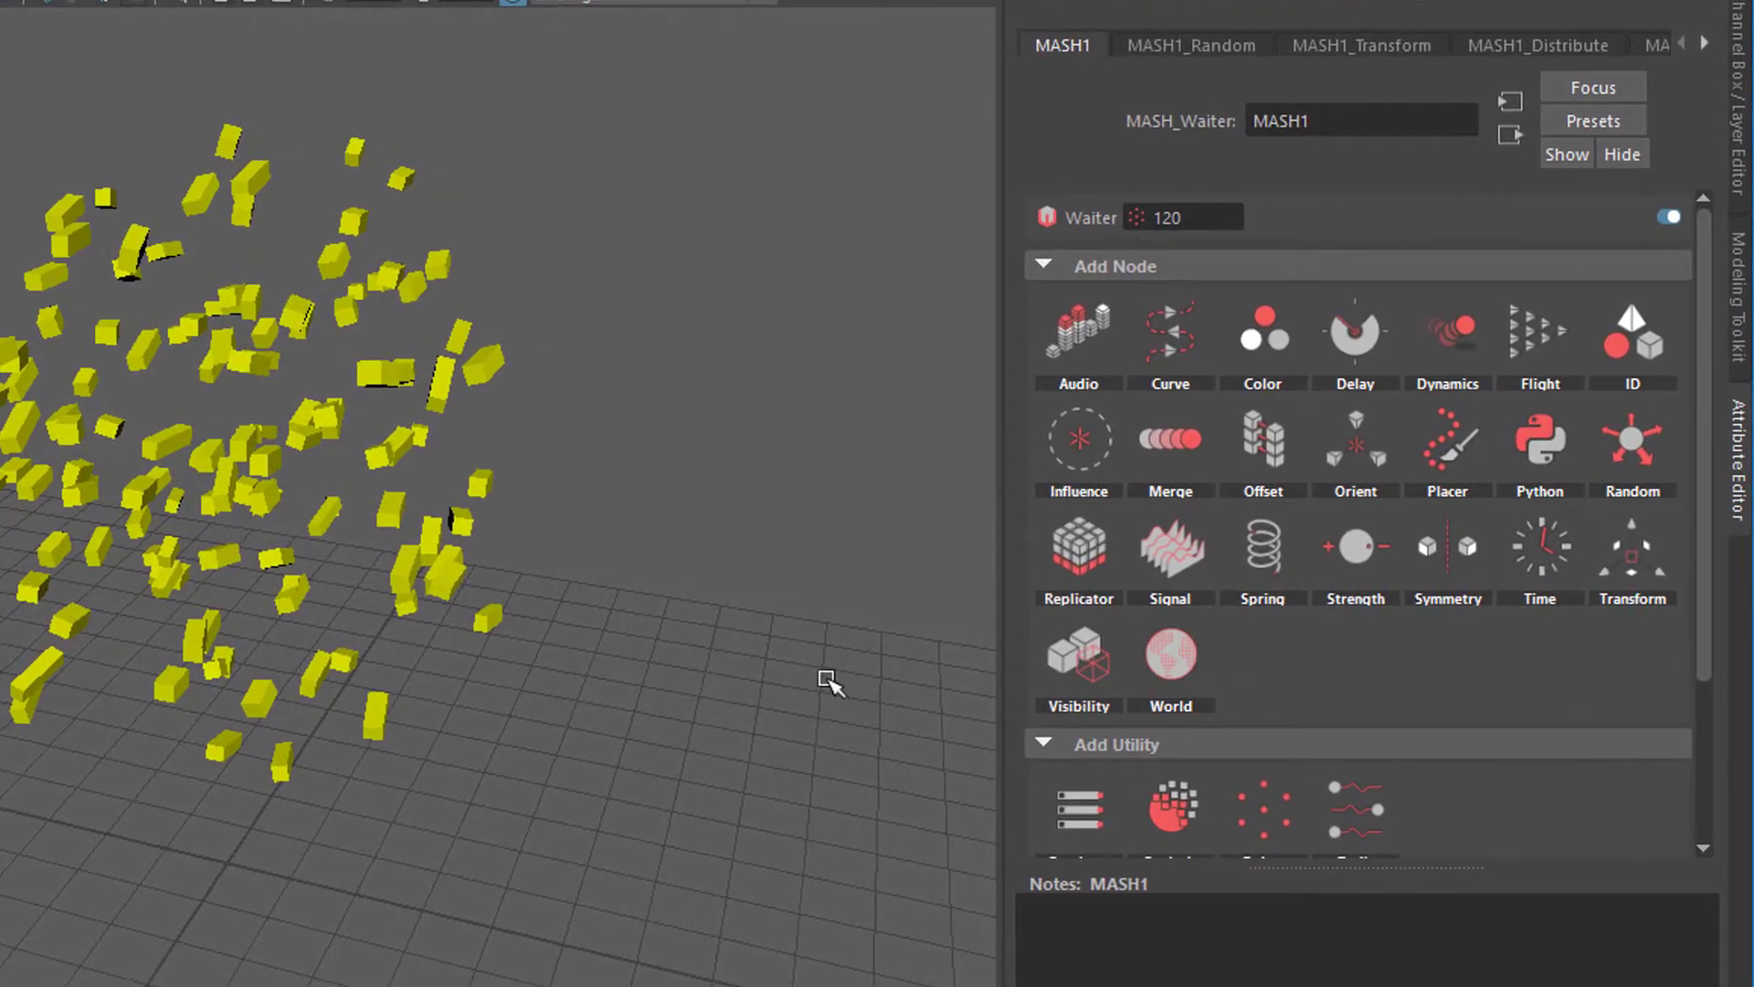
mouse_move(694, 722)
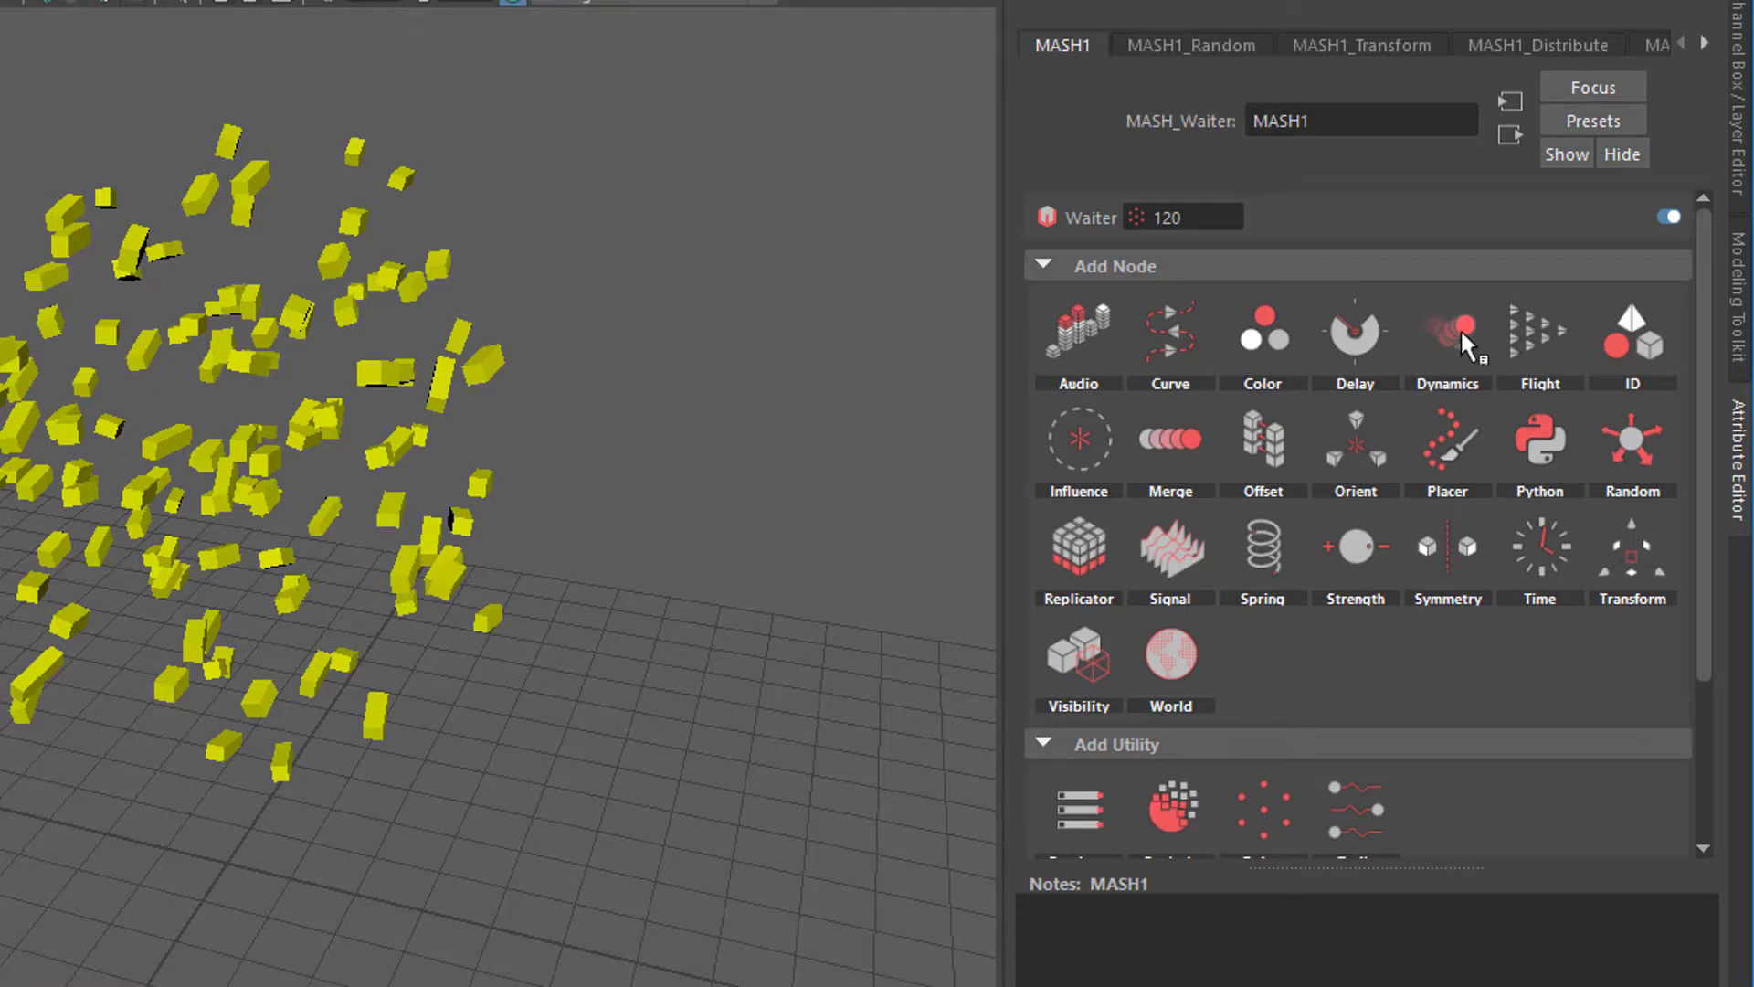
mouse_move(1447, 336)
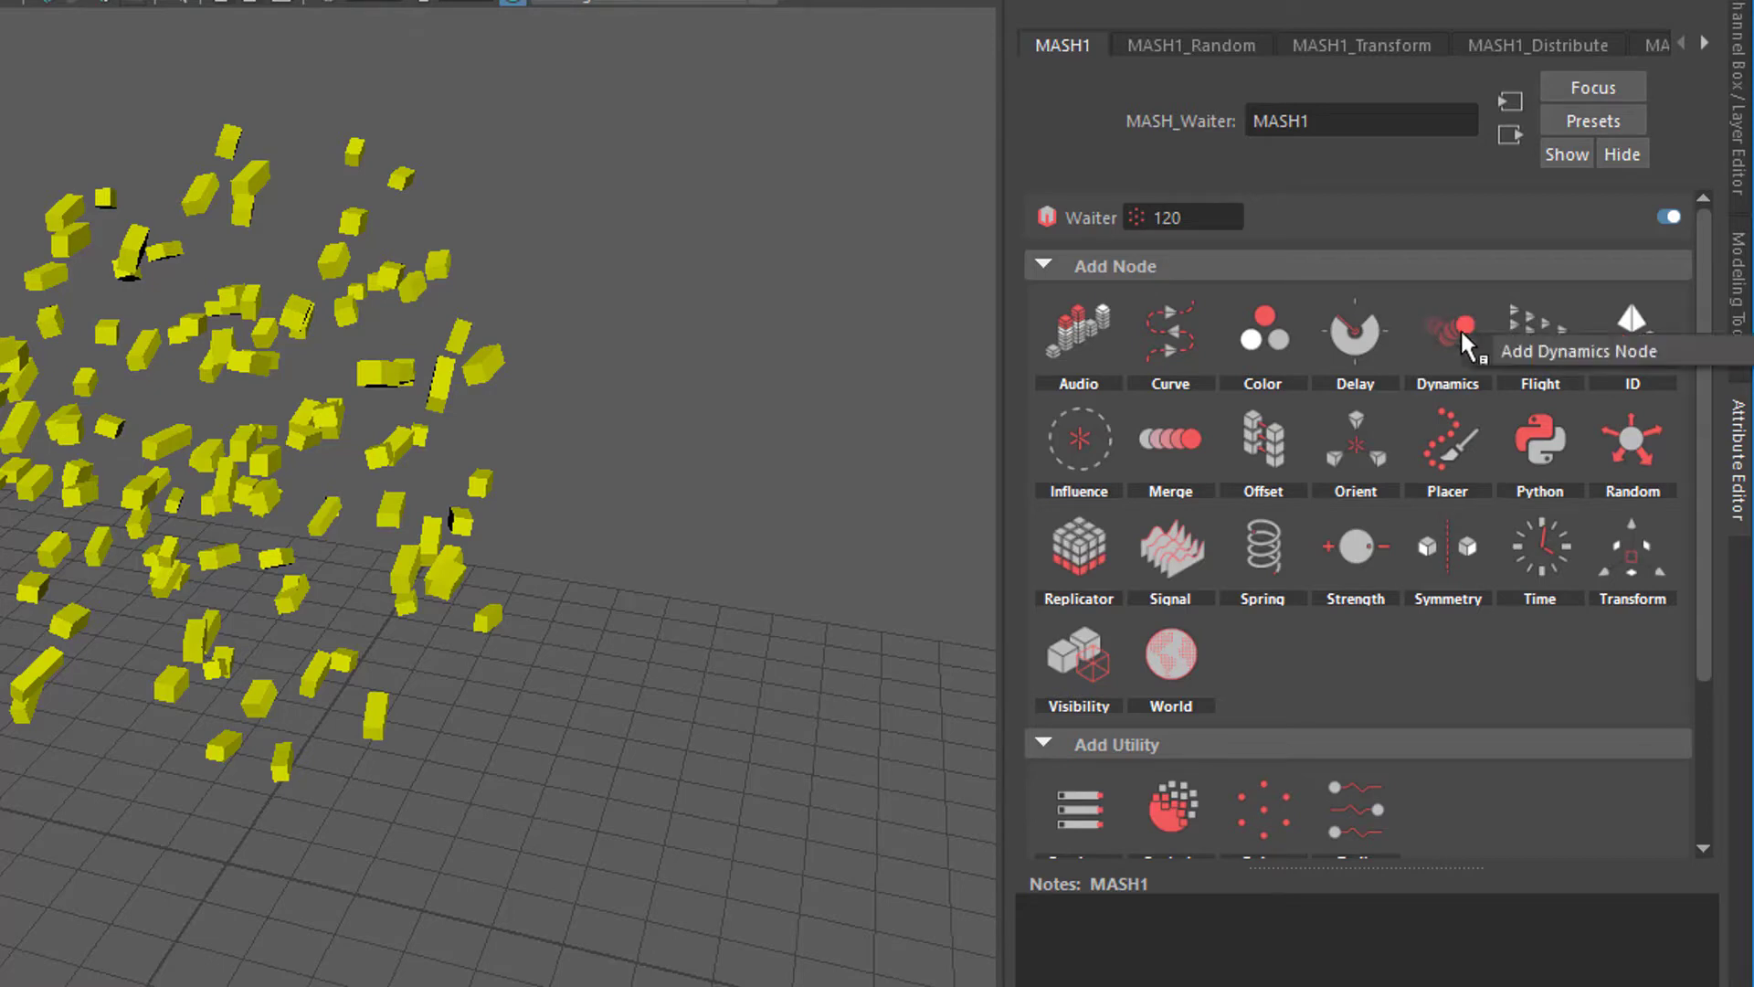
Add a Dynamics node (MASH1_Dynamics with Bullet solver) to the cube network and close the MASH Editor
left_click(1447, 333)
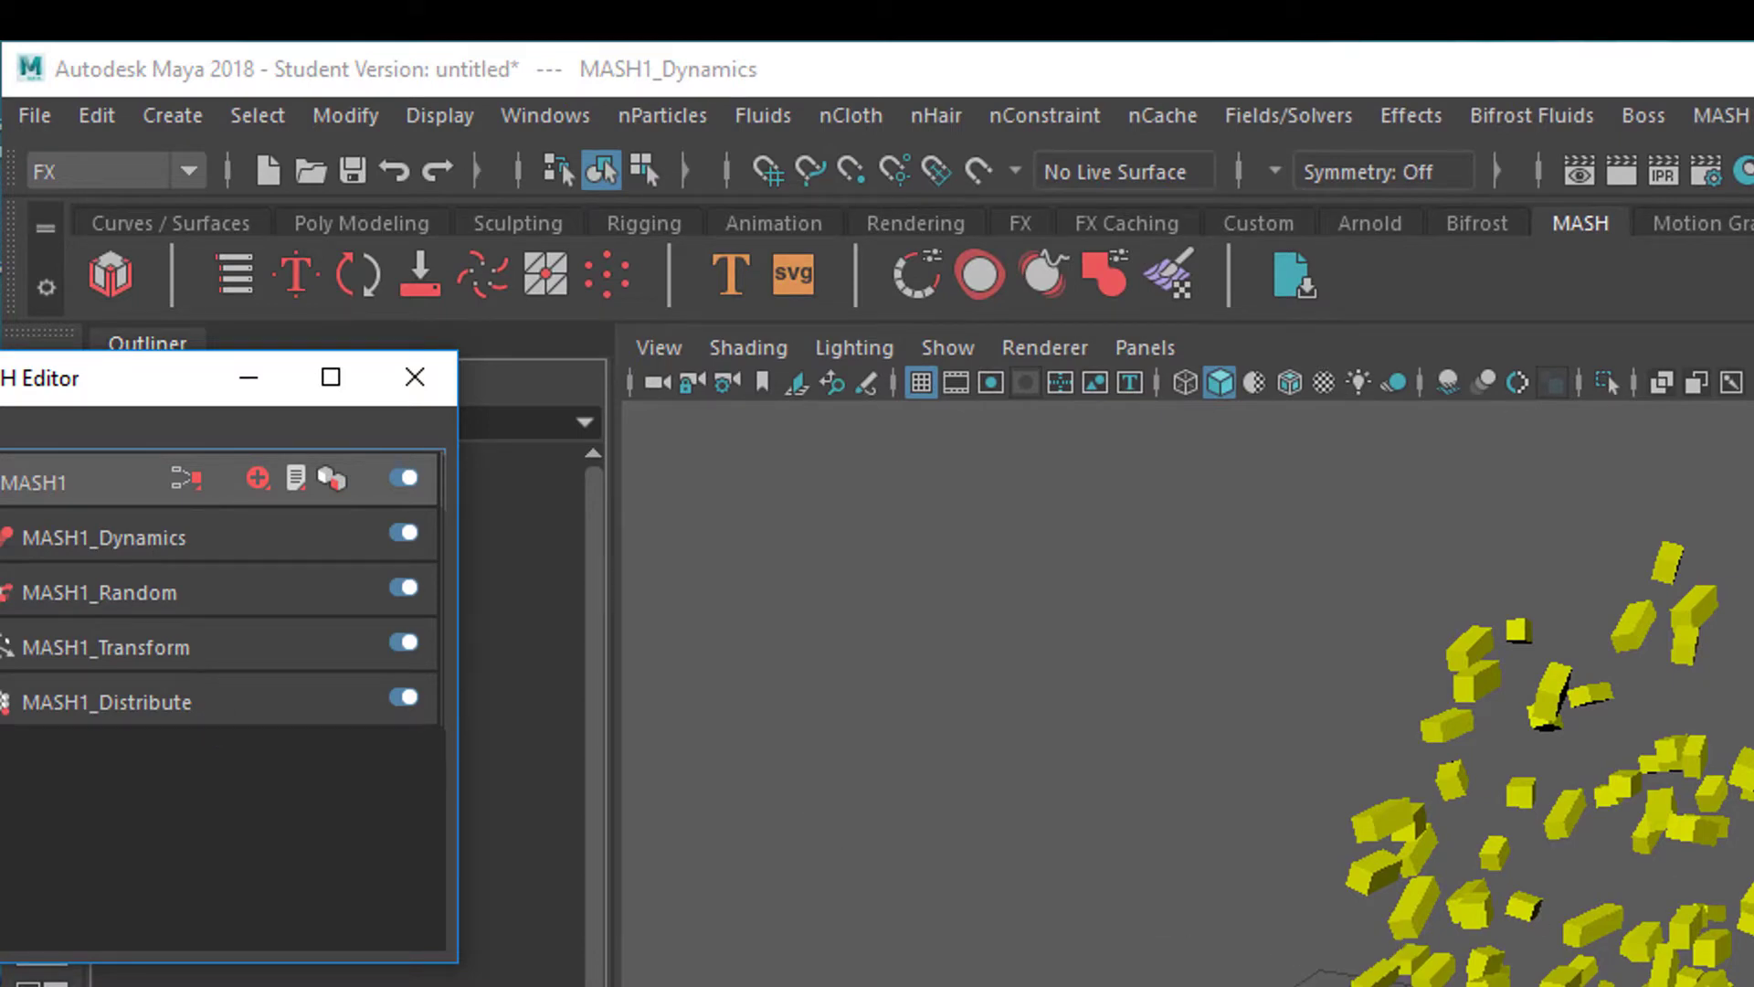
mouse_move(168, 610)
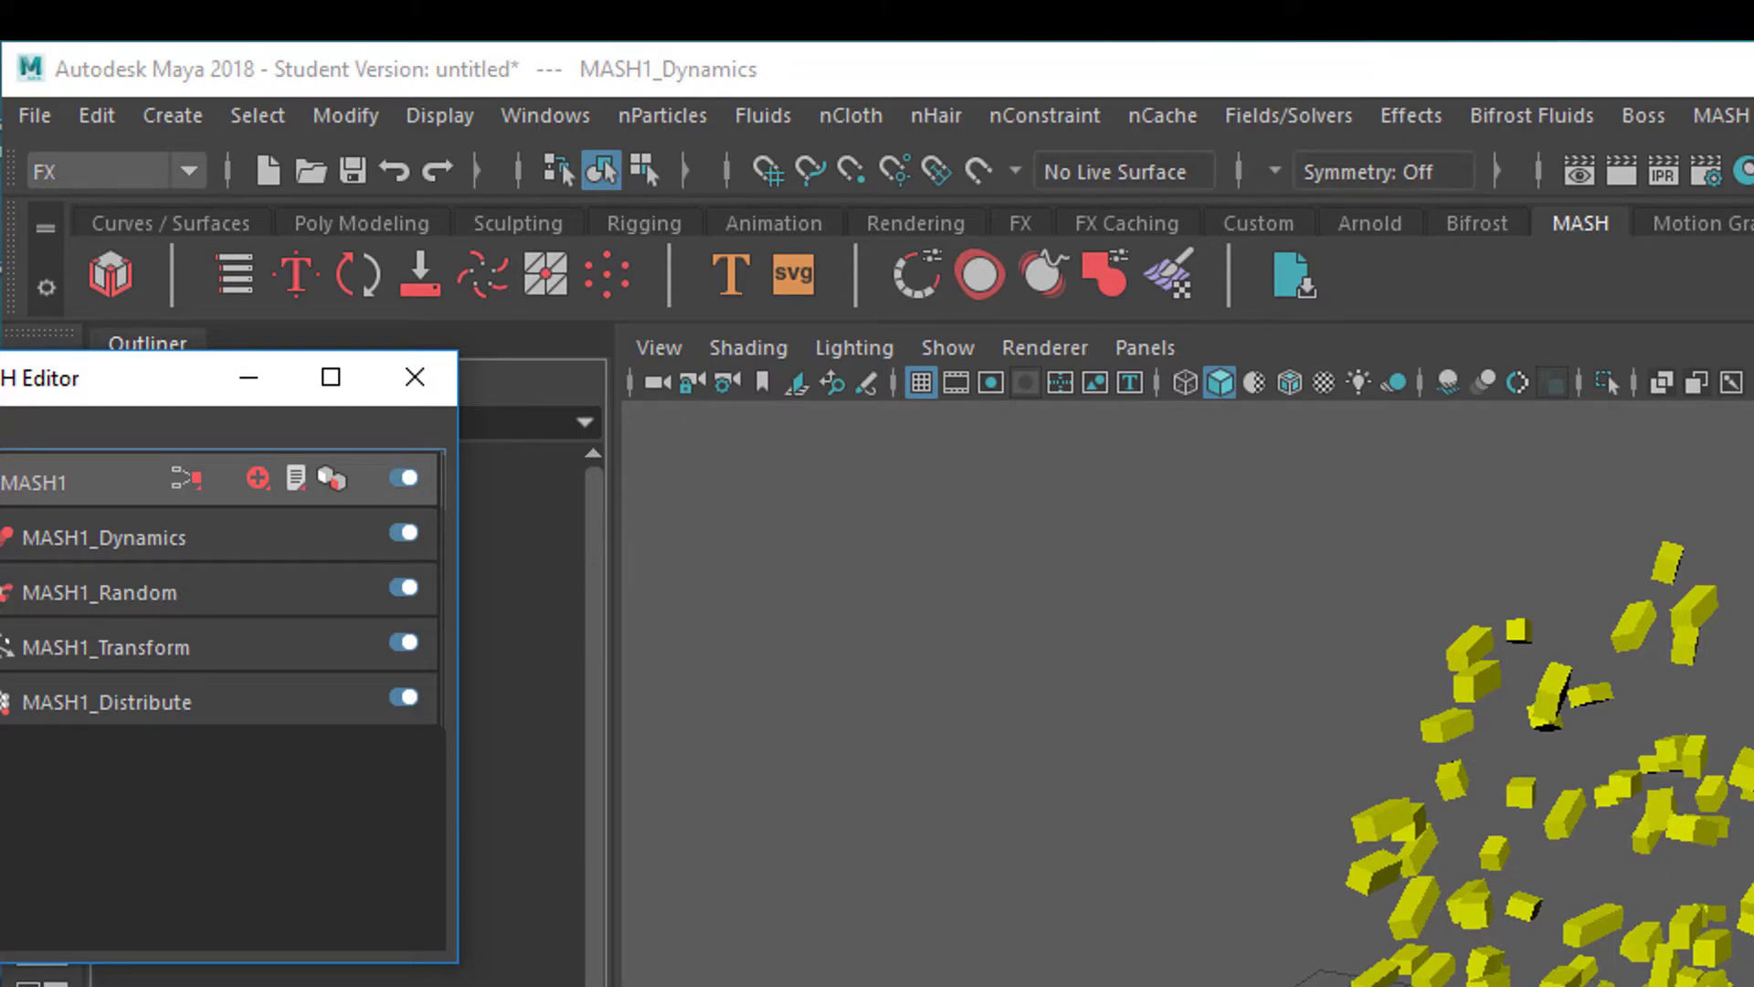
mouse_move(373, 738)
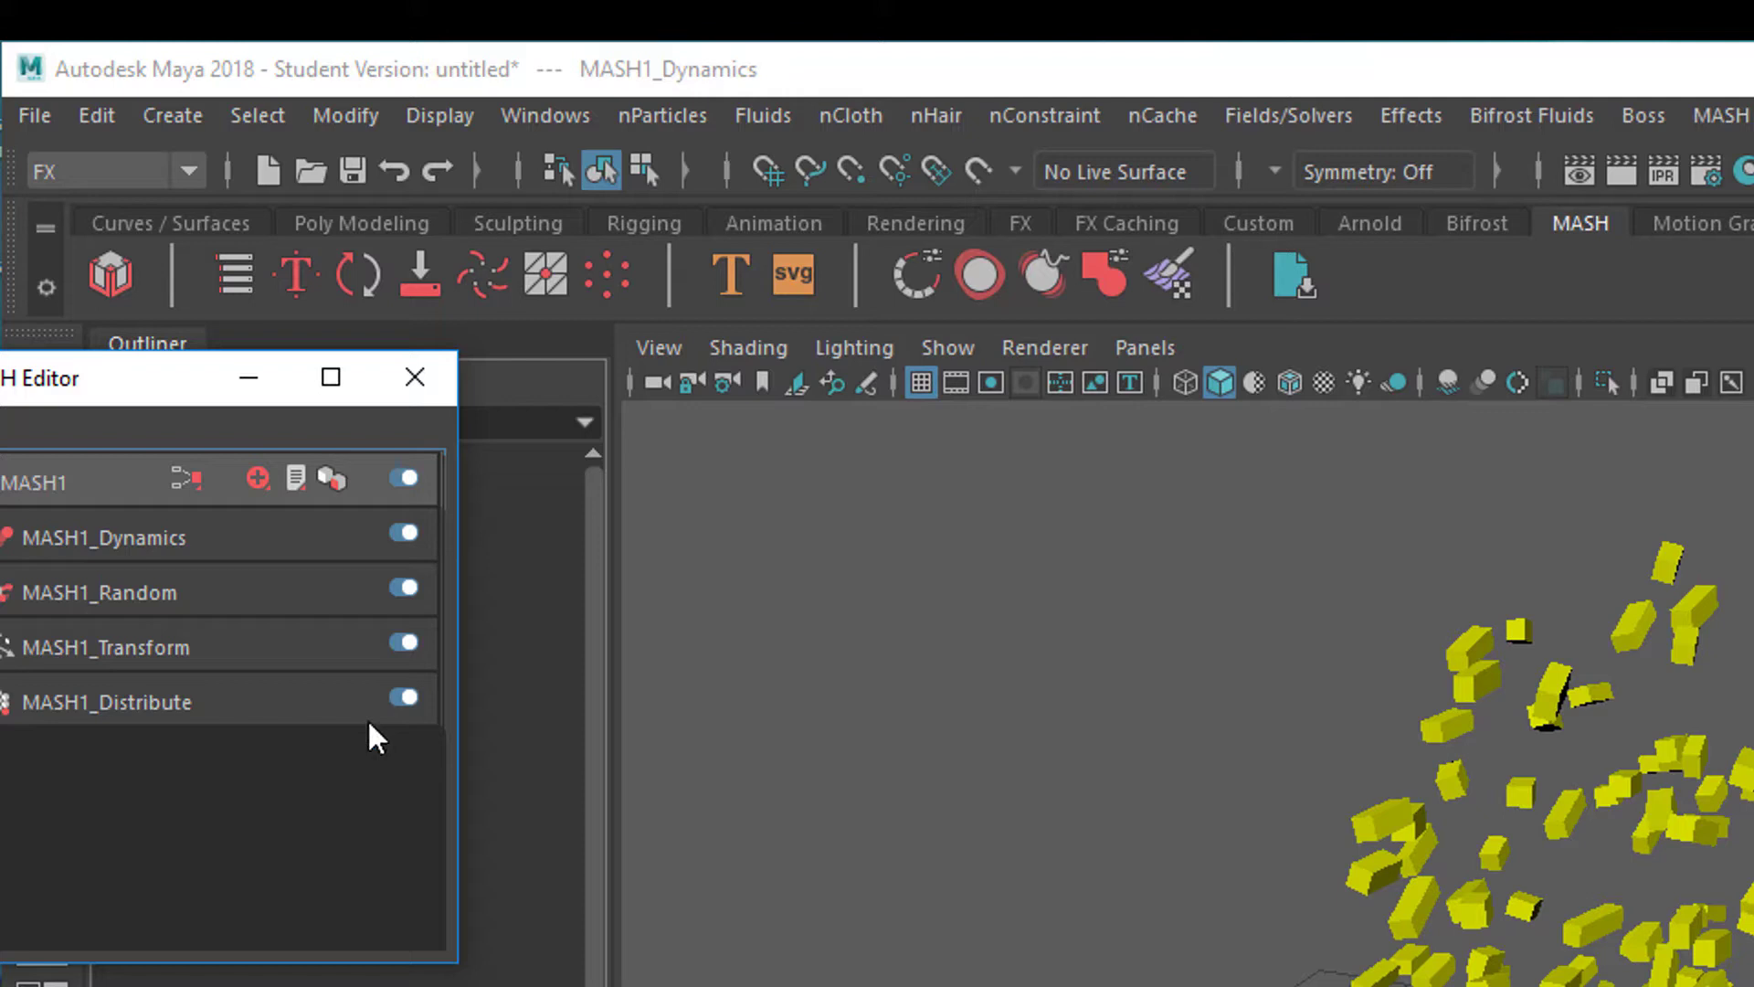
mouse_move(215, 619)
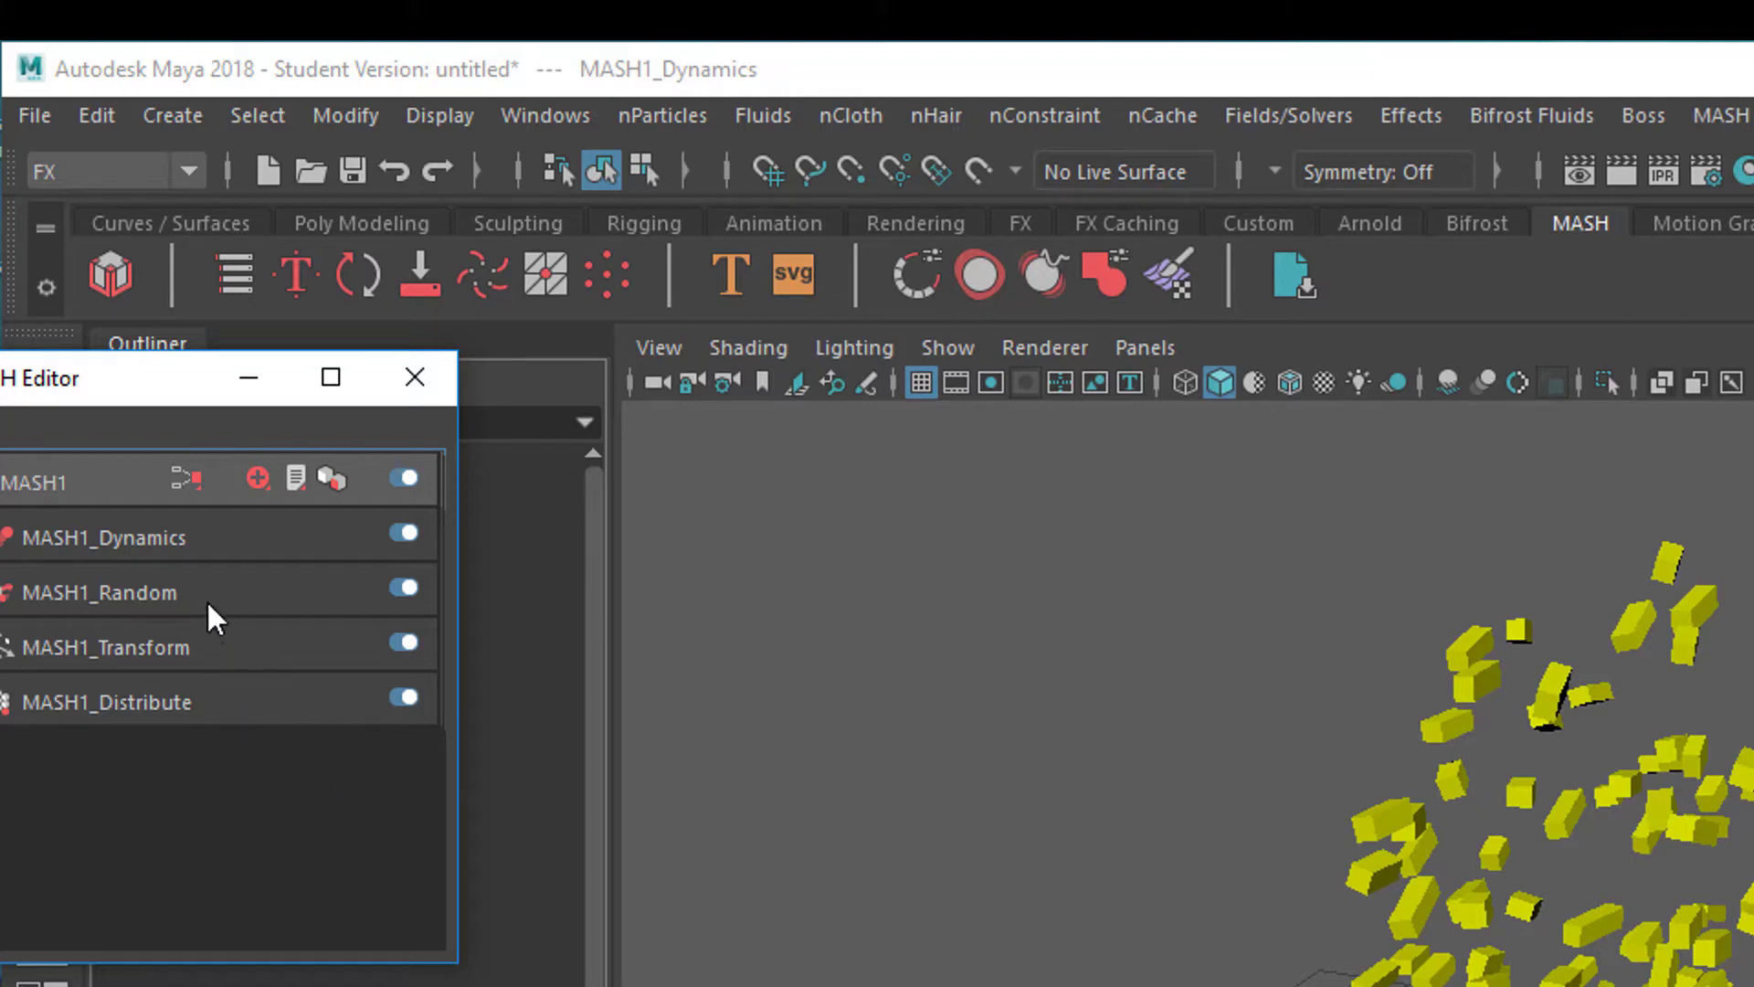
mouse_move(201, 550)
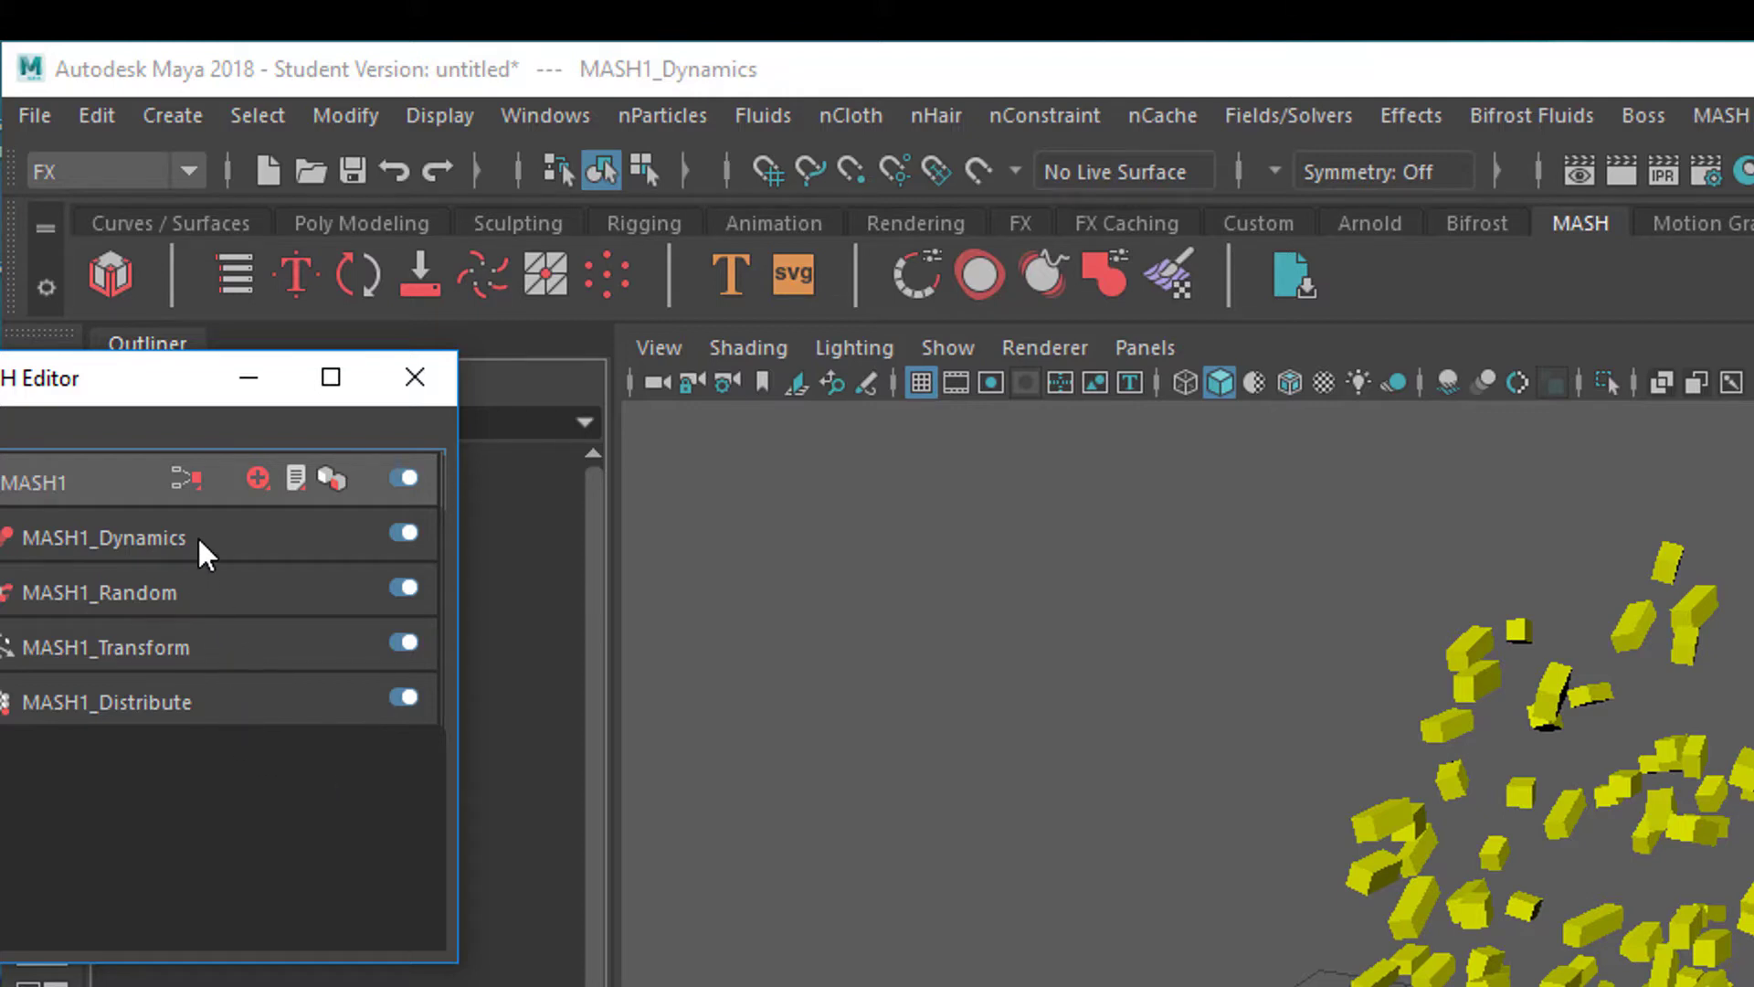
mouse_move(414, 376)
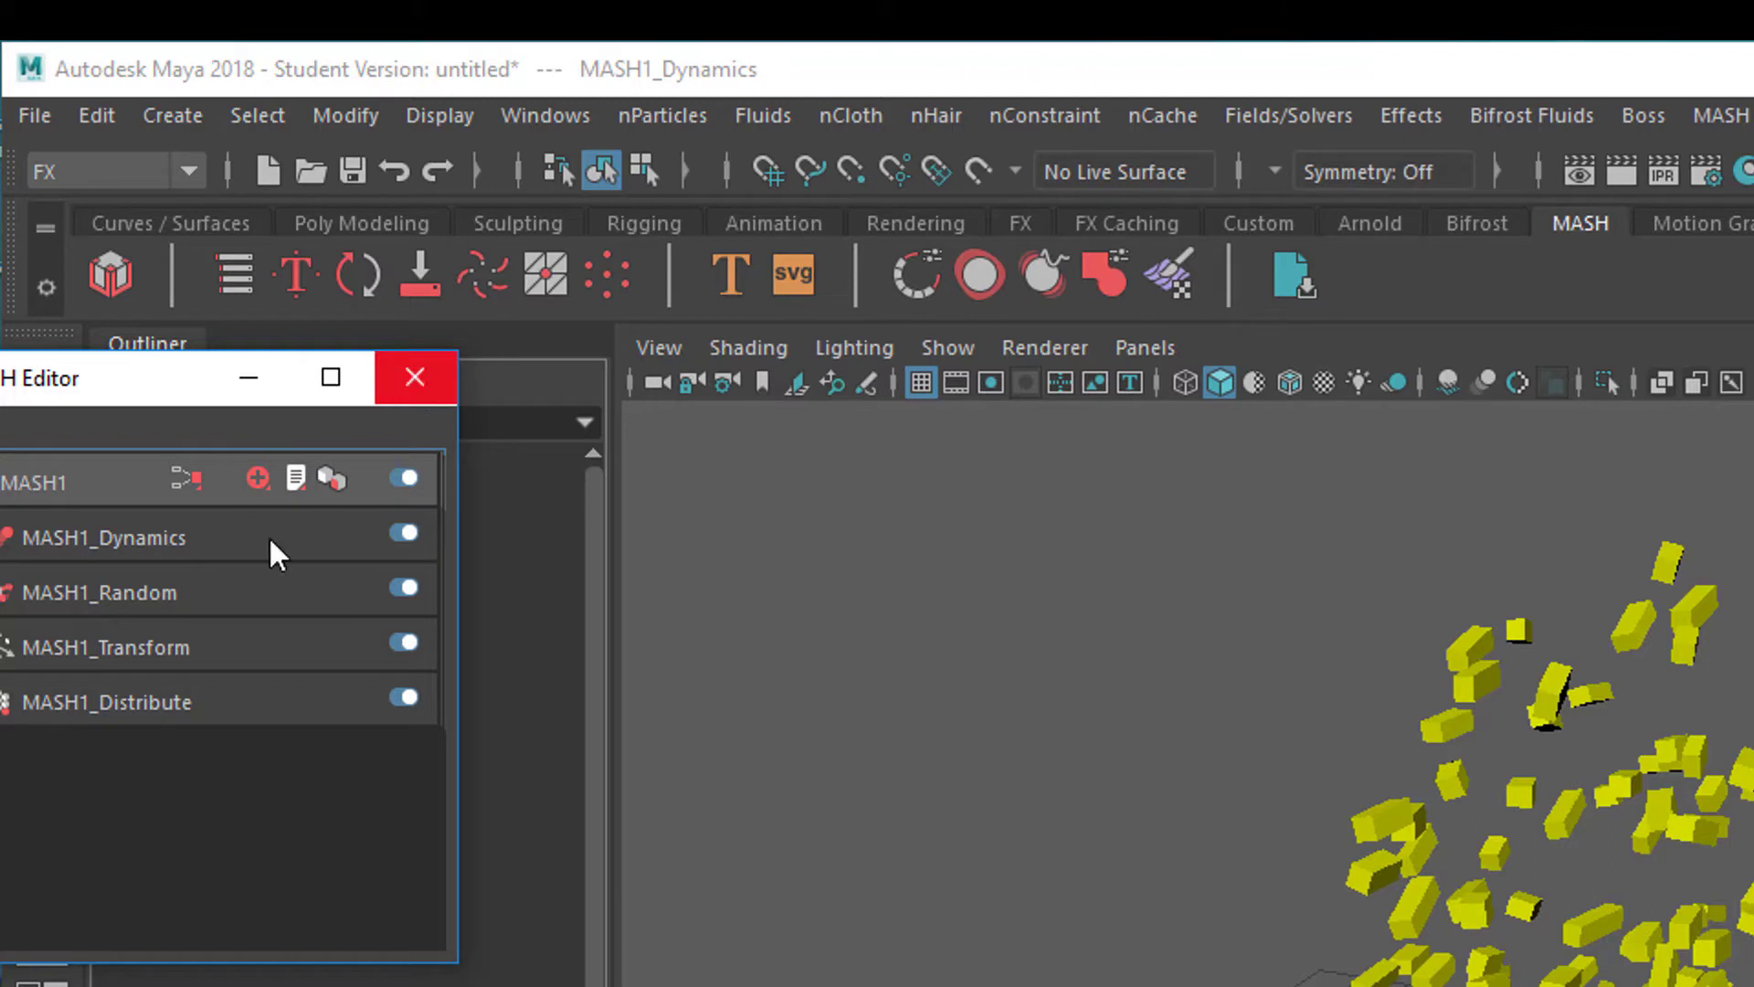
mouse_move(172, 596)
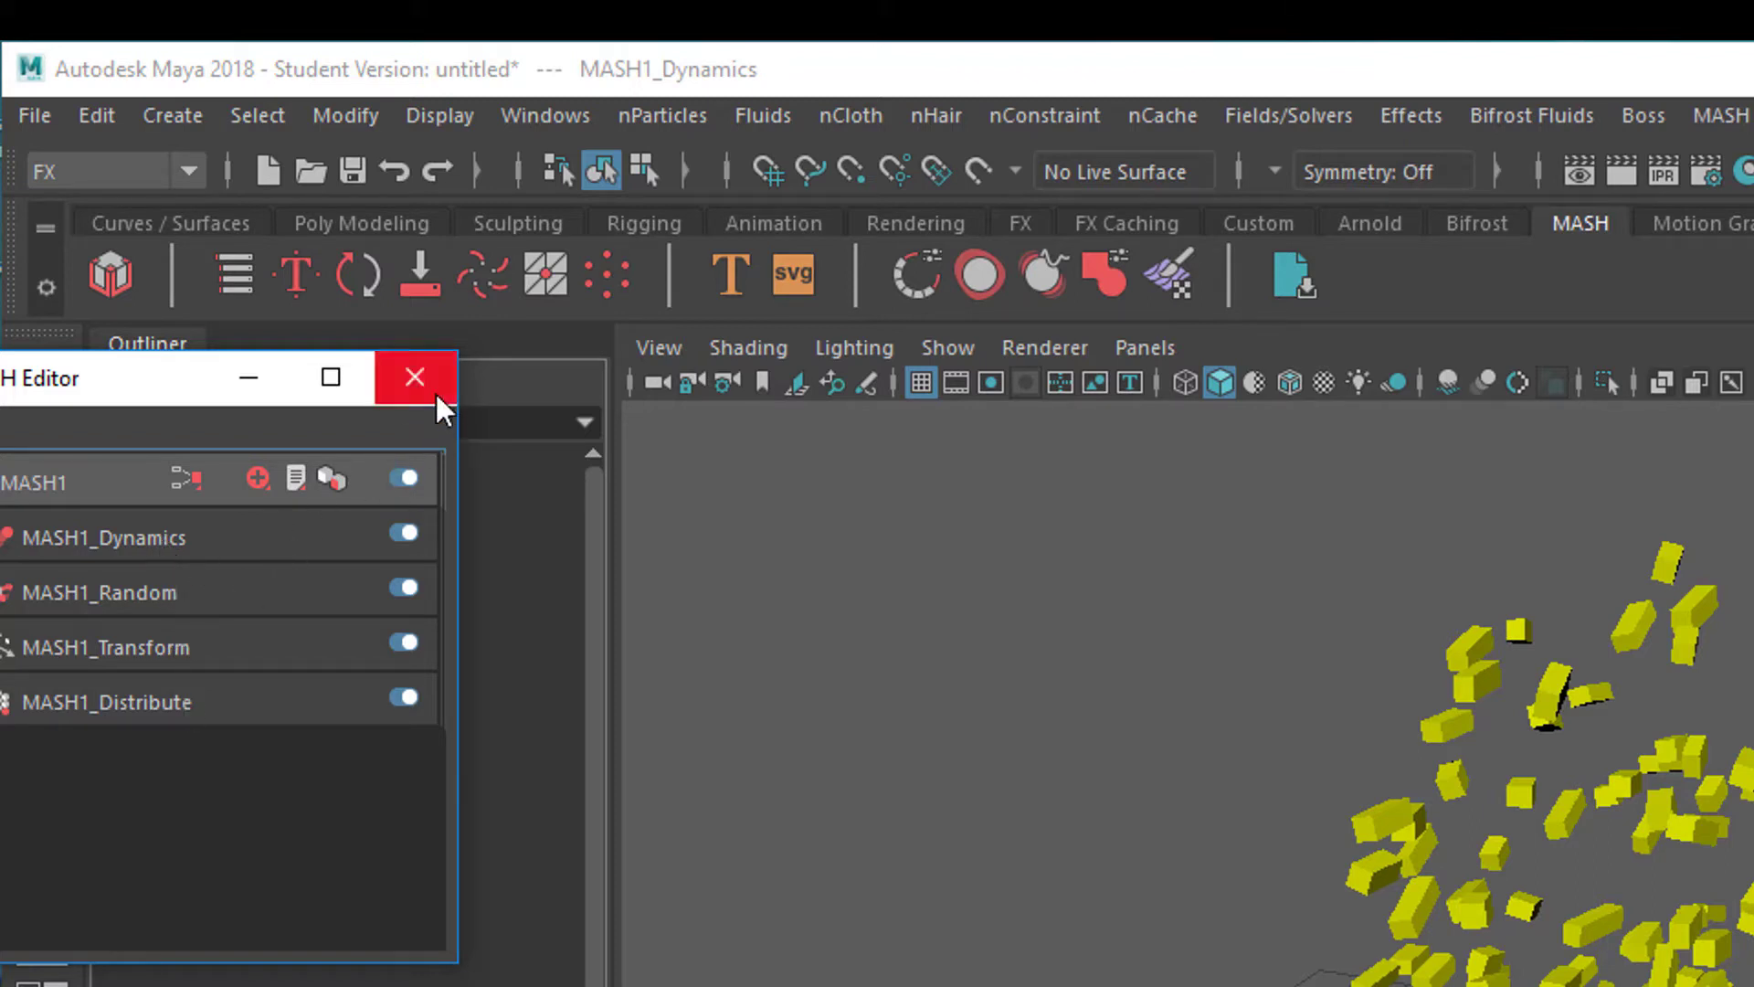
left_click(415, 376)
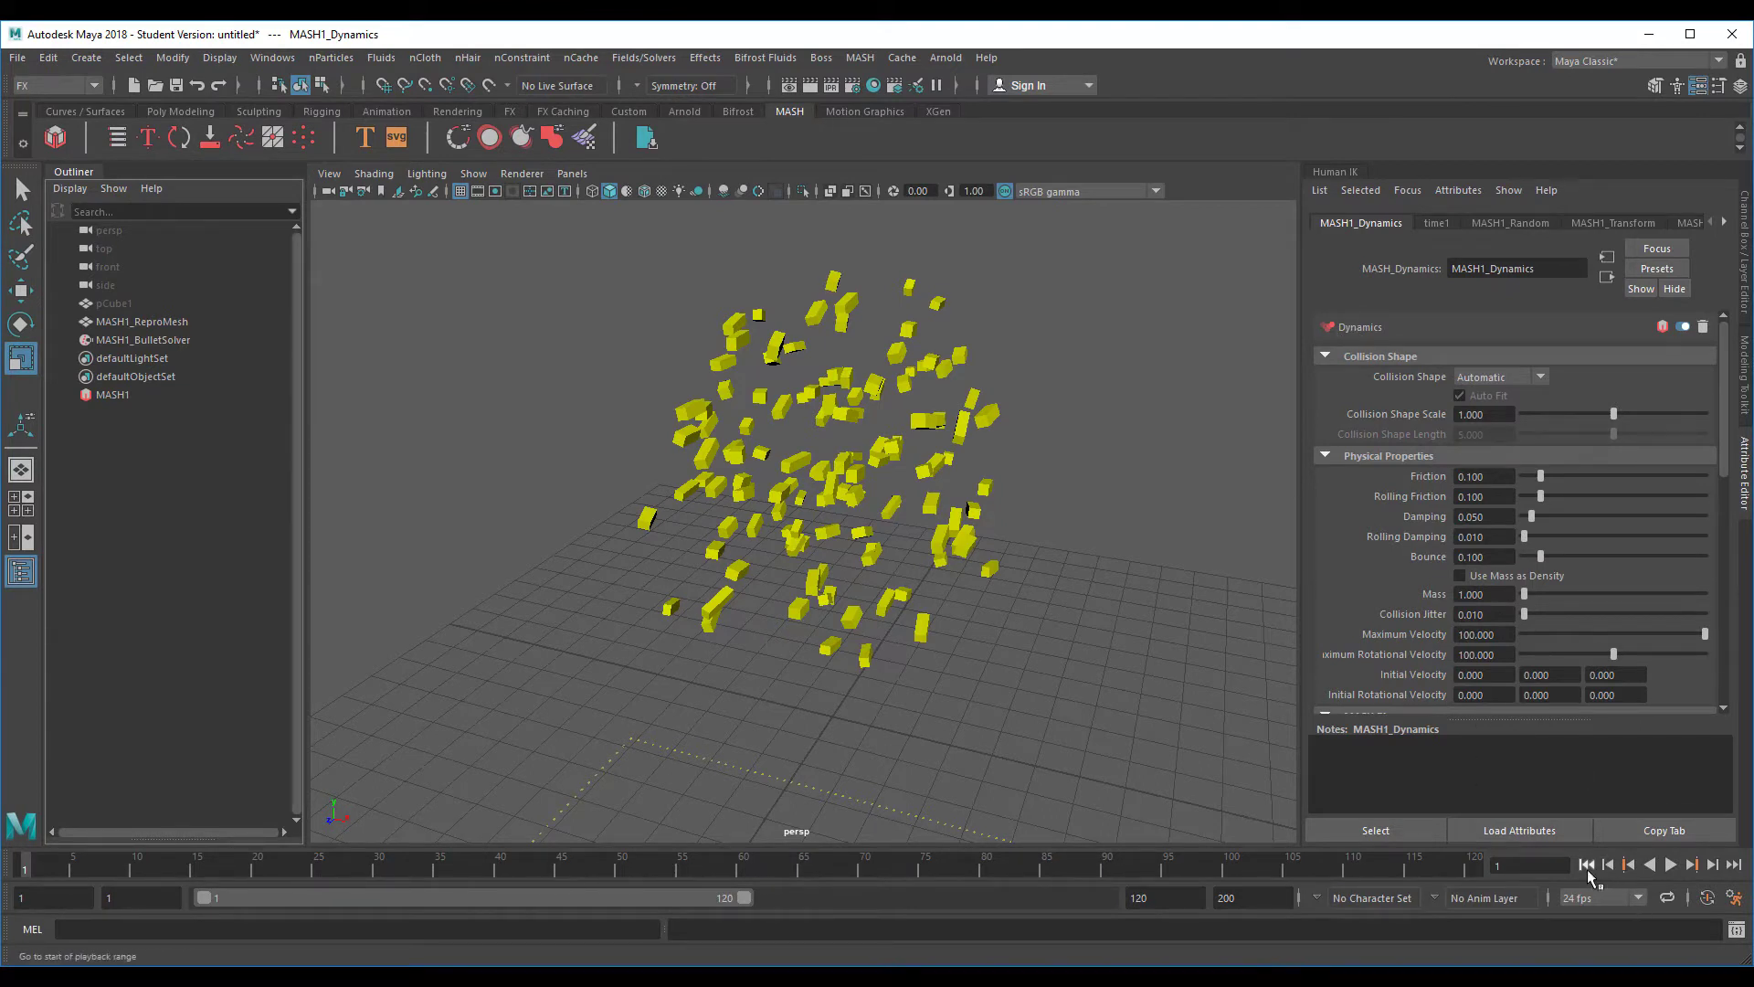
Play the simulation so the cubes fall and pile on the ground, then stop playback
left_click(1668, 864)
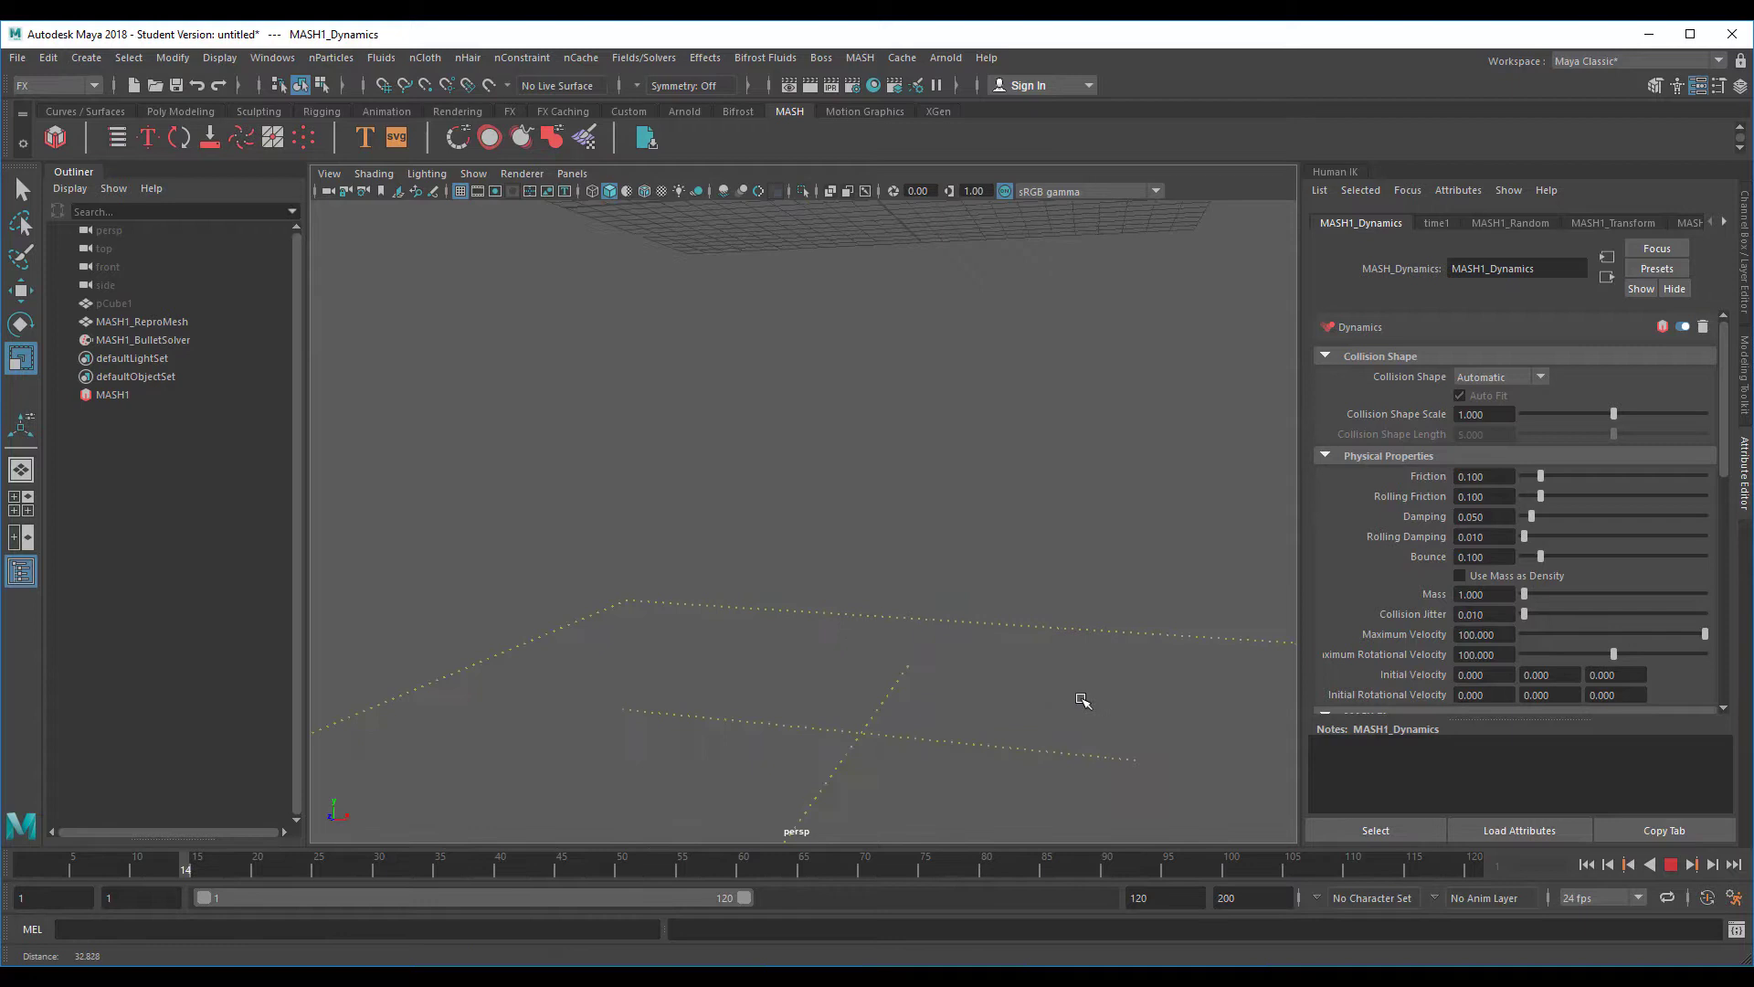
left_click(1672, 864)
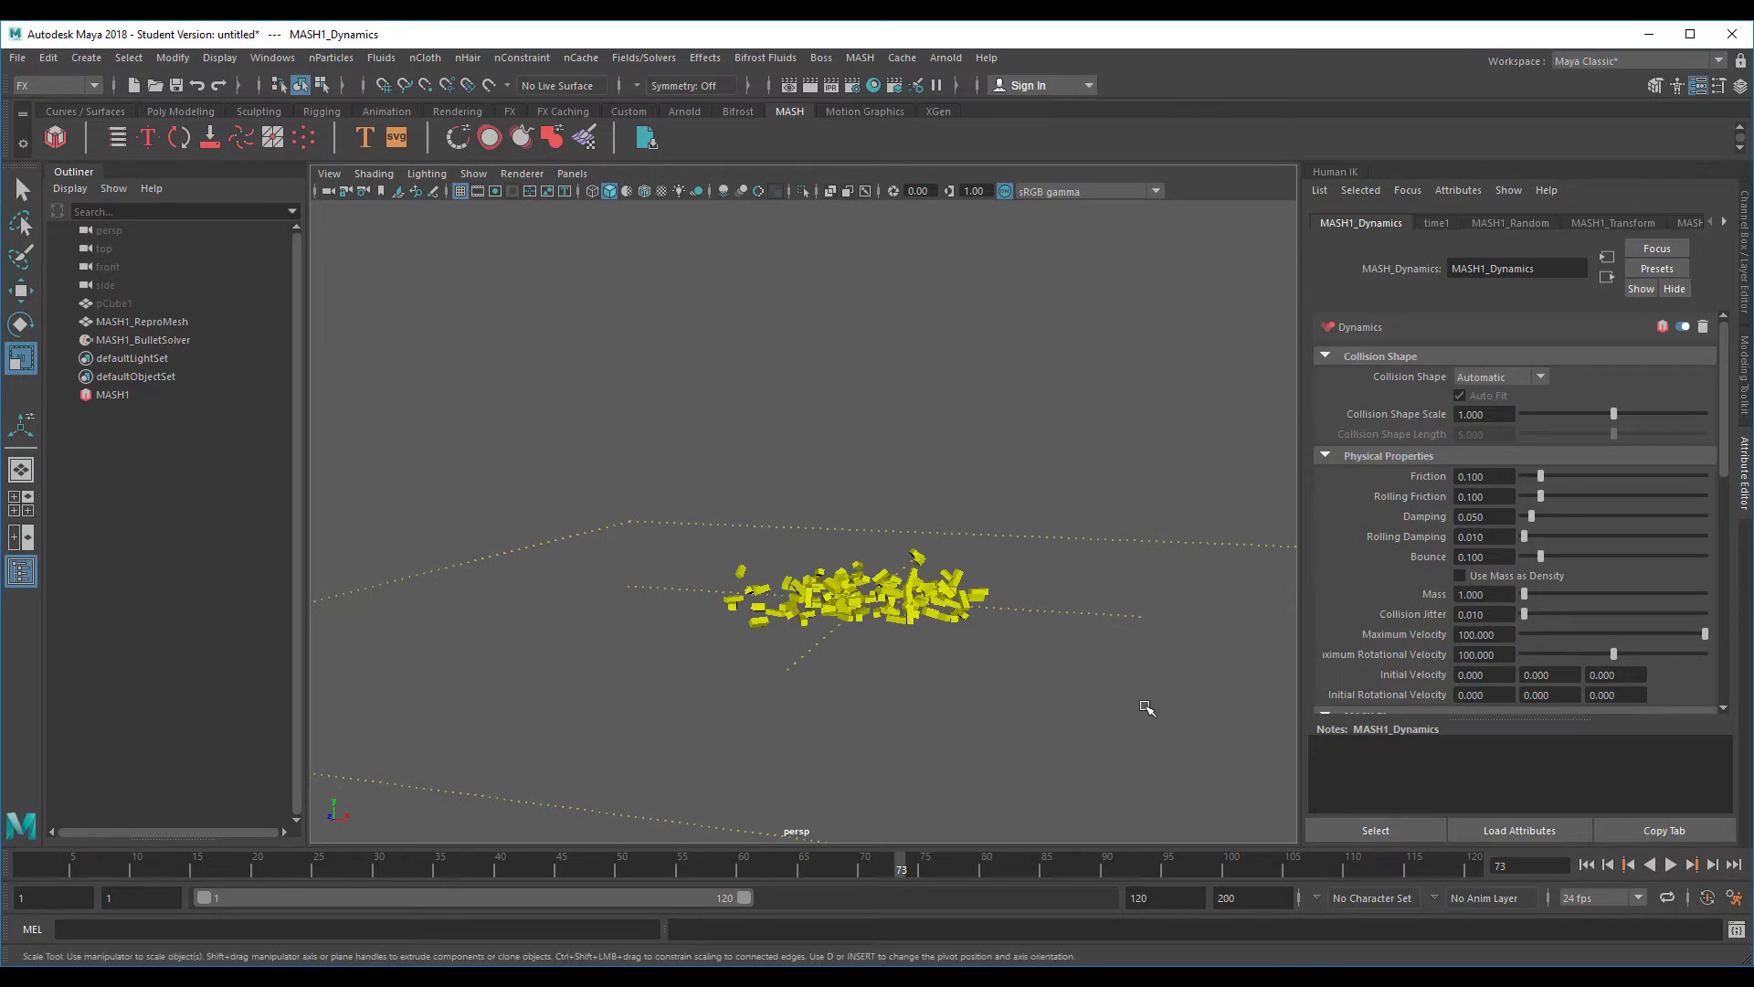
mouse_move(1110, 729)
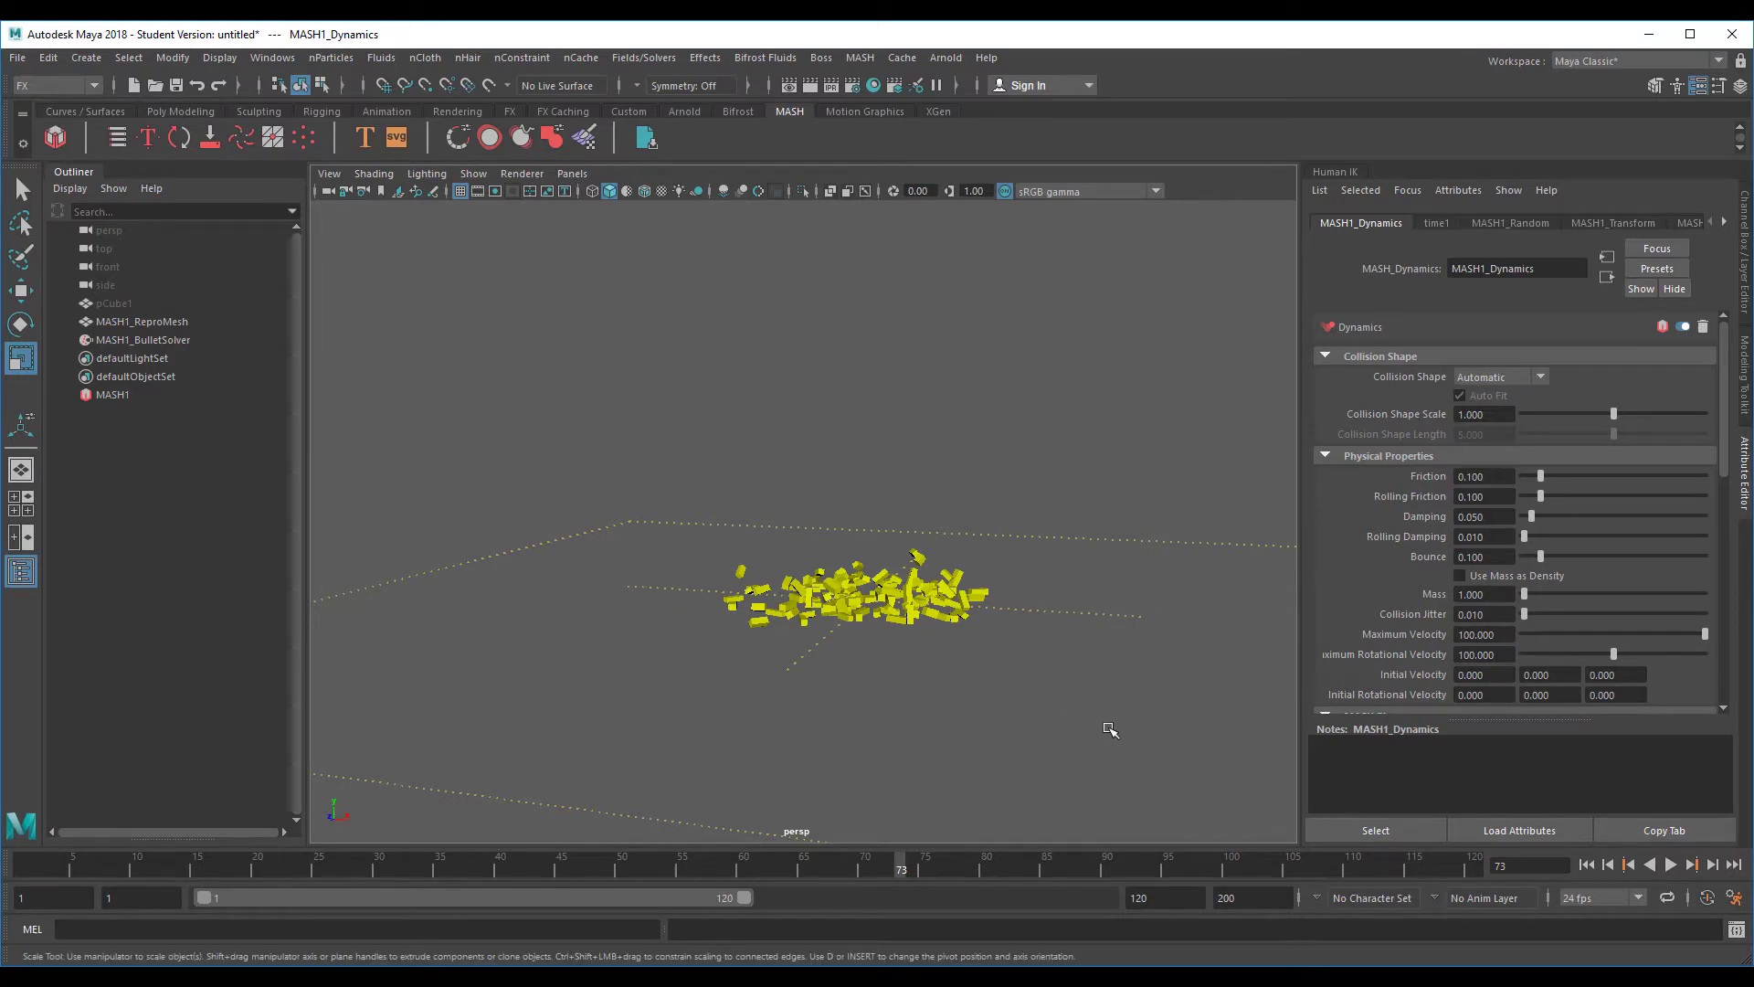
mouse_move(1103, 729)
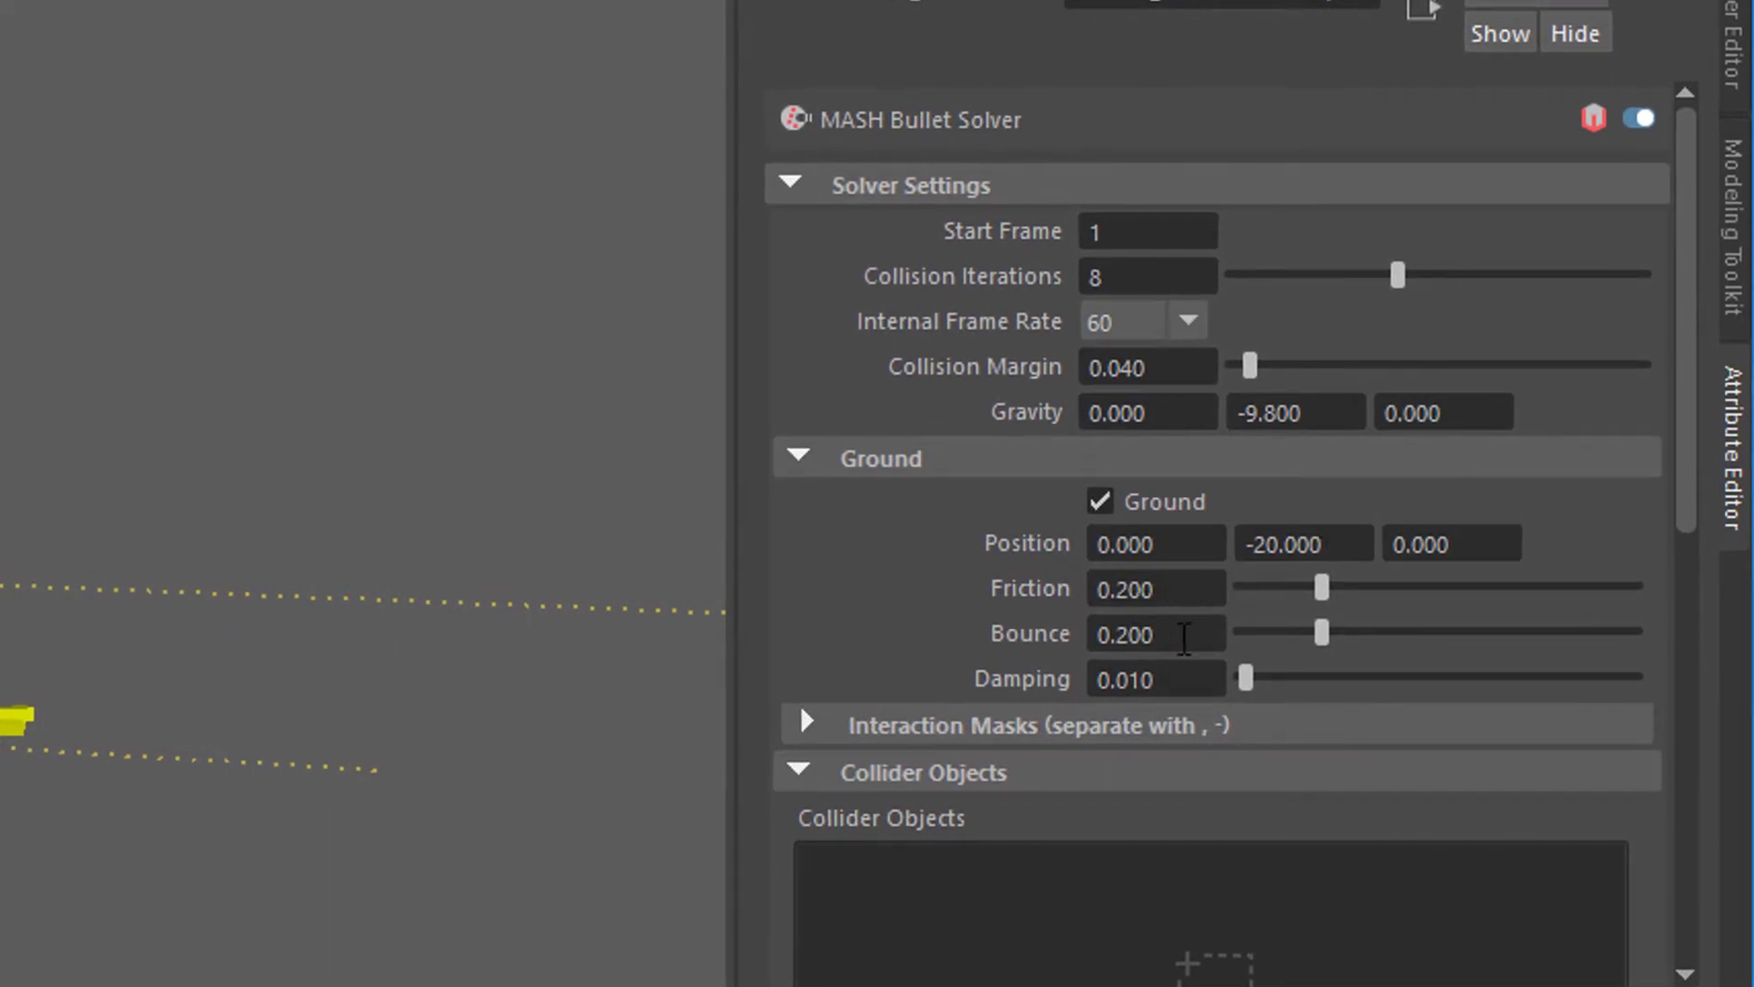
Raise the Bullet solver's Ground Damping to about 0.196 and select MASH1 again
left_click_drag(1244, 677, 1351, 678)
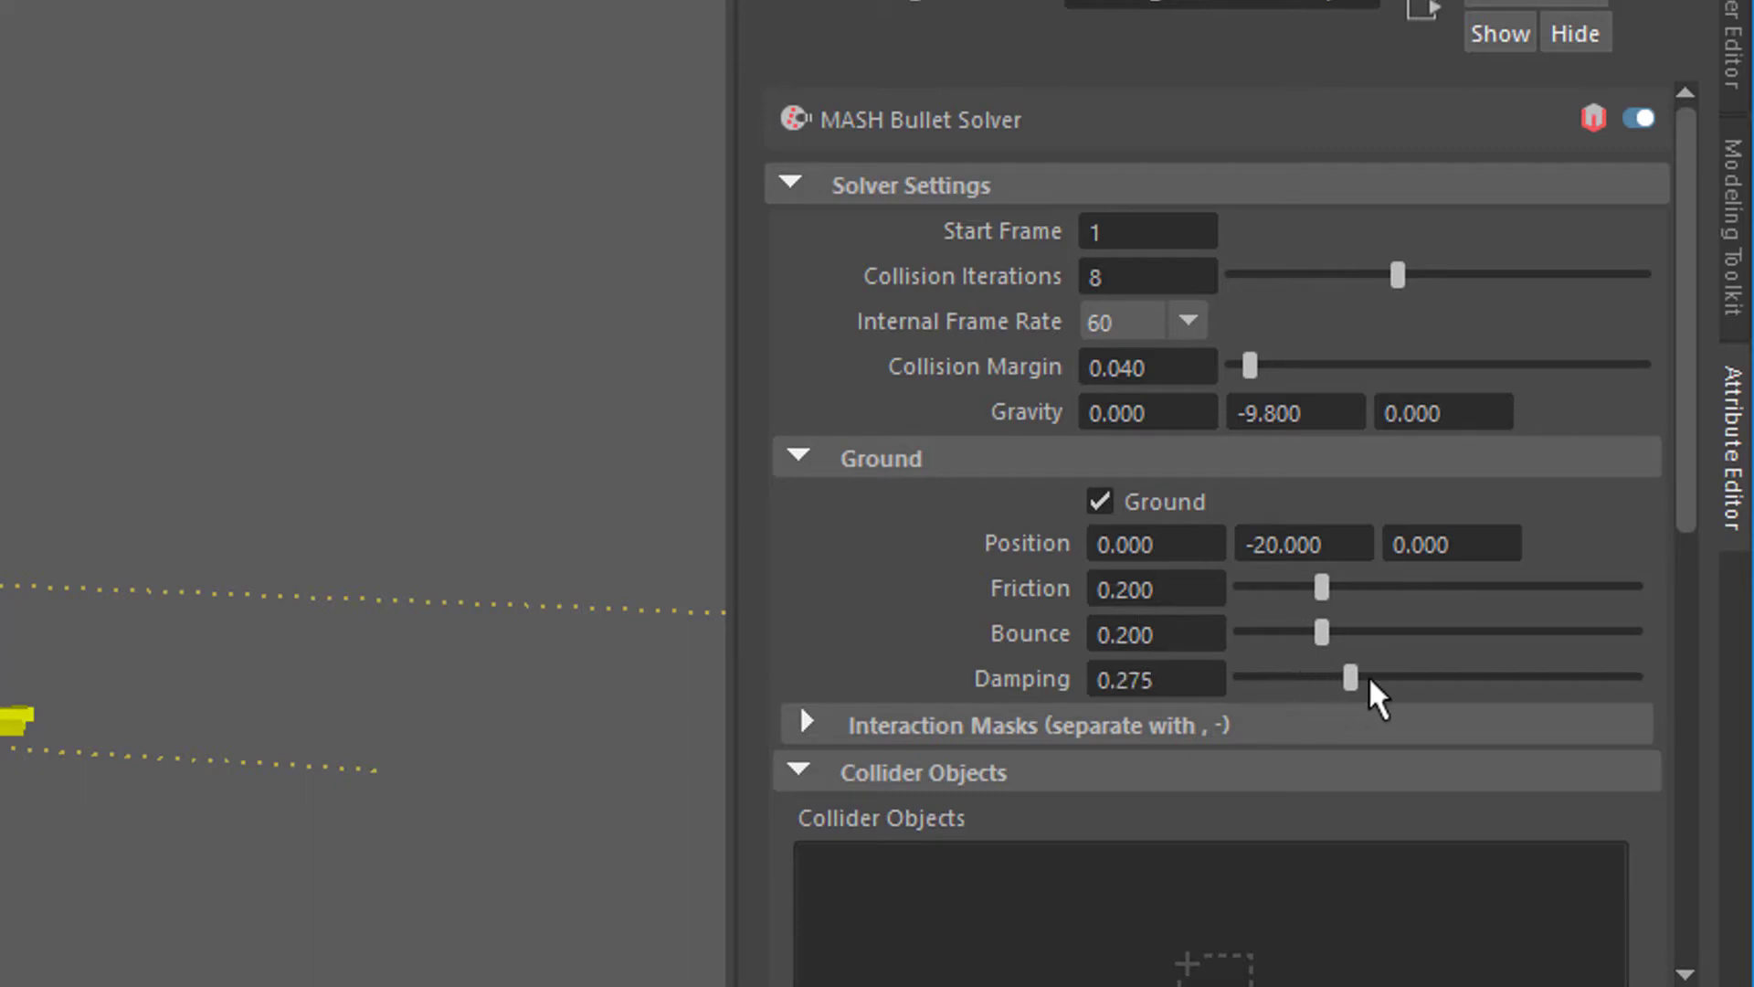
left_click_drag(1349, 676, 1428, 662)
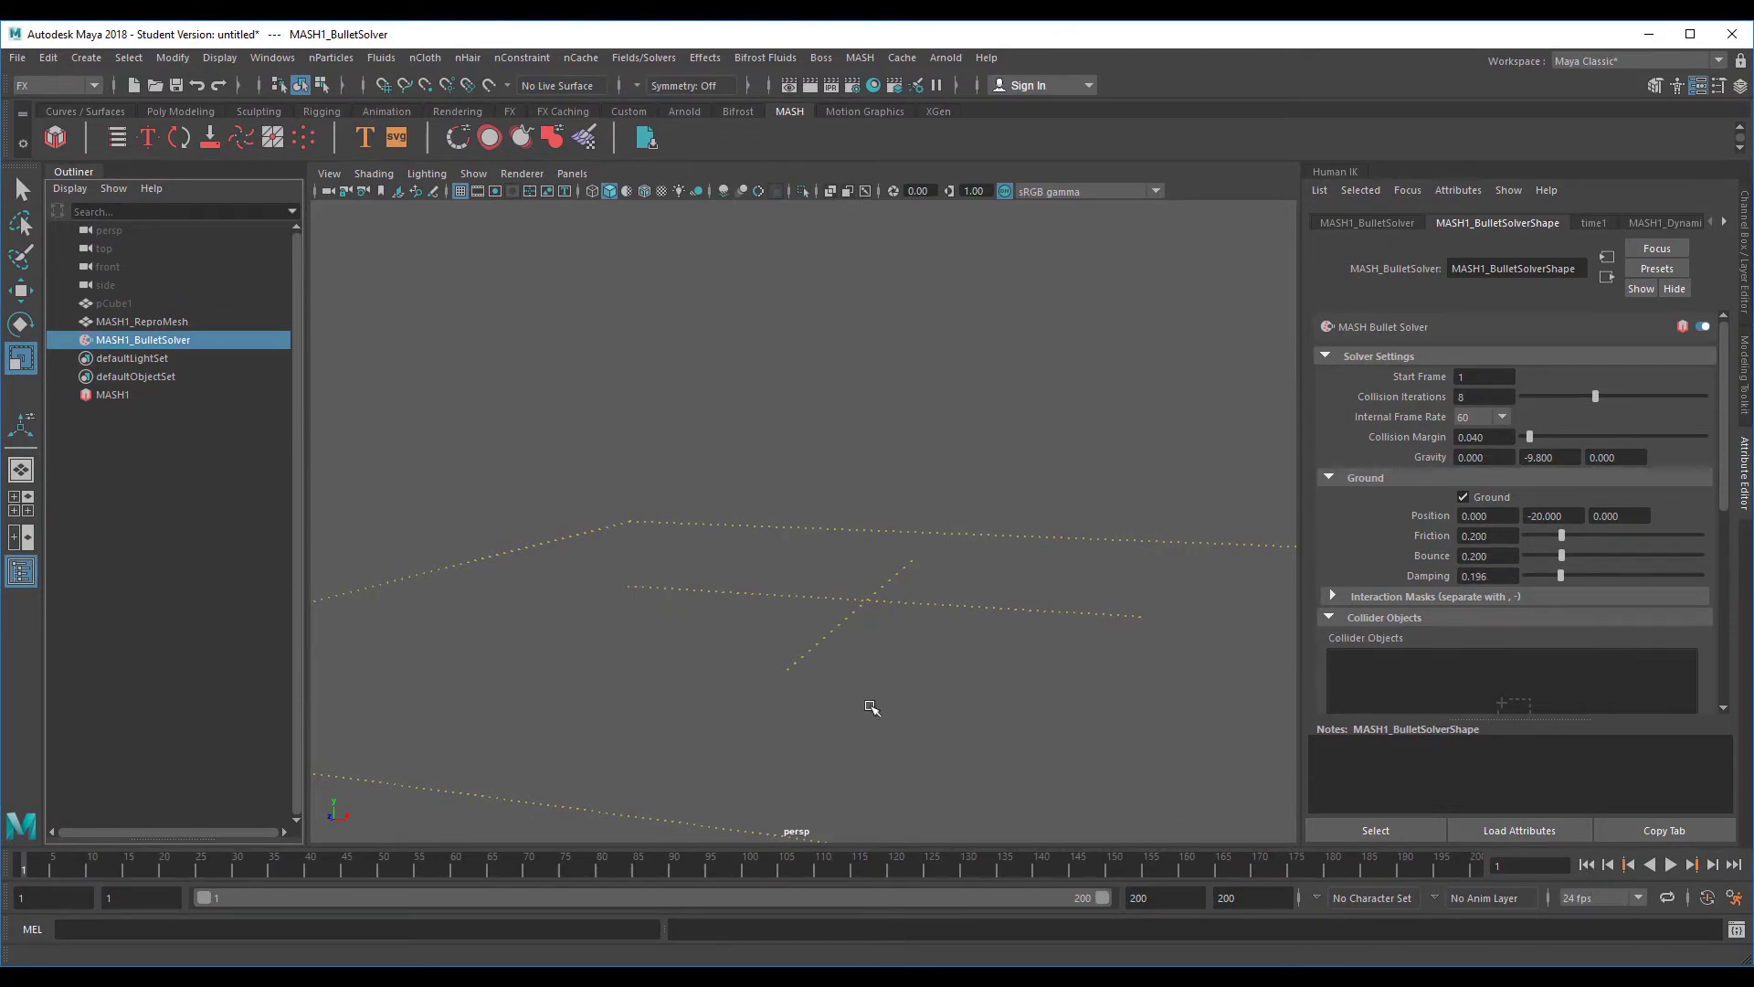
mouse_move(954, 614)
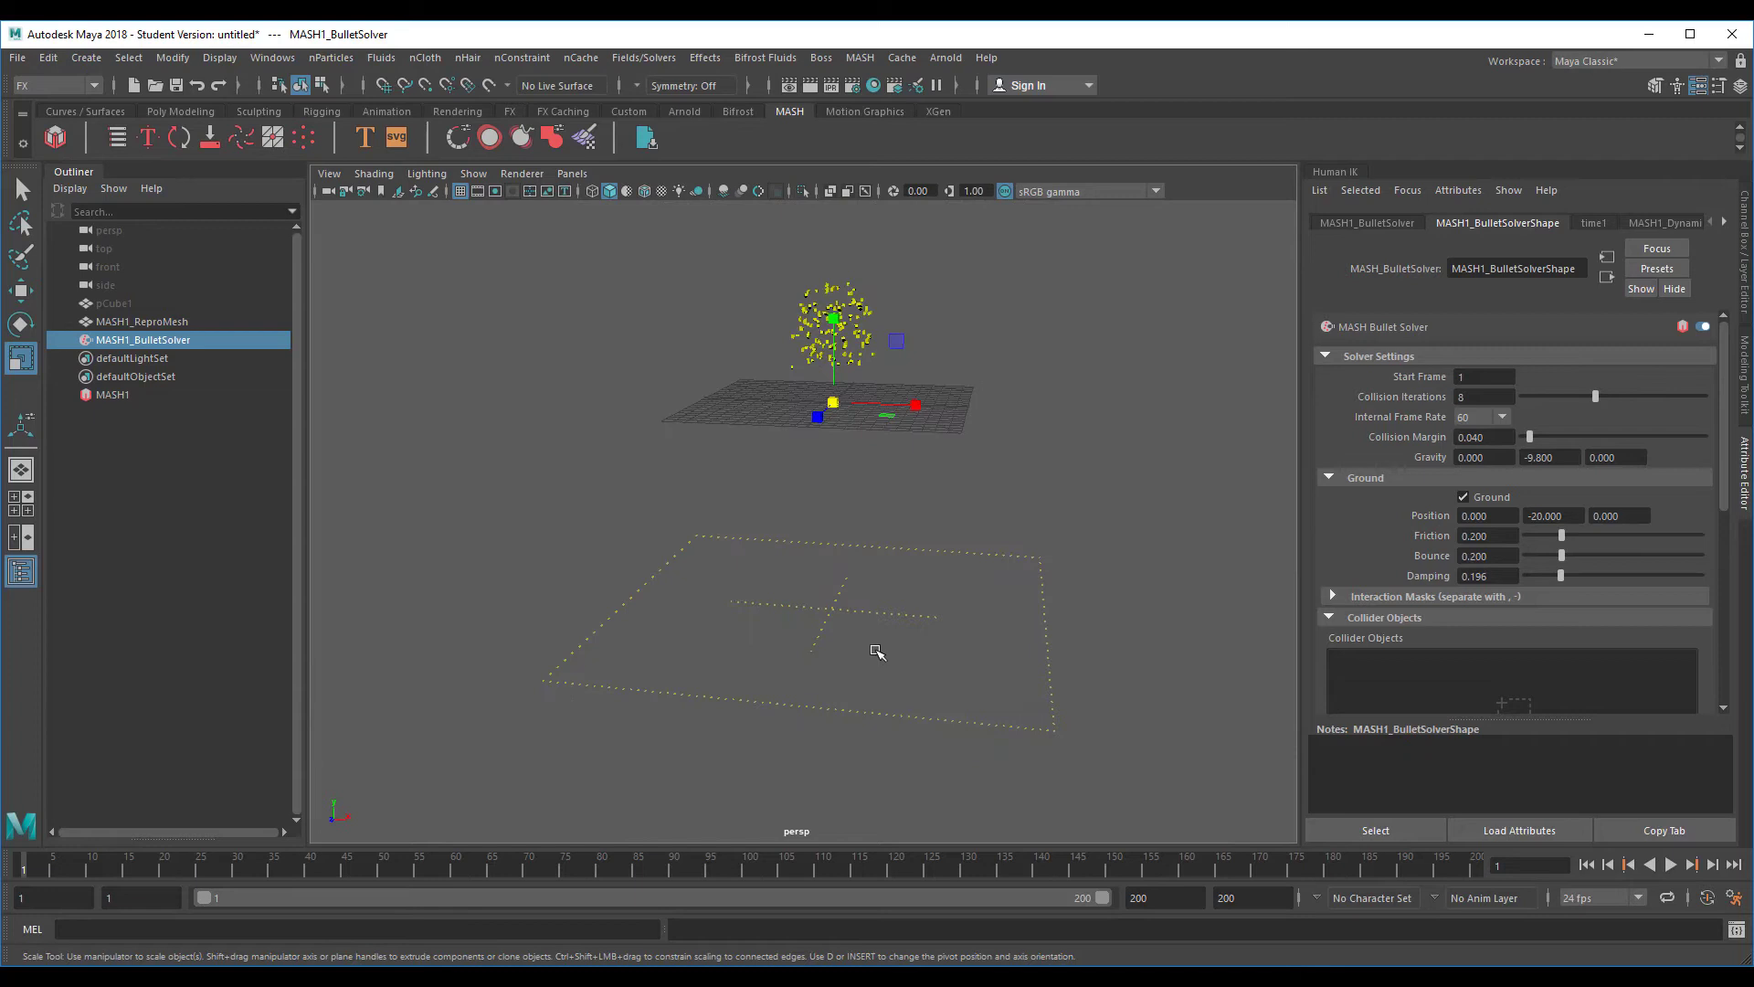
mouse_move(921, 619)
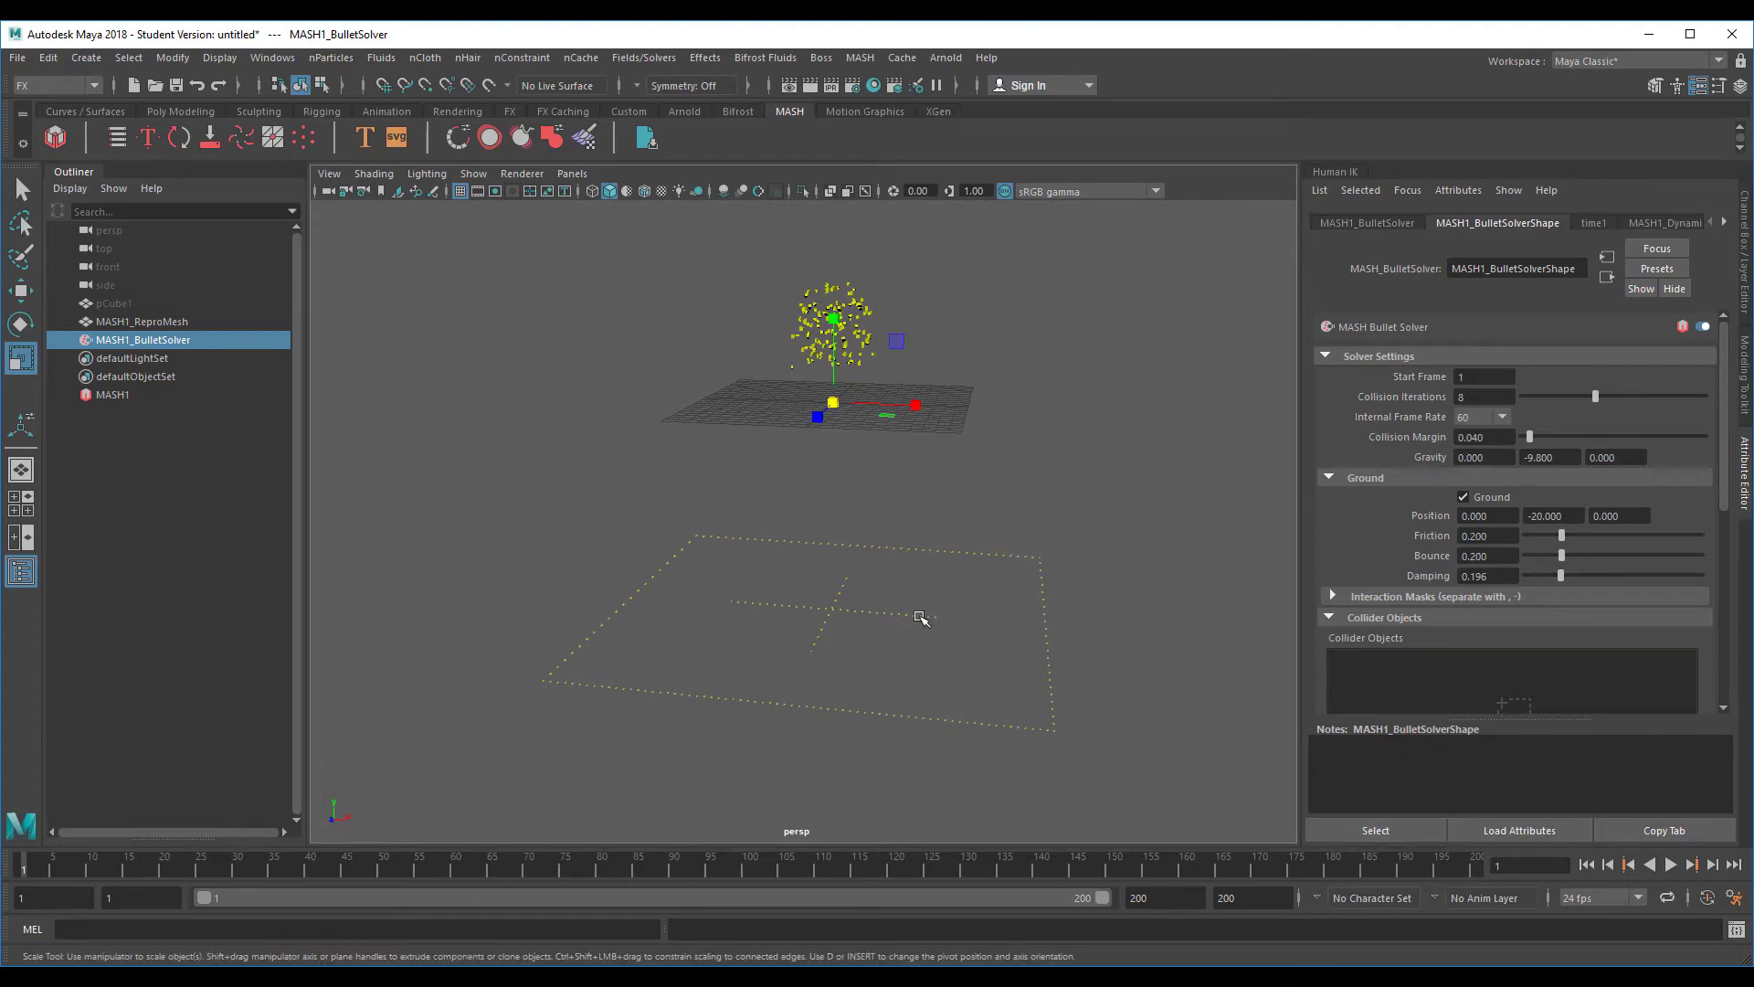
left_click(112, 395)
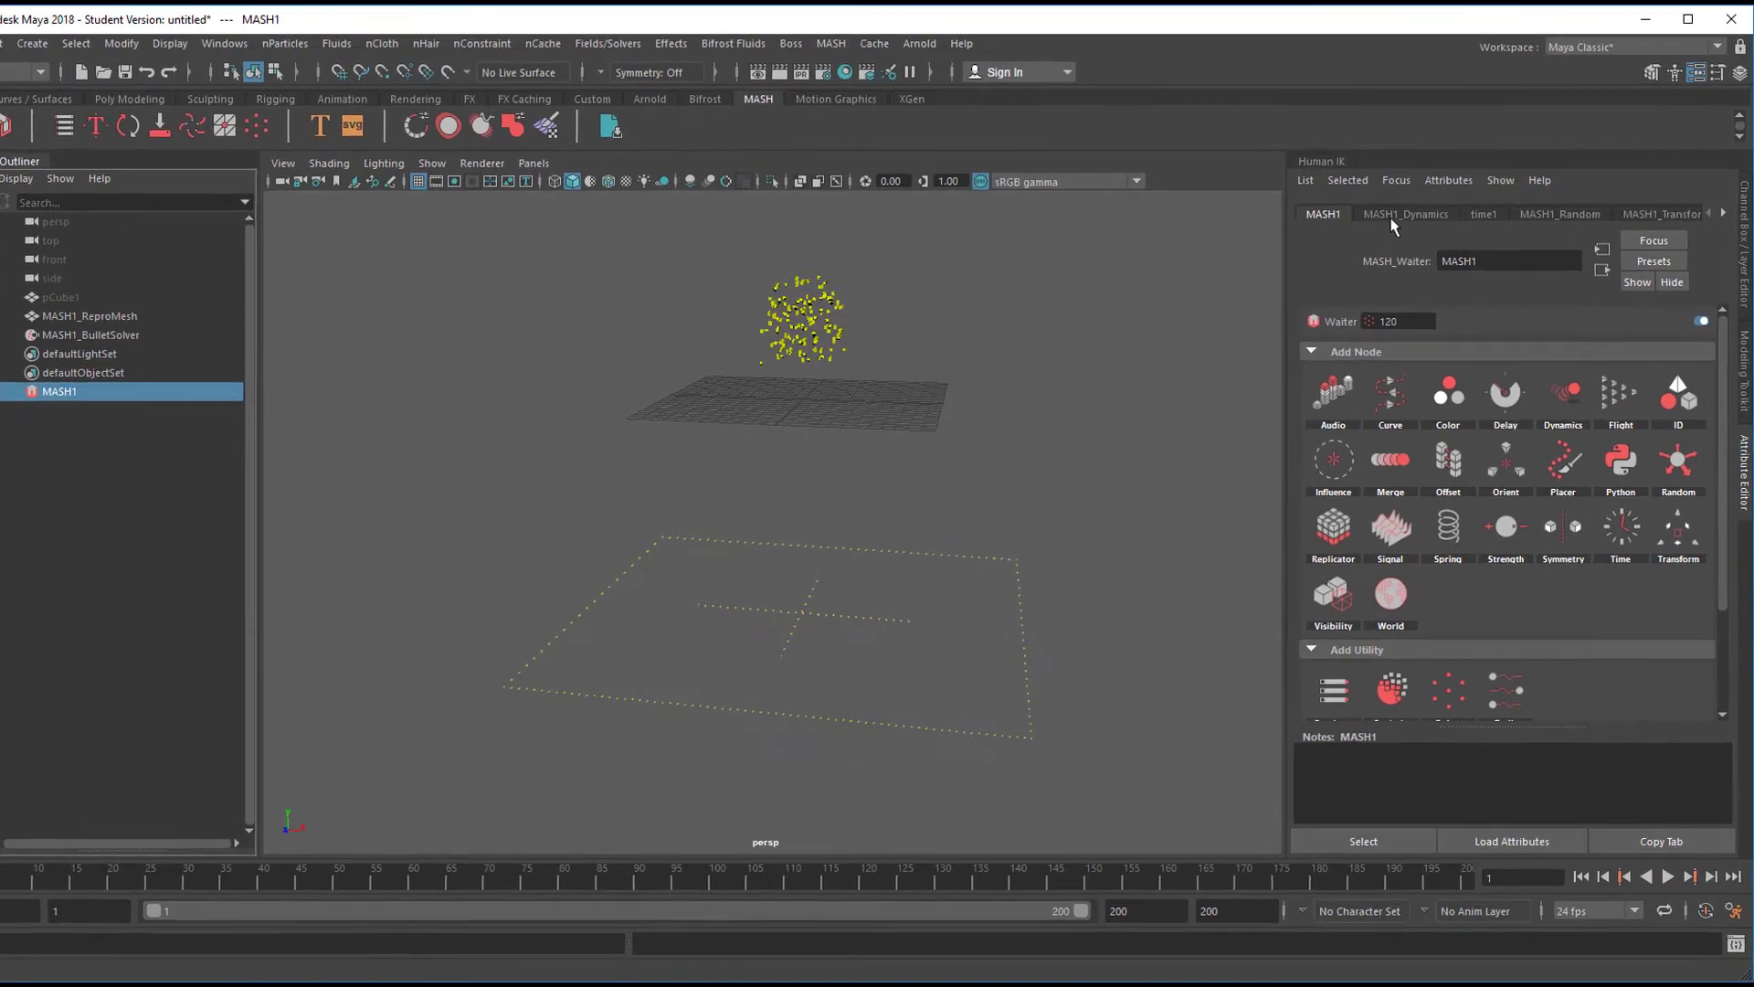
Show MASH1_Dynamics' Physical Properties, MASH Bias and Sleeping settings in the Attribute Editor
left_click(1405, 214)
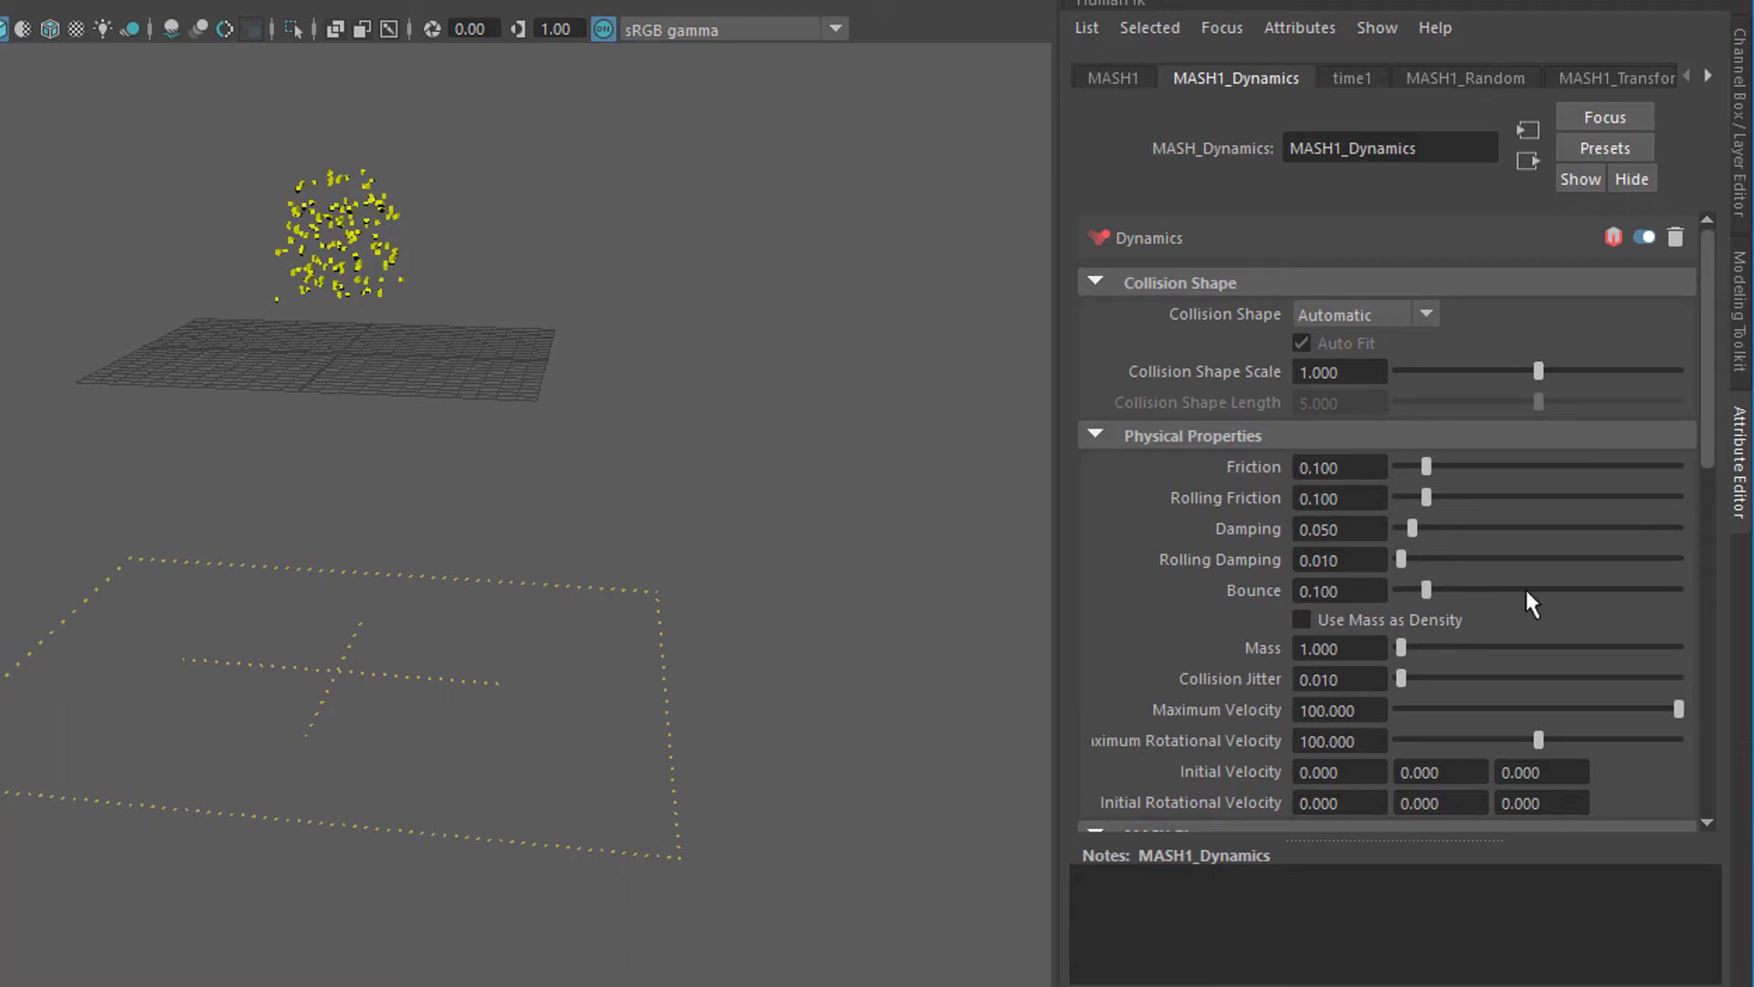
scroll("down", 3)
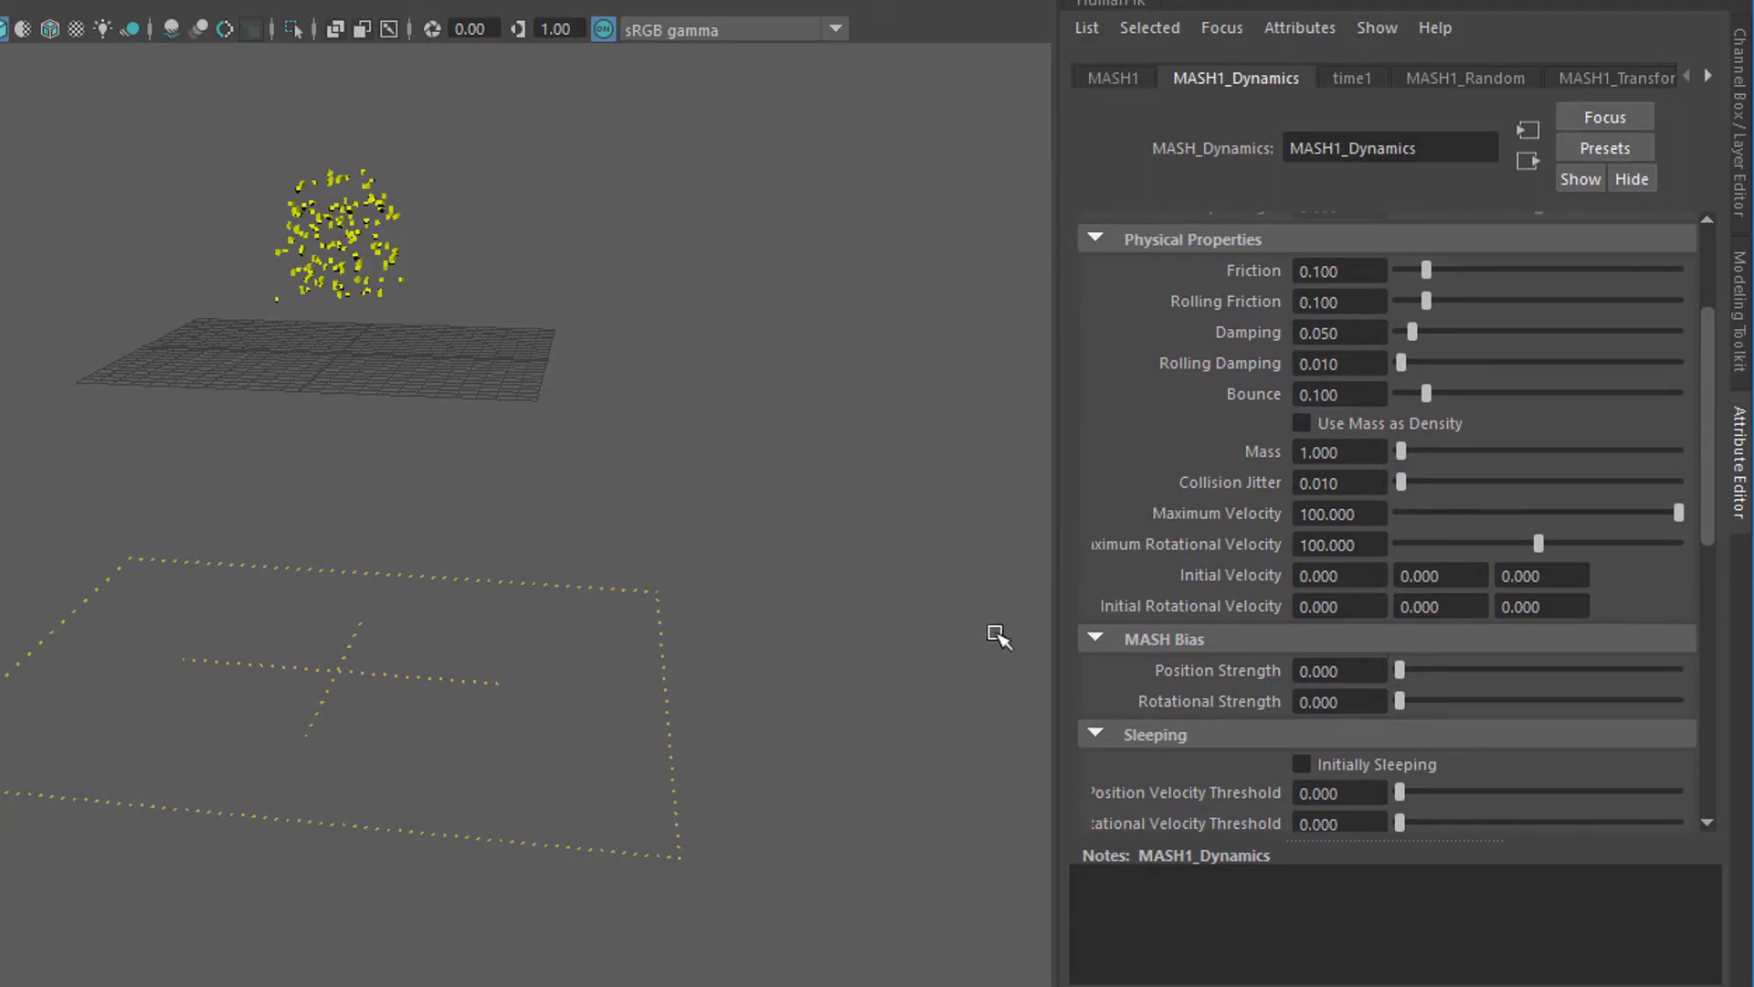
mouse_move(1265, 672)
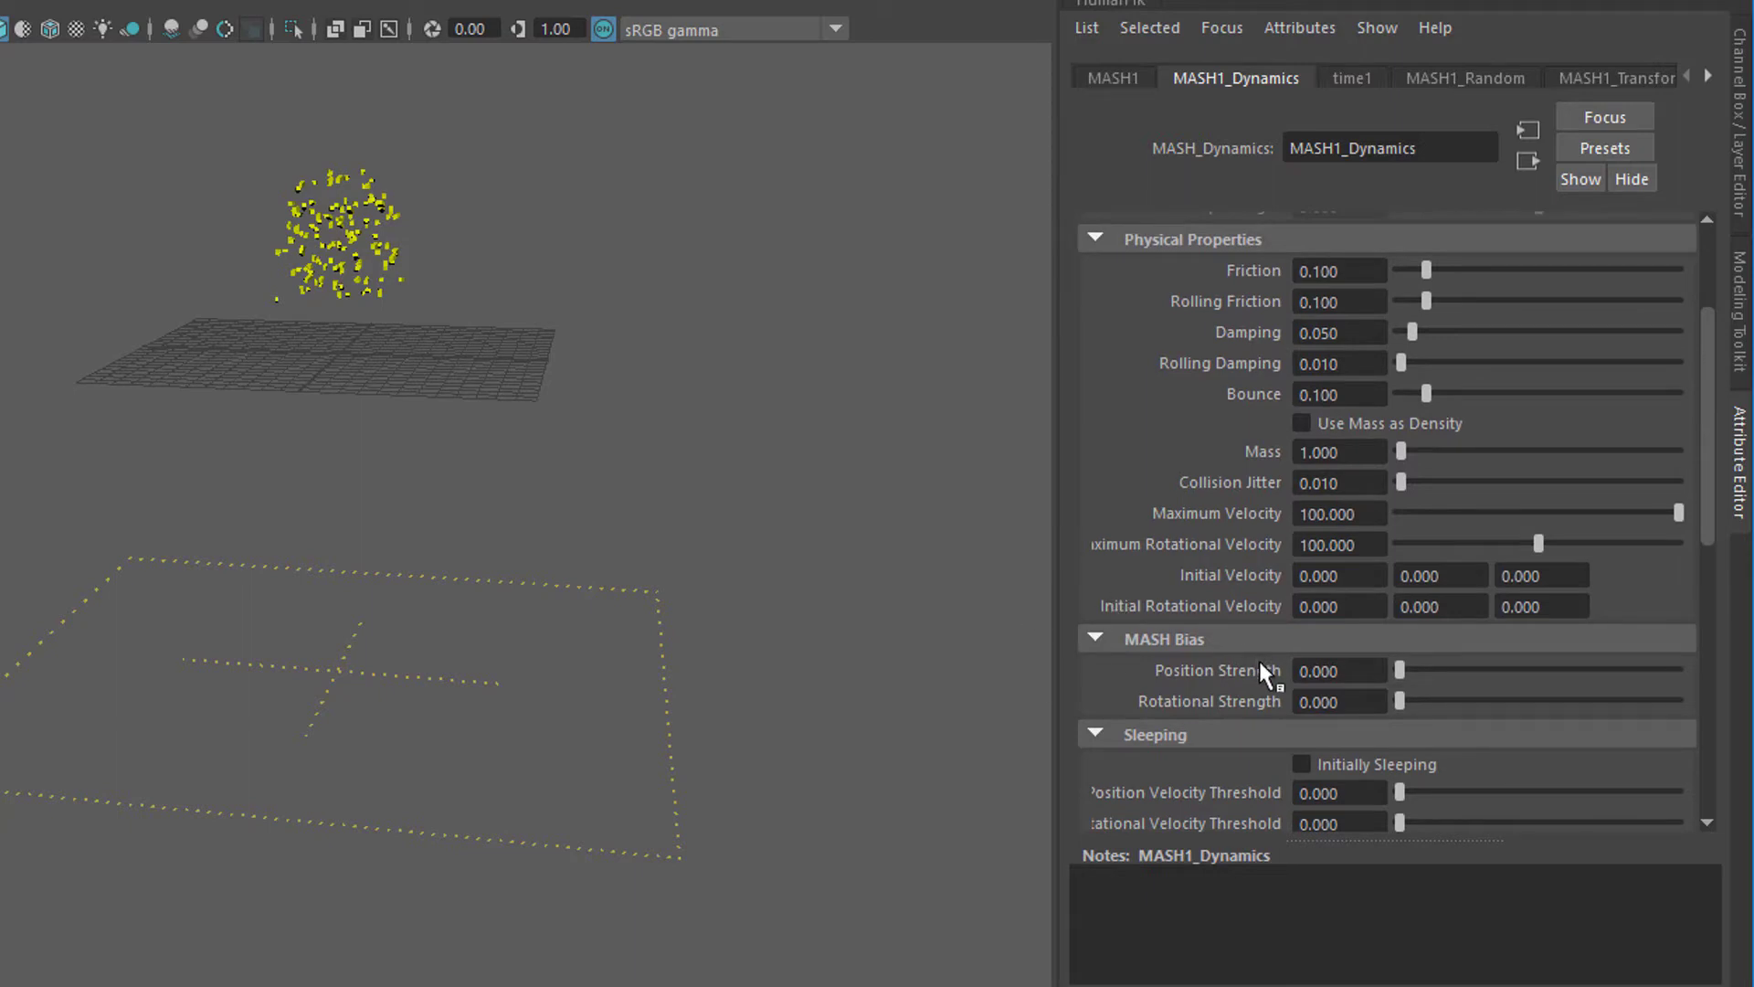
mouse_move(1264, 670)
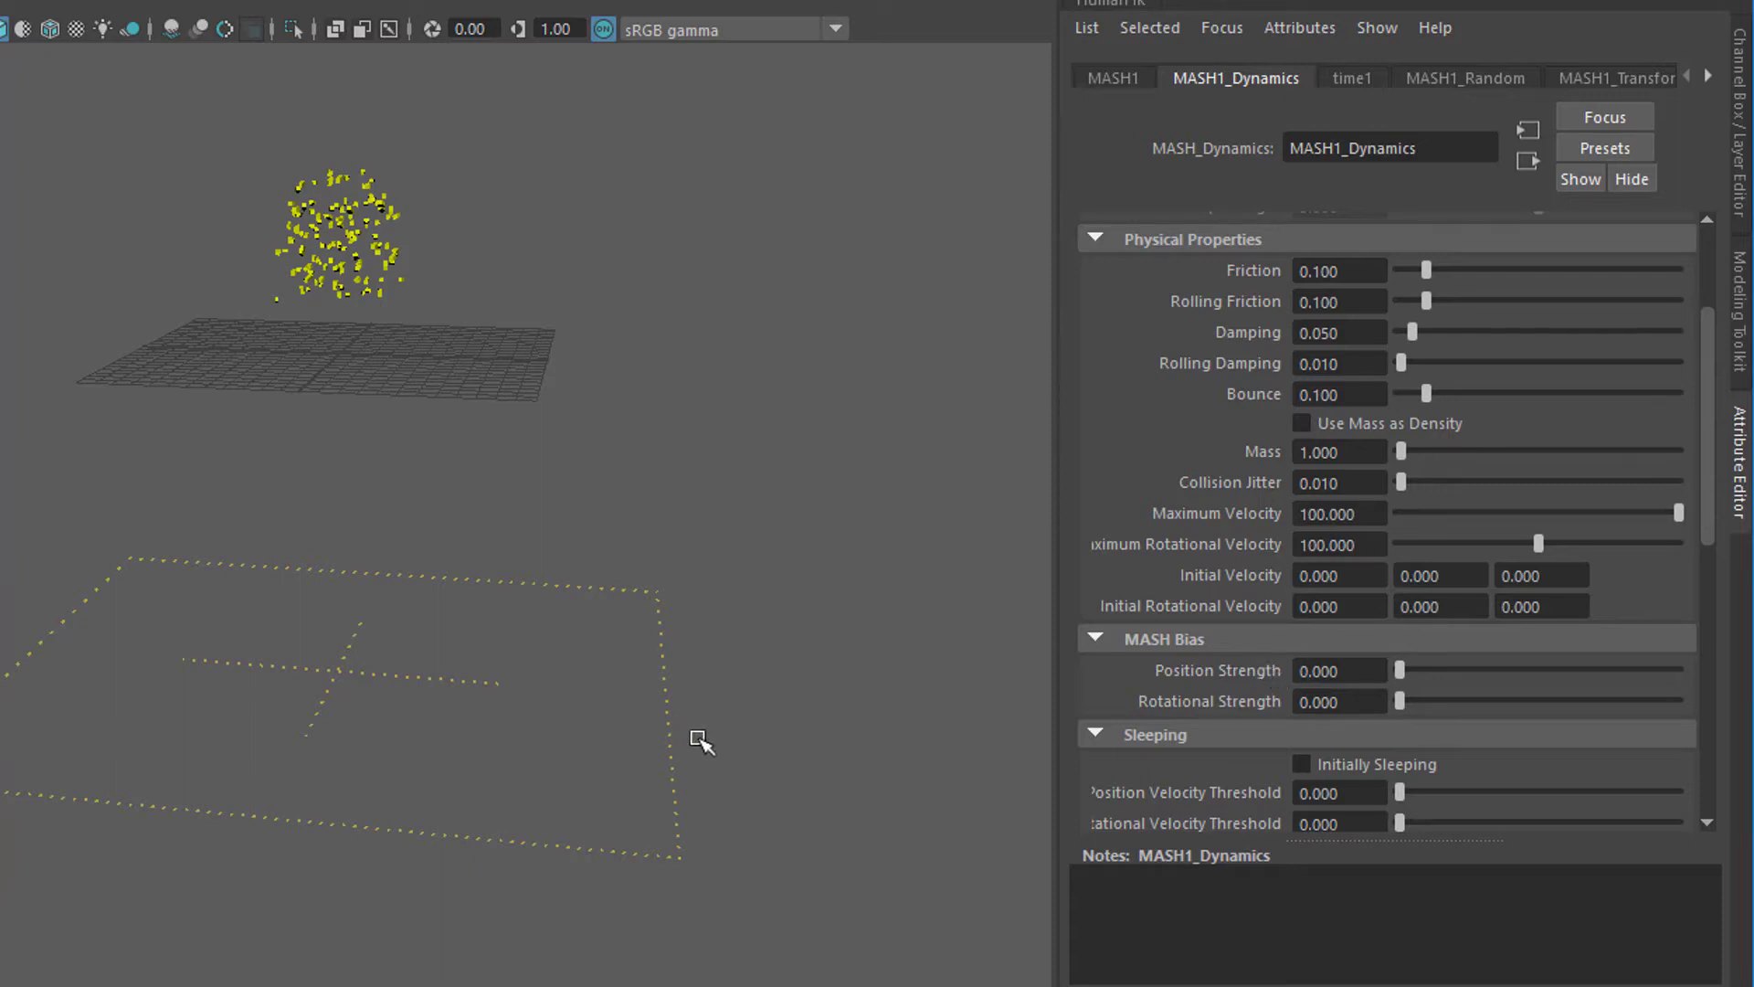
mouse_move(833, 771)
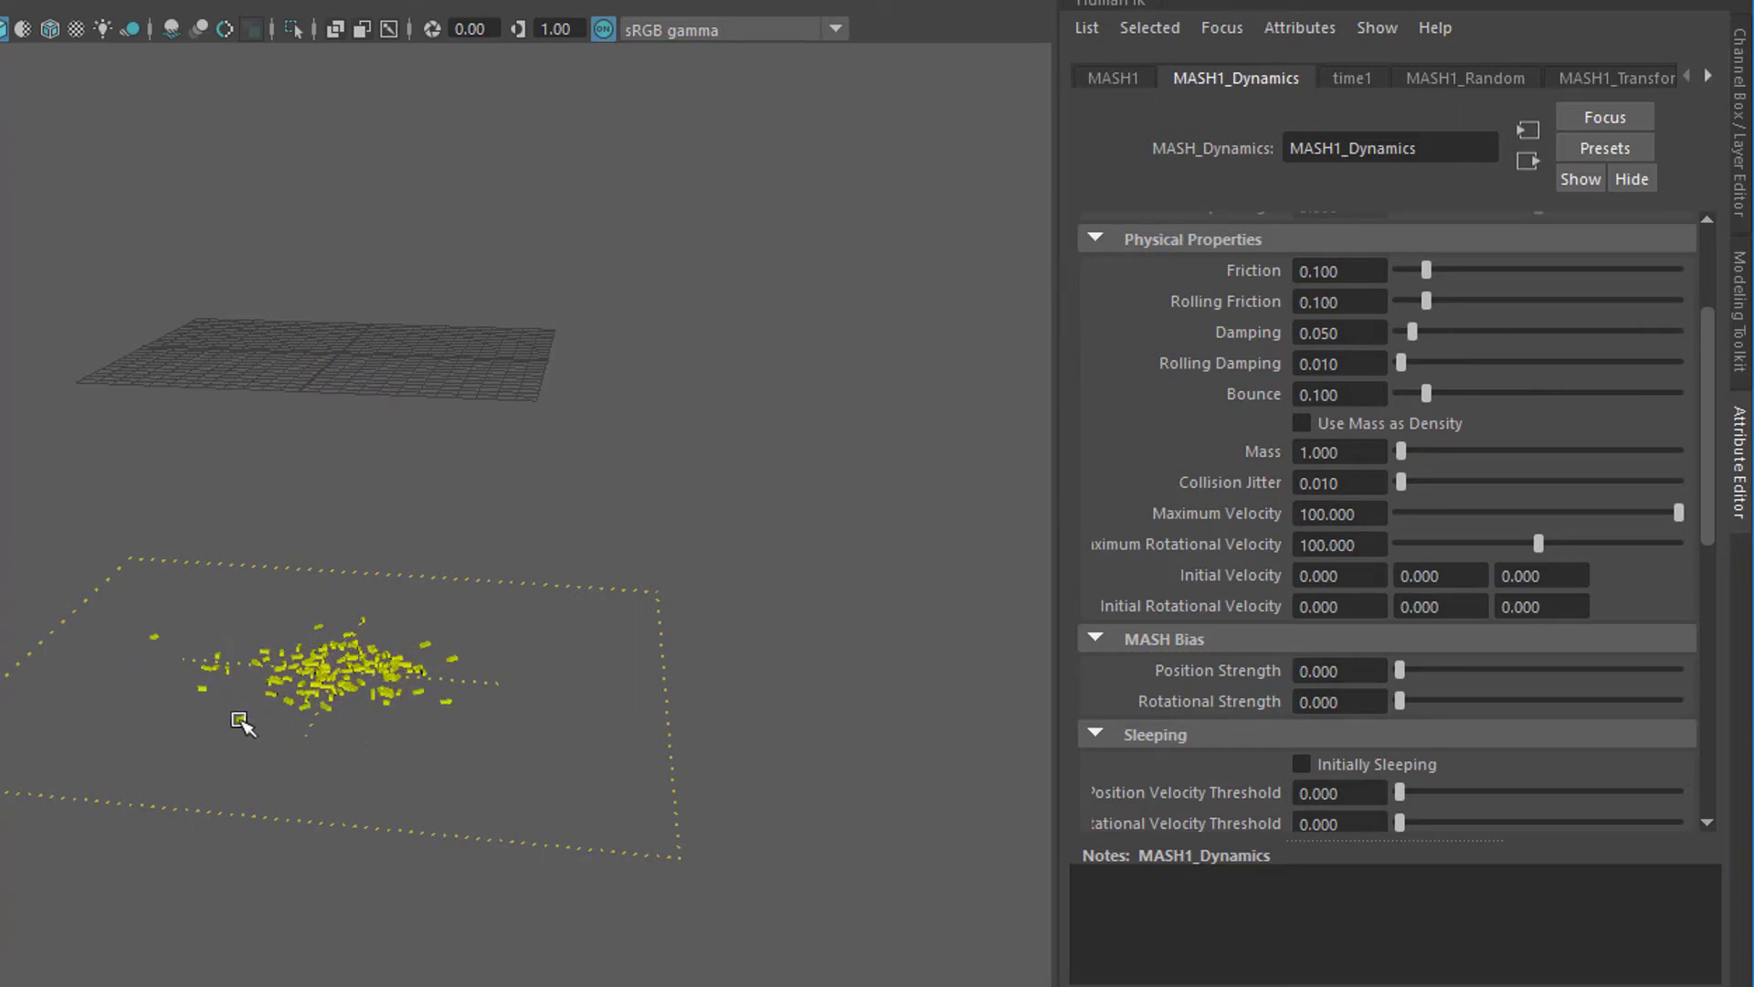
mouse_move(232, 720)
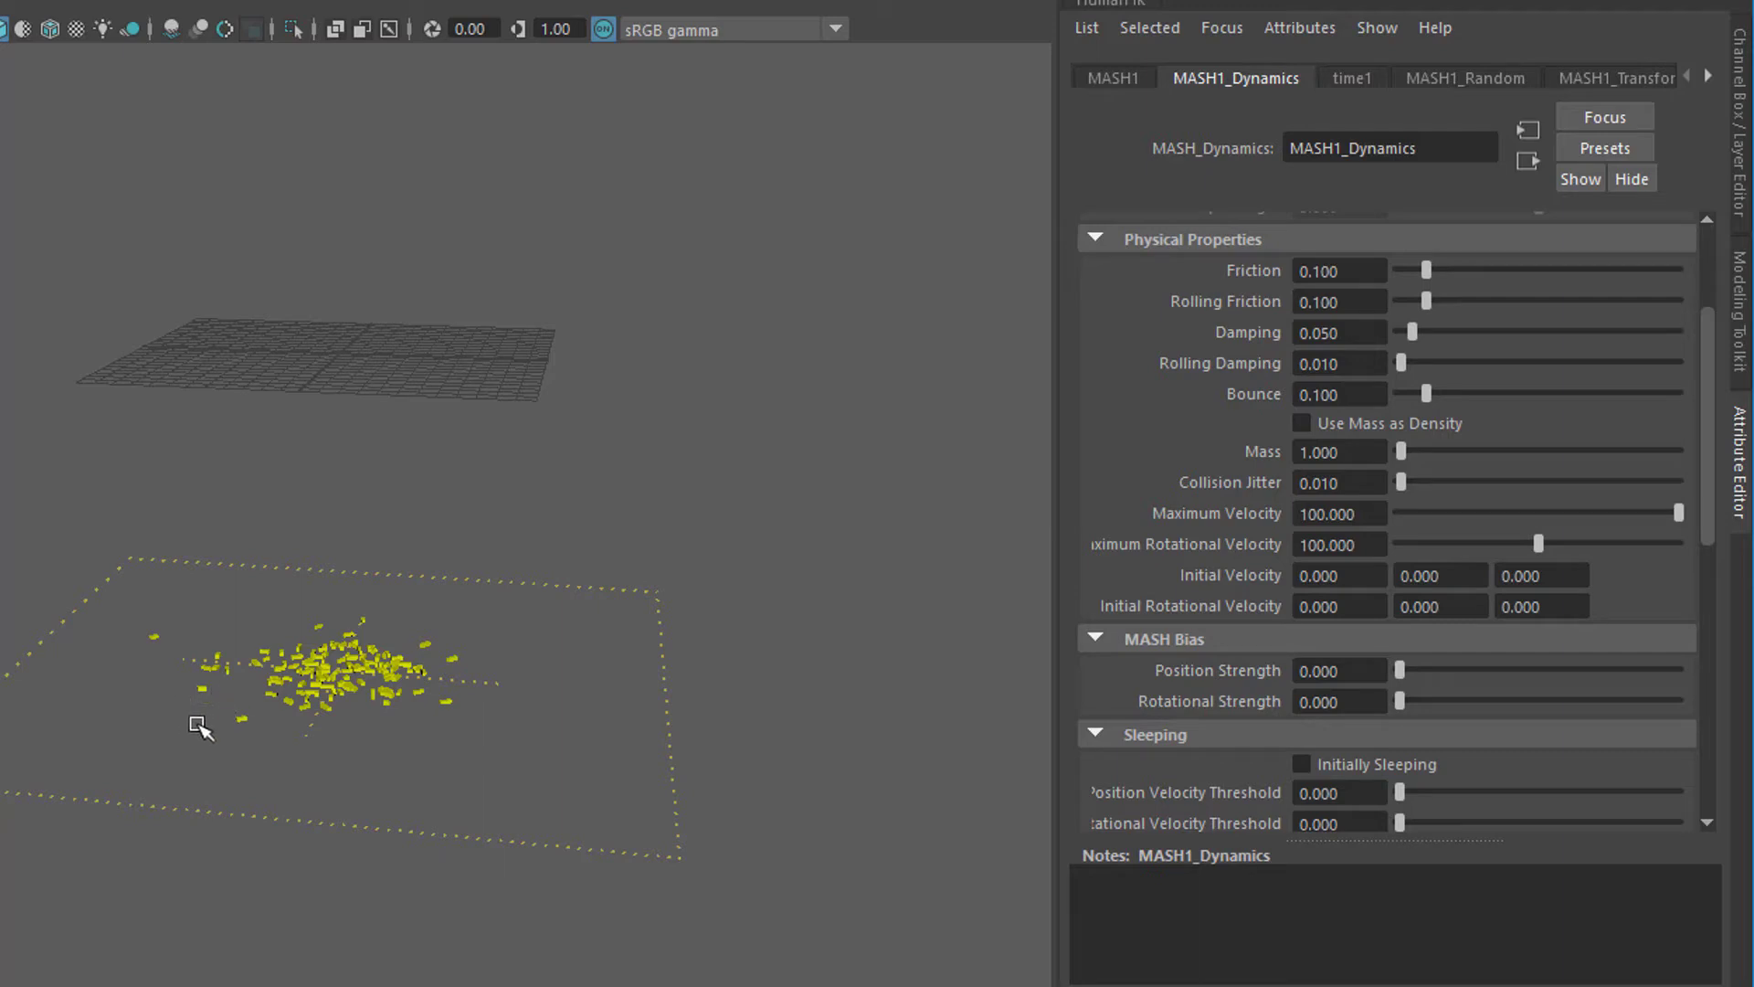
mouse_move(223, 701)
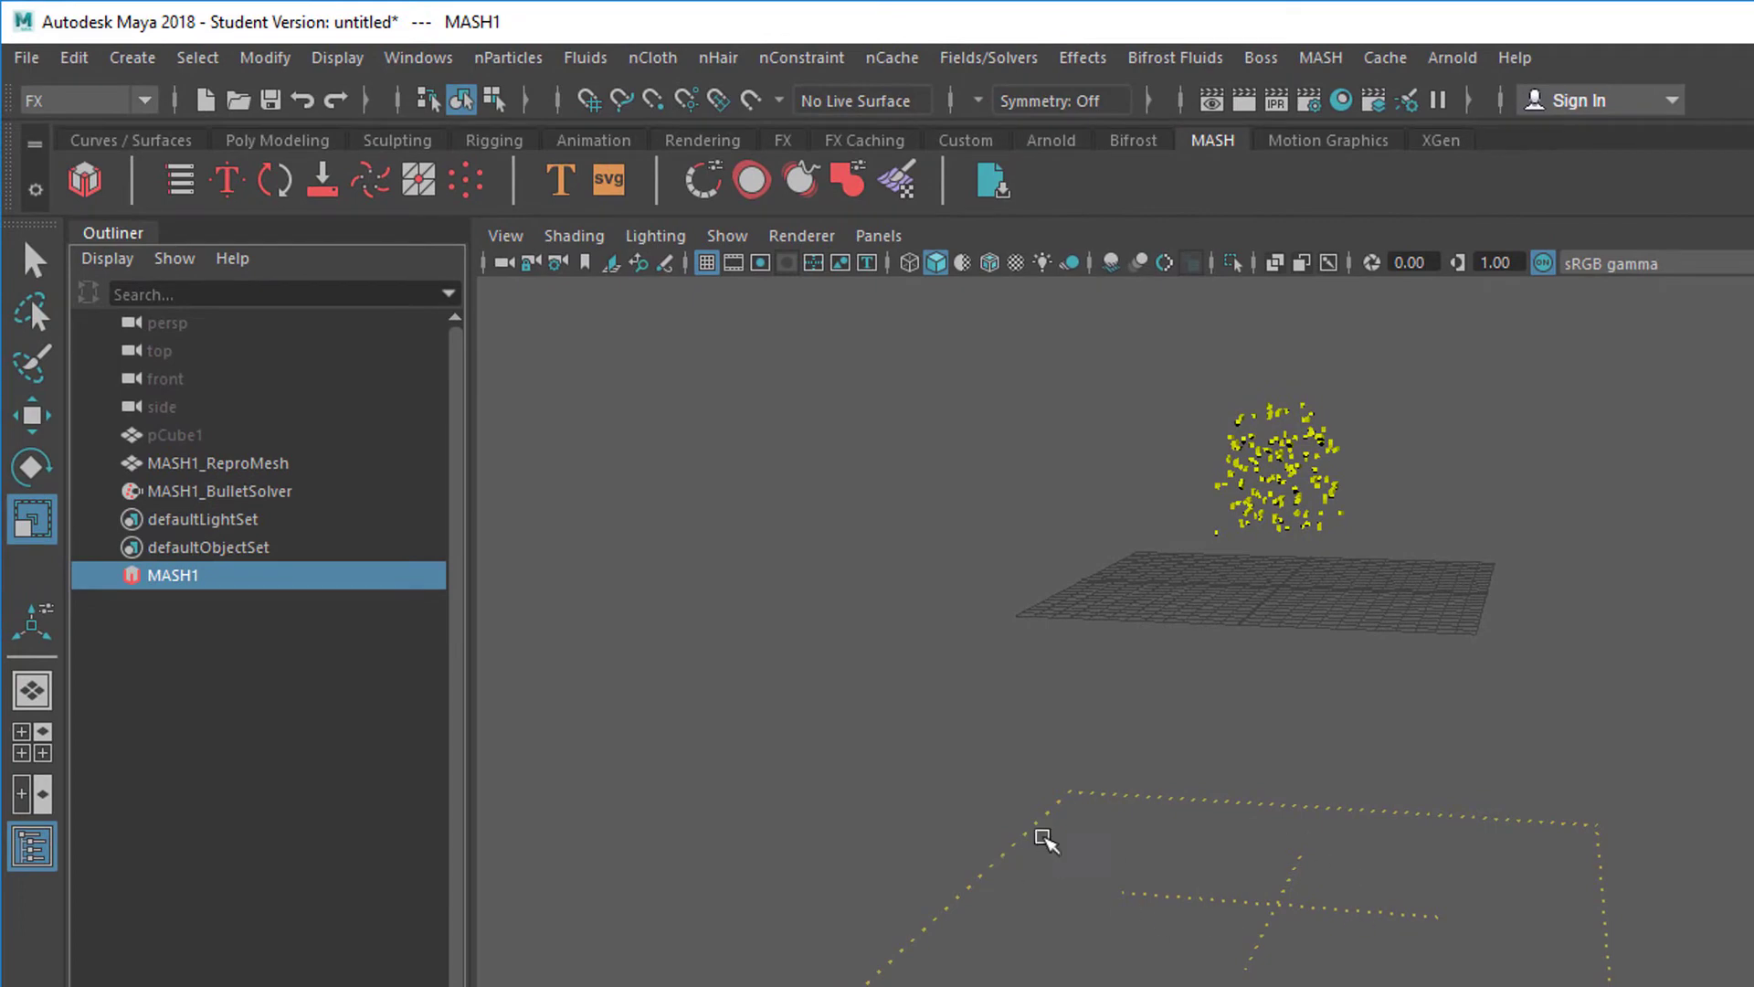
mouse_move(1030, 923)
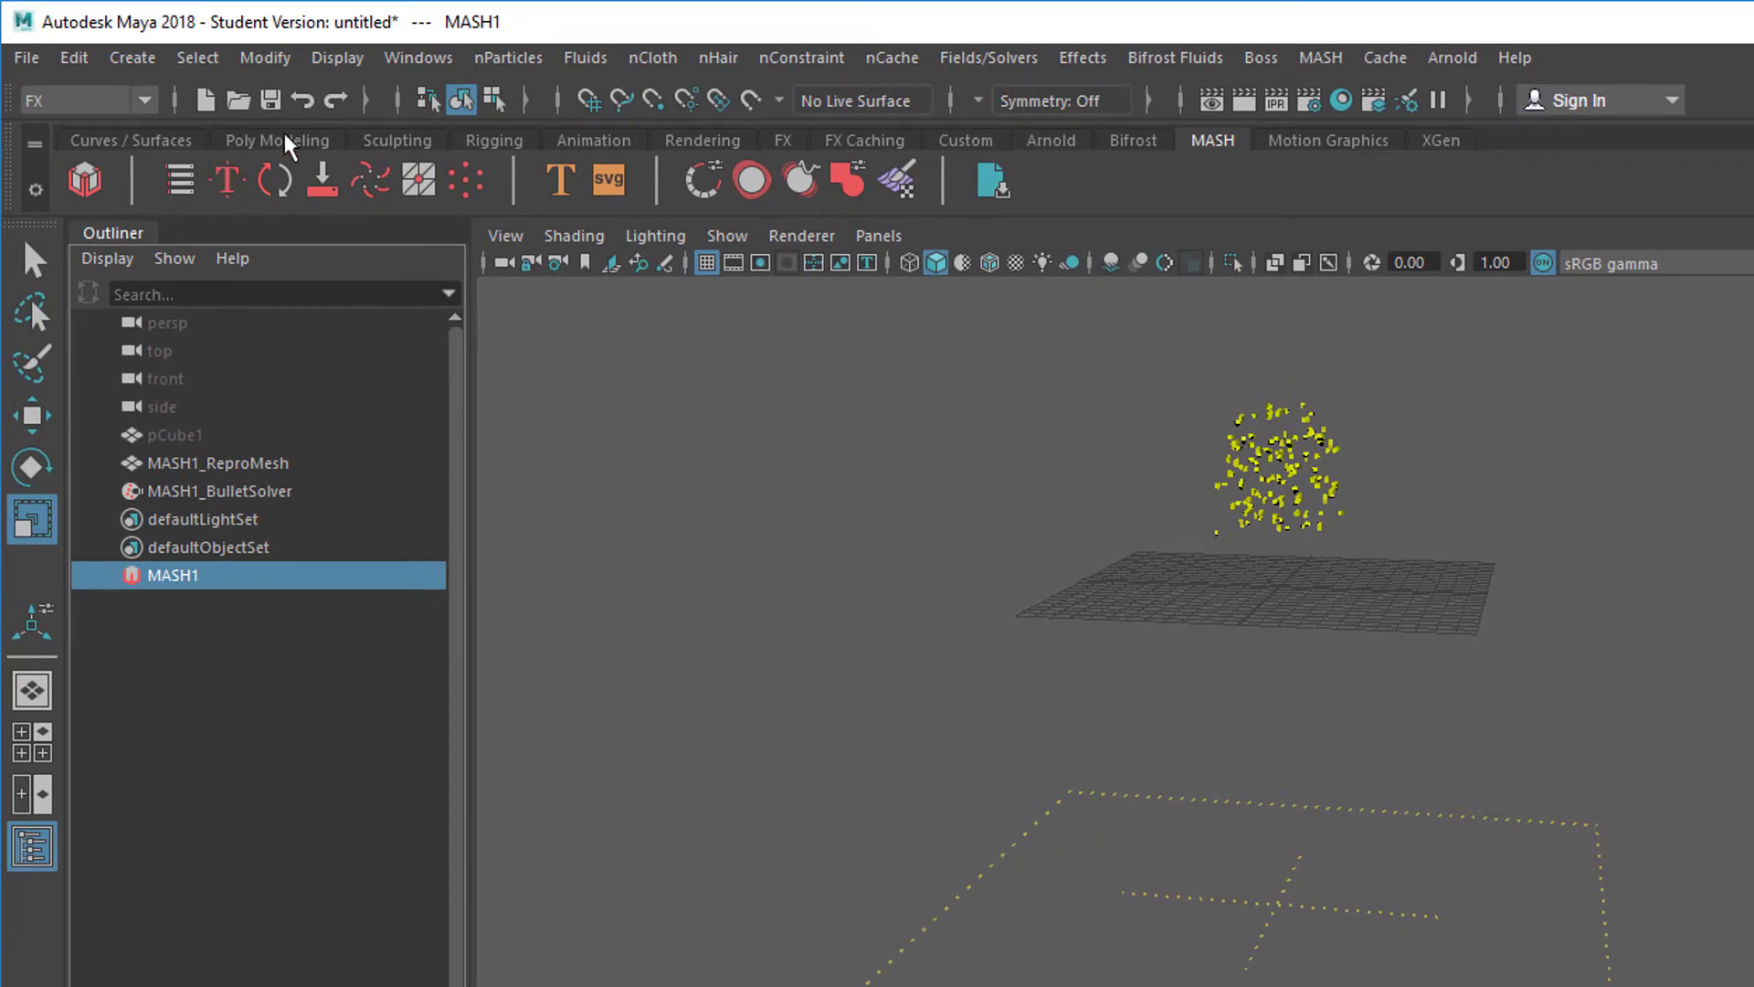
Create a polygon torus, pTorus1, at the origin from the Poly Modeling shelf and reselect MASH1
left_click(276, 139)
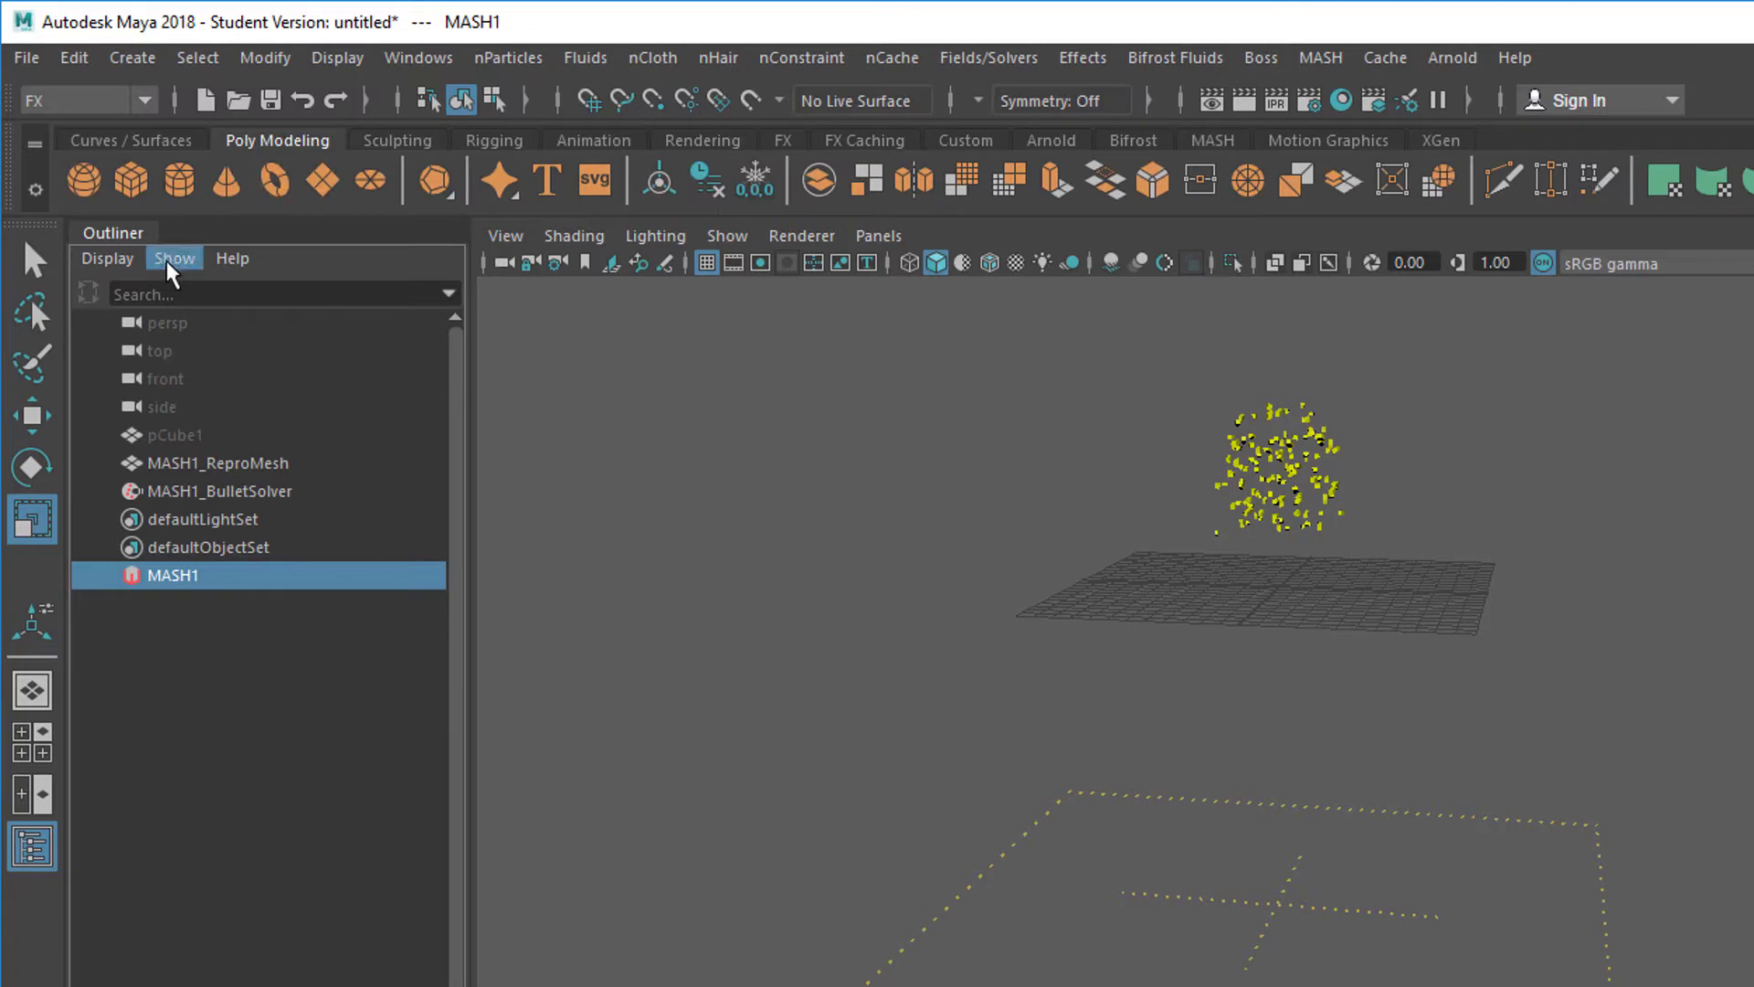
mouse_move(371, 181)
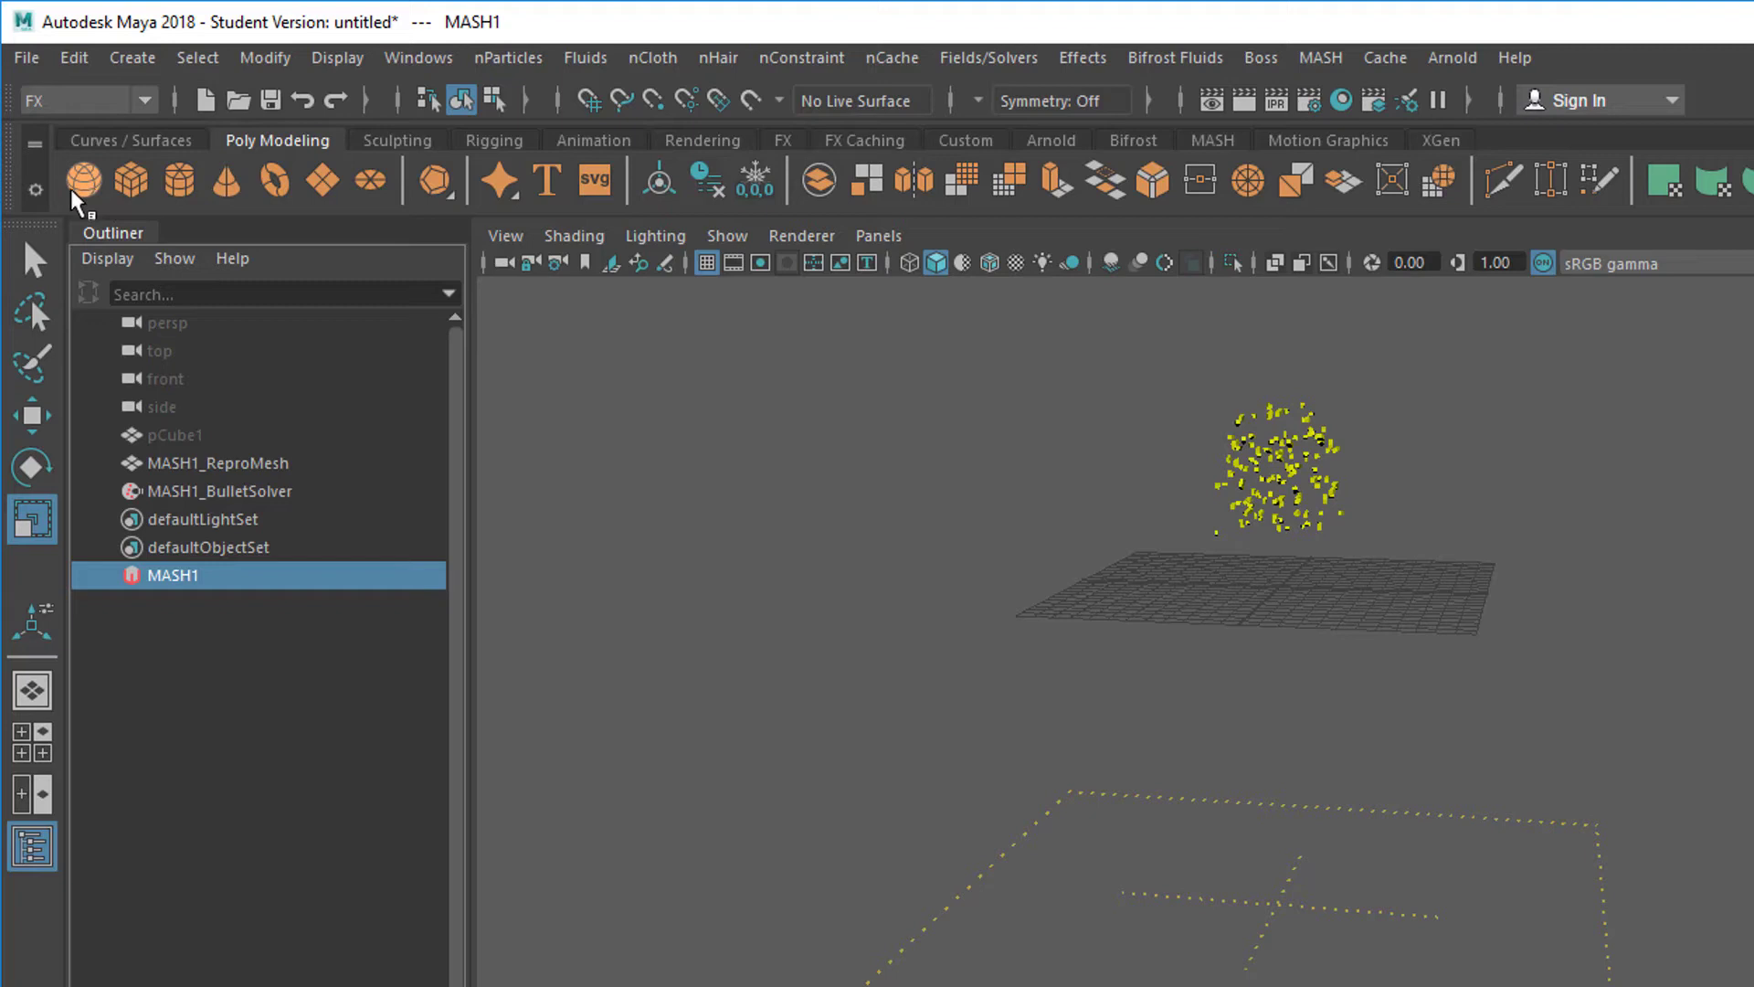
mouse_move(274, 179)
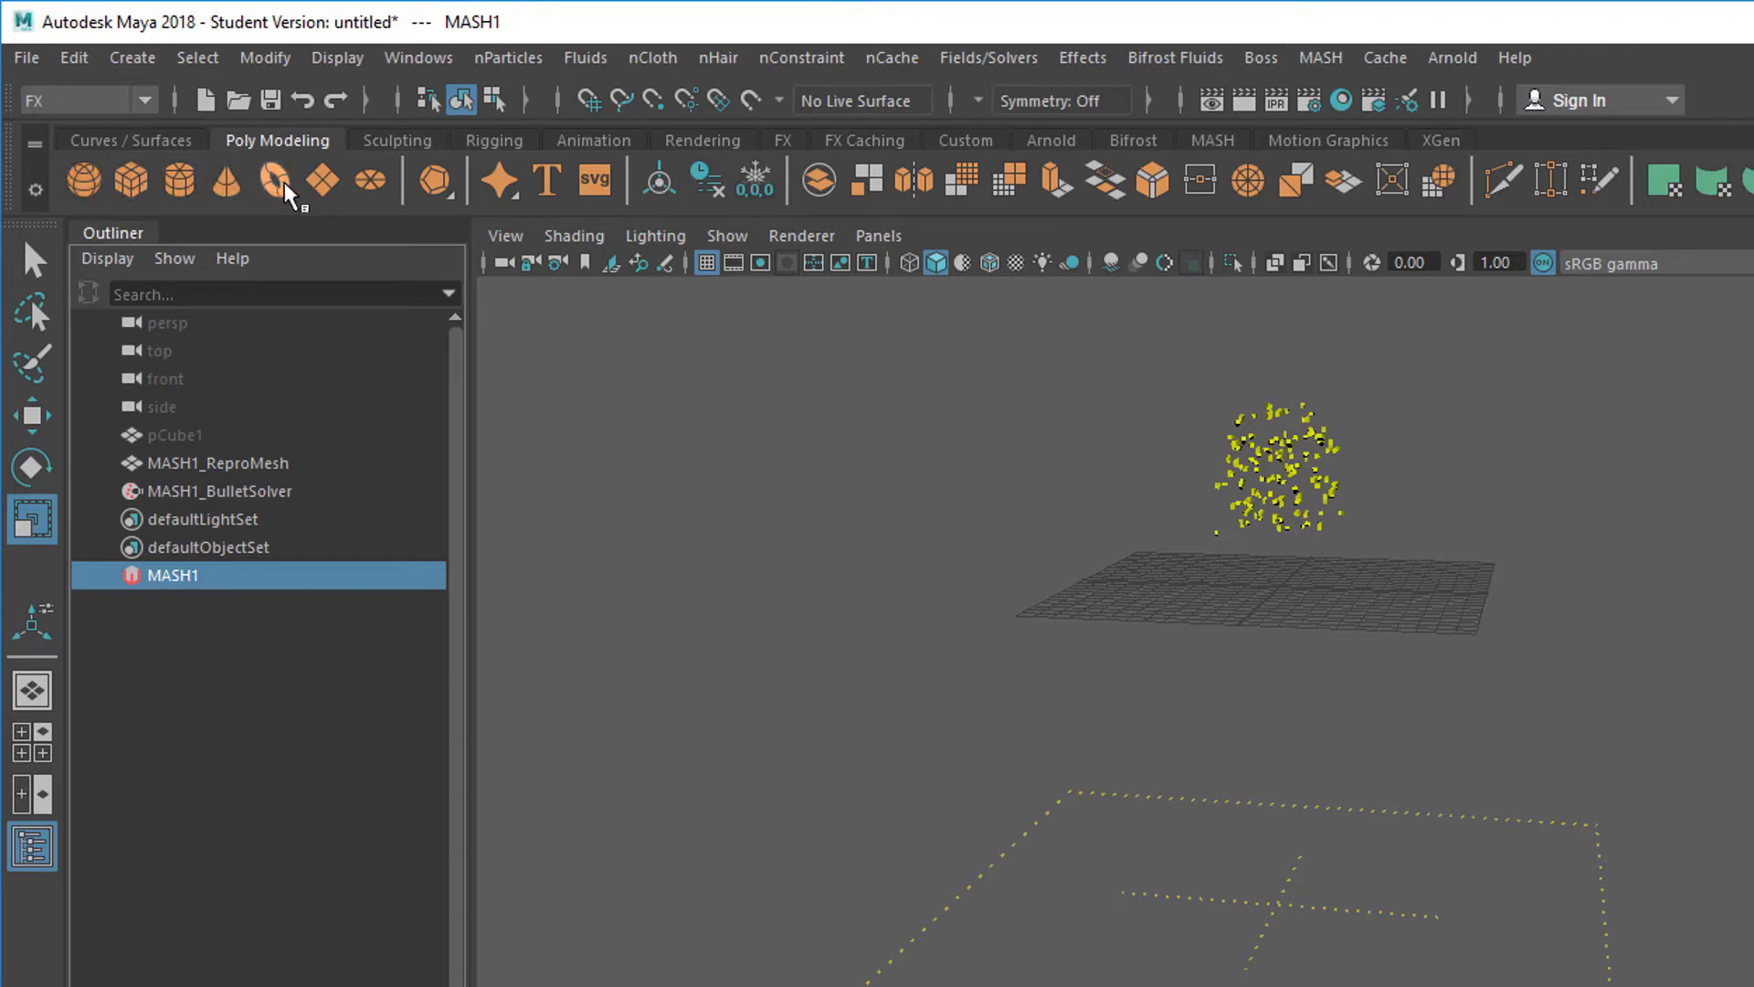
left_click(272, 179)
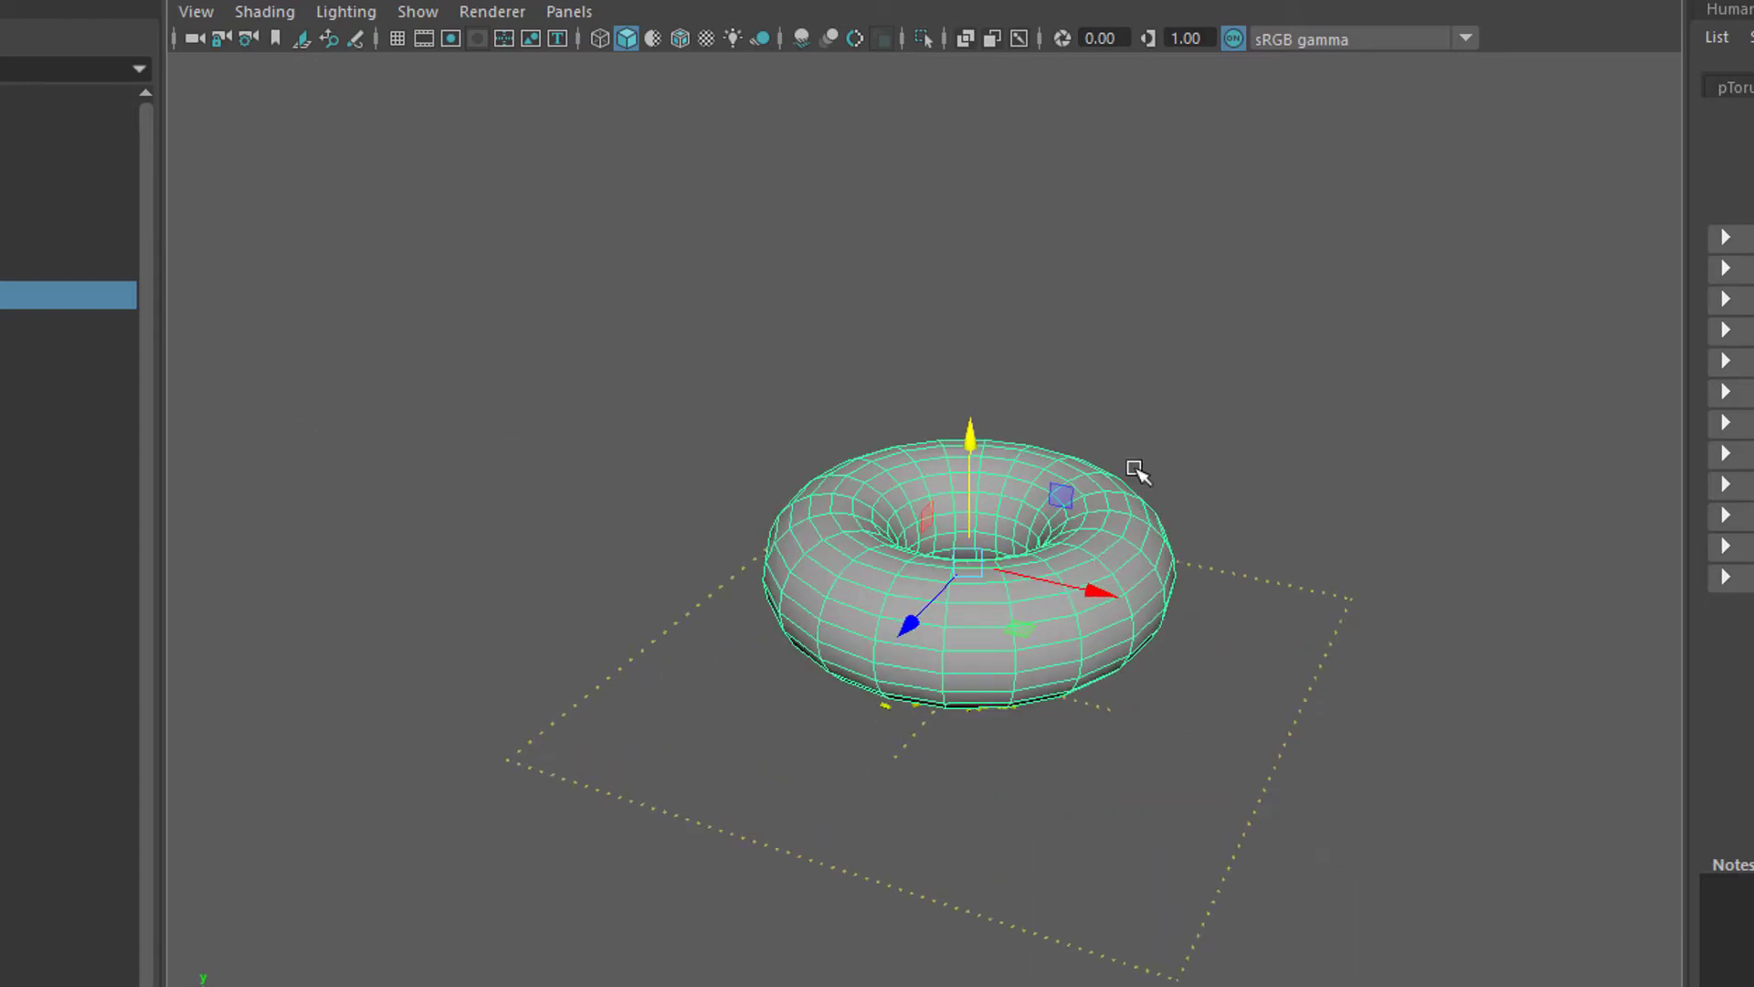
mouse_move(1253, 623)
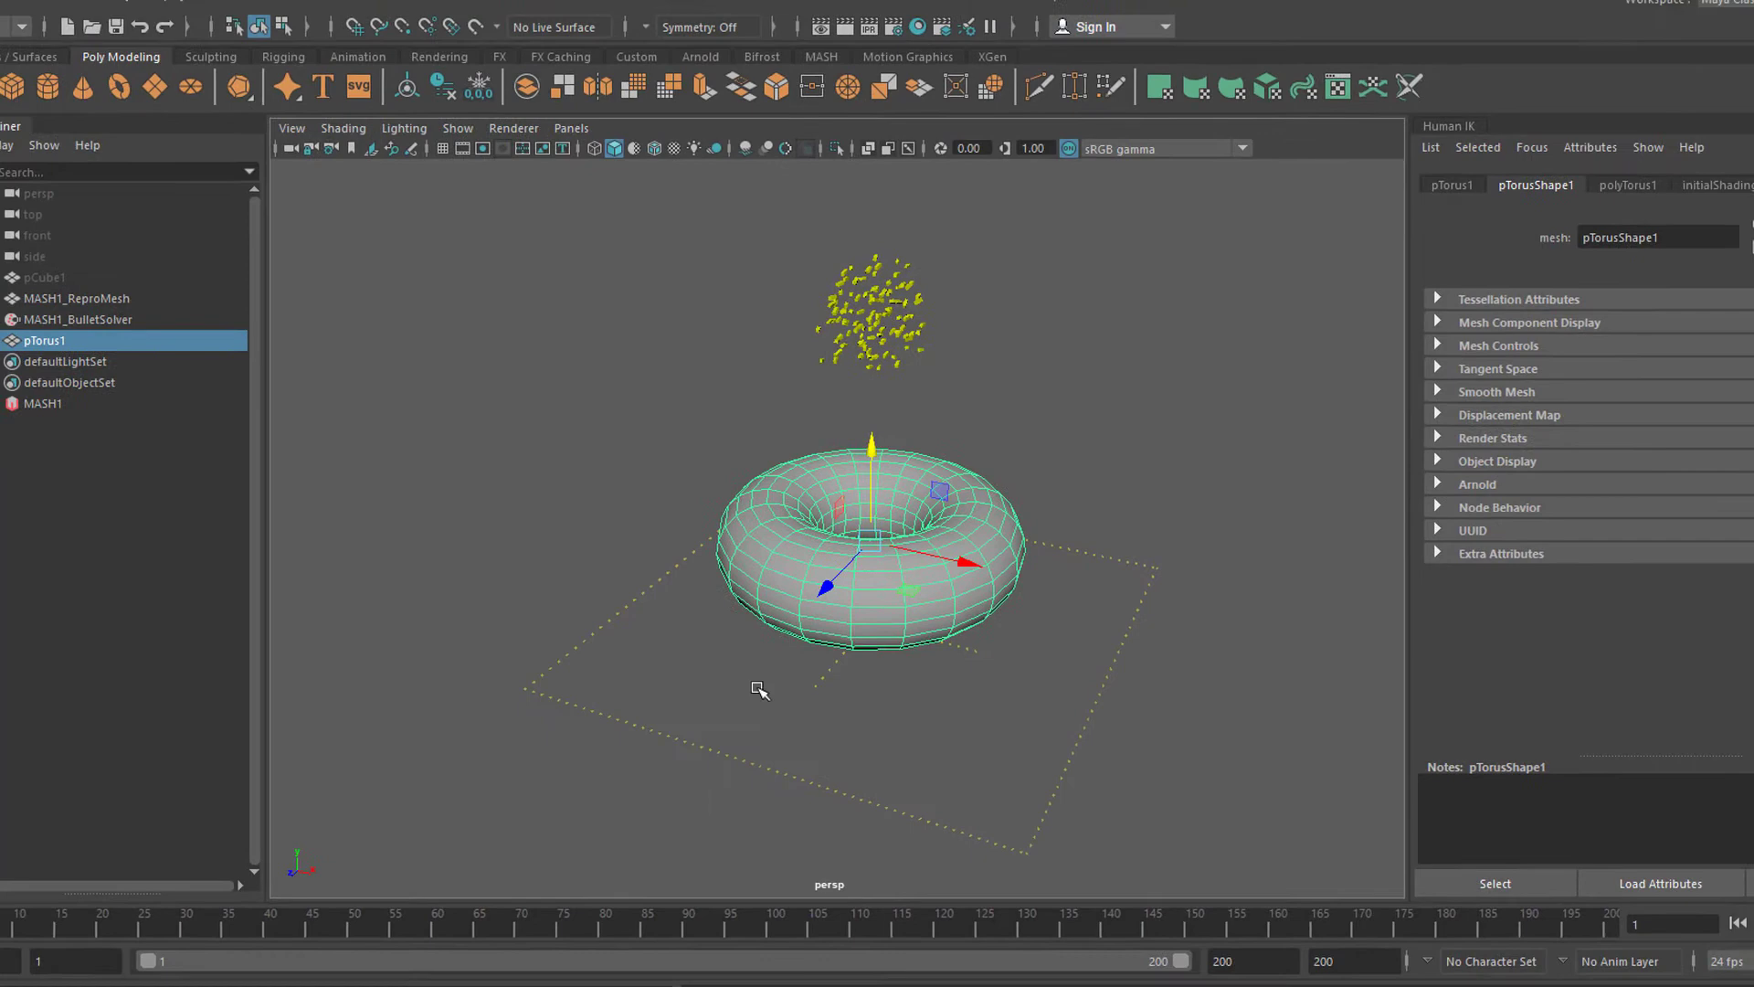
left_click(98, 411)
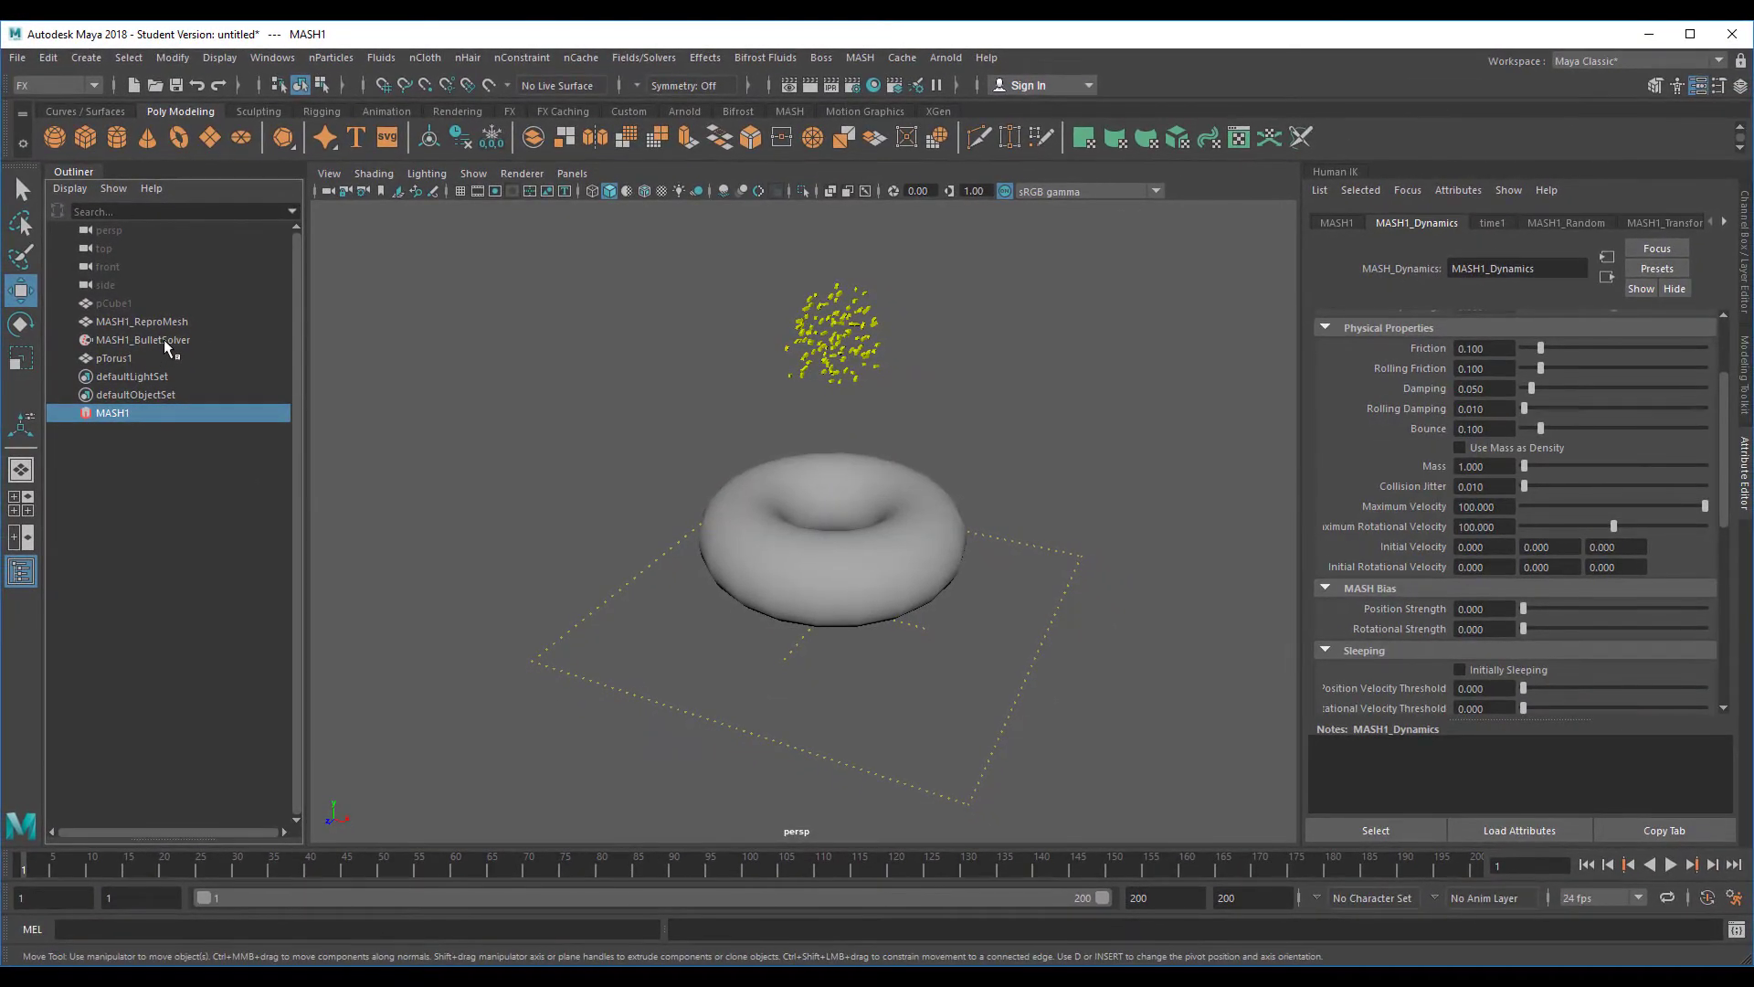
Load MASH1_BulletSolver's solver, ground and collider settings in the Attribute Editor
left_click(142, 340)
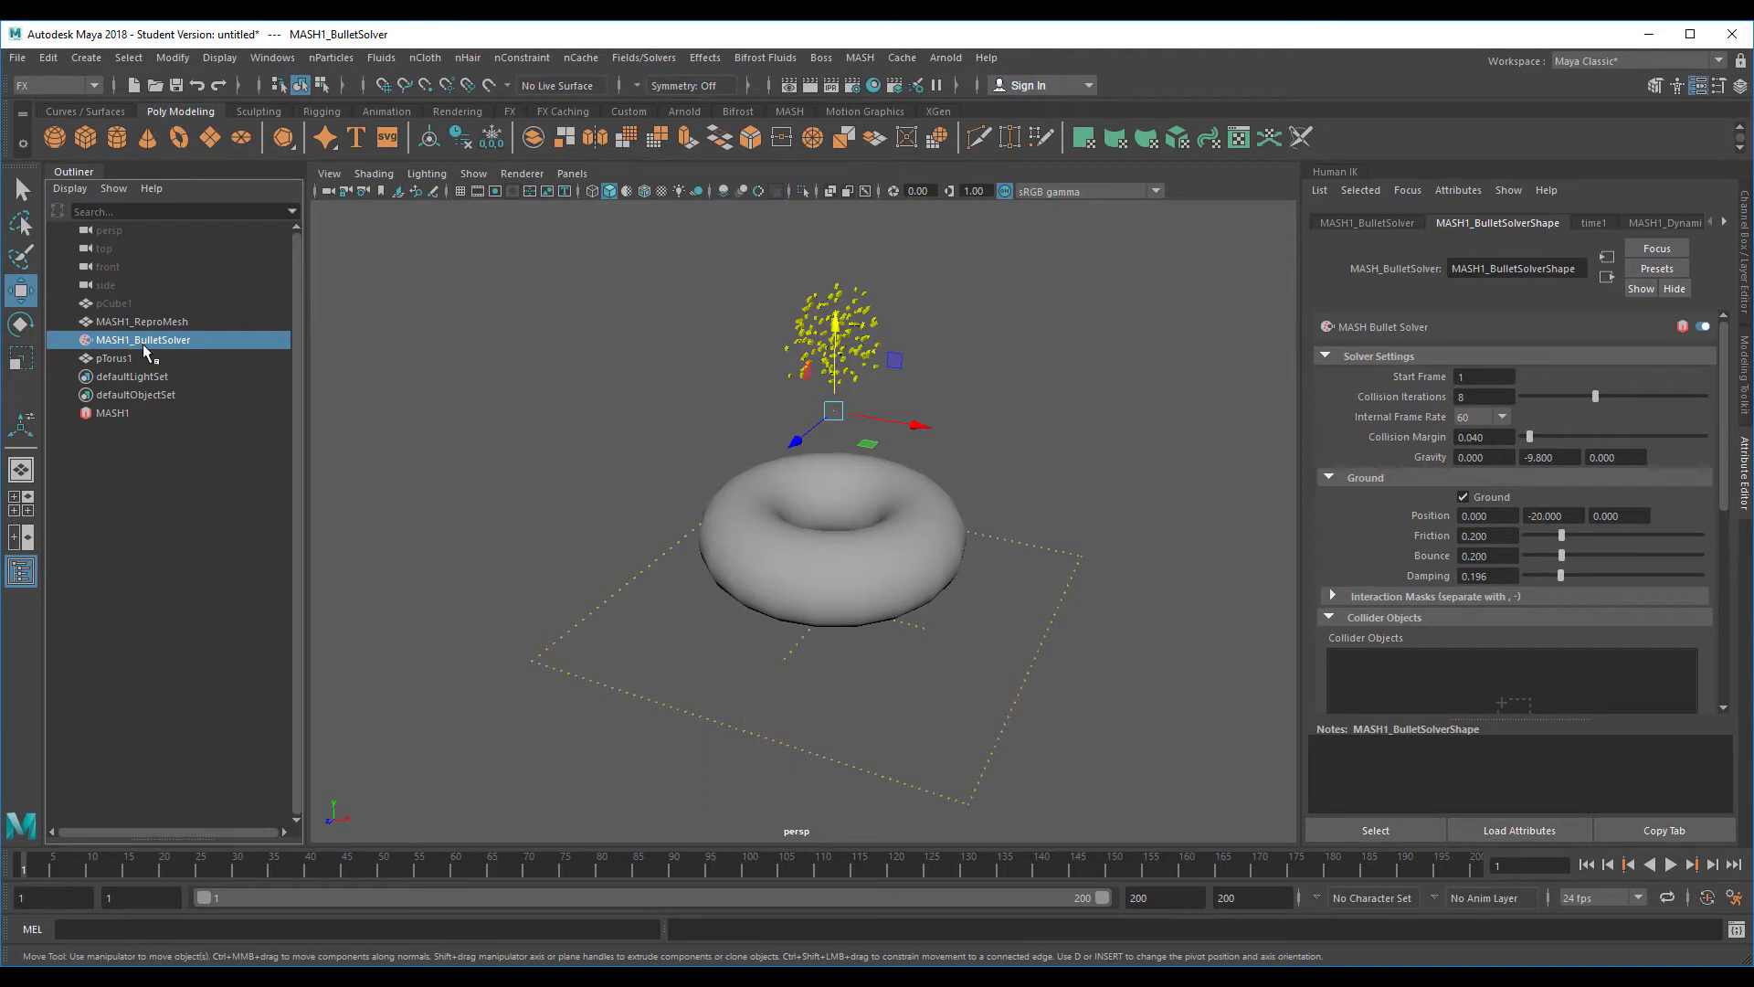
mouse_move(120, 371)
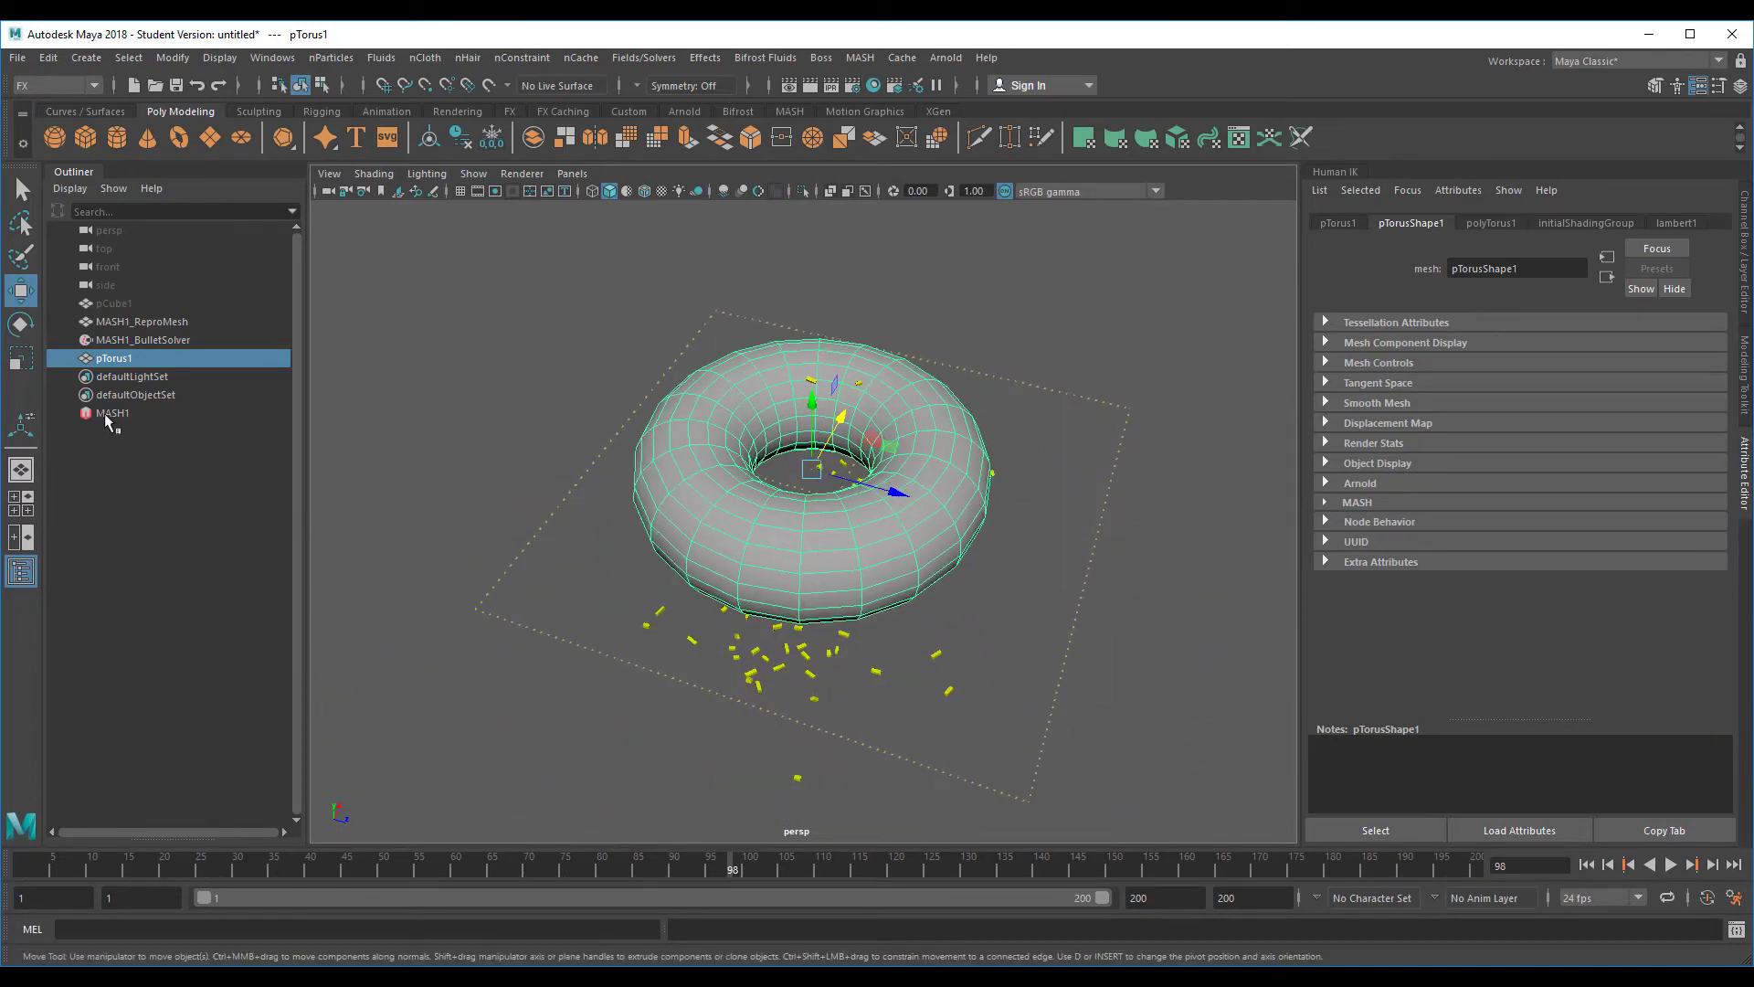
Give the cylinder 6 axis subdivisions, a new Lambert material, and create MASH2 from it
left_click(114, 413)
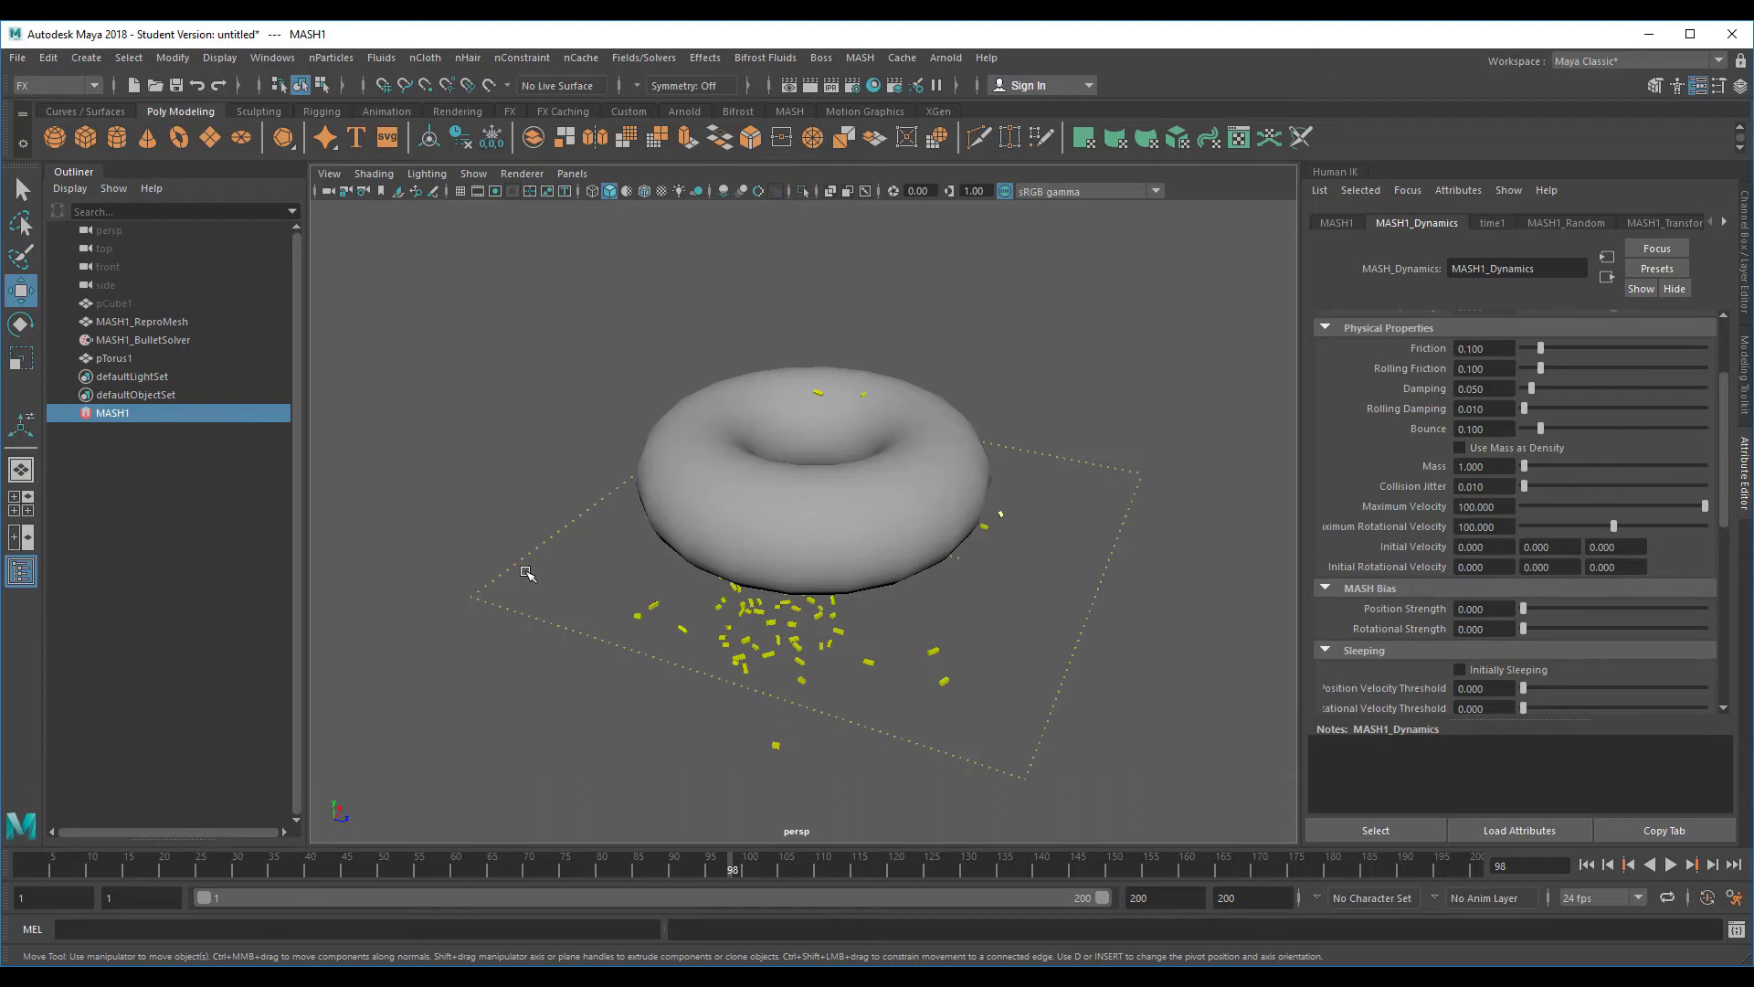
mouse_move(504, 274)
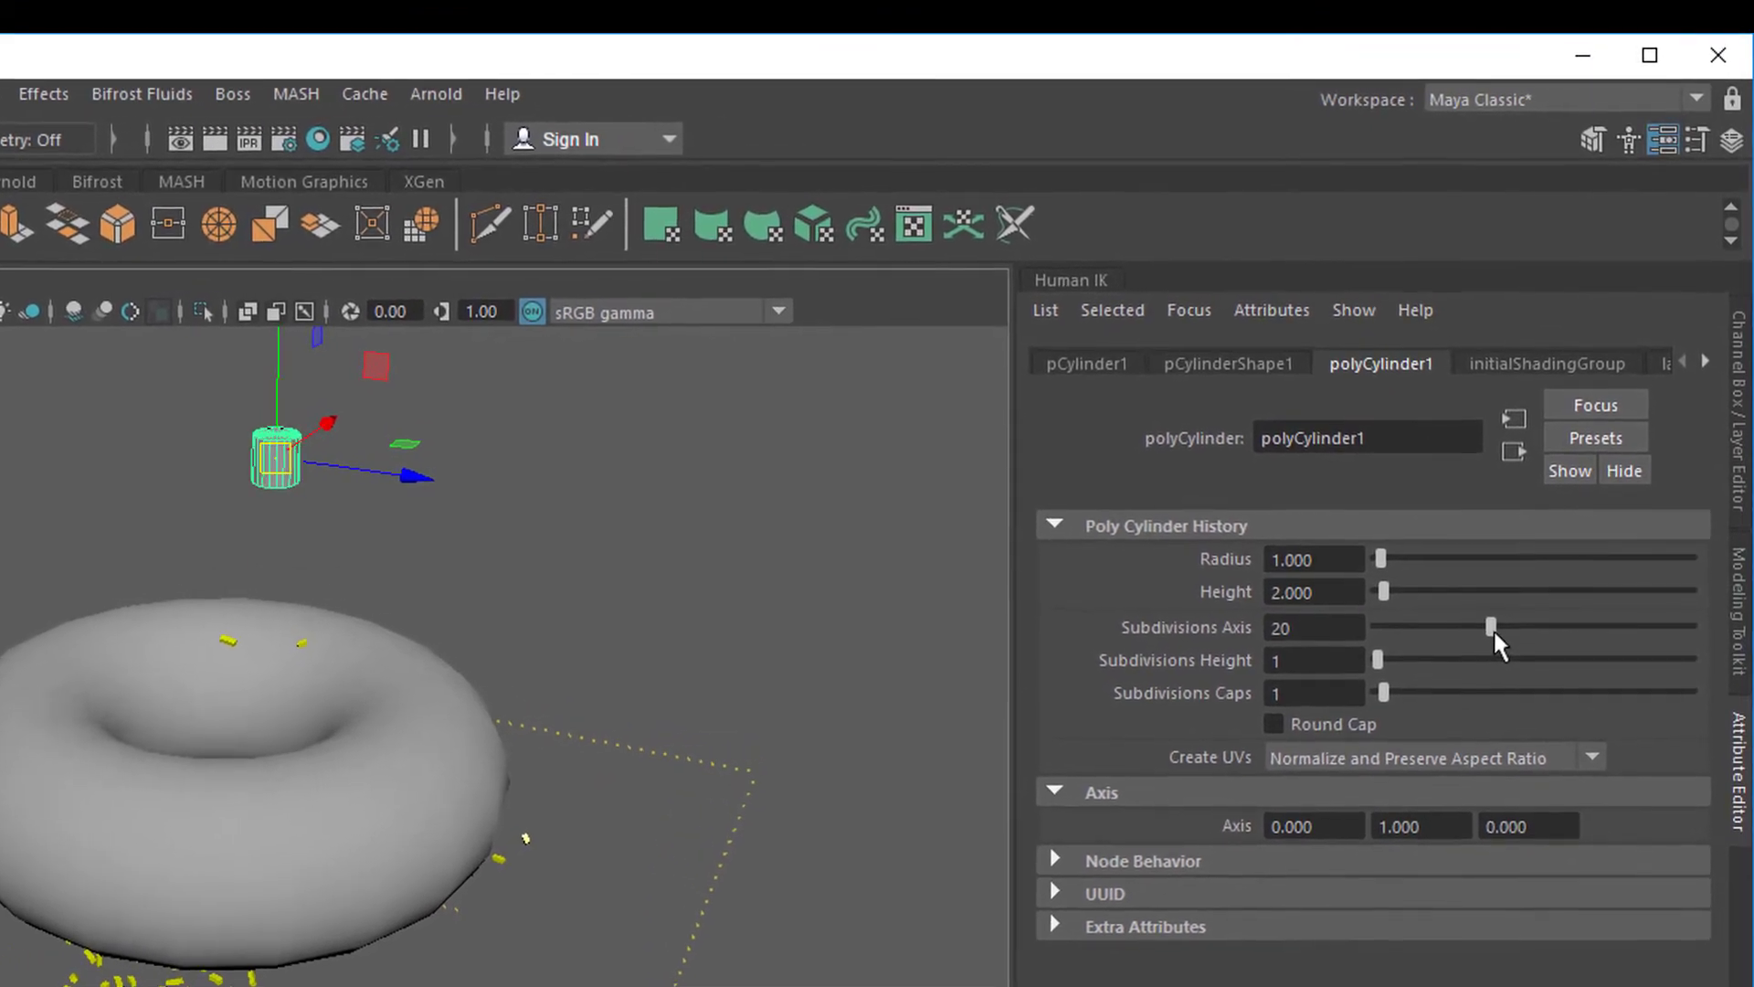
left_click_drag(1489, 627, 1393, 627)
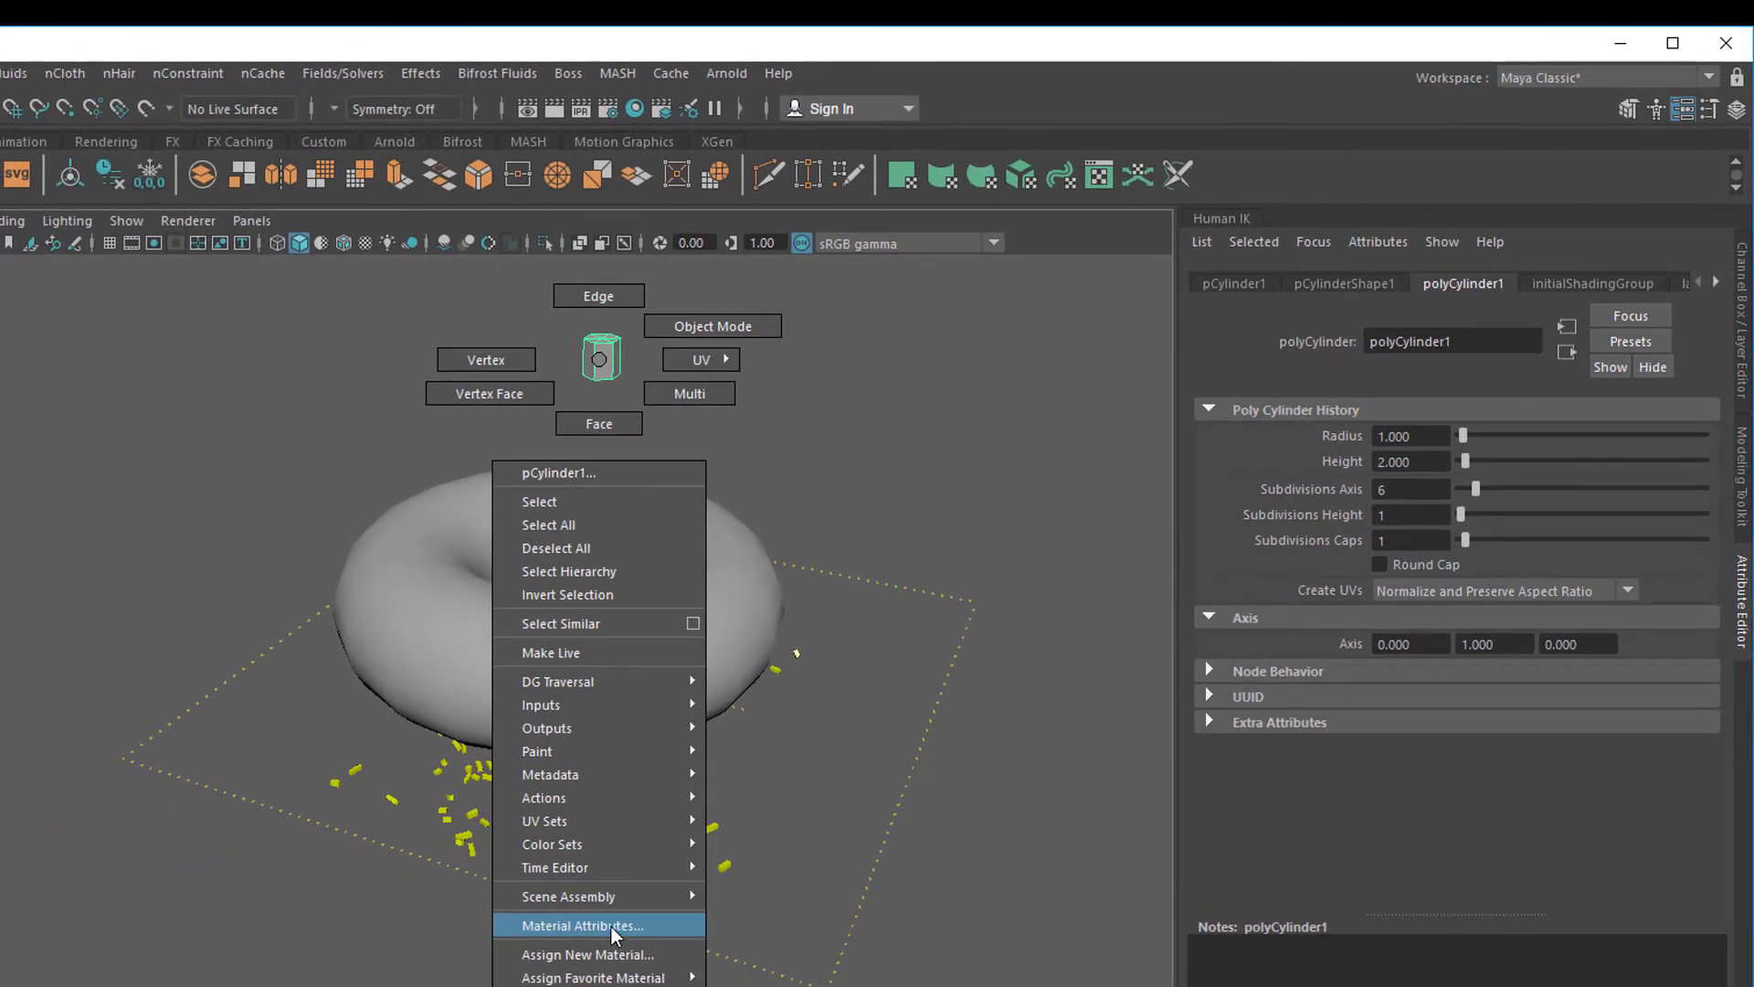
mouse_move(600, 953)
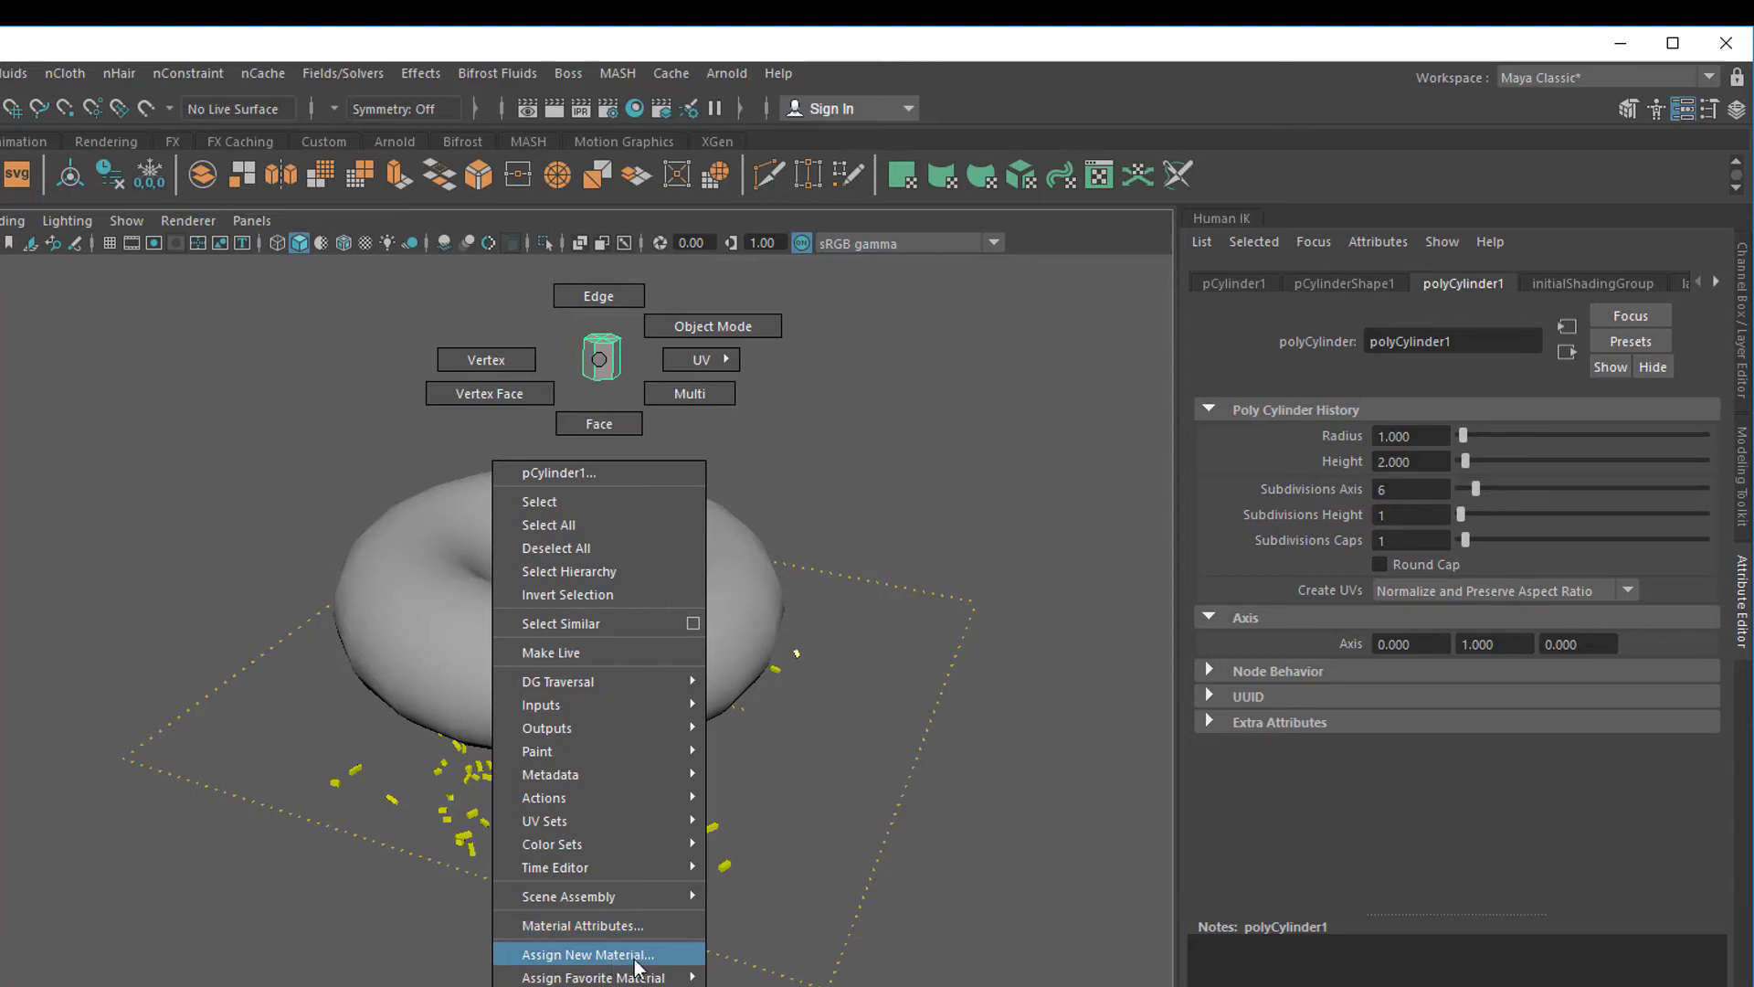
left_click(590, 952)
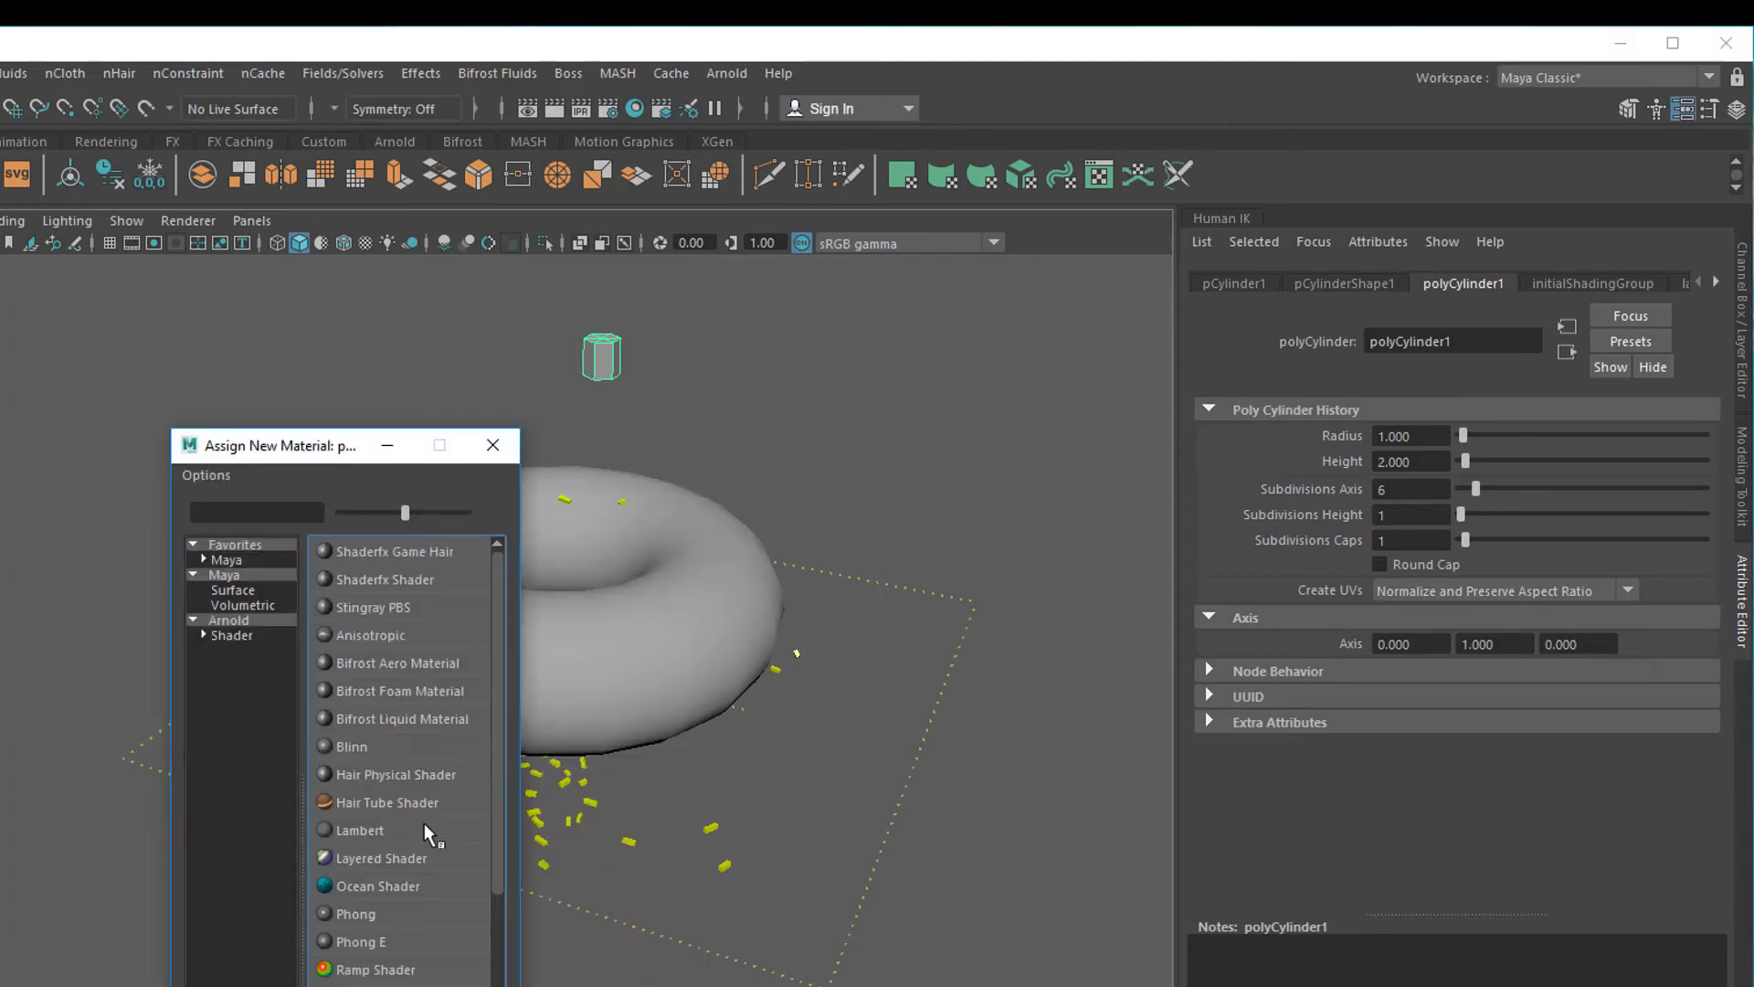
left_click(229, 620)
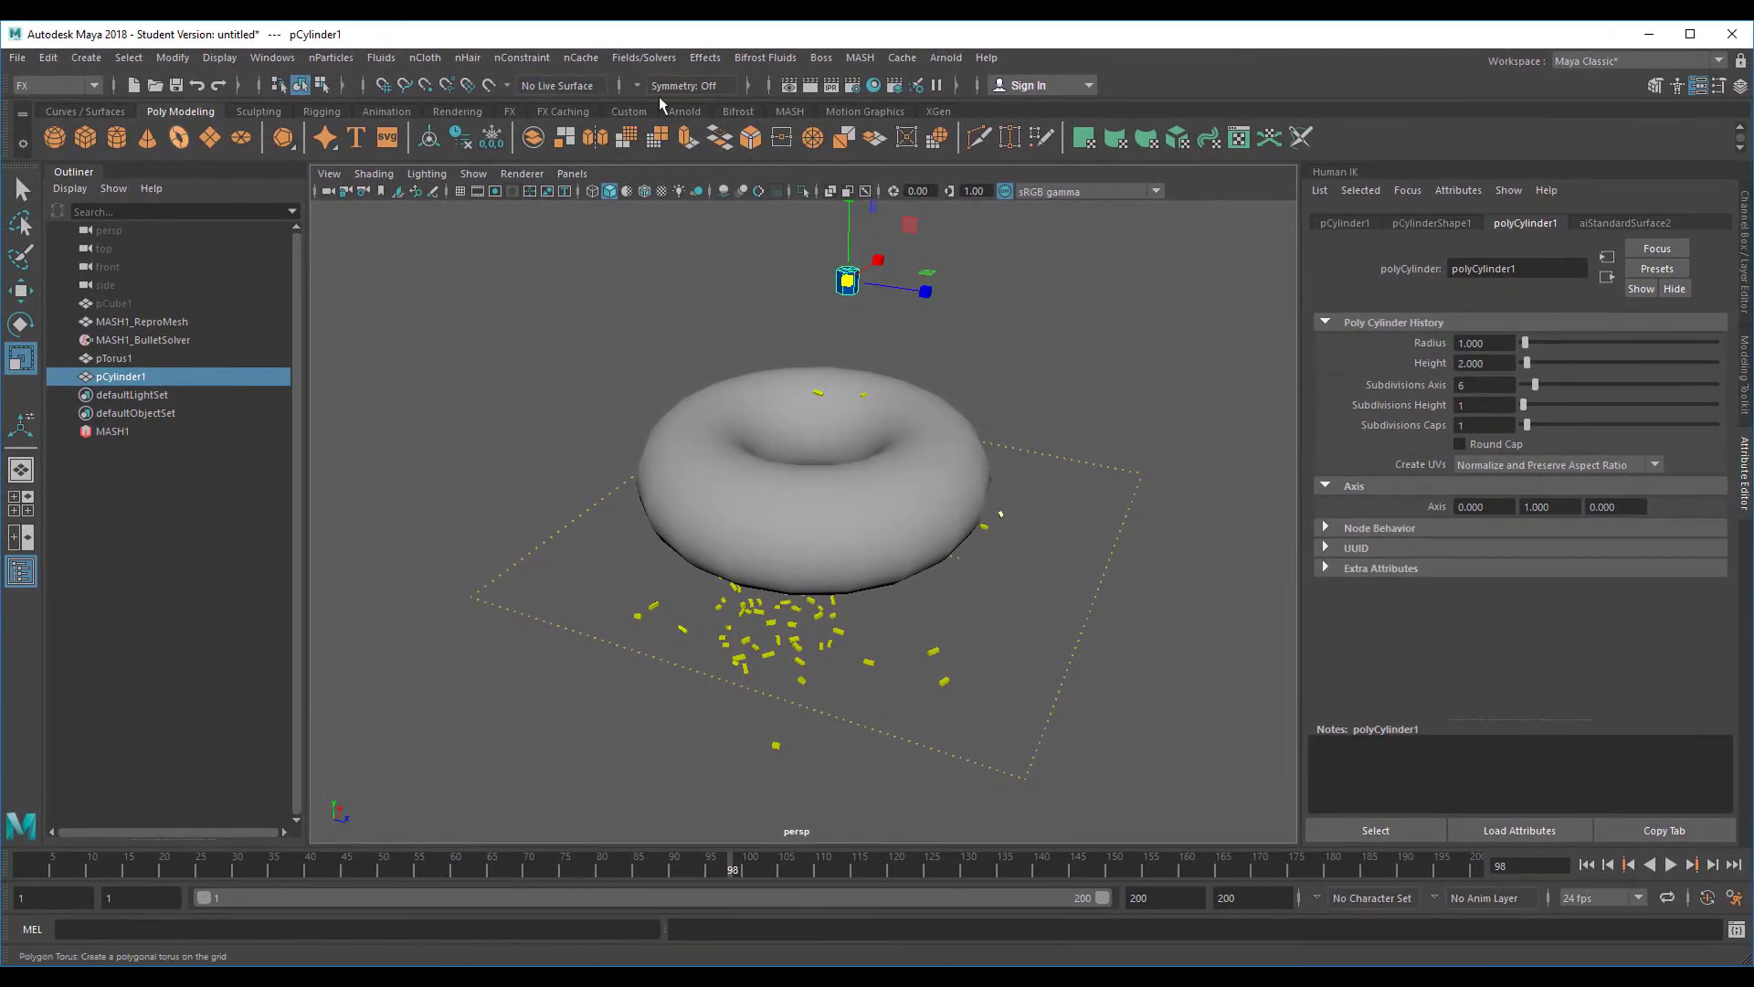
left_click(790, 112)
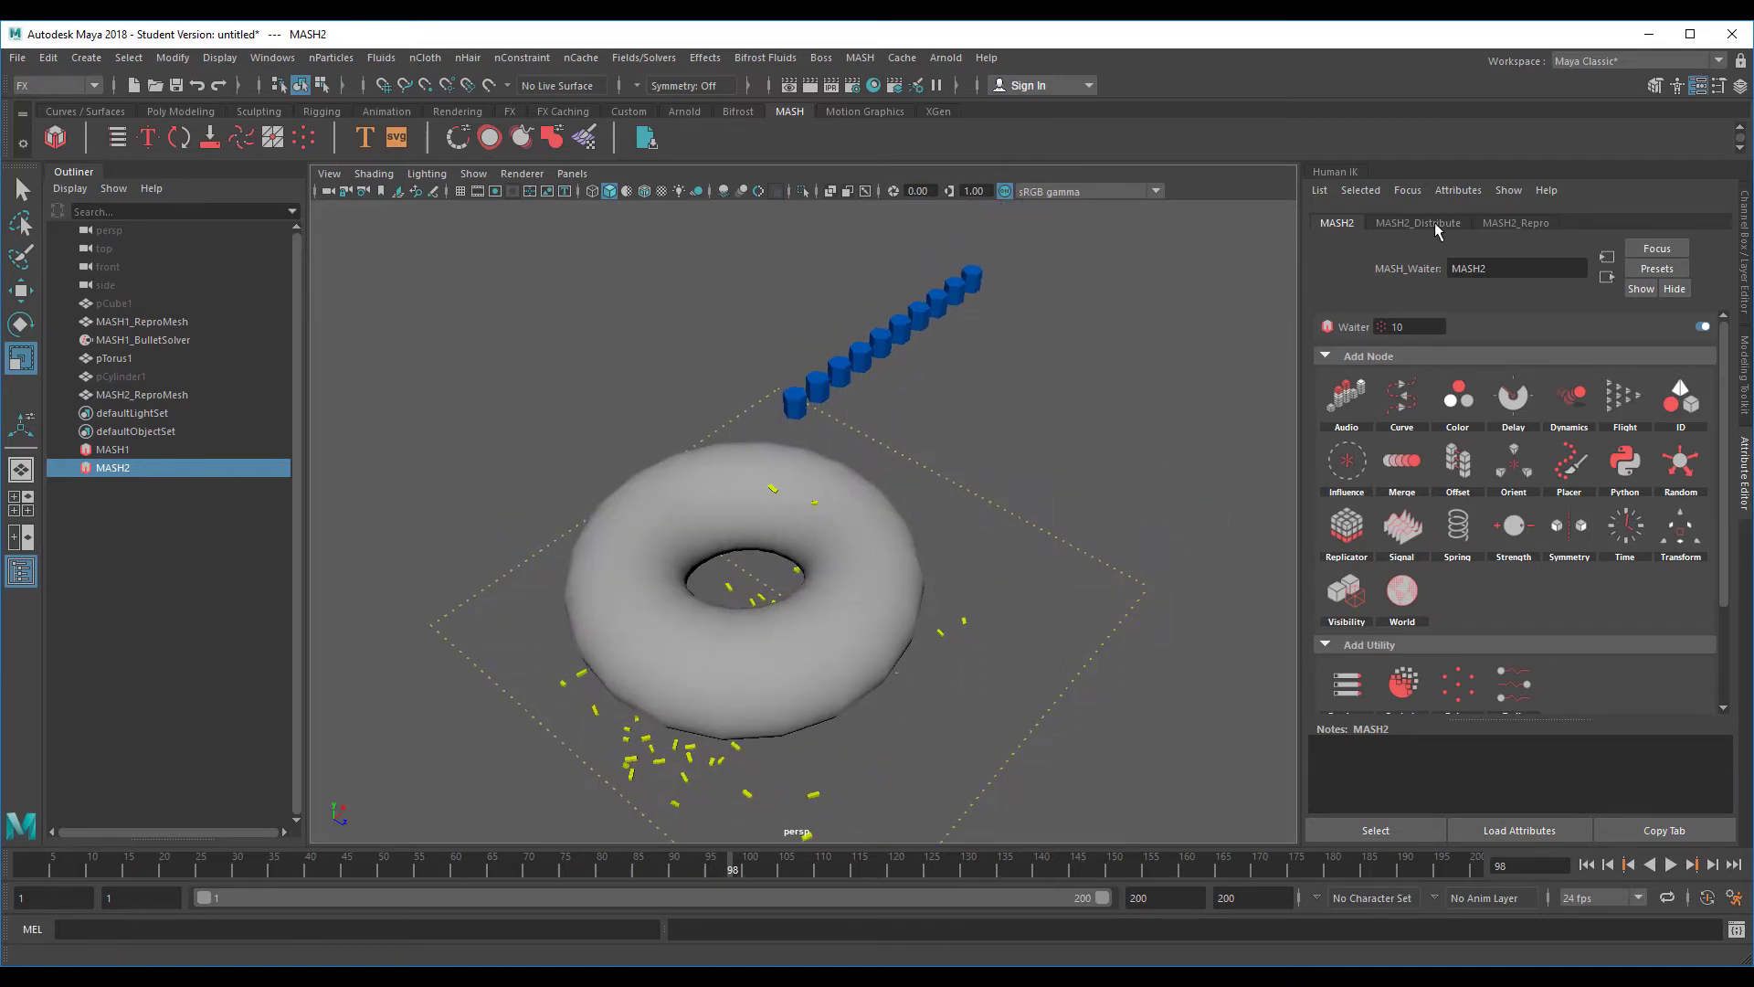
Set MASH2's Distribute node to 1000 points with Spherical distribution
left_click(1417, 223)
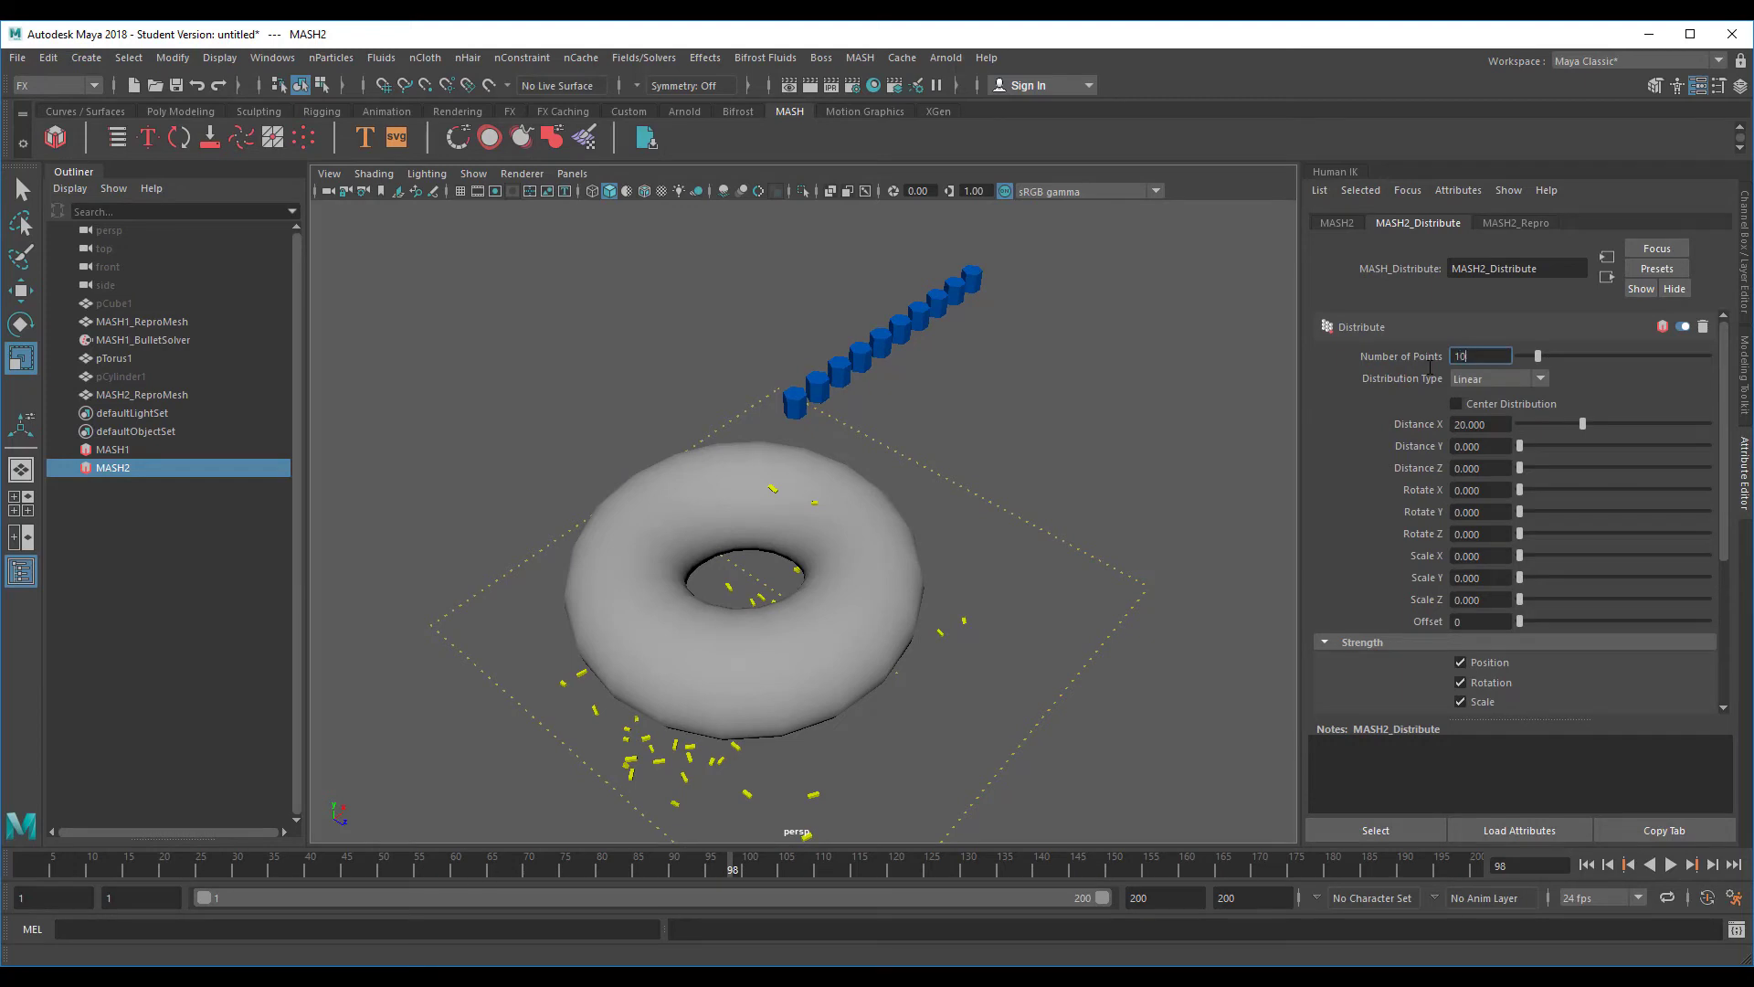
type("1000")
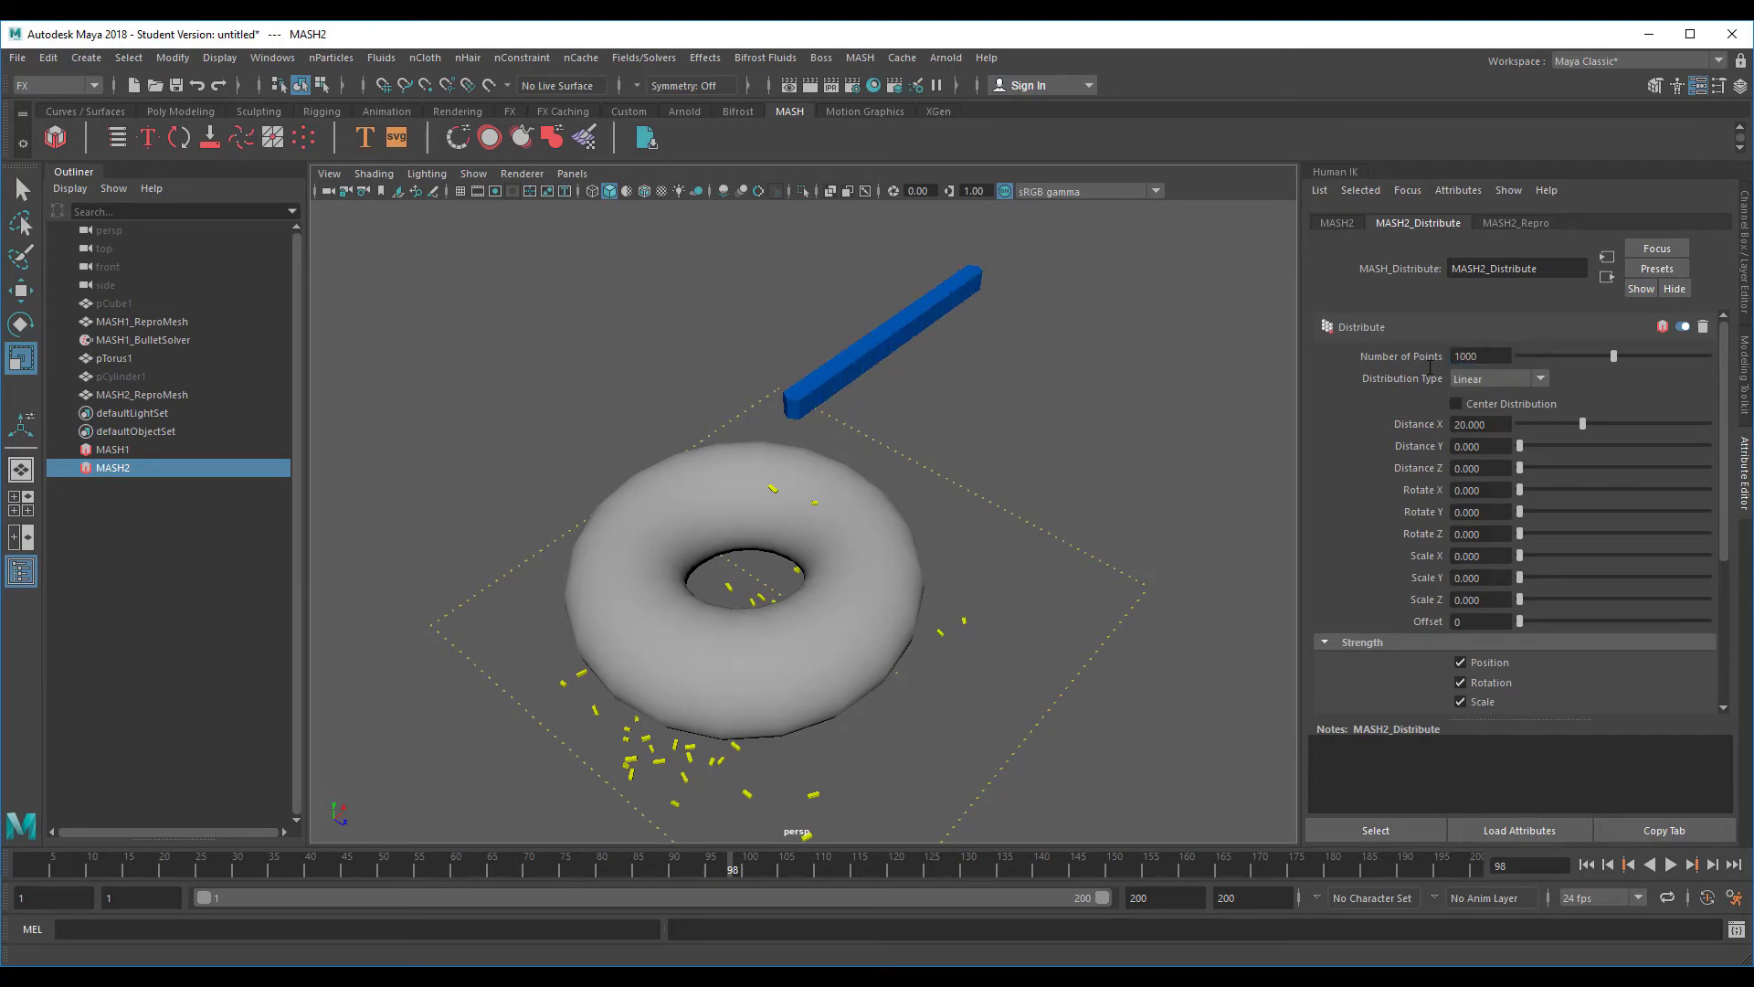
left_click(1539, 379)
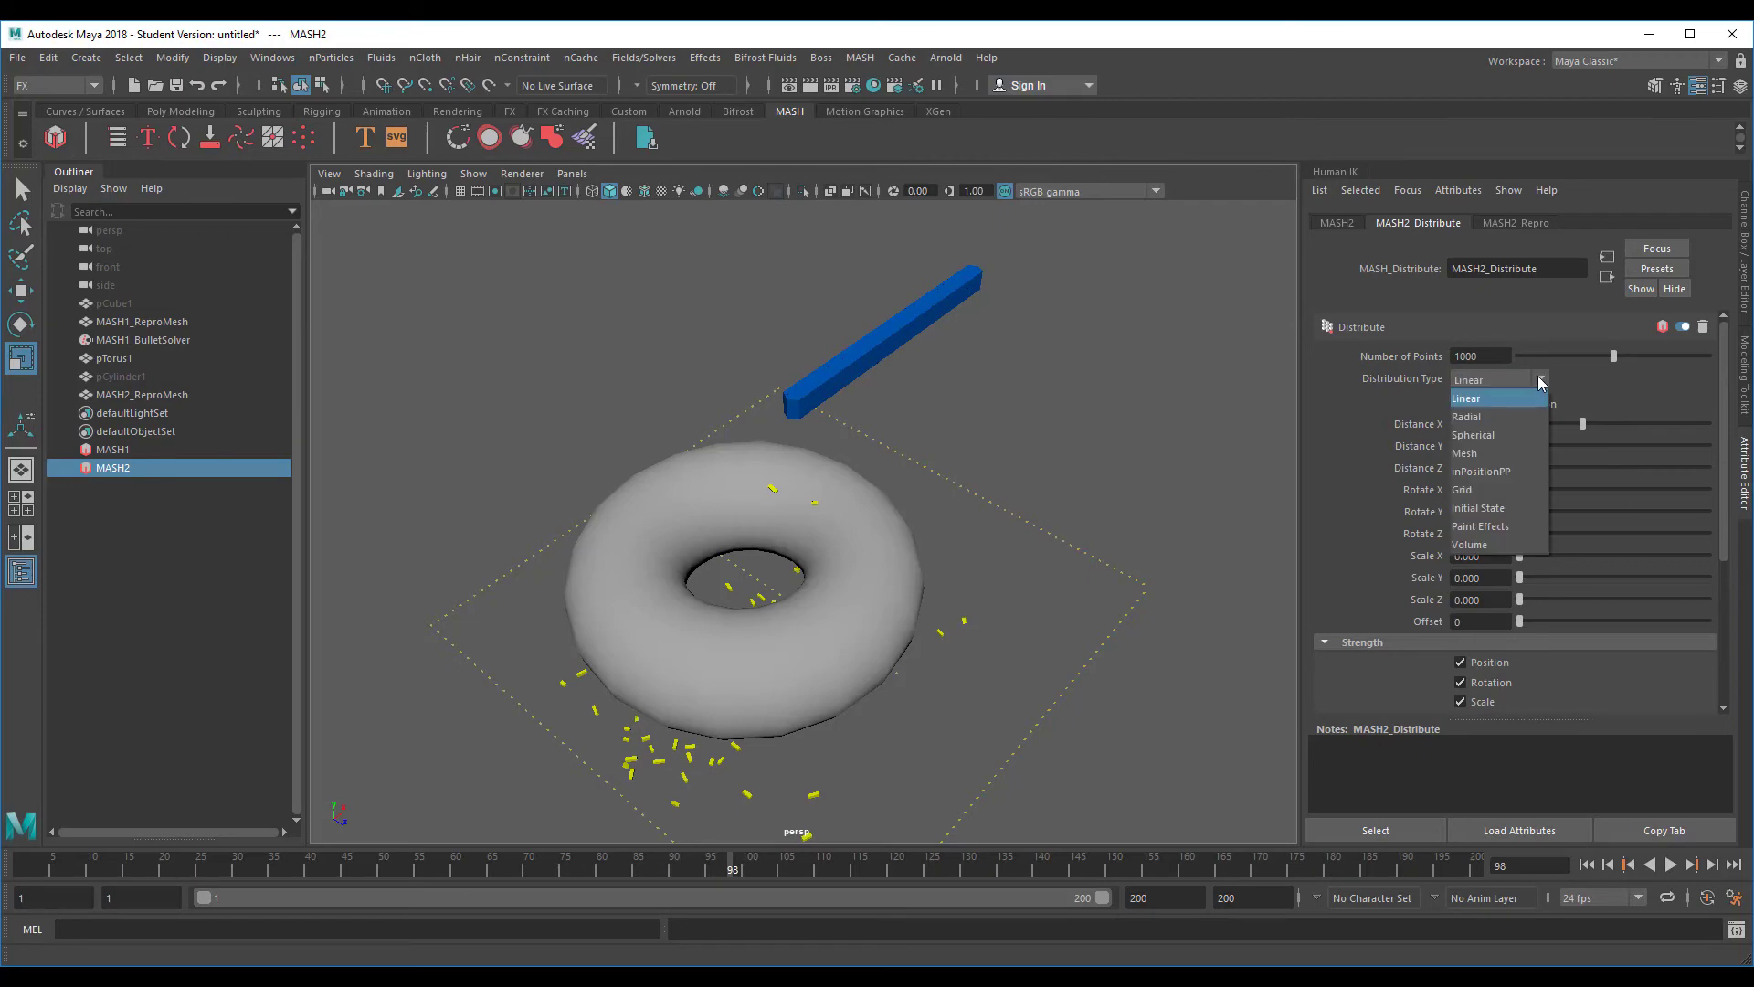
left_click(1473, 435)
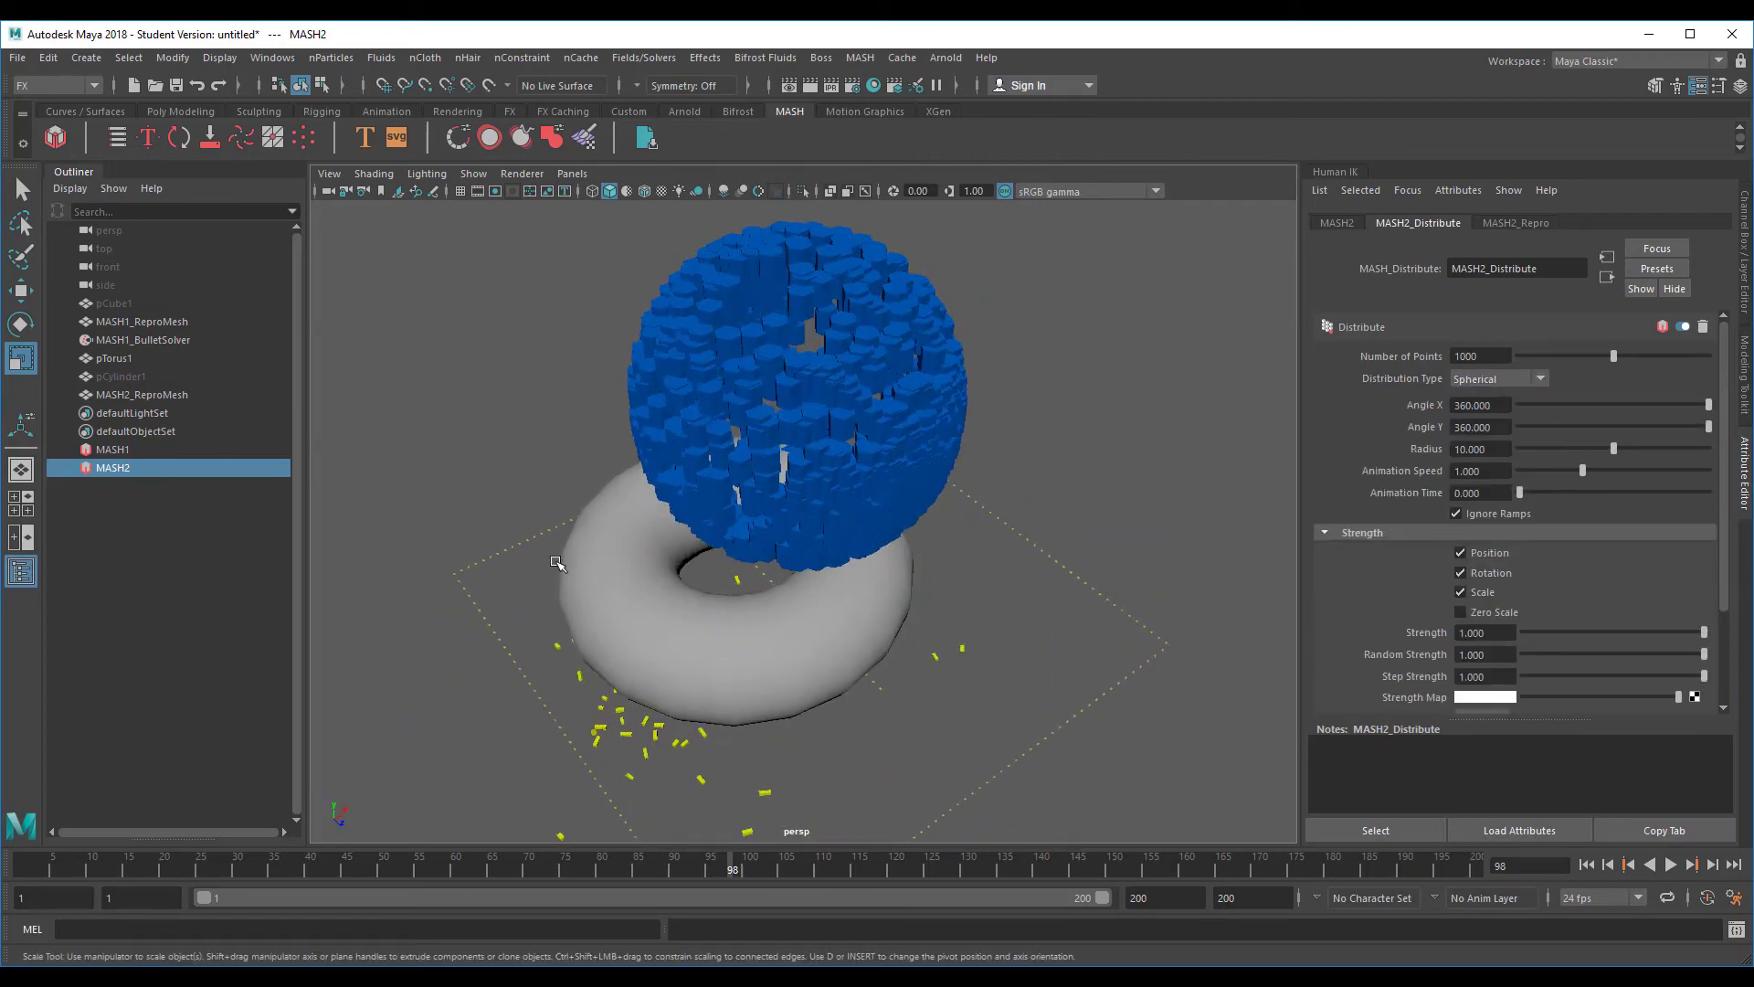
Scale down the source cylinder so the 1,000 instances become small above the torus
left_click(121, 377)
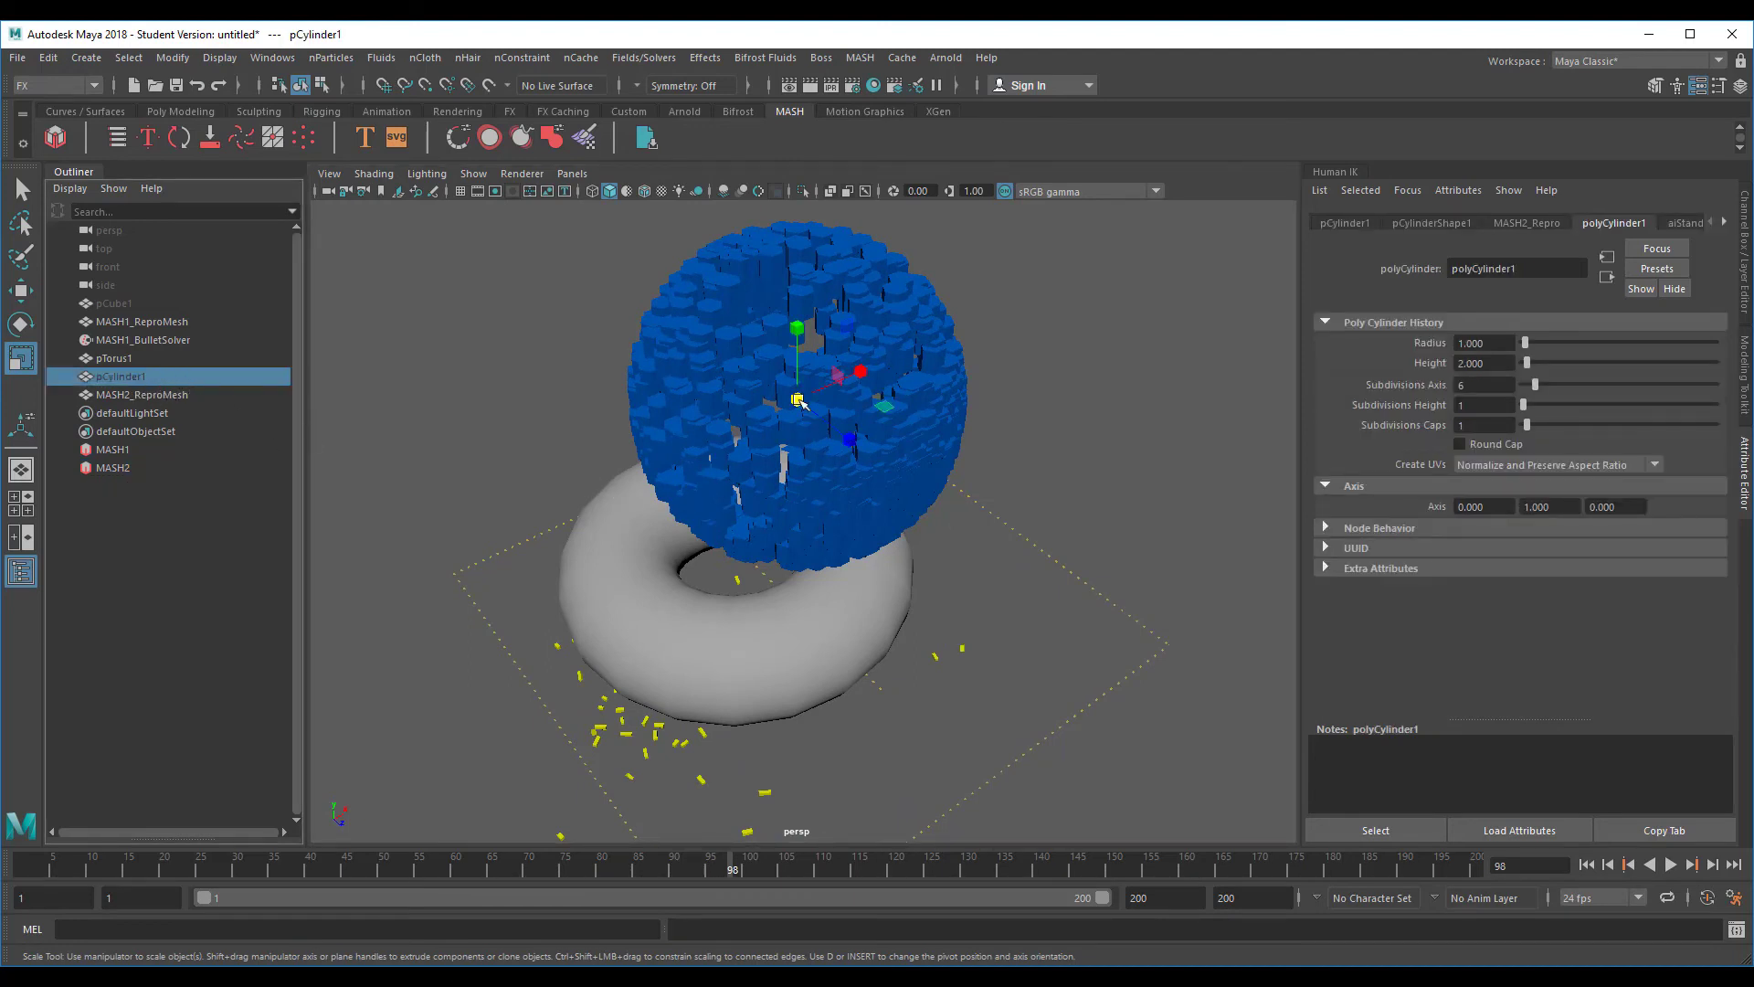
left_click_drag(795, 400, 738, 548)
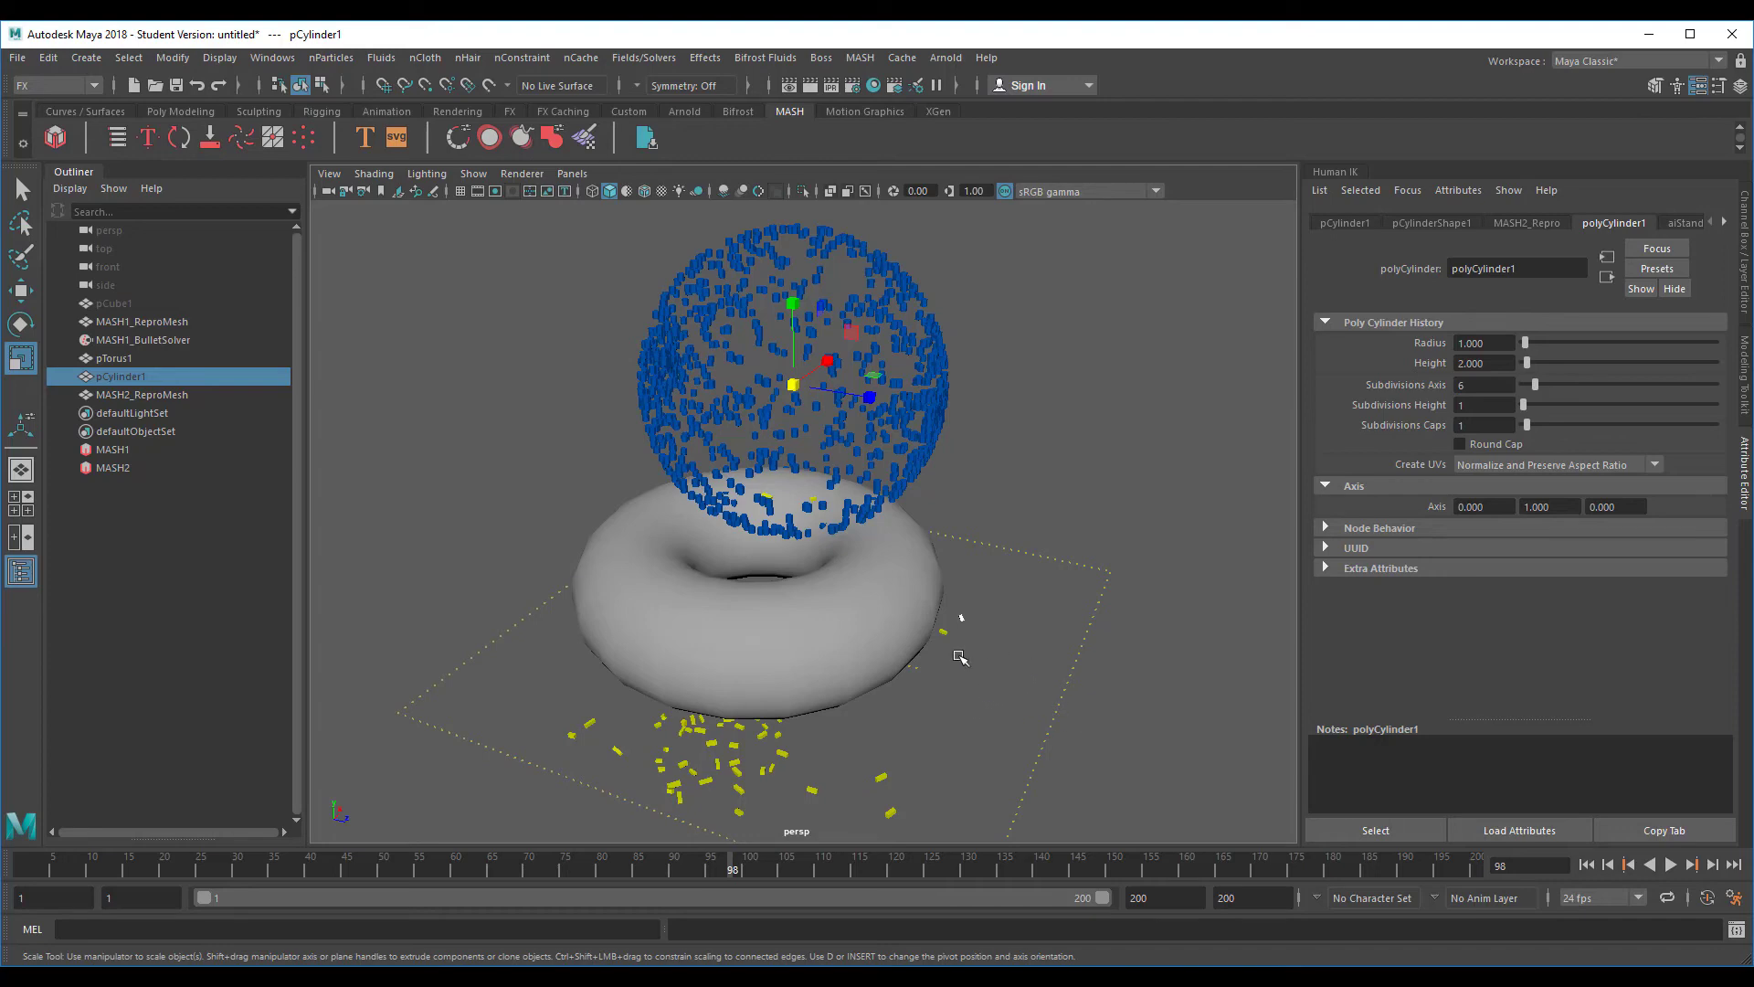
mouse_move(797, 422)
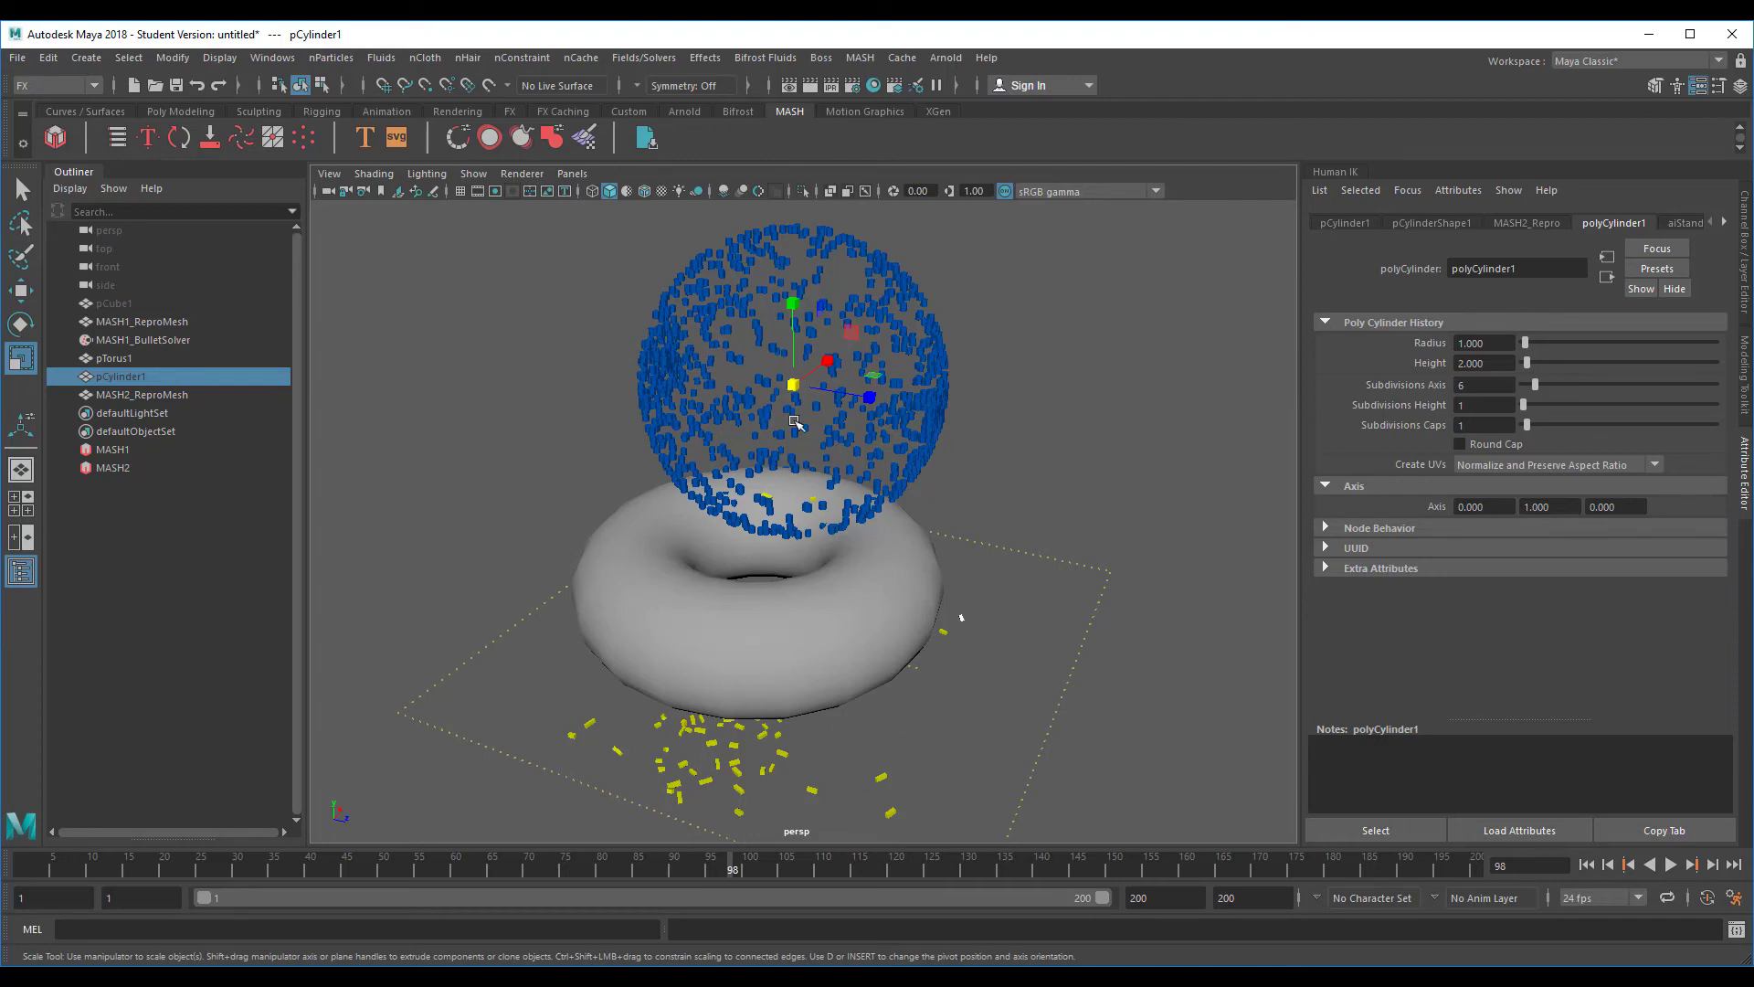
left_click_drag(795, 422, 919, 517)
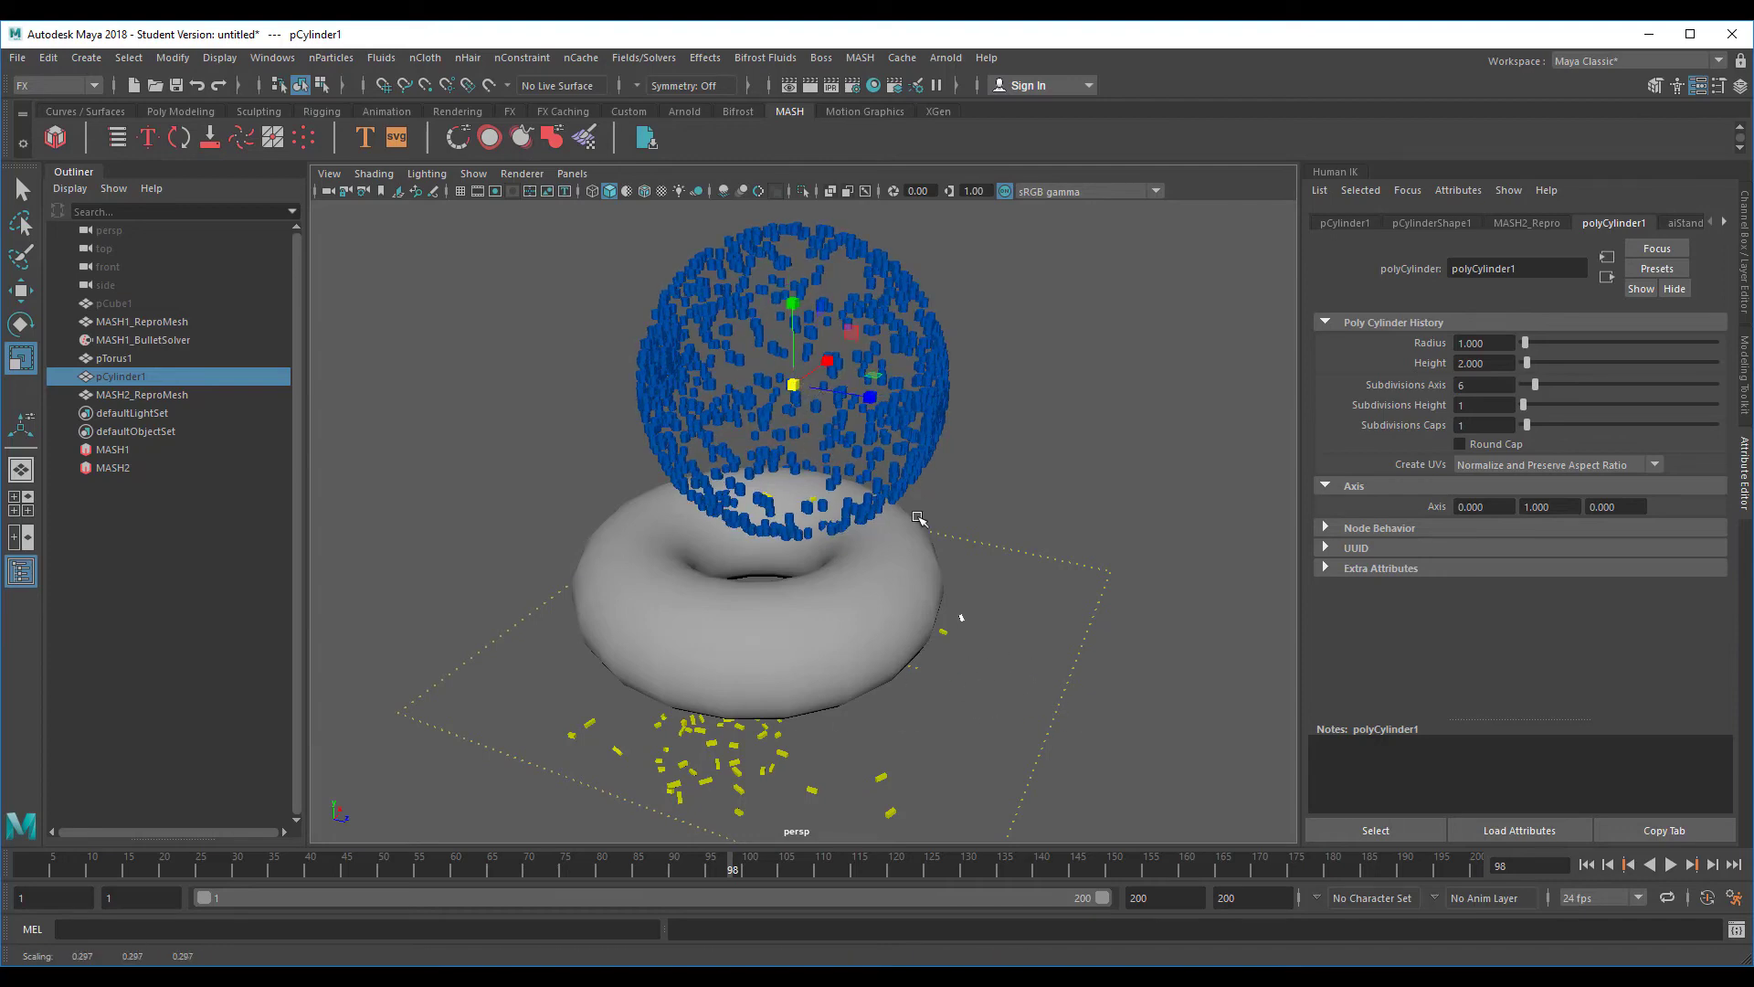
left_click_drag(918, 517, 890, 515)
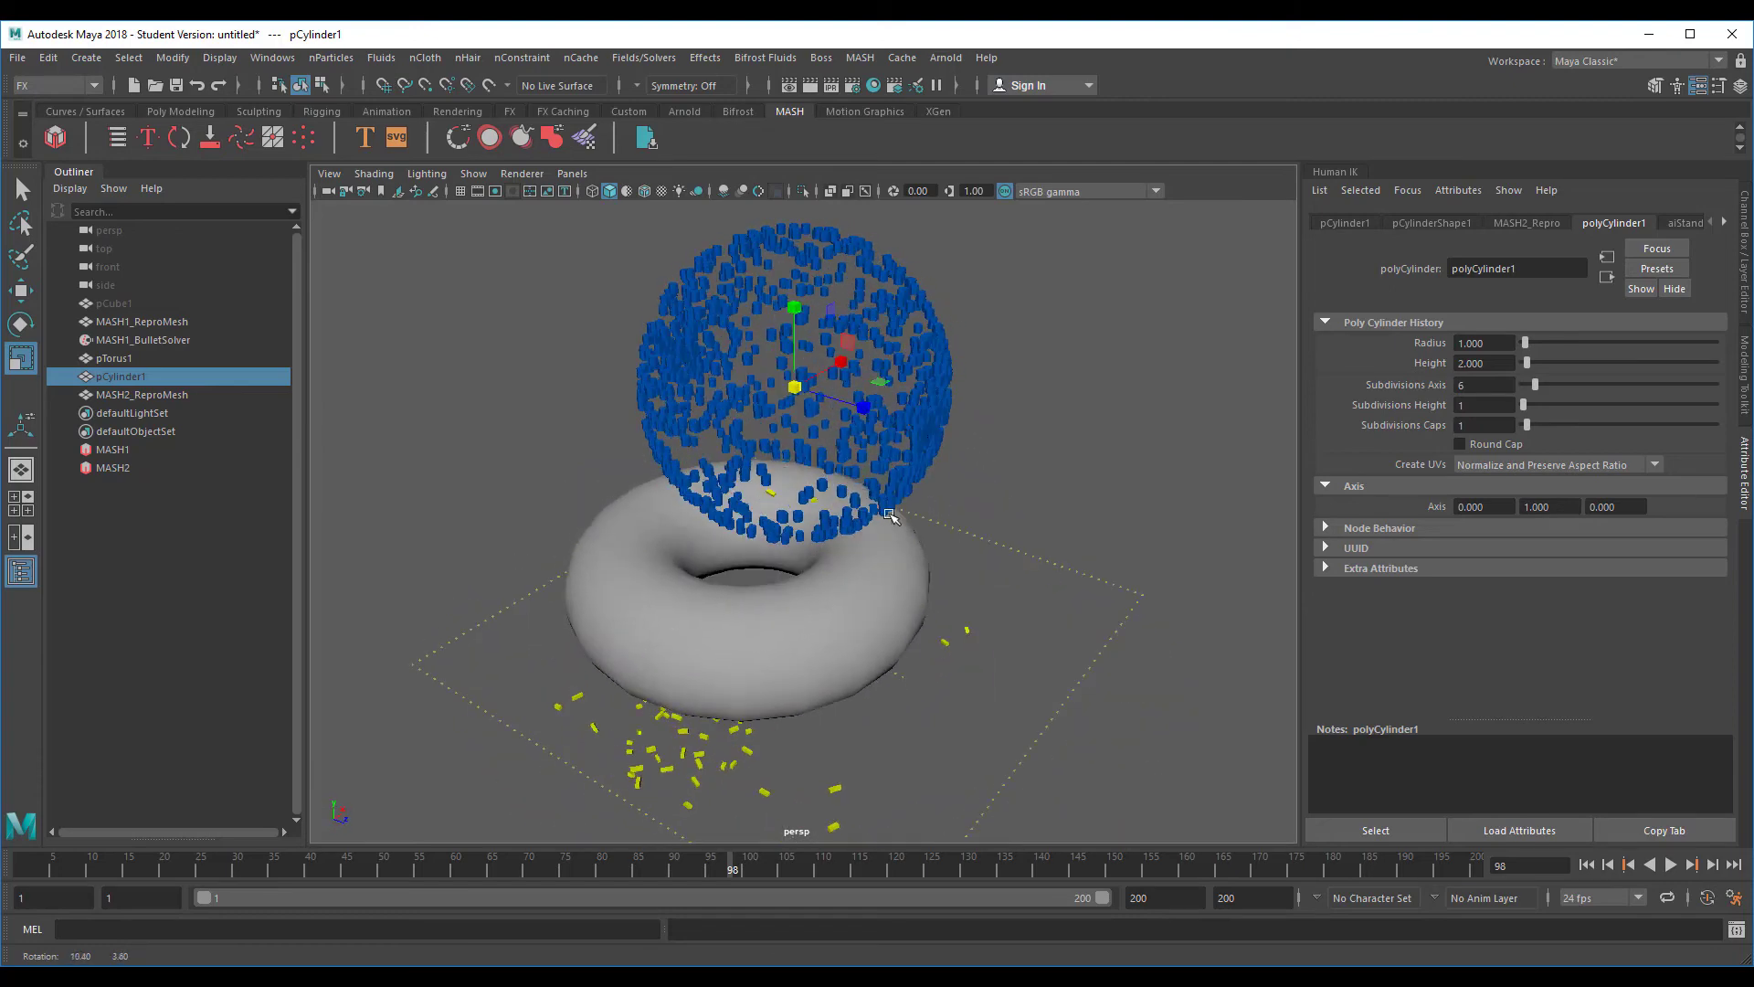
left_click_drag(890, 515, 789, 402)
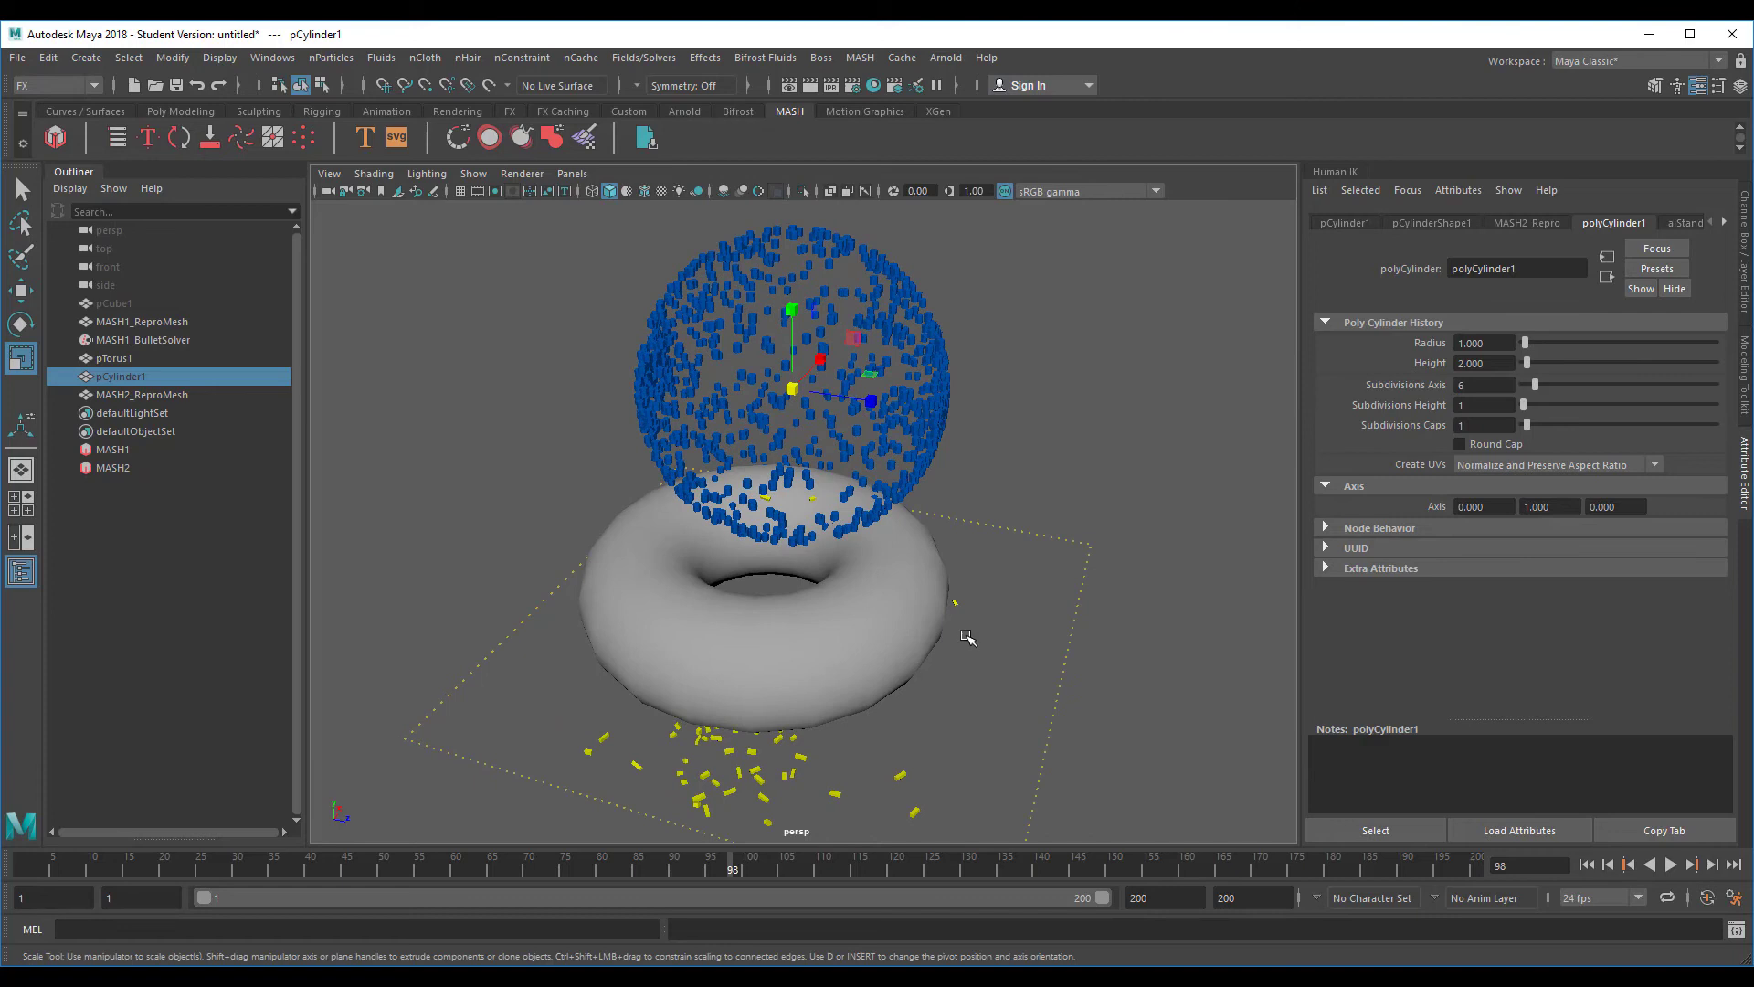
mouse_move(128, 480)
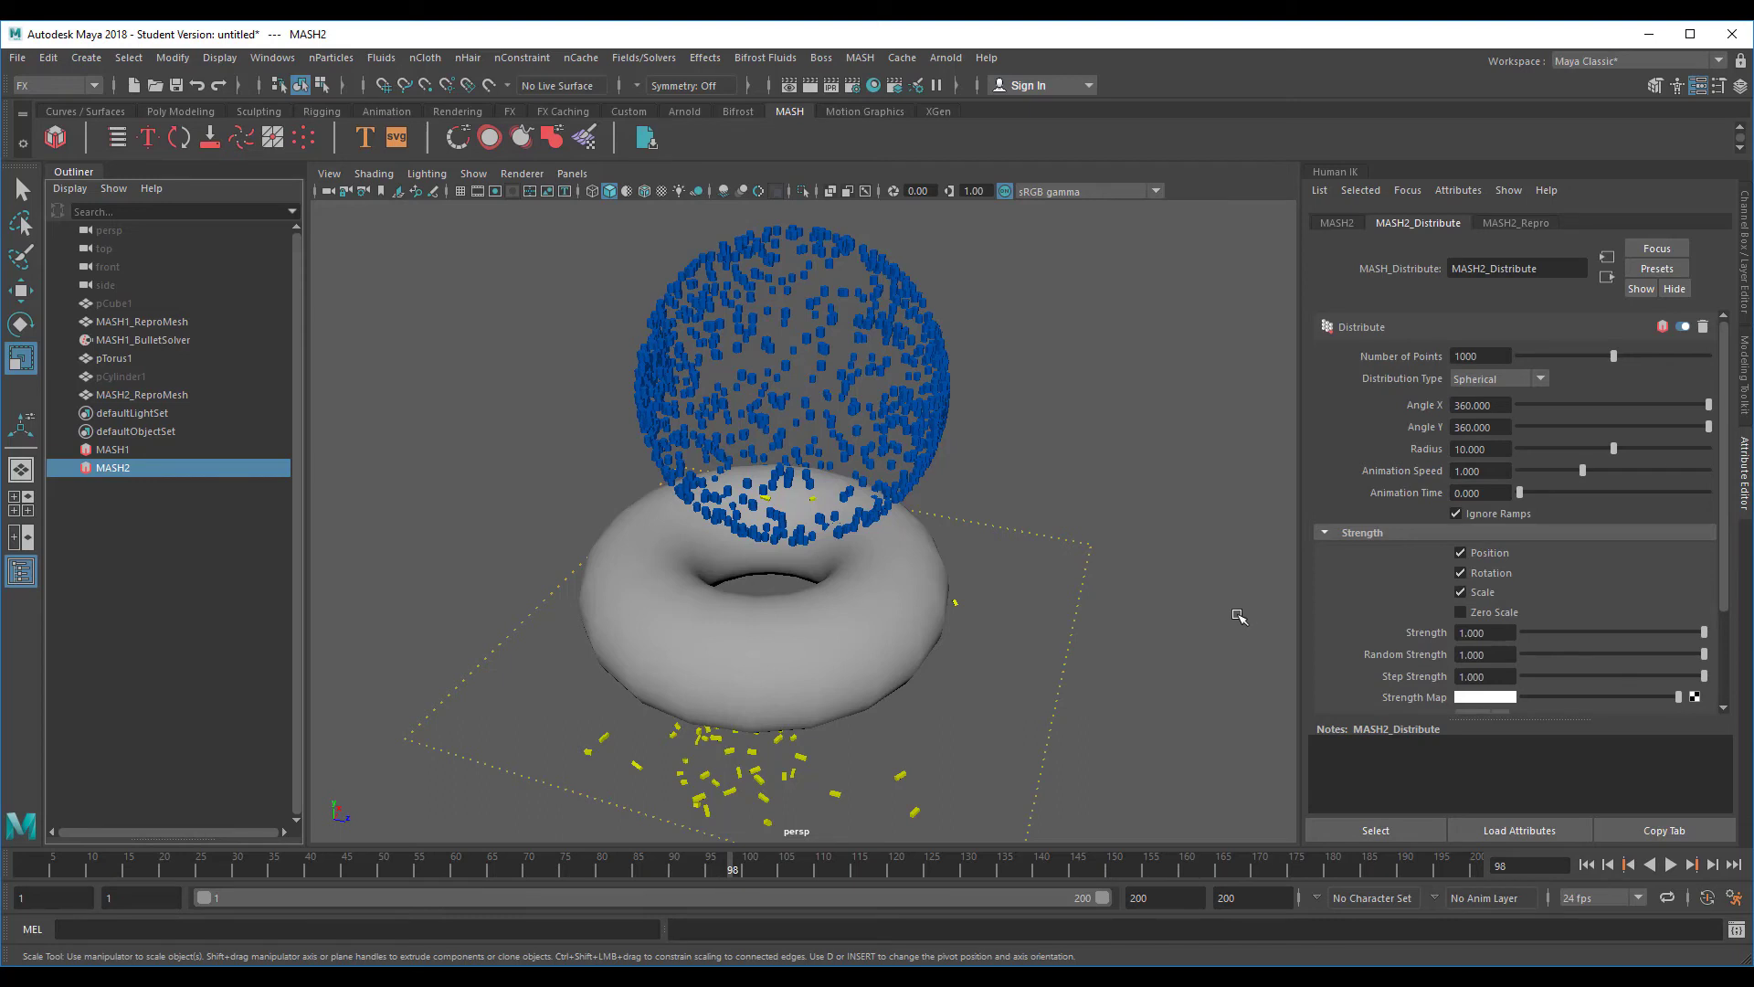
left_click(1334, 223)
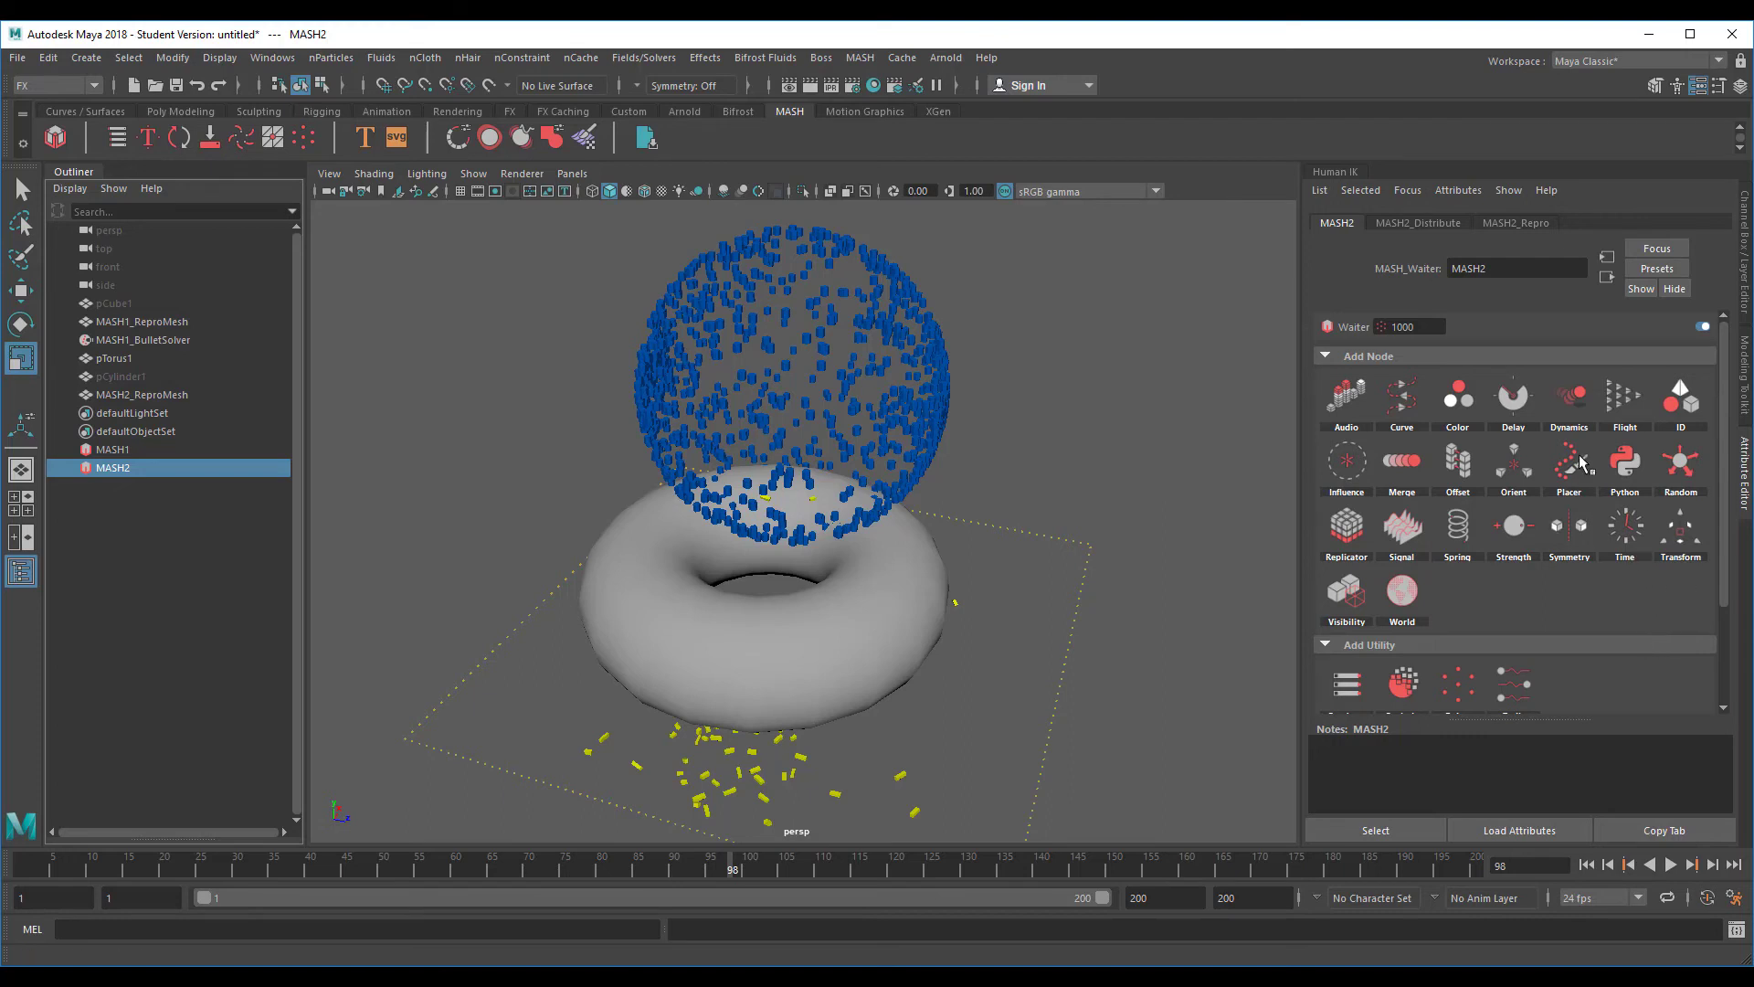
mouse_move(1567, 397)
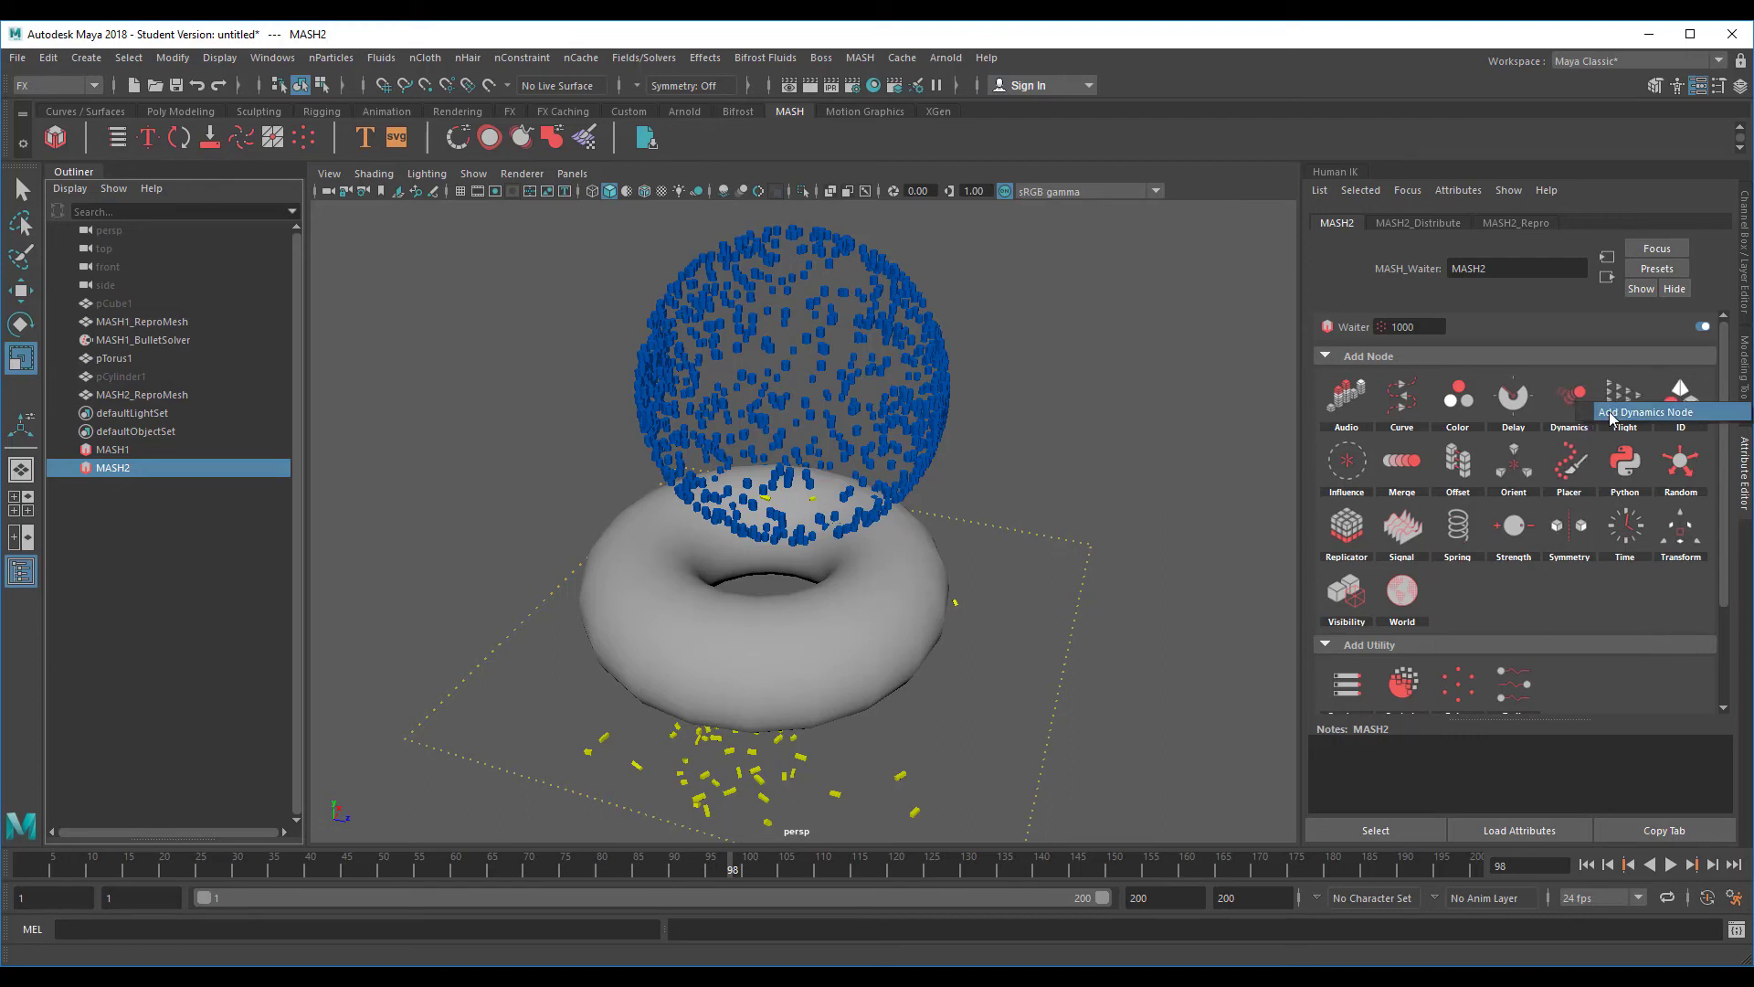
Add MASH2_Dynamics to the cylinders, play them falling around the torus, and rewind to frame 1
left_click(1568, 397)
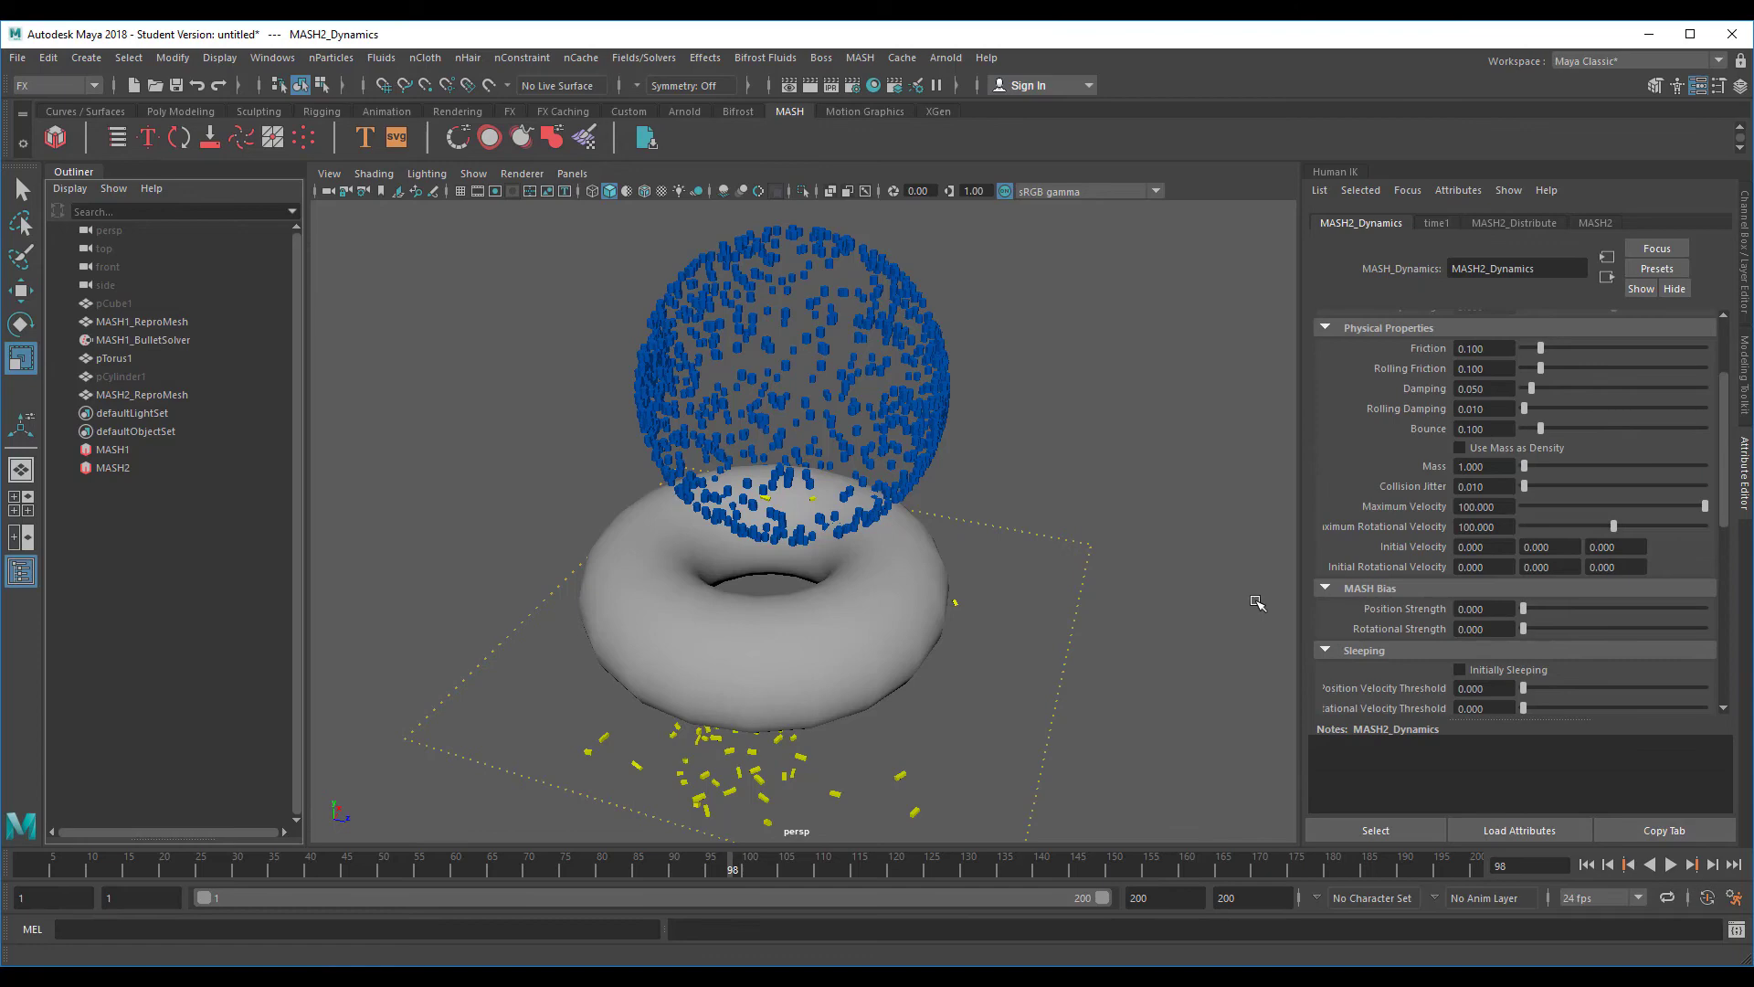
left_click(1690, 864)
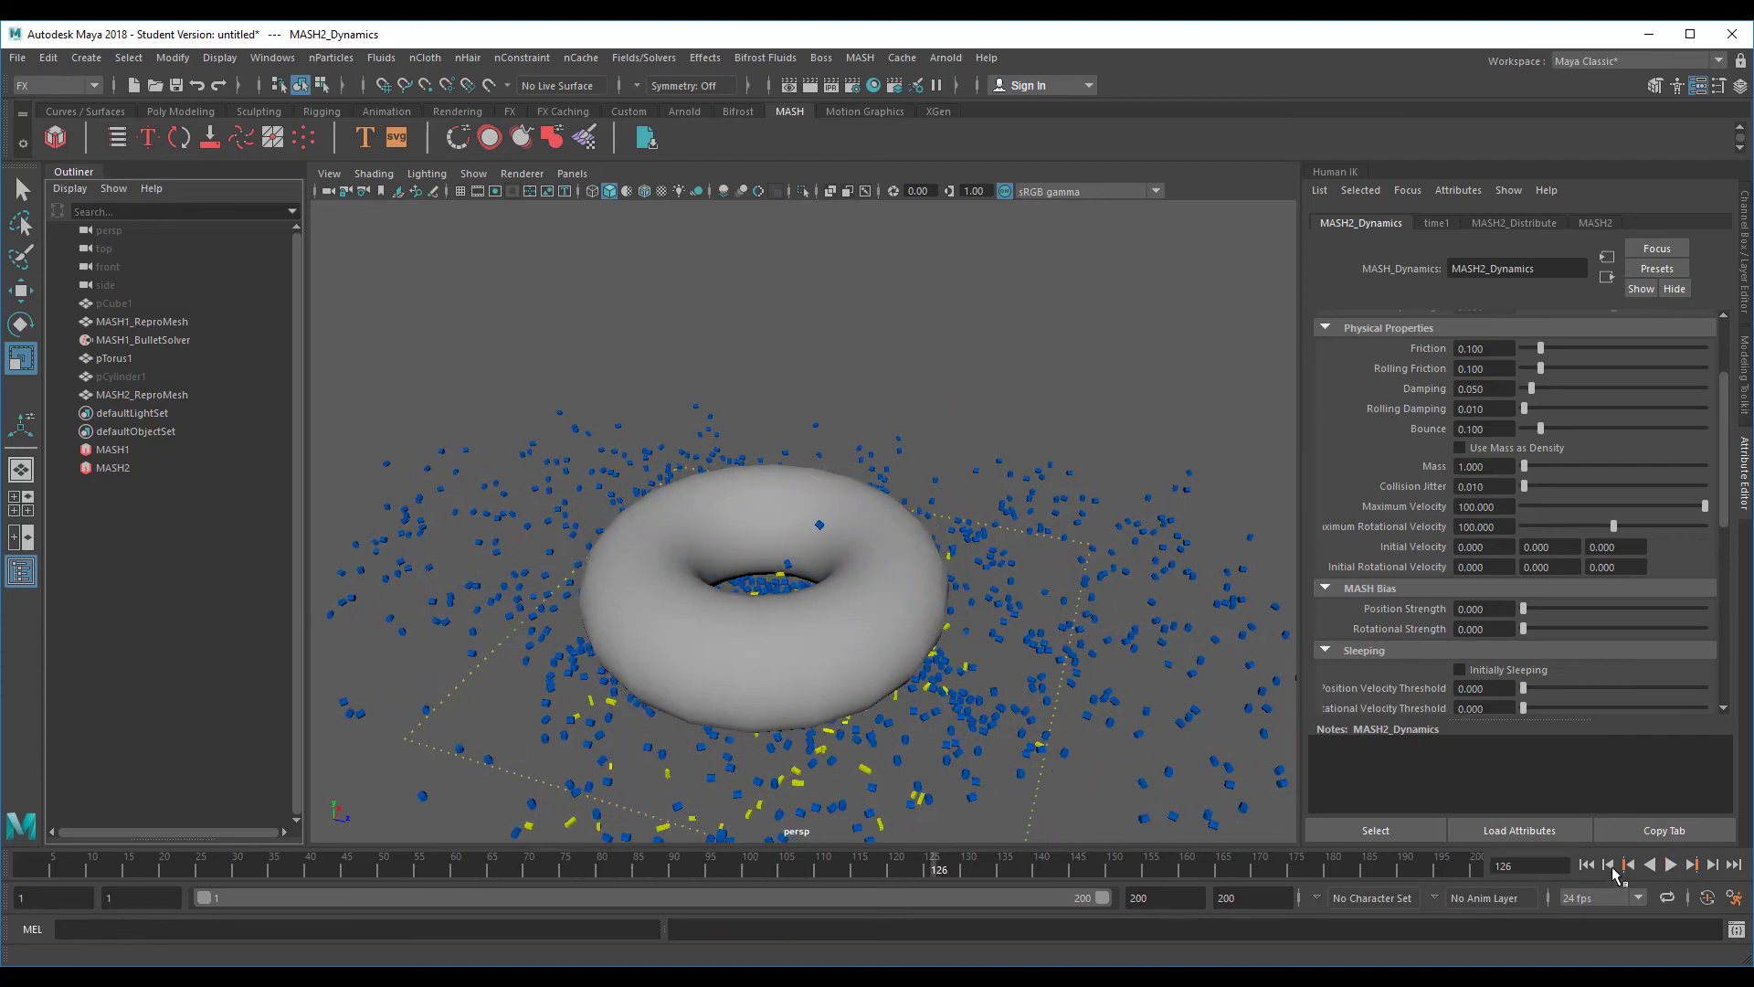
left_click(1586, 865)
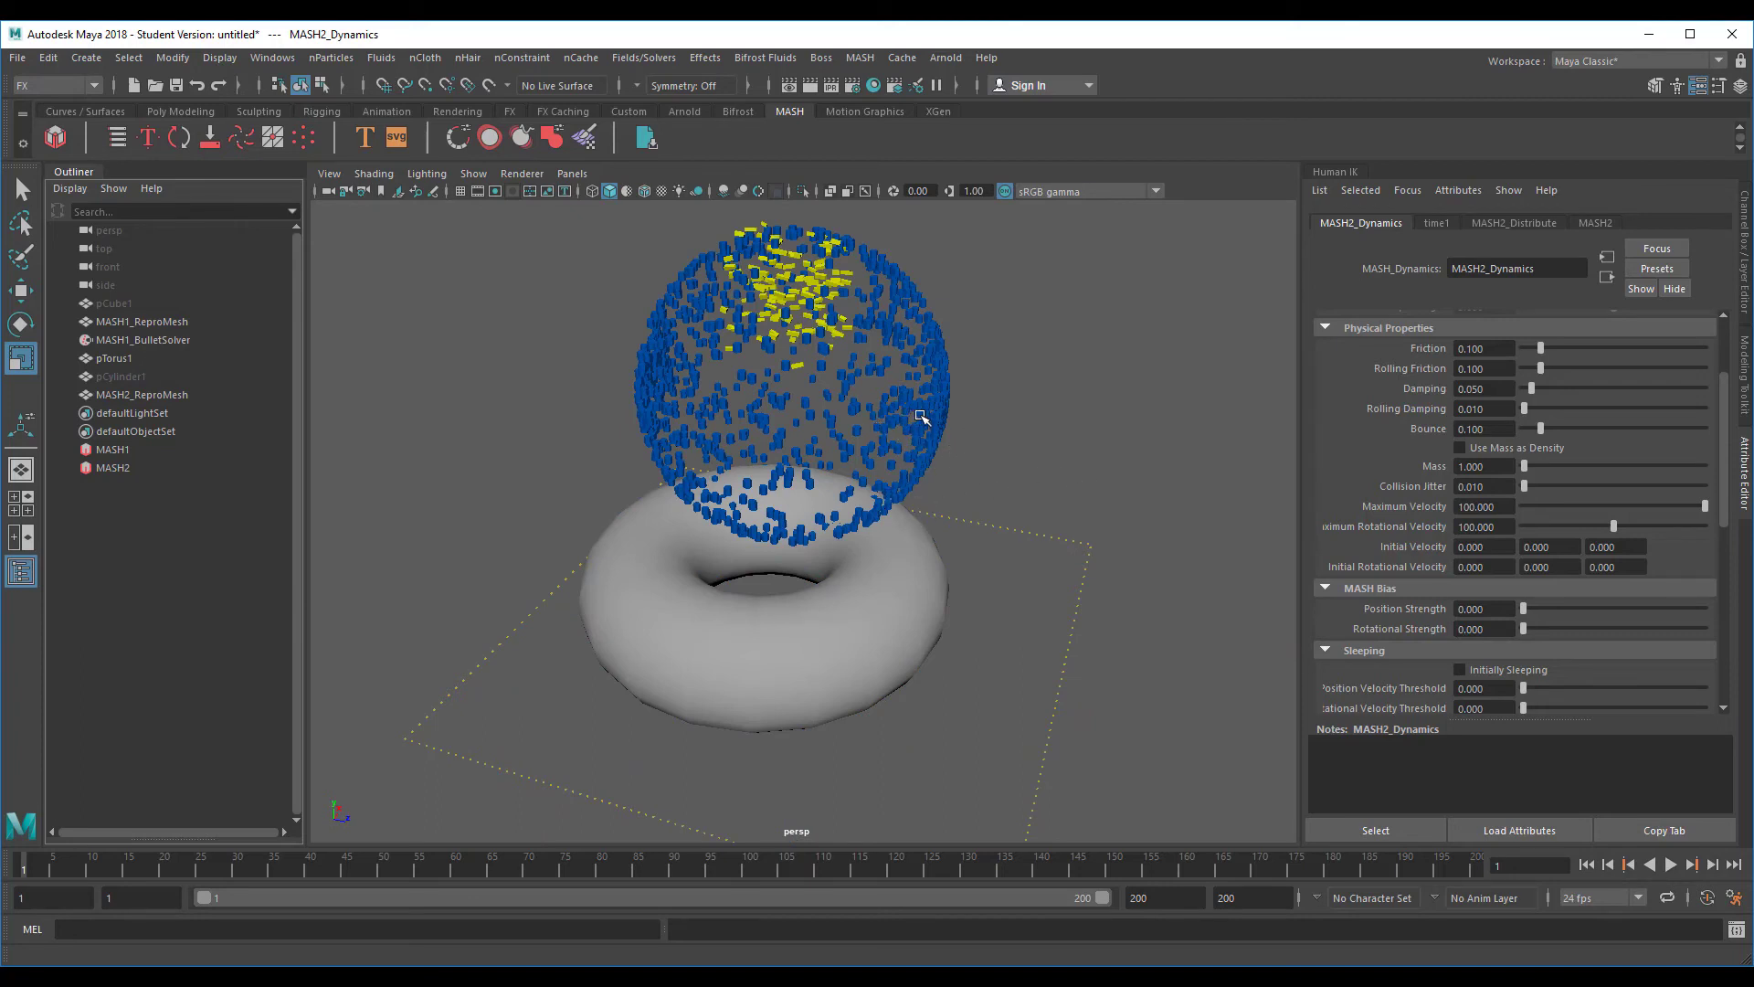
Add a MASH2 Transform node with Position Y 22.6 and rewind to the first frame
left_click(112, 468)
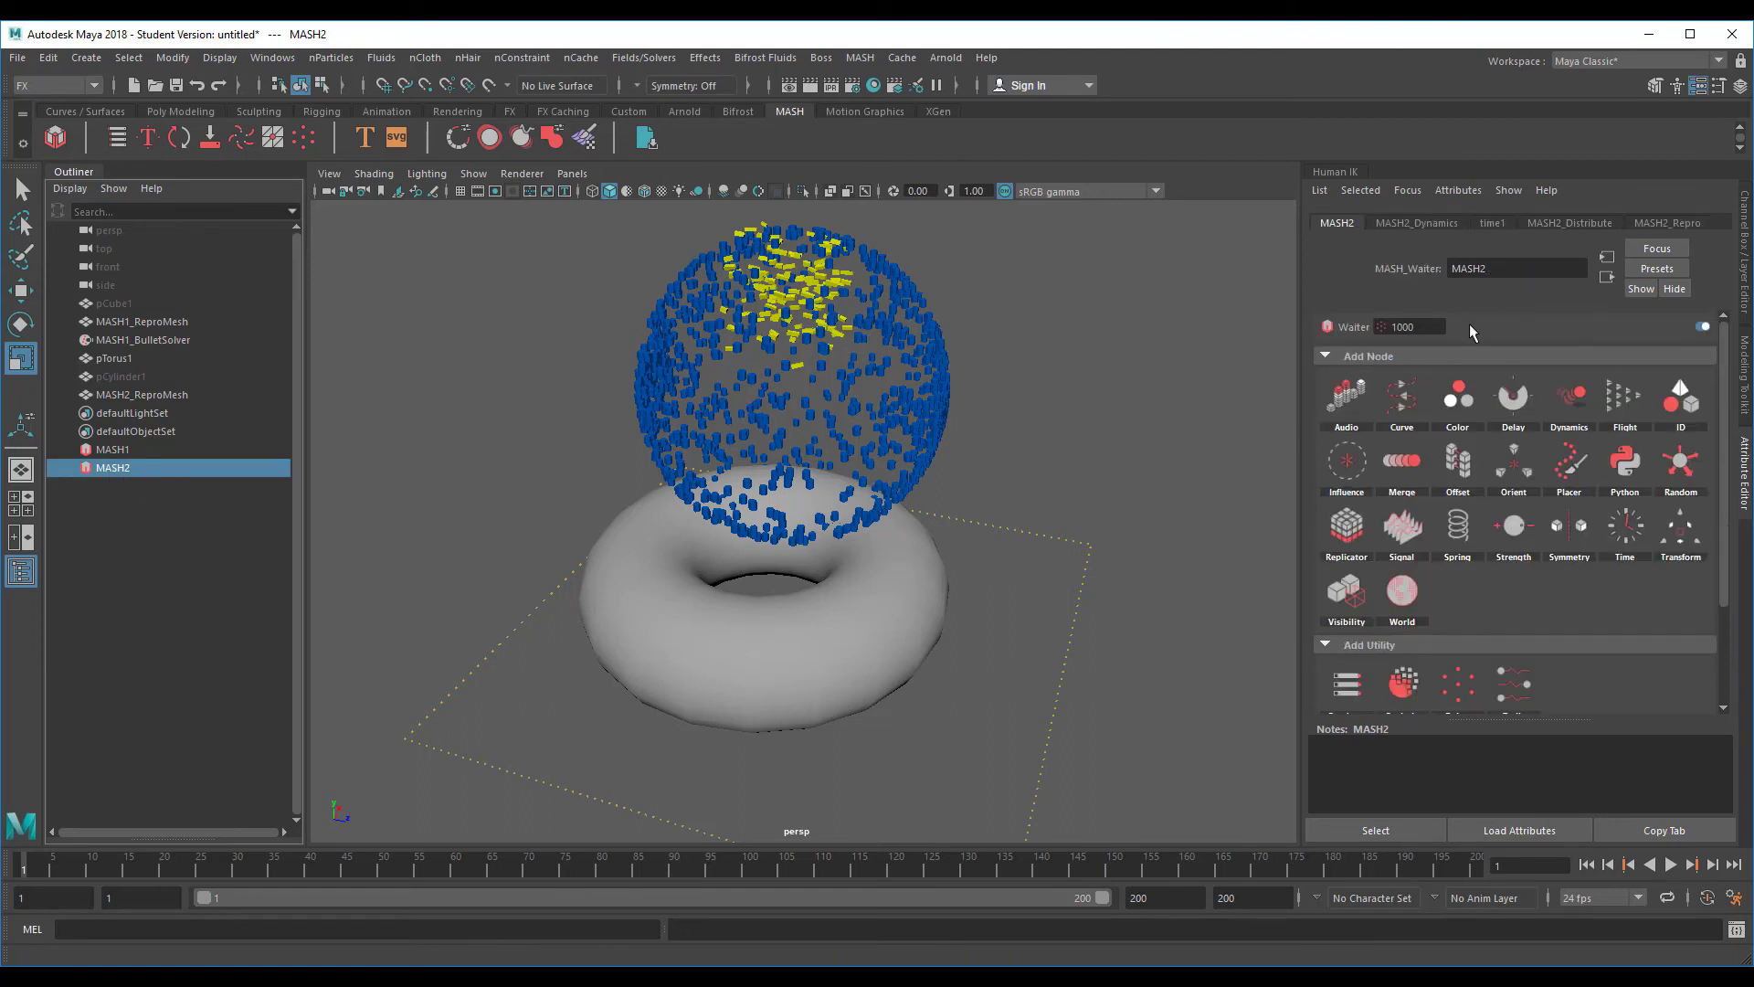
mouse_move(1679, 526)
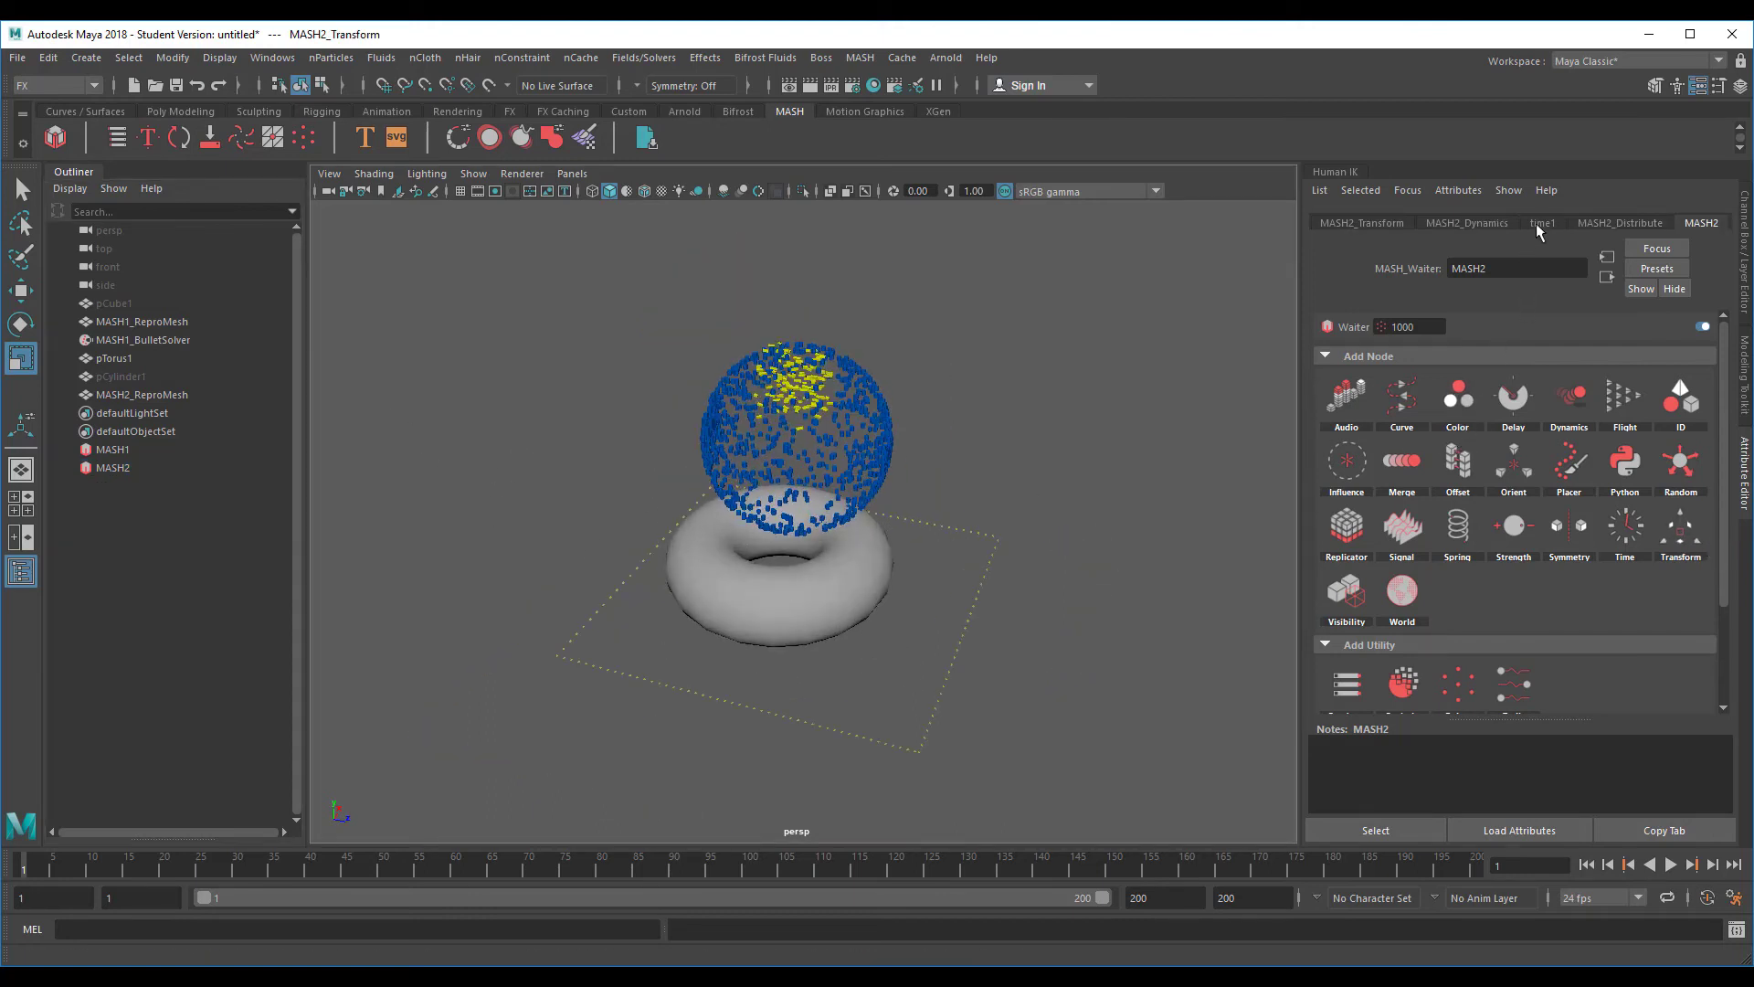
left_click(1359, 223)
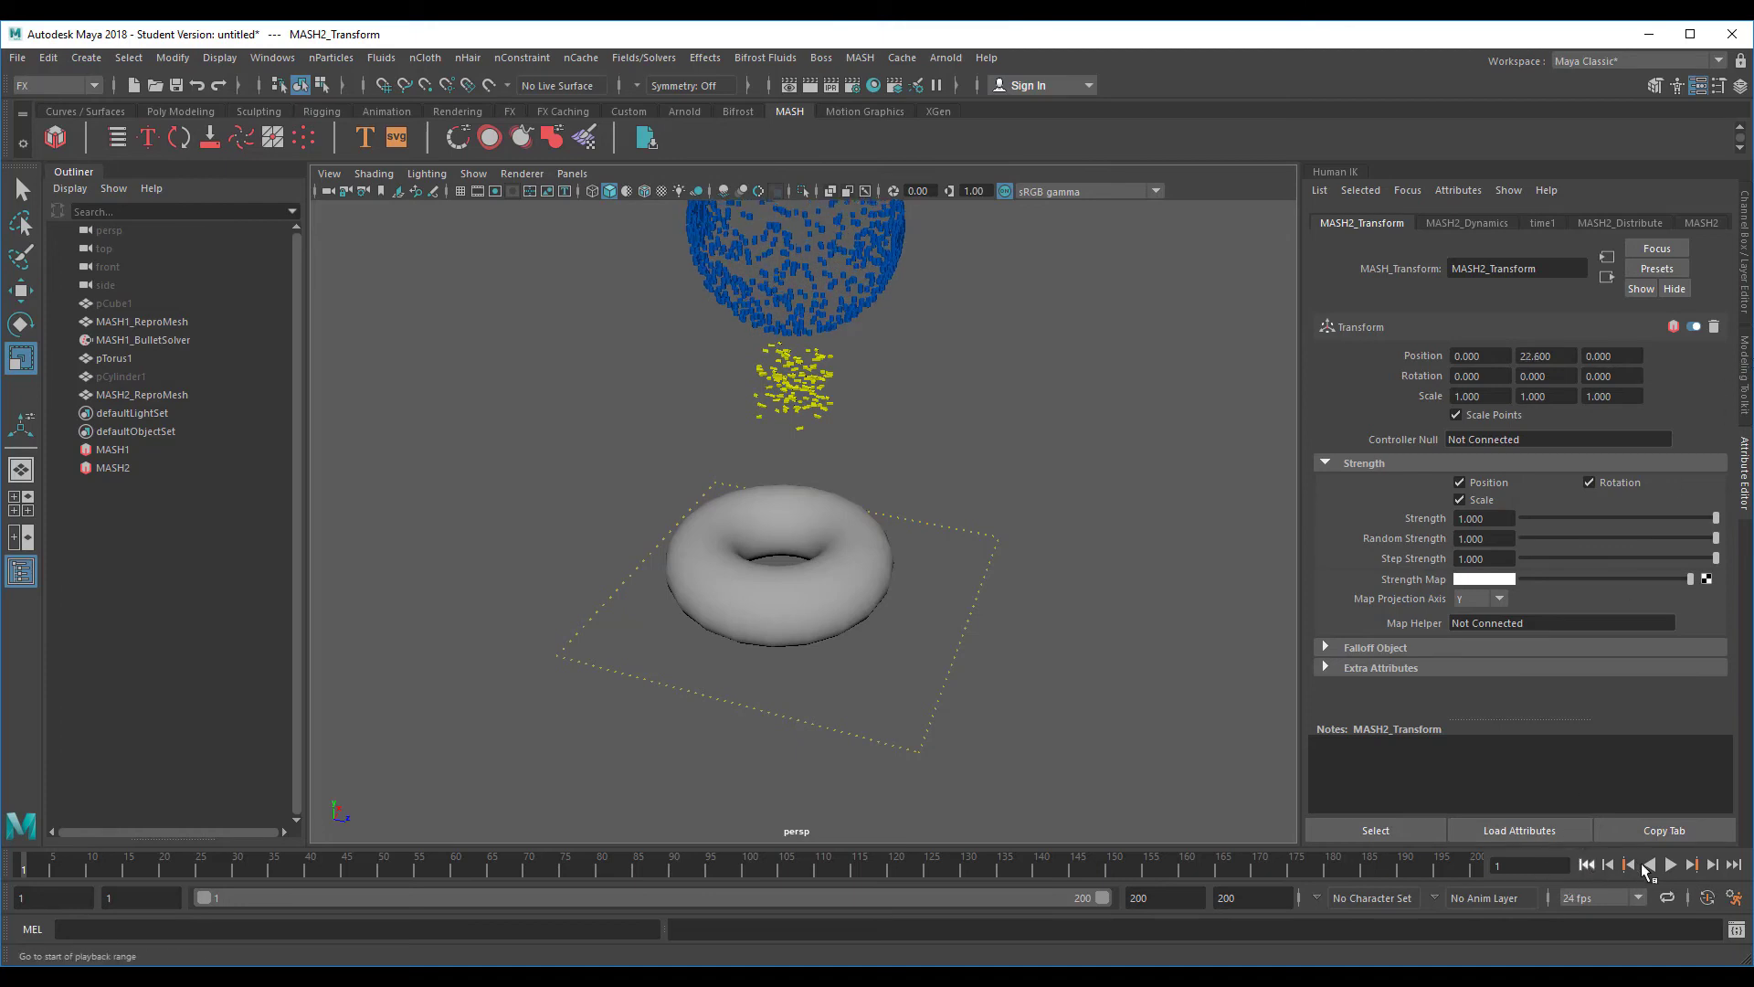
left_click(1668, 865)
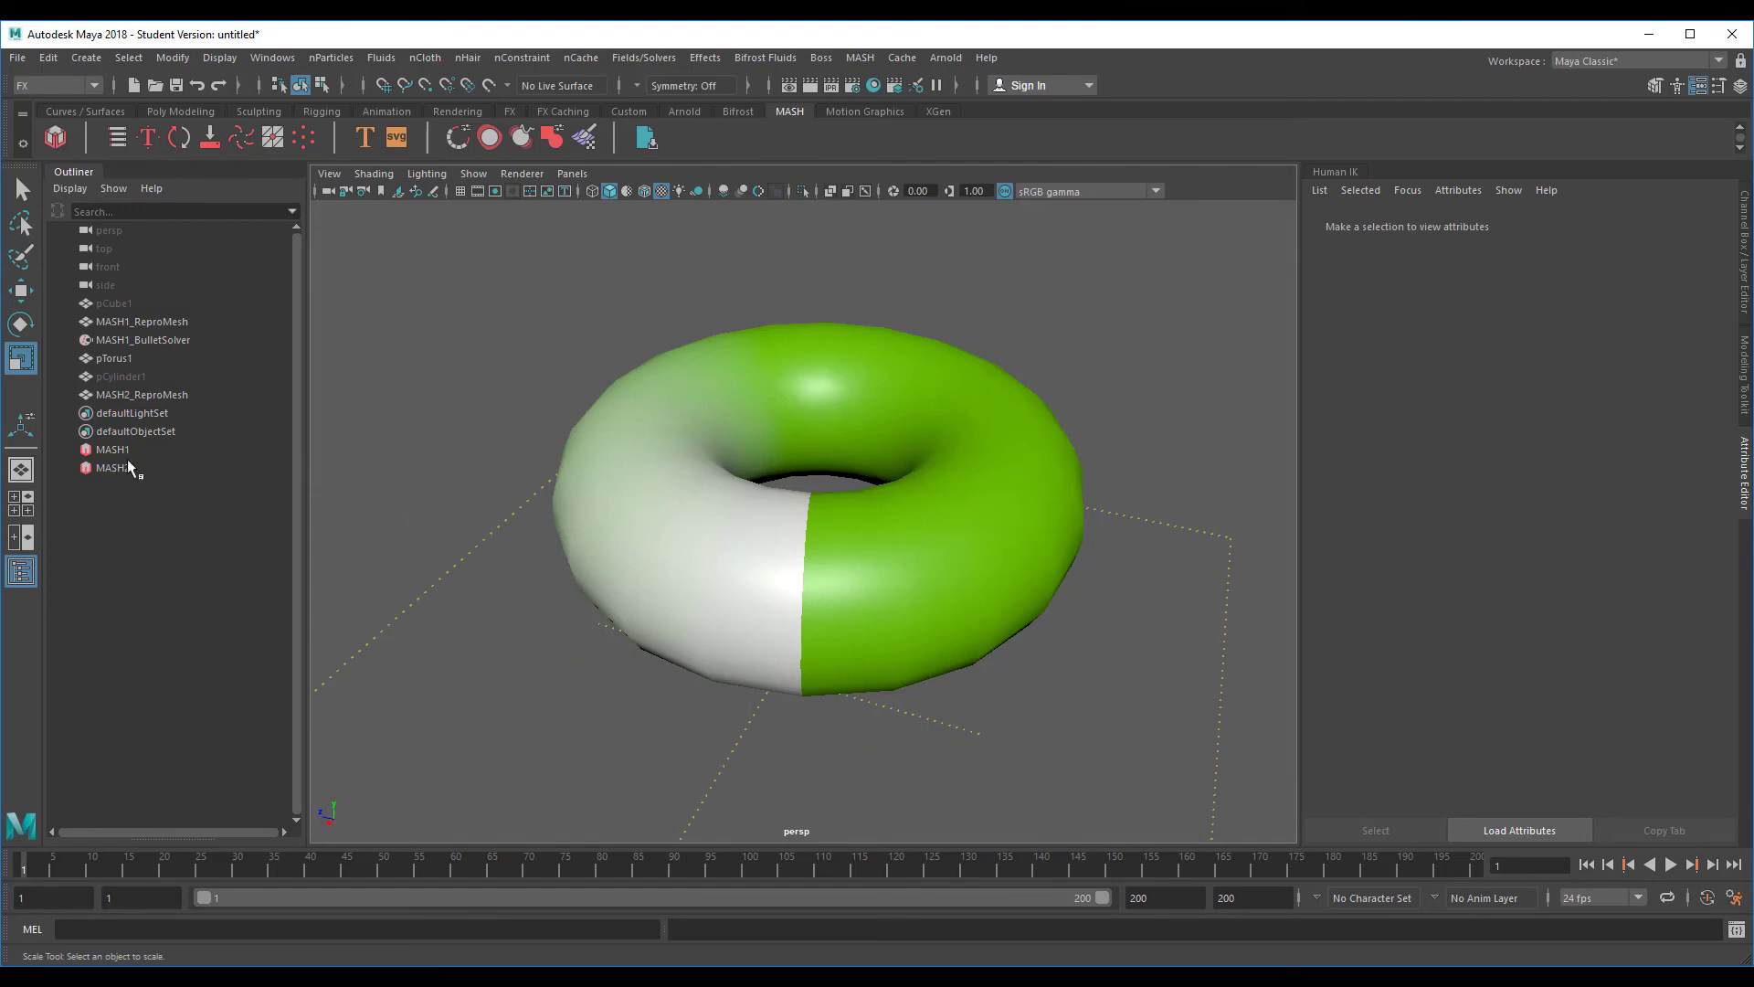
Enable Initially Sleeping in MASH1_Dynamics so the yellow cubes start asleep
left_click(113, 449)
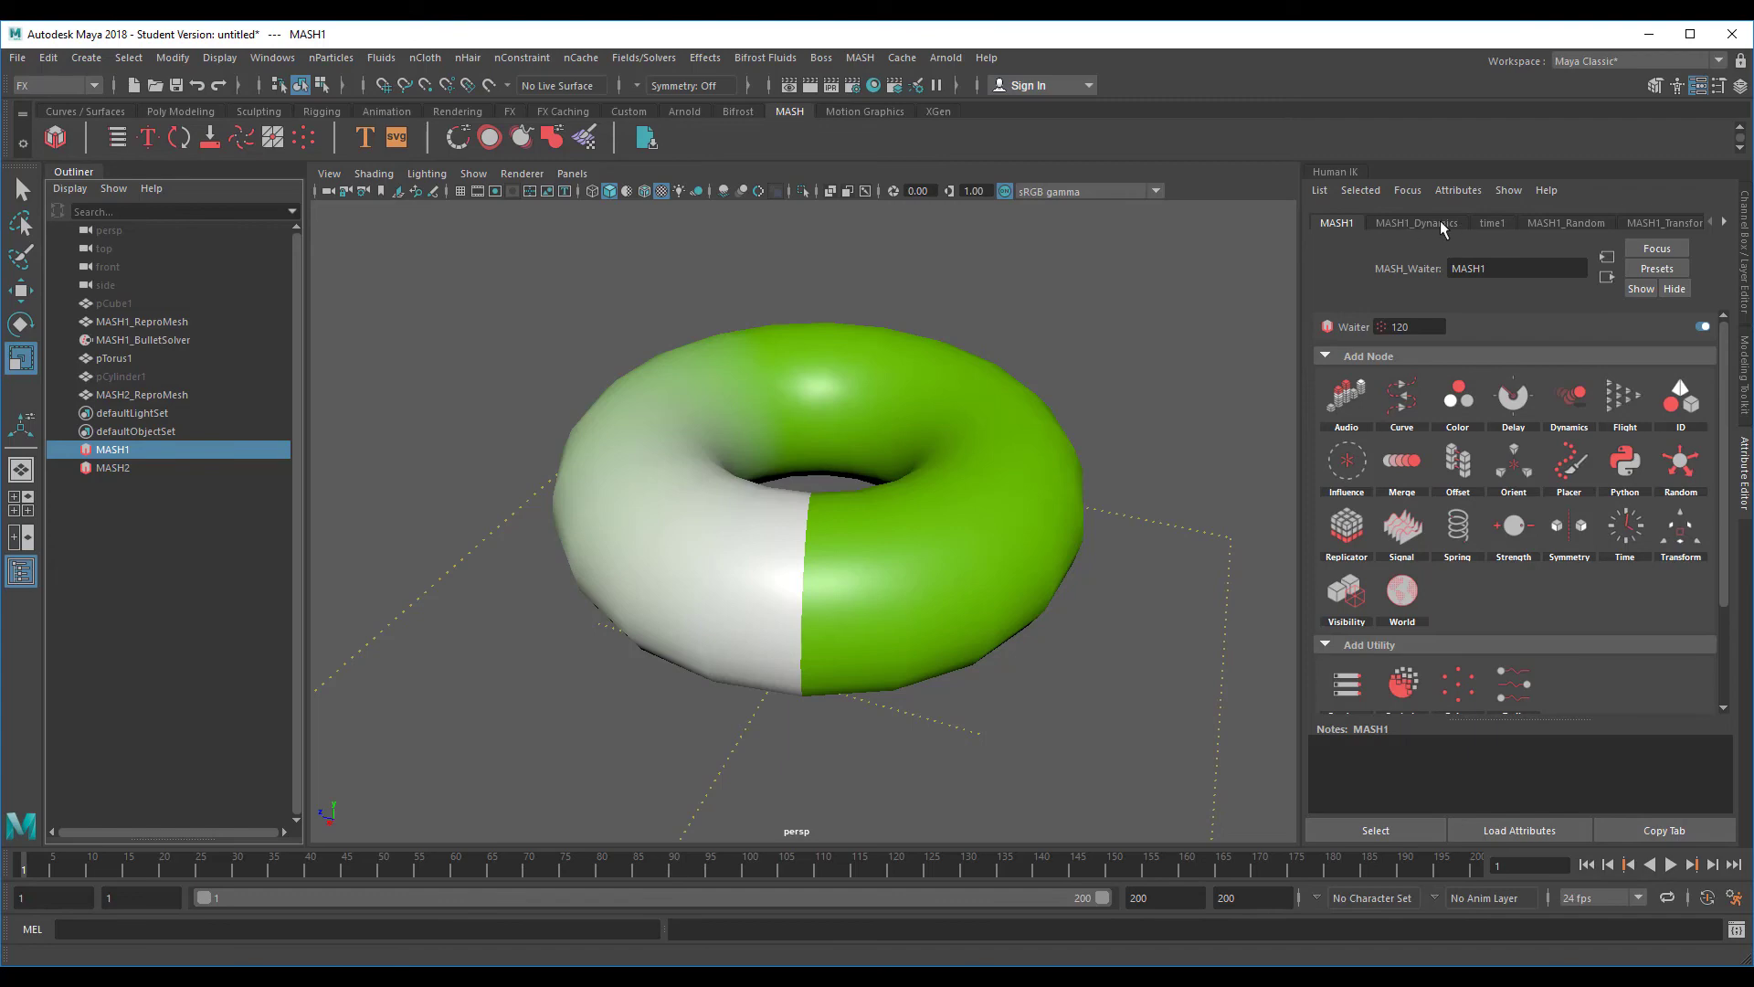
mouse_move(1575, 235)
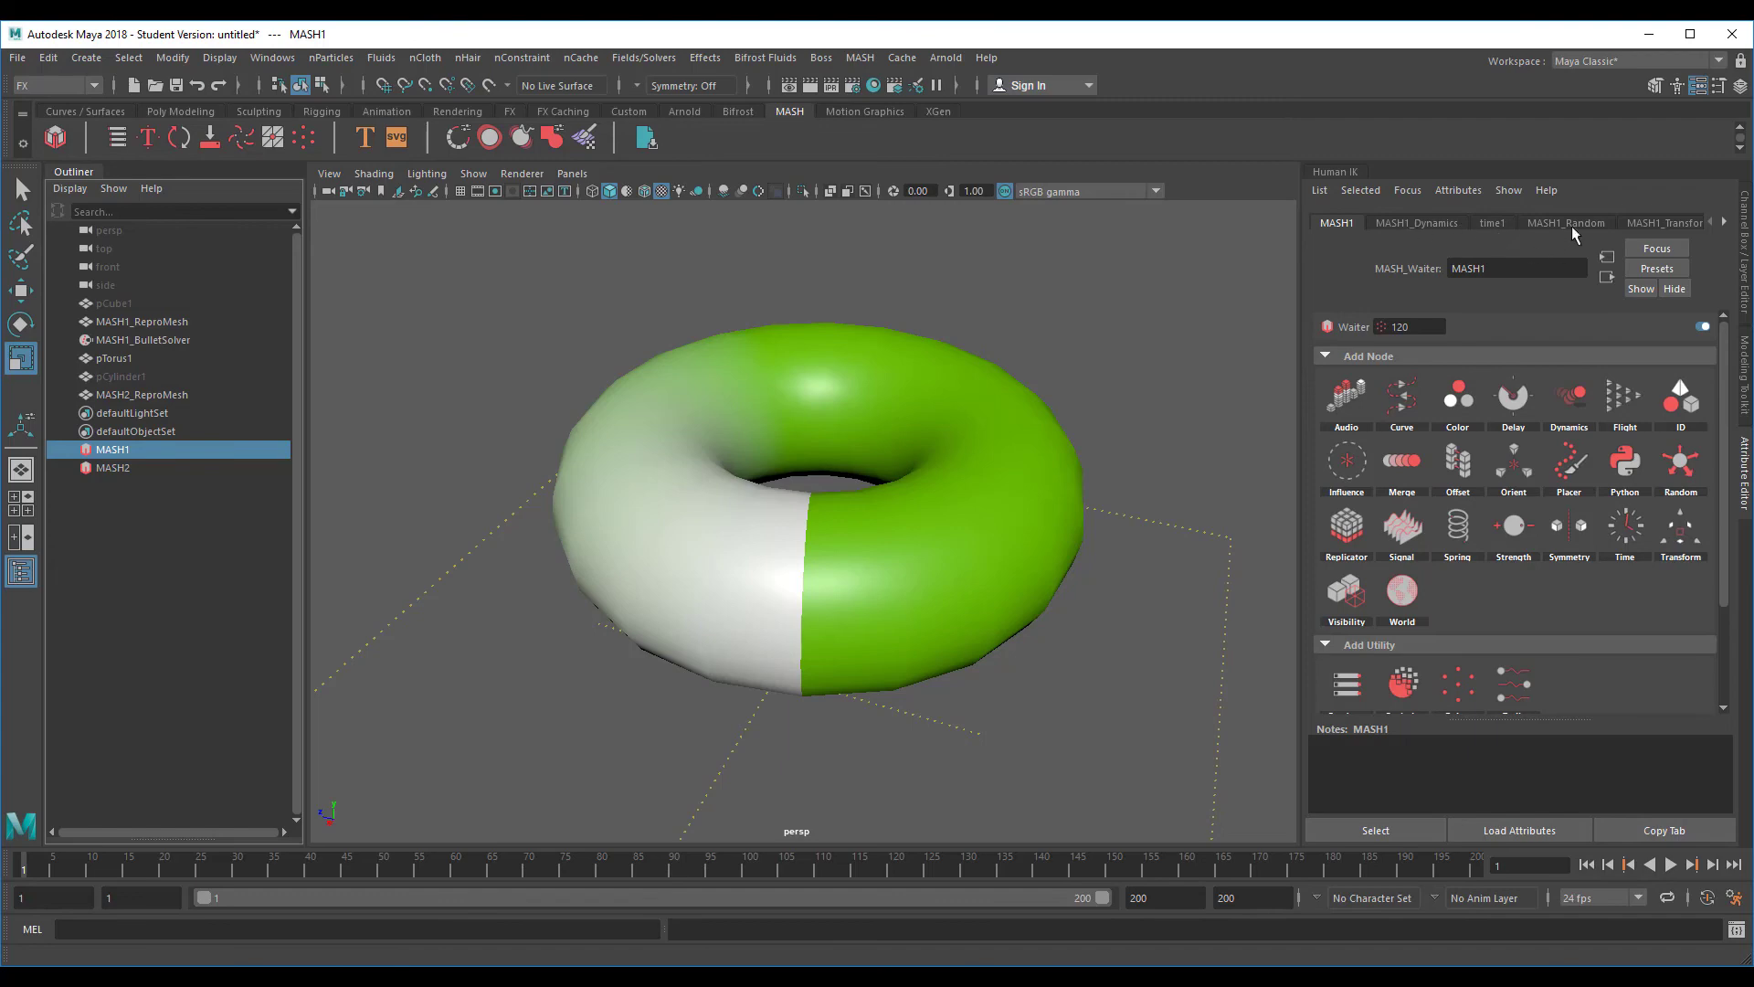
left_click(1415, 223)
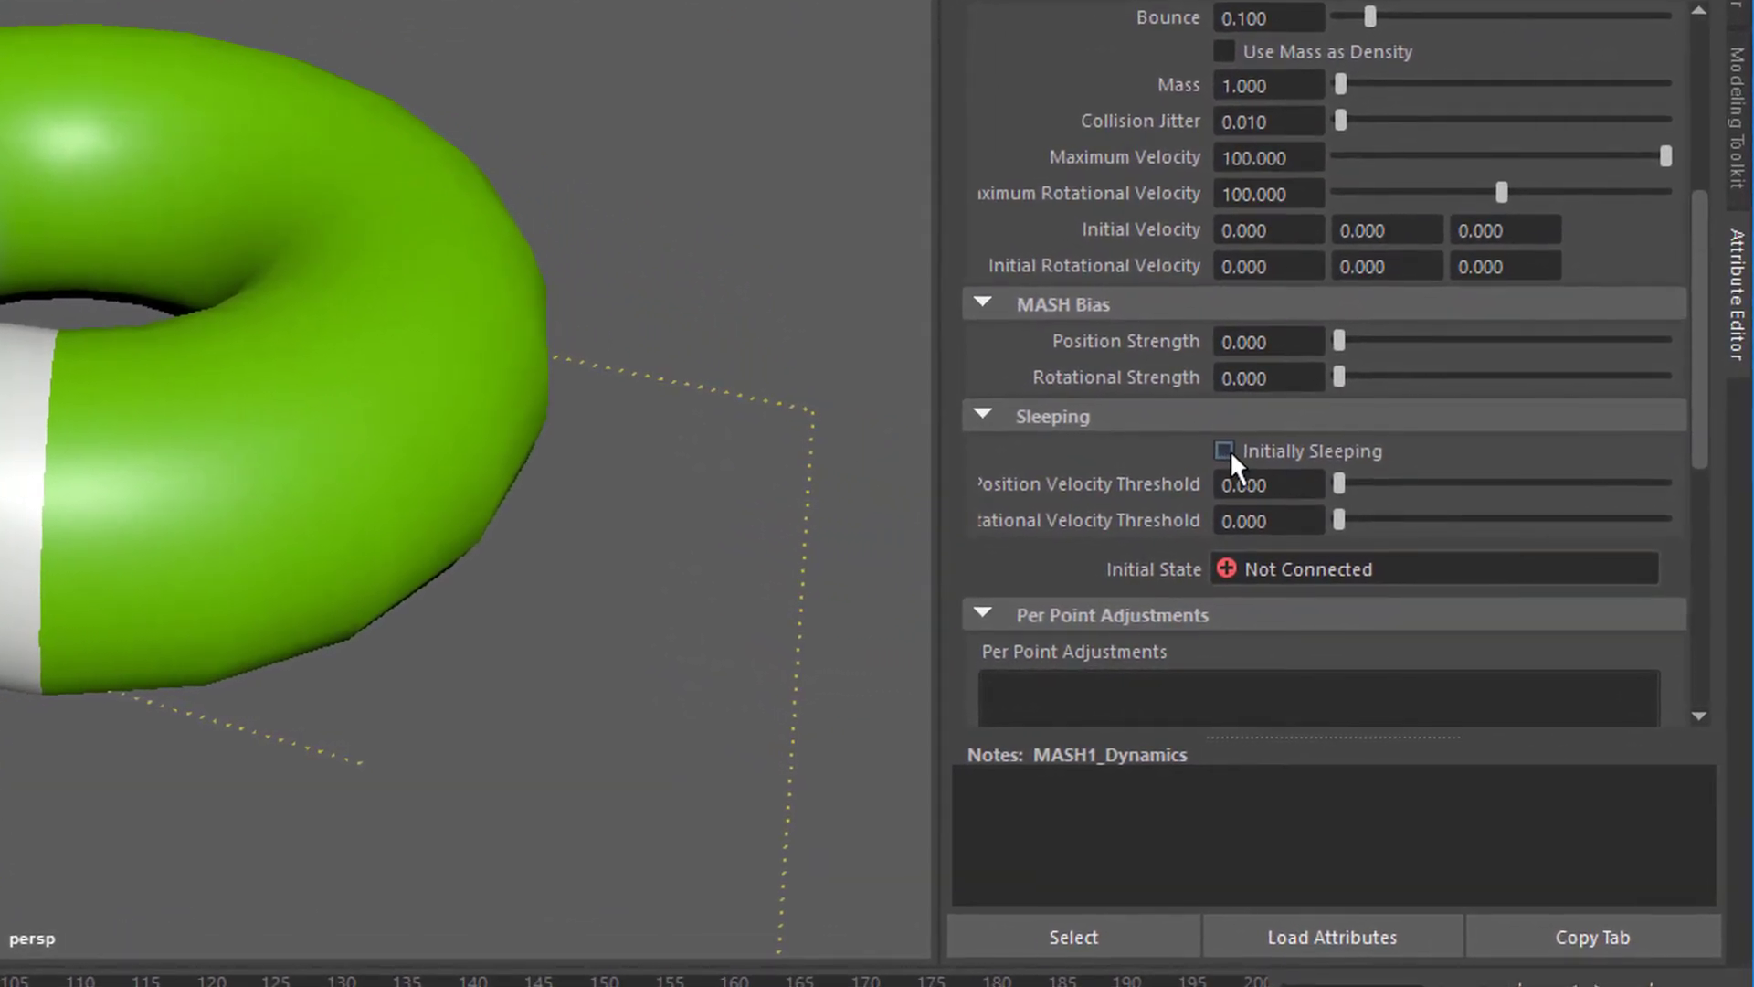
left_click(1224, 451)
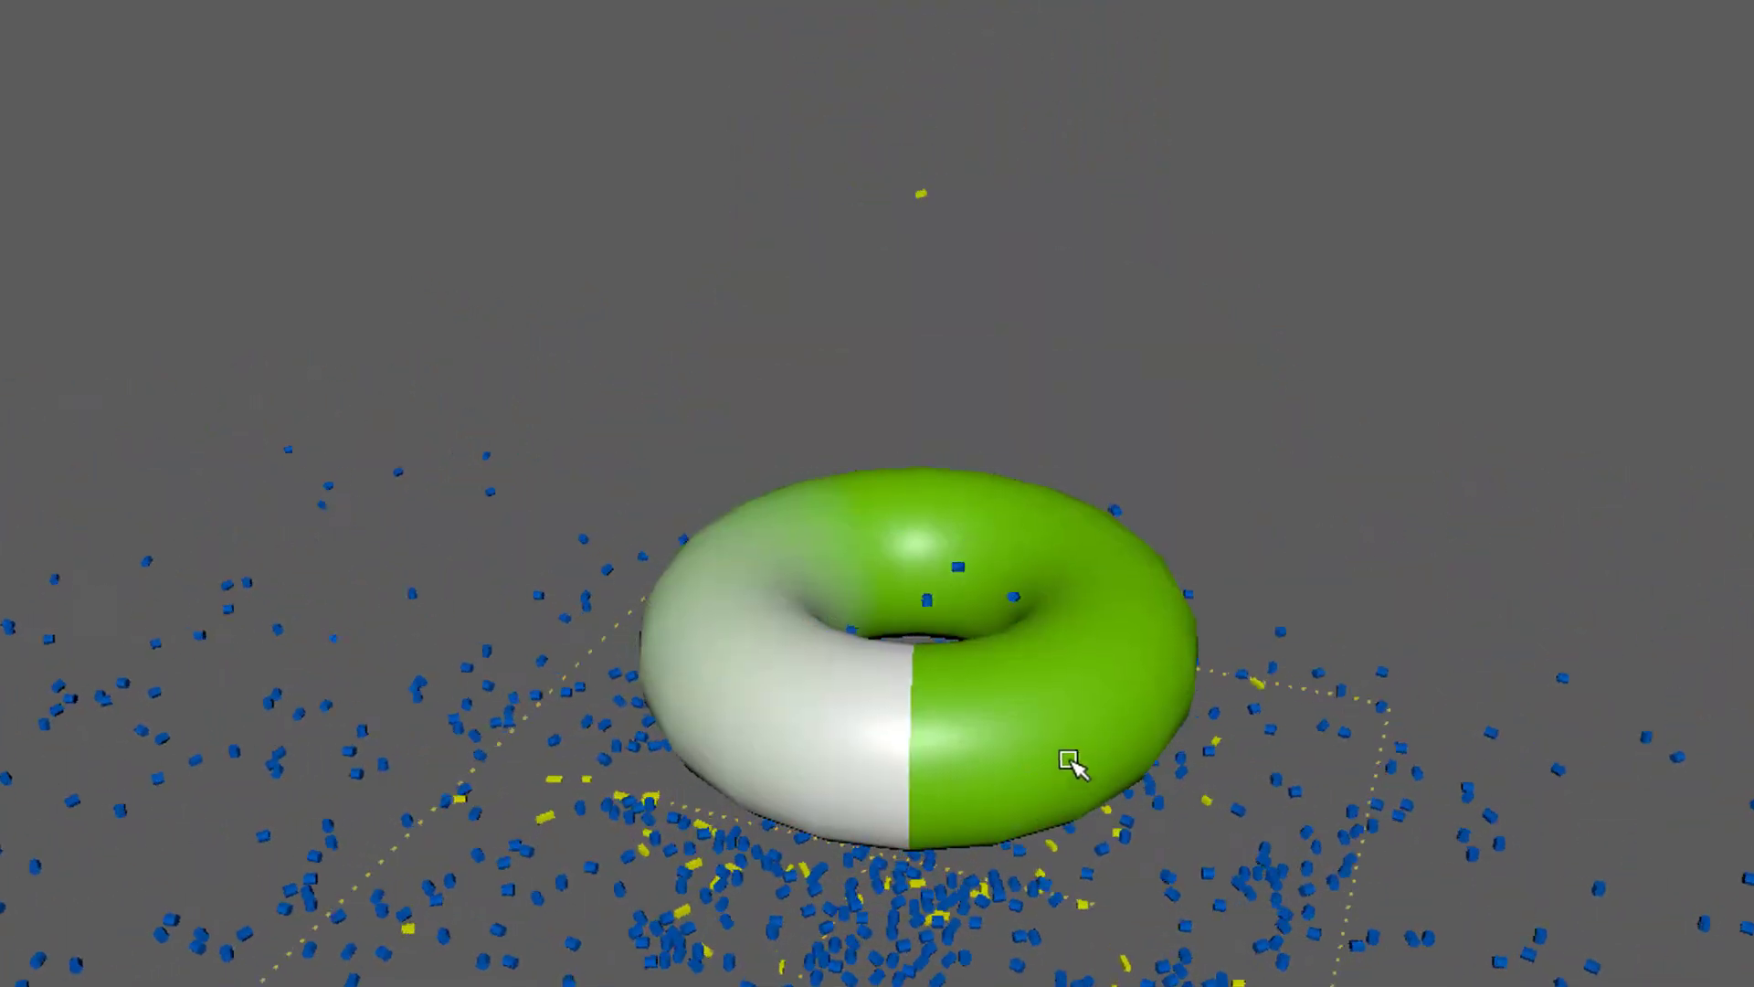
Orbit the camera to look down into the torus hole as pieces land
left_click_drag(1074, 760, 918, 447)
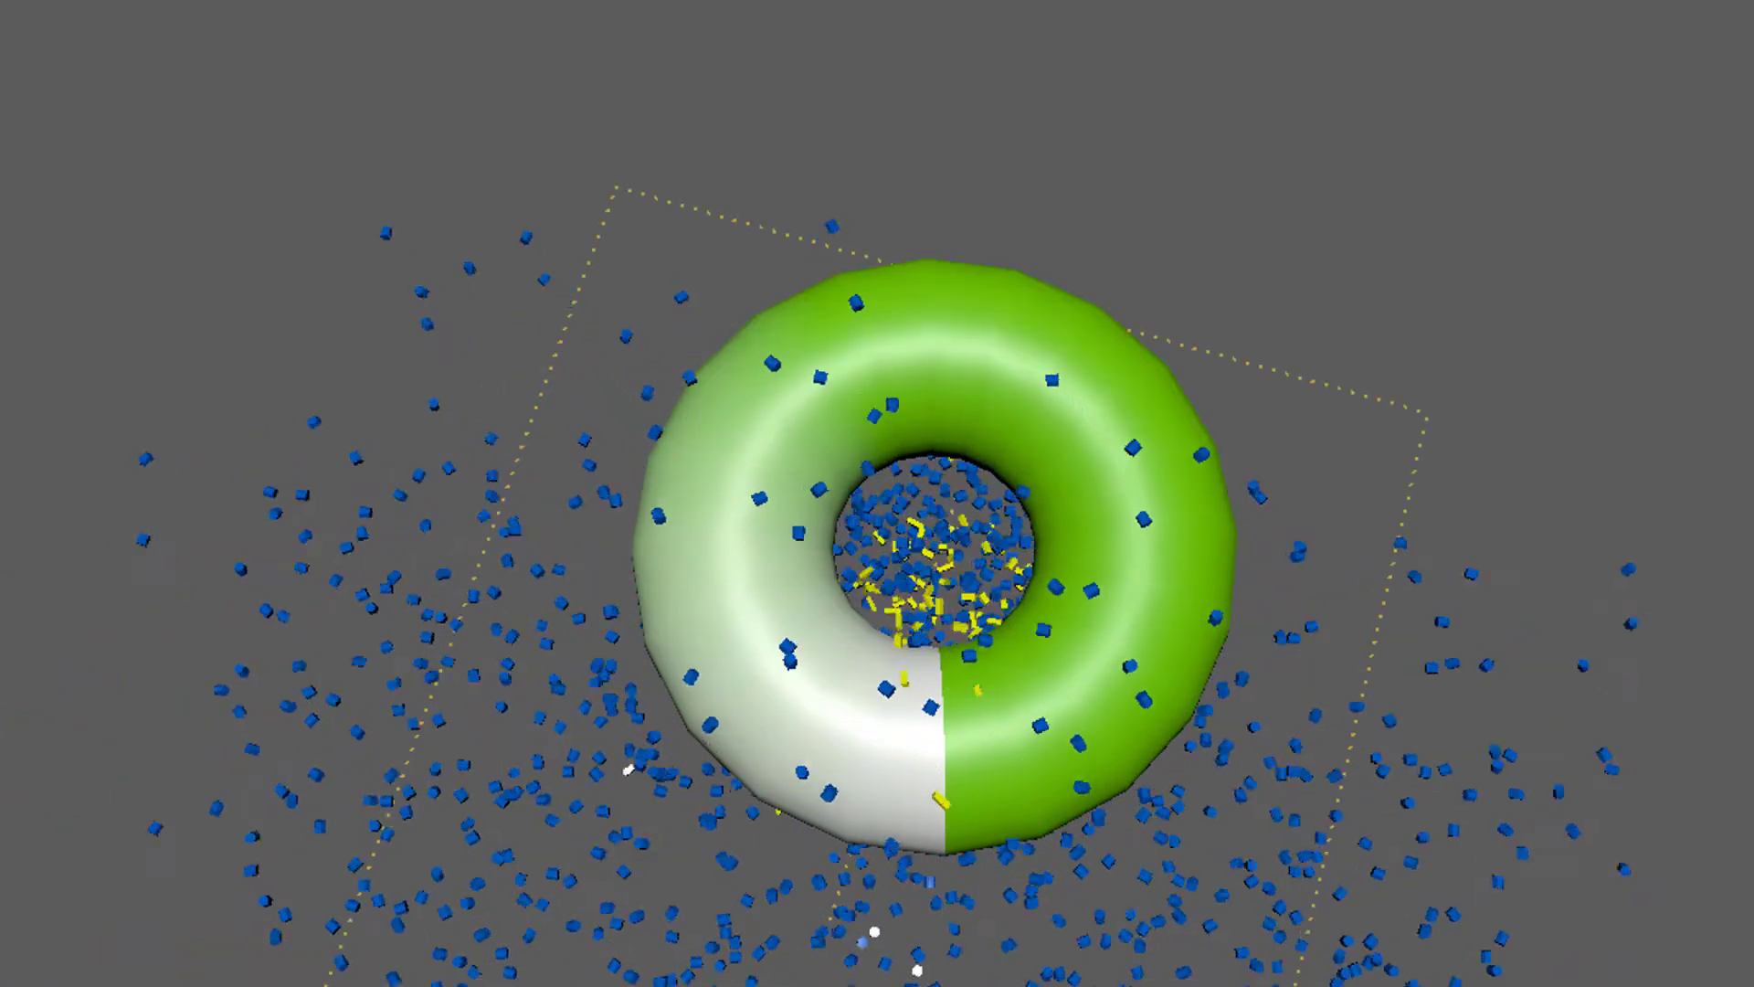